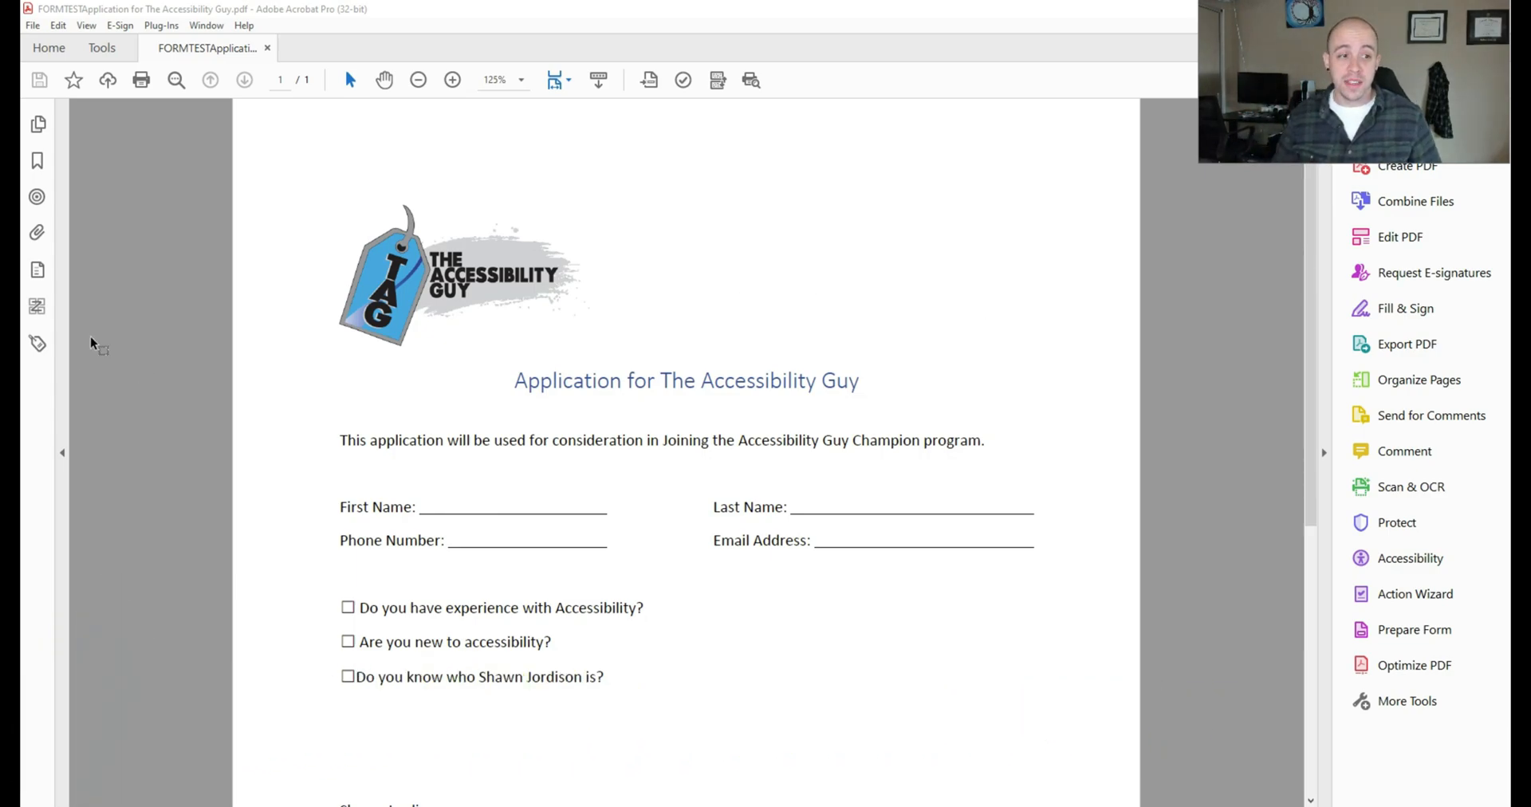
- Retag the Sect root as Document and remove the empty P tag above the logo Figure
{"action": "left_click", "coordinate": [37, 343]}
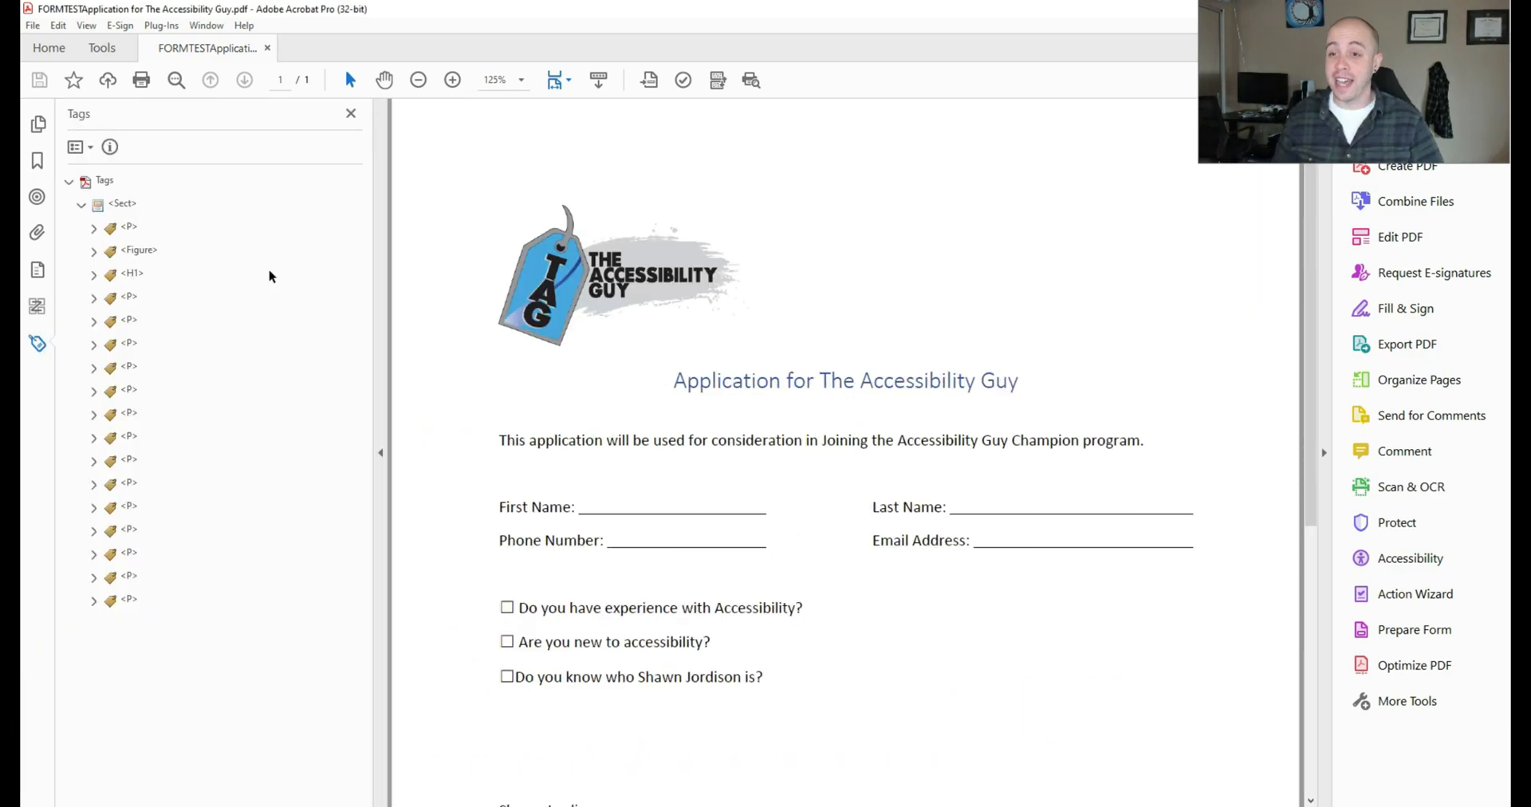
{"action": "left_click", "coordinate": [123, 204]}
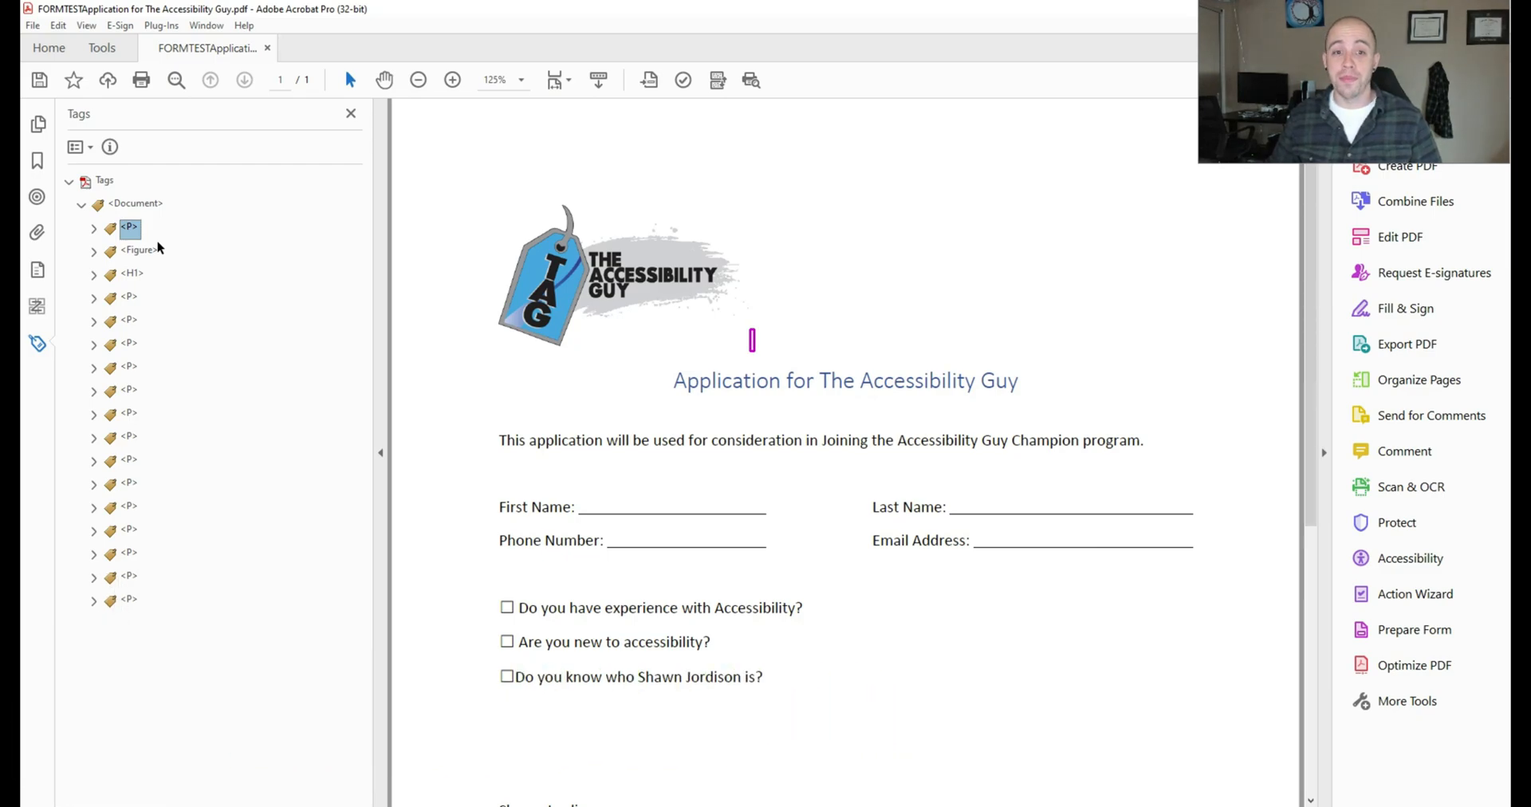
{"action": "left_click", "coordinate": [140, 230]}
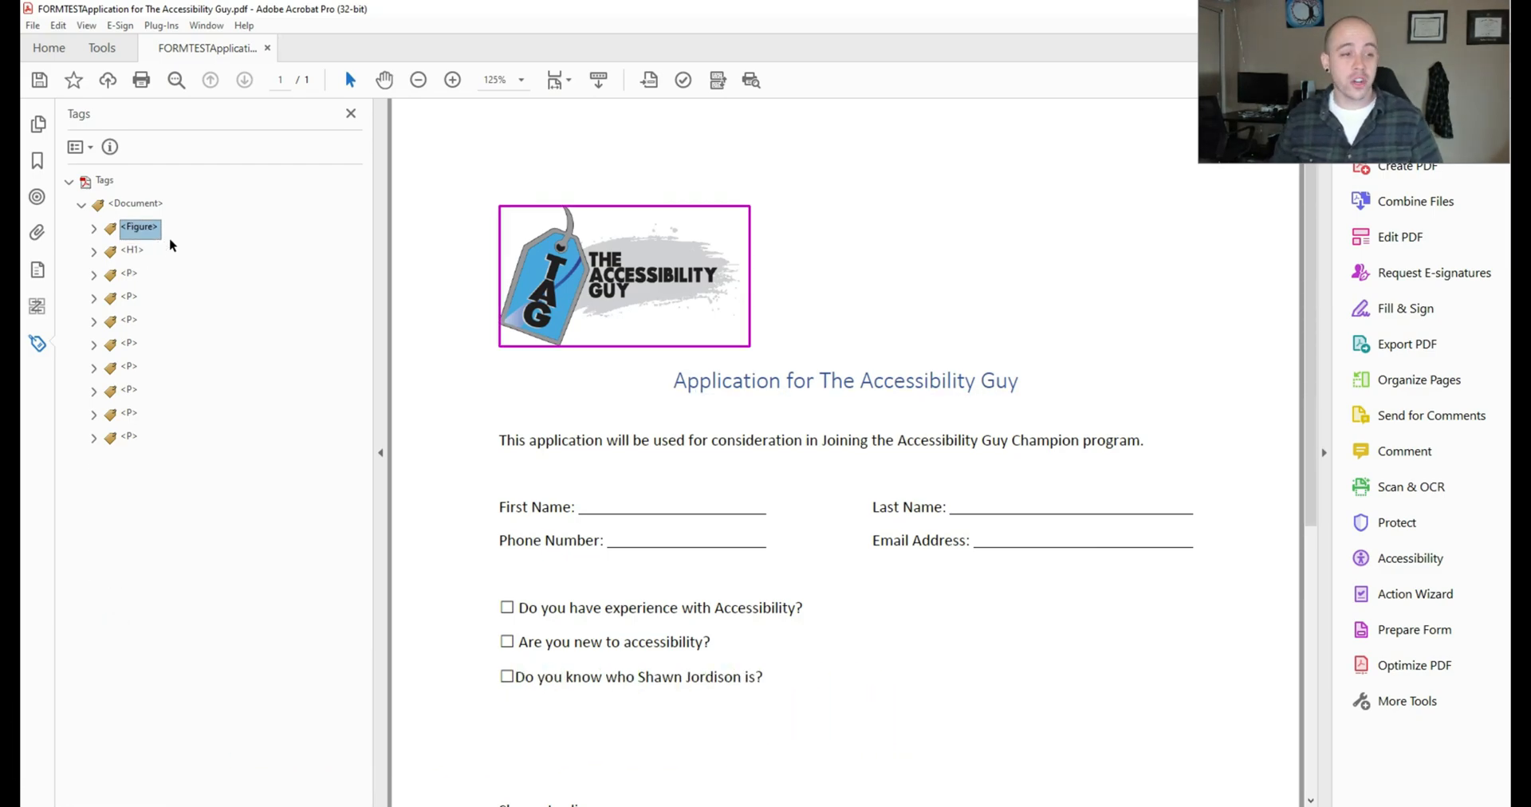
- Set the Figure tag's alternate text to "The accessibility guy logo" via Tag Properties
{"action": "right_click", "coordinate": [138, 230]}
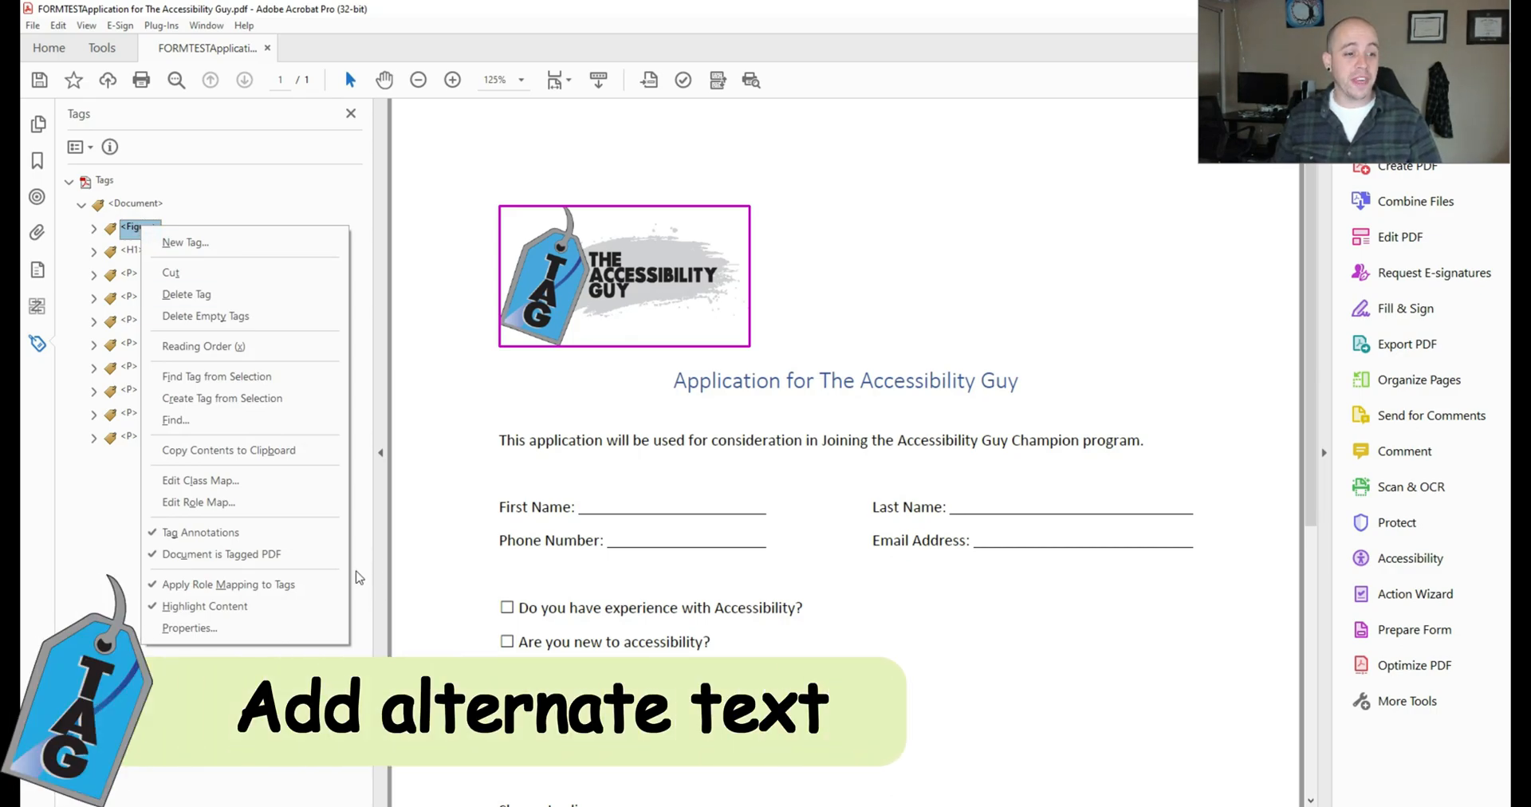
{"action": "left_click", "coordinate": [188, 628]}
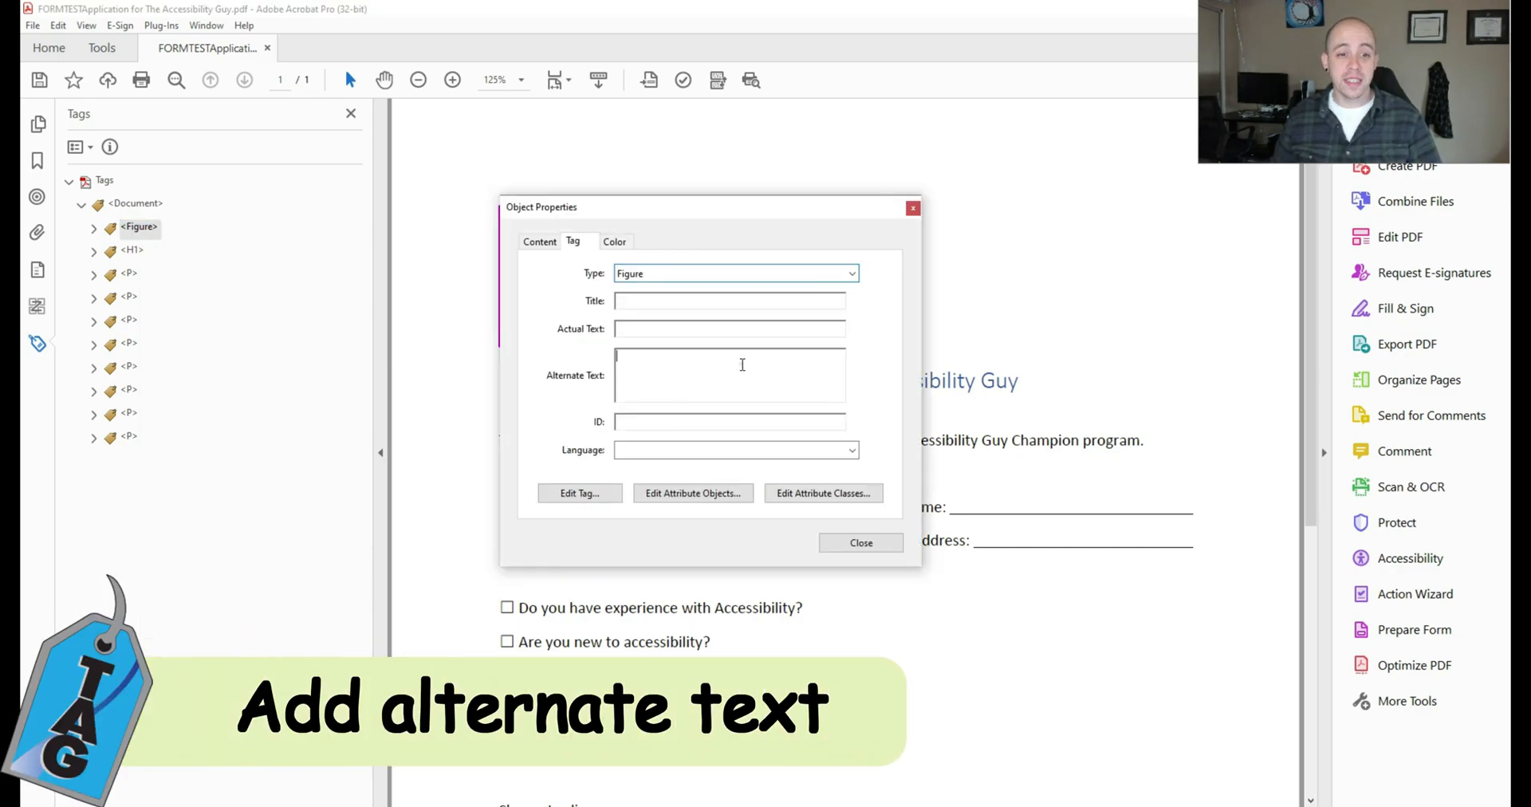
{"action": "type", "text": "The accessibility guy logo"}
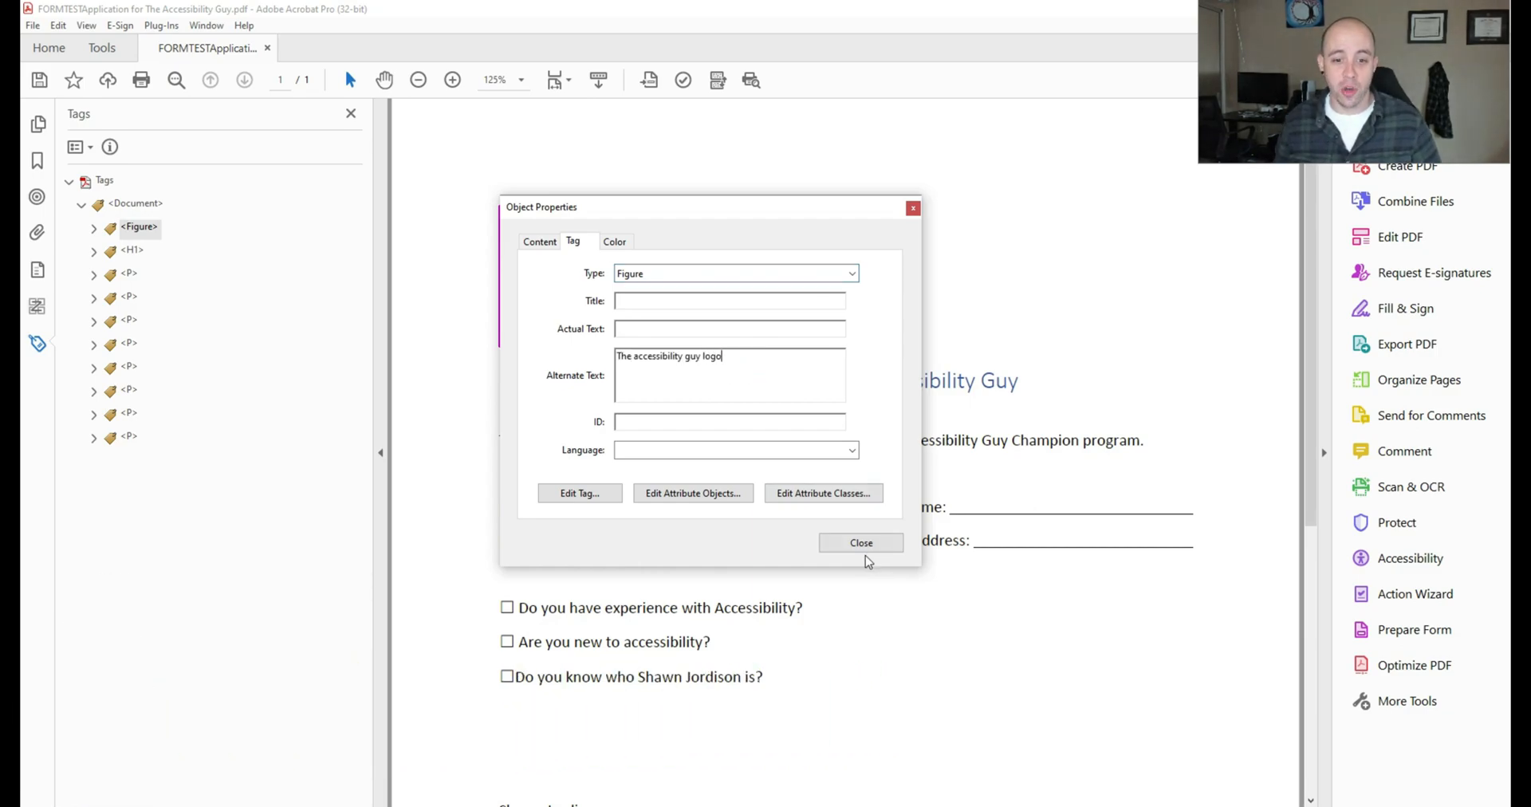
{"action": "left_click", "coordinate": [860, 542]}
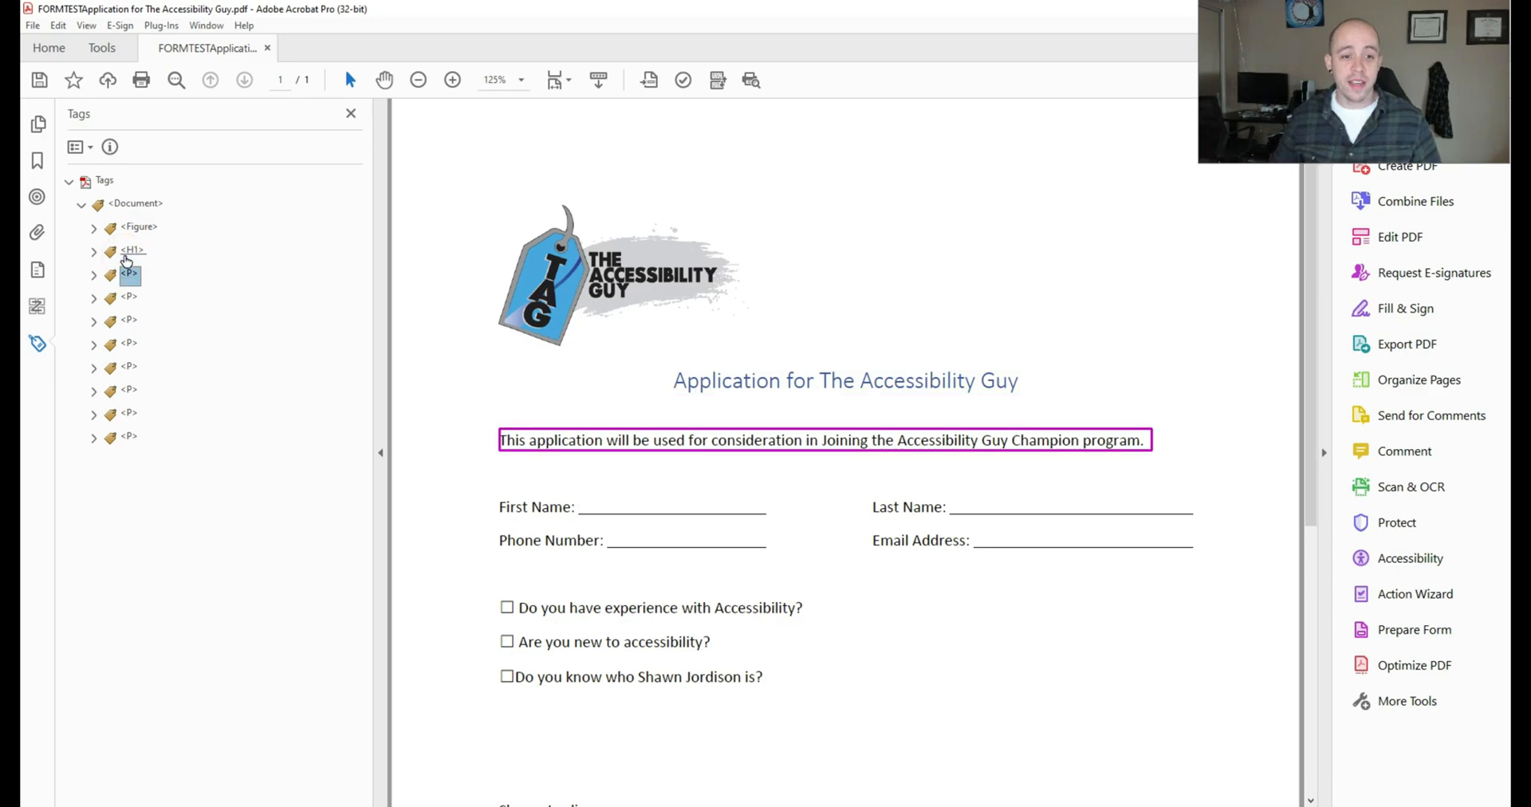
{"action": "left_click", "coordinate": [130, 296]}
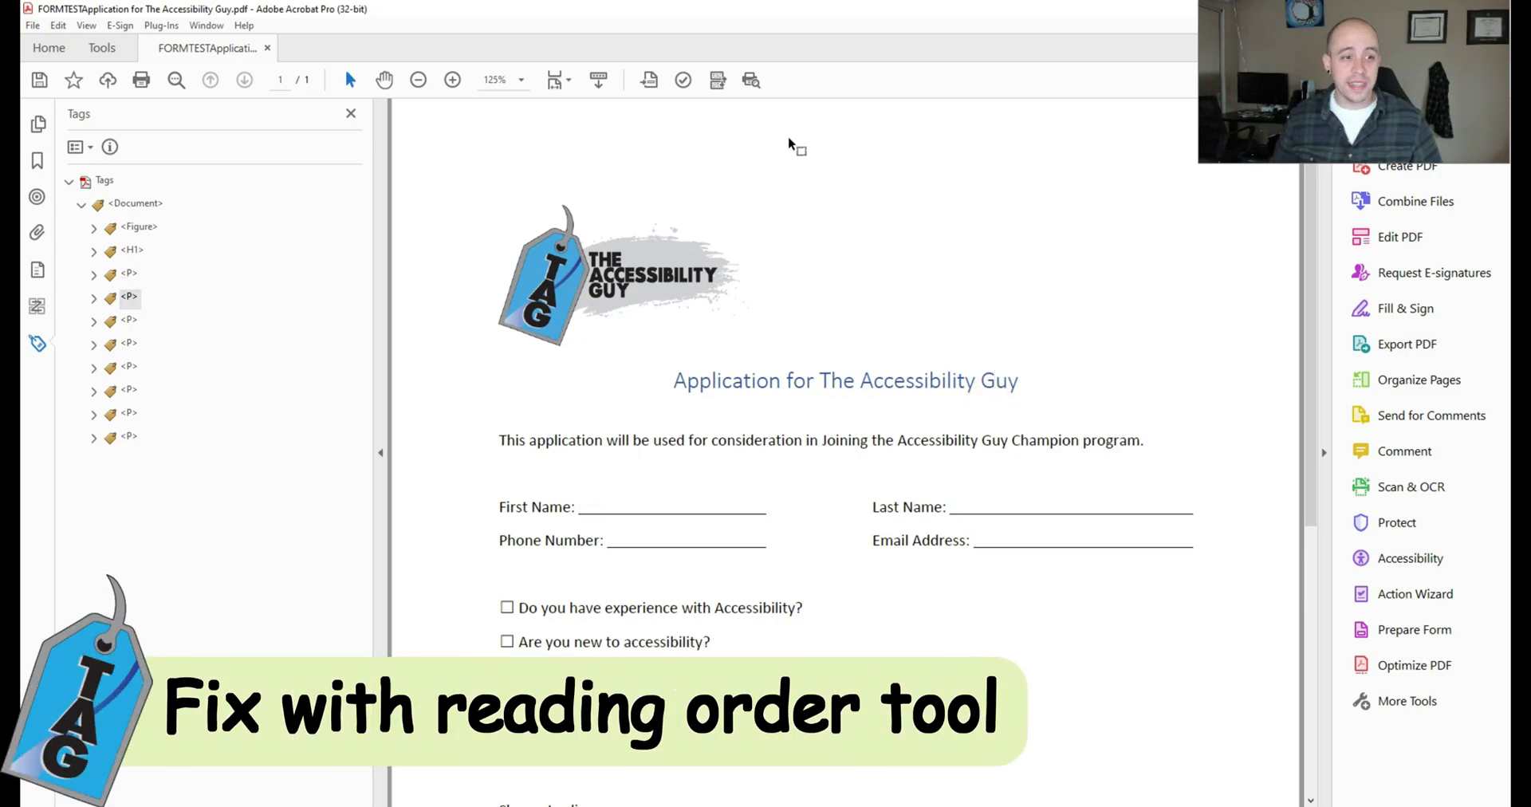
- In Reading Order, mark each field label area and tag it as Text/Paragraph, then close
{"action": "left_click", "coordinate": [718, 79]}
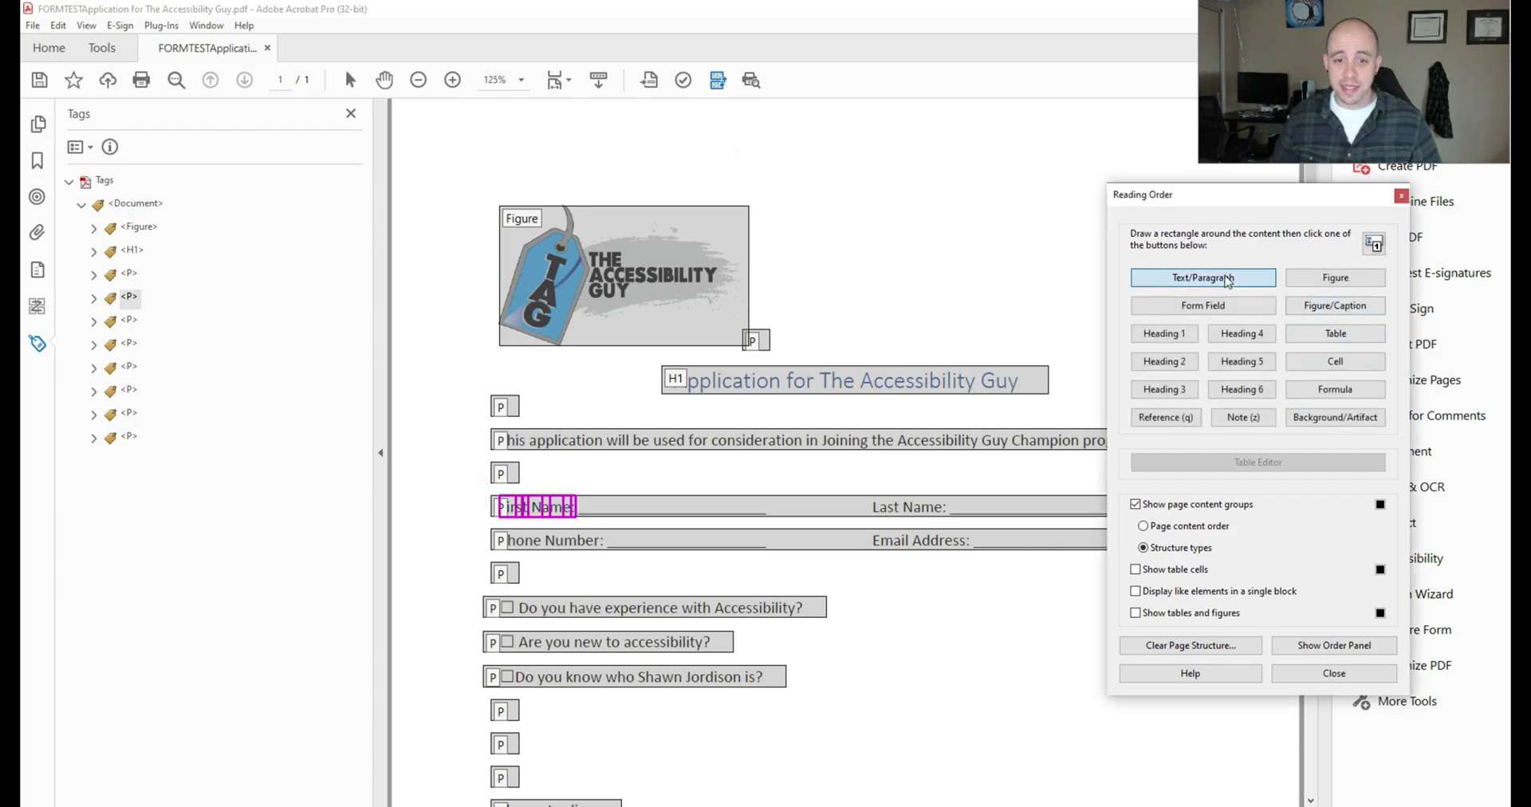
{"action": "left_click", "coordinate": [1203, 278]}
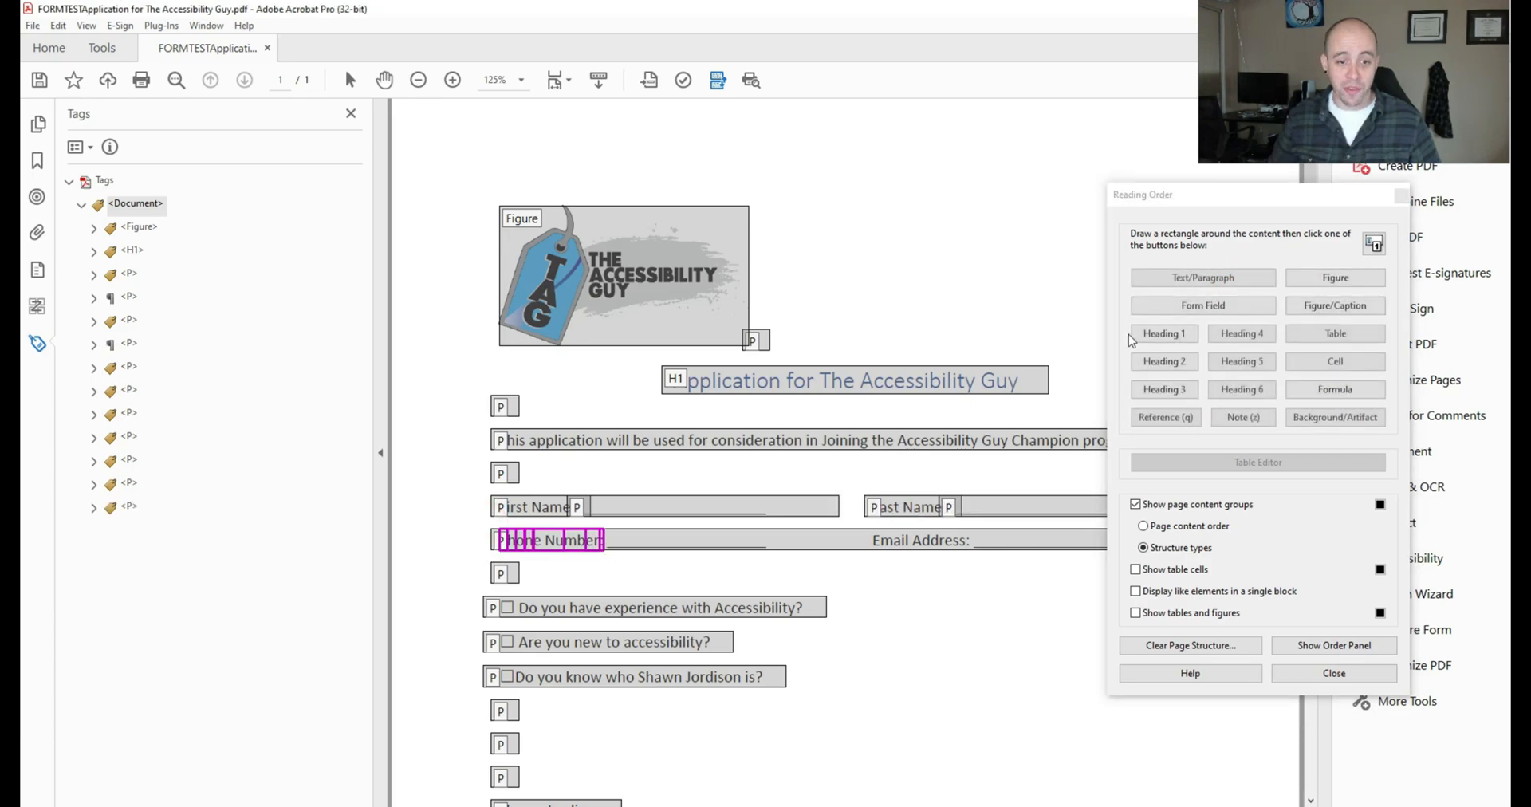
{"action": "left_click_drag", "start_coordinate": [874, 538], "coordinate": [972, 552]}
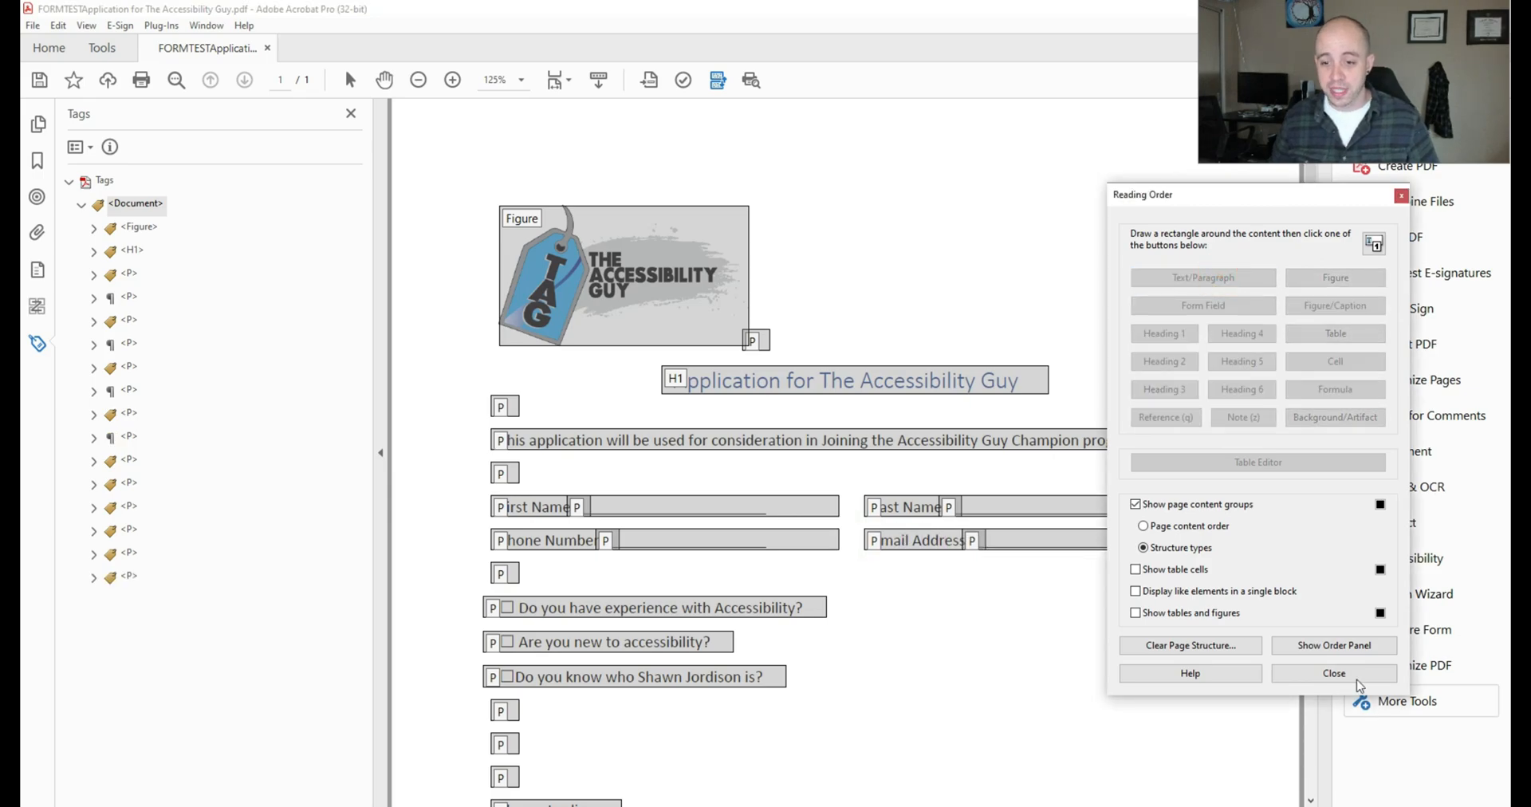
{"action": "left_click", "coordinate": [1333, 673]}
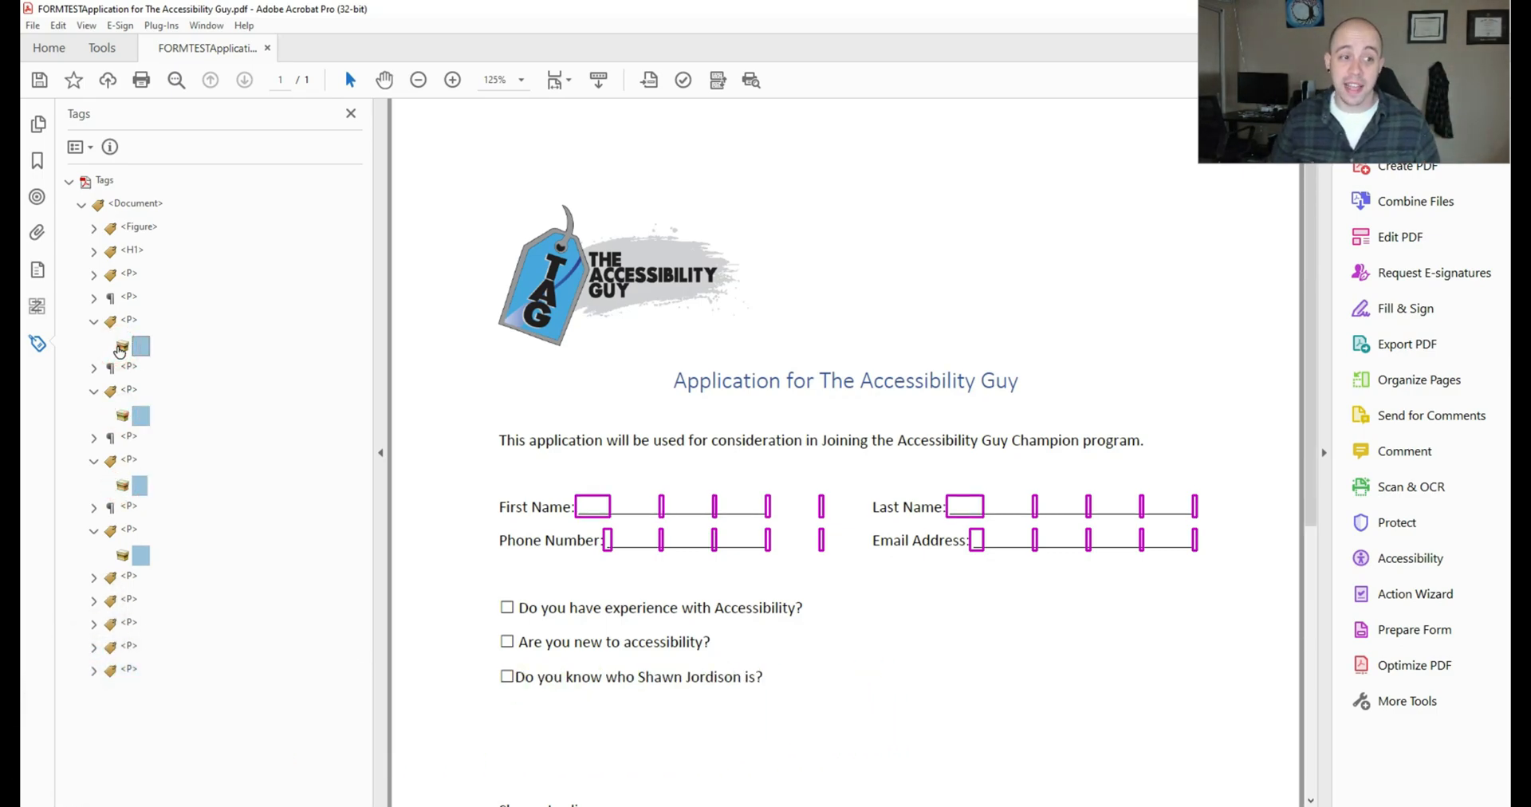
- Change the underline content under the label P tags to Artifact and confirm
{"action": "right_click", "coordinate": [120, 348]}
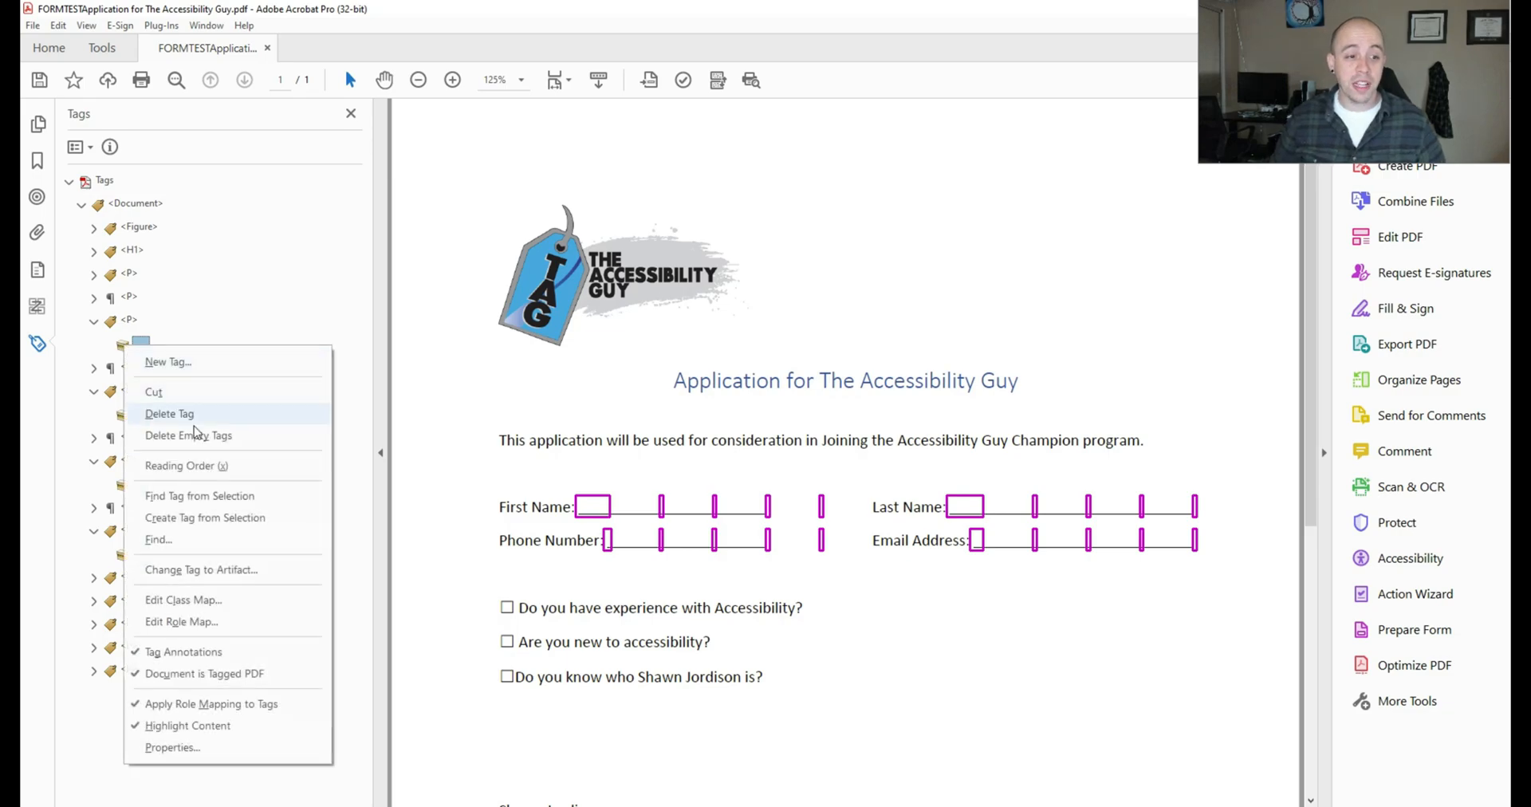
{"action": "left_click", "coordinate": [200, 569]}
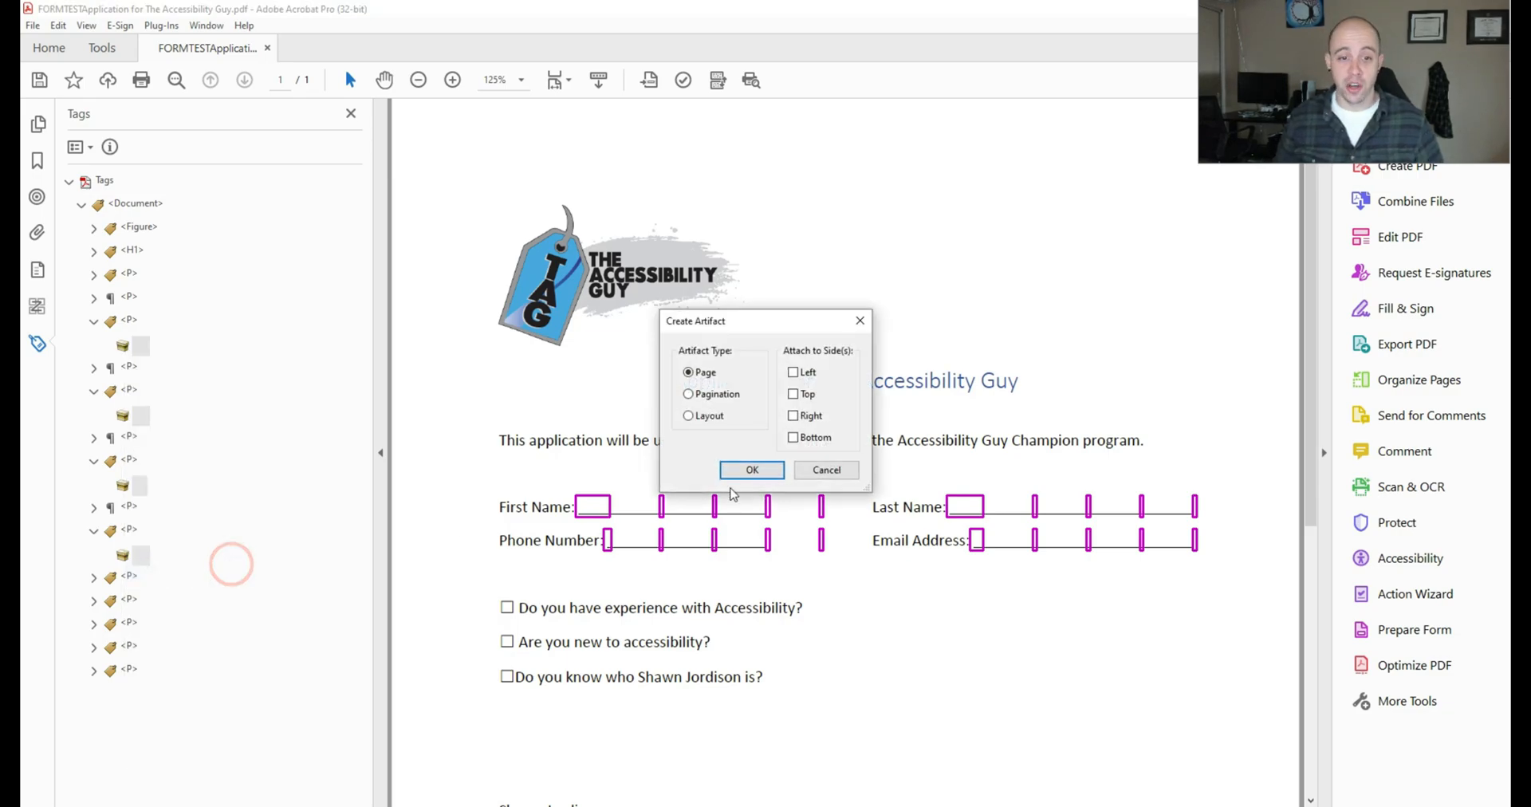
{"action": "left_click", "coordinate": [752, 470]}
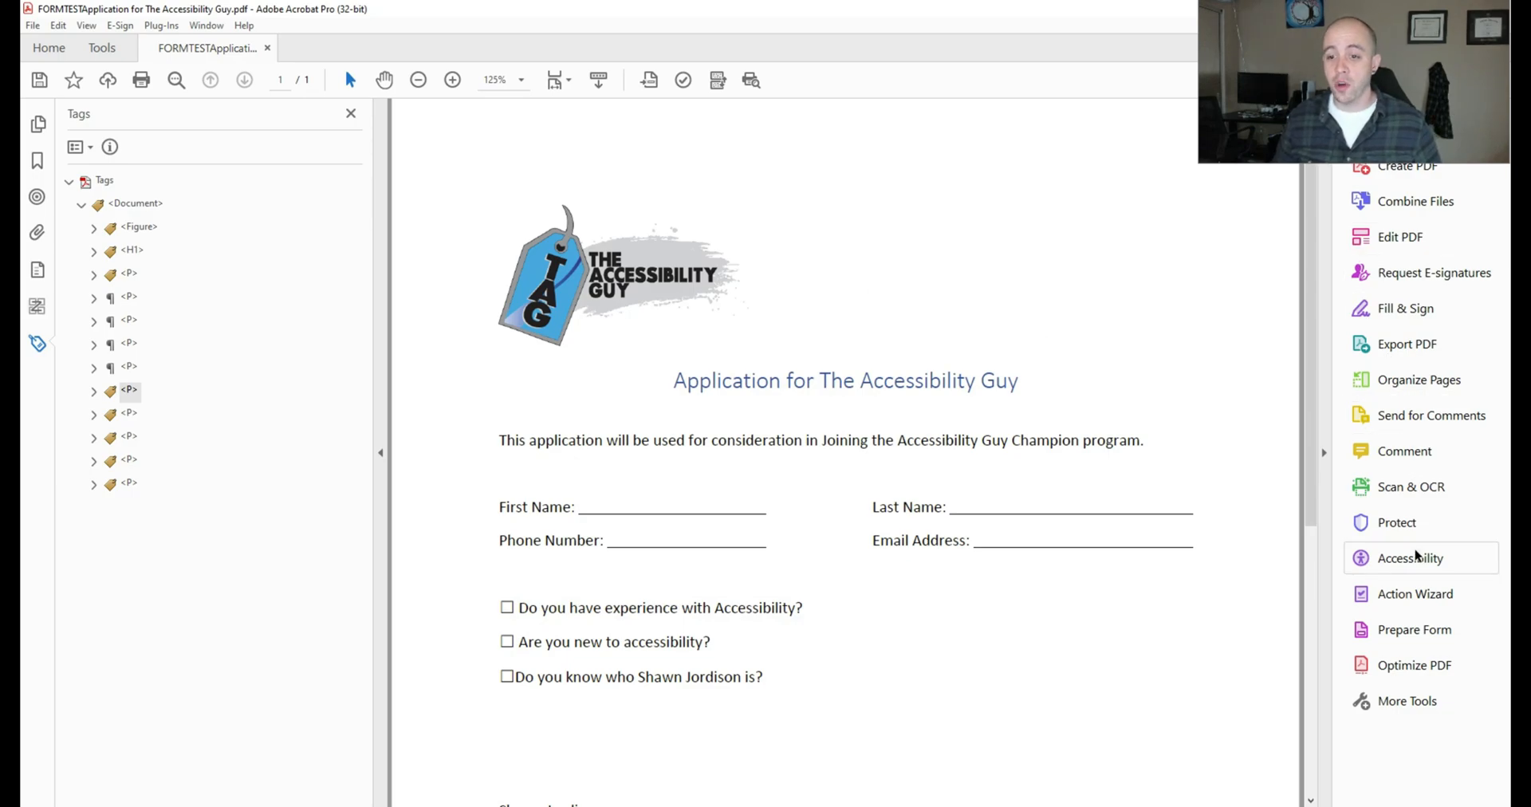
- Run the Accessibility Check and fix the failed Title rule with the title "Form Sample"
{"action": "left_click", "coordinate": [1411, 558]}
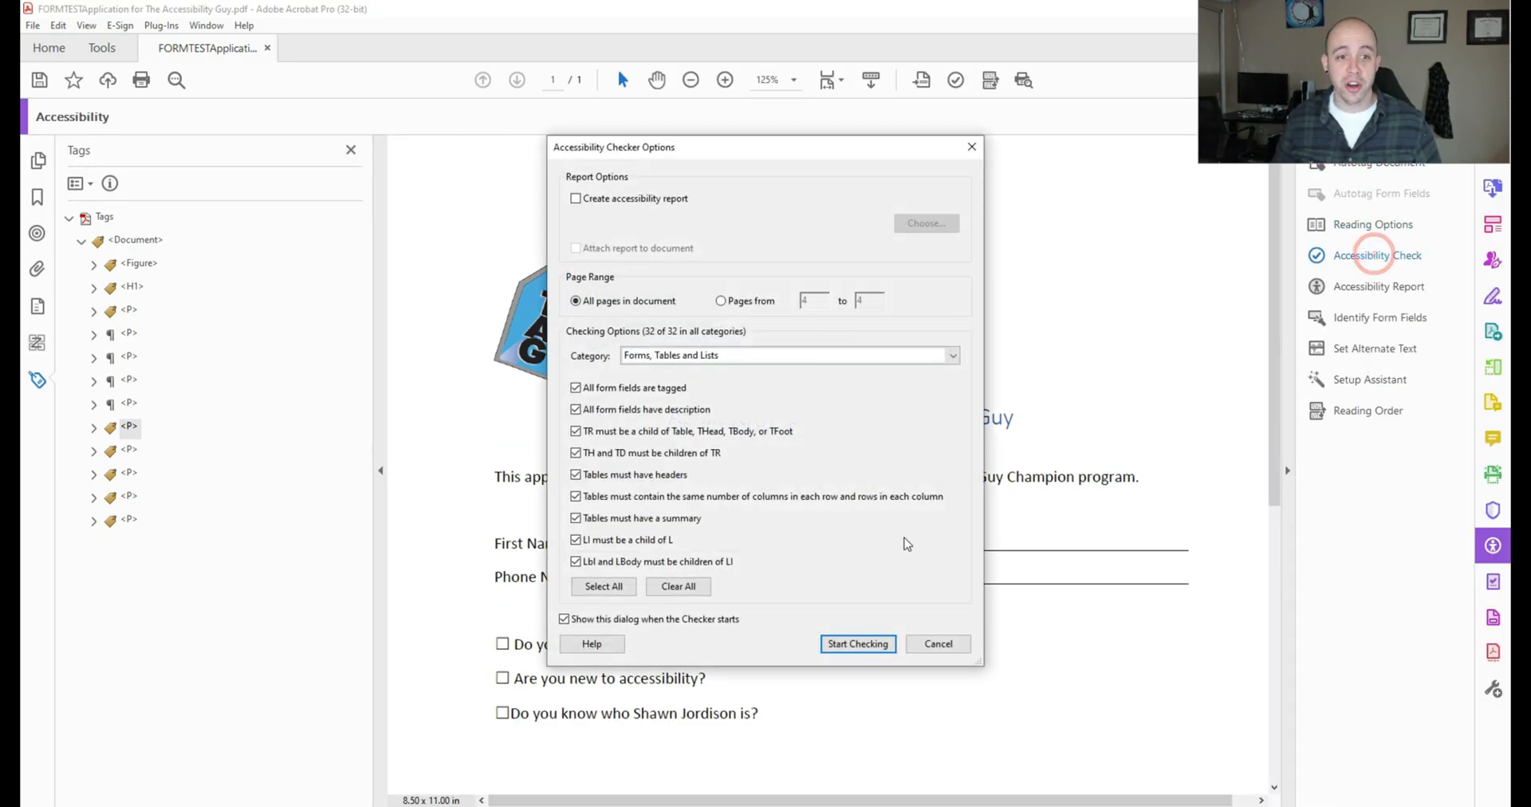
{"action": "left_click", "coordinate": [857, 645]}
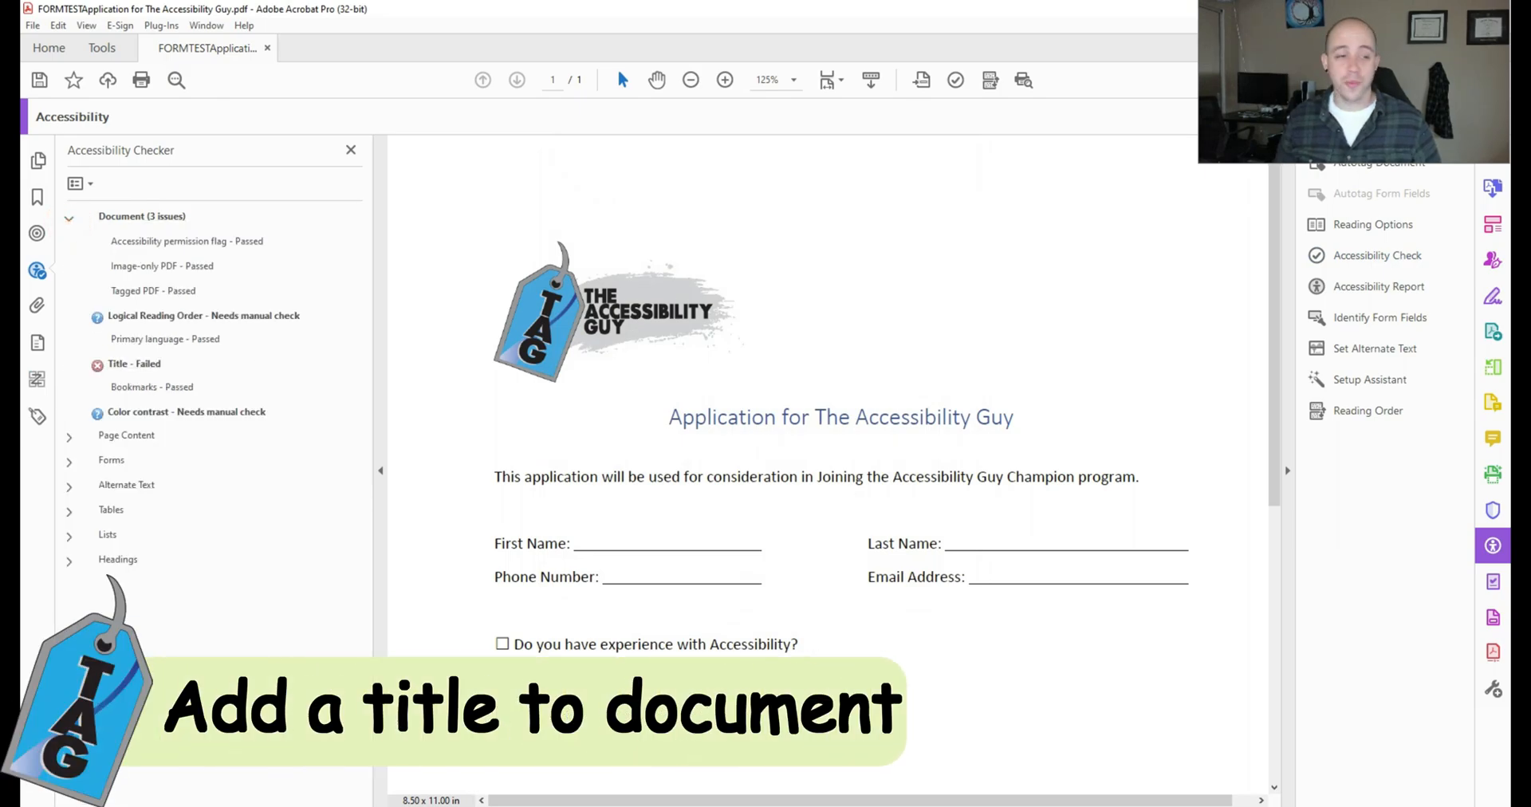
{"action": "left_click", "coordinate": [134, 364]}
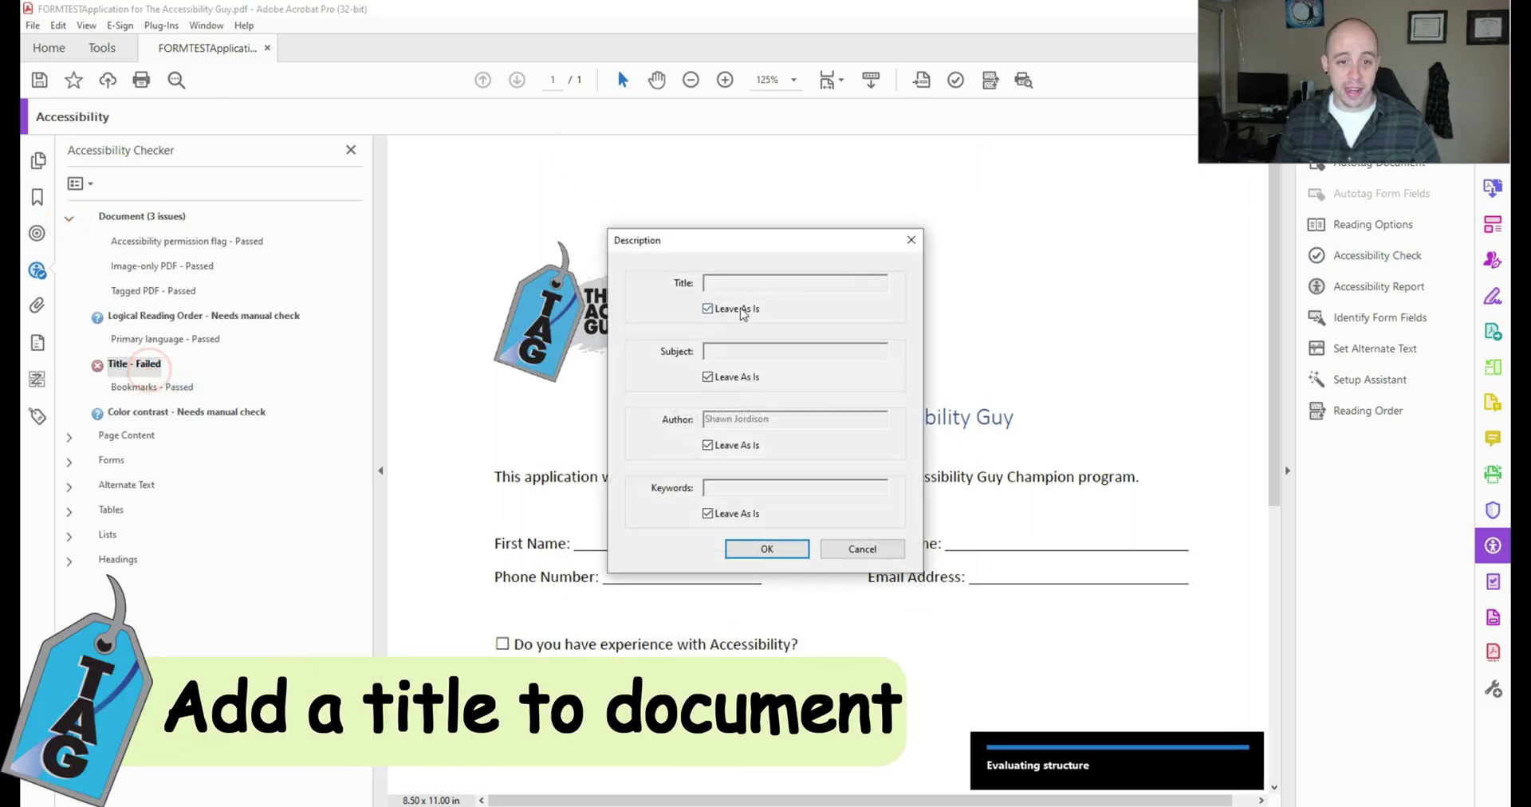
{"action": "type", "text": "Form Sample"}
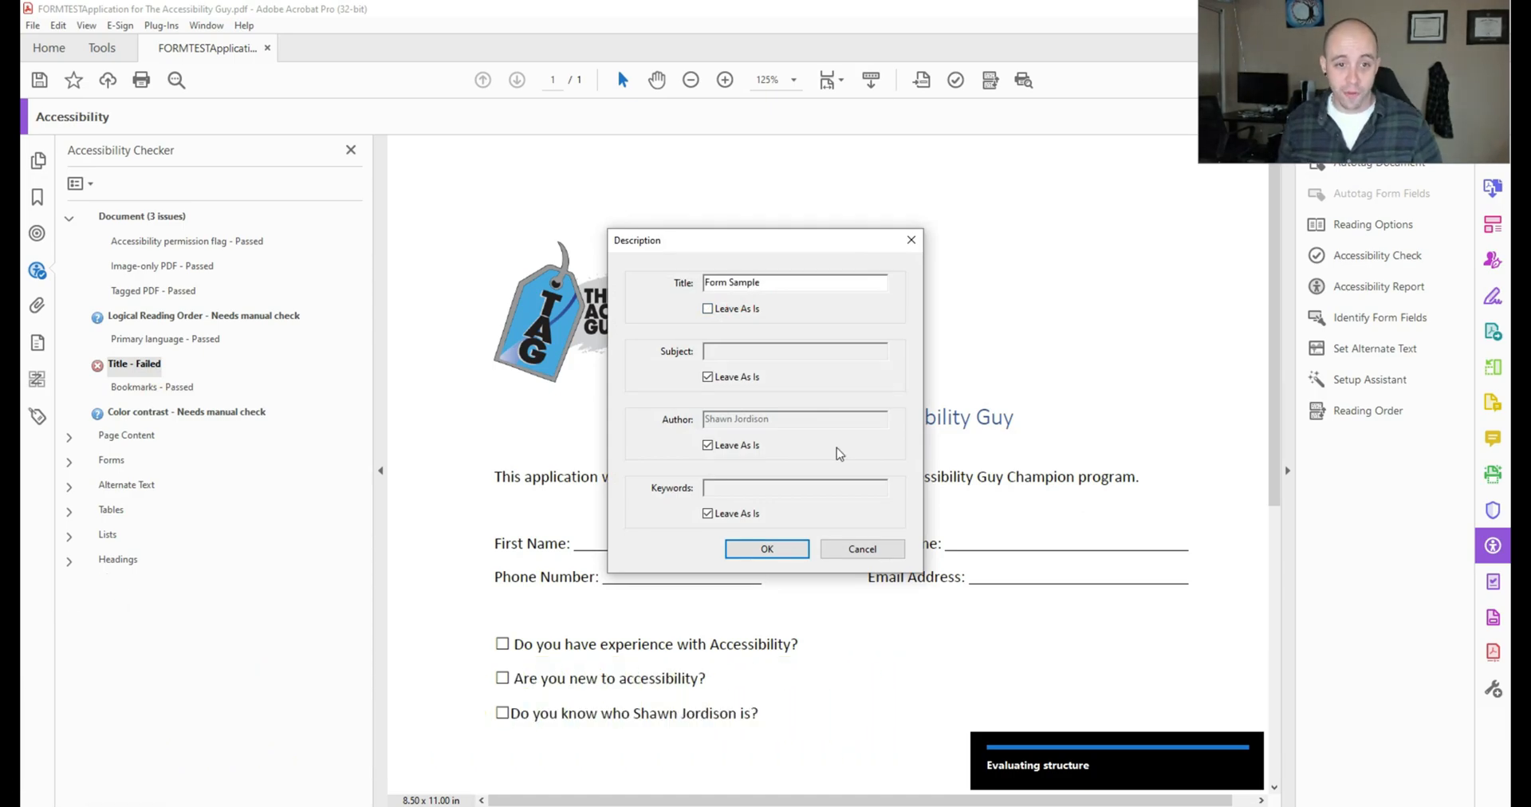
{"action": "left_click", "coordinate": [766, 549]}
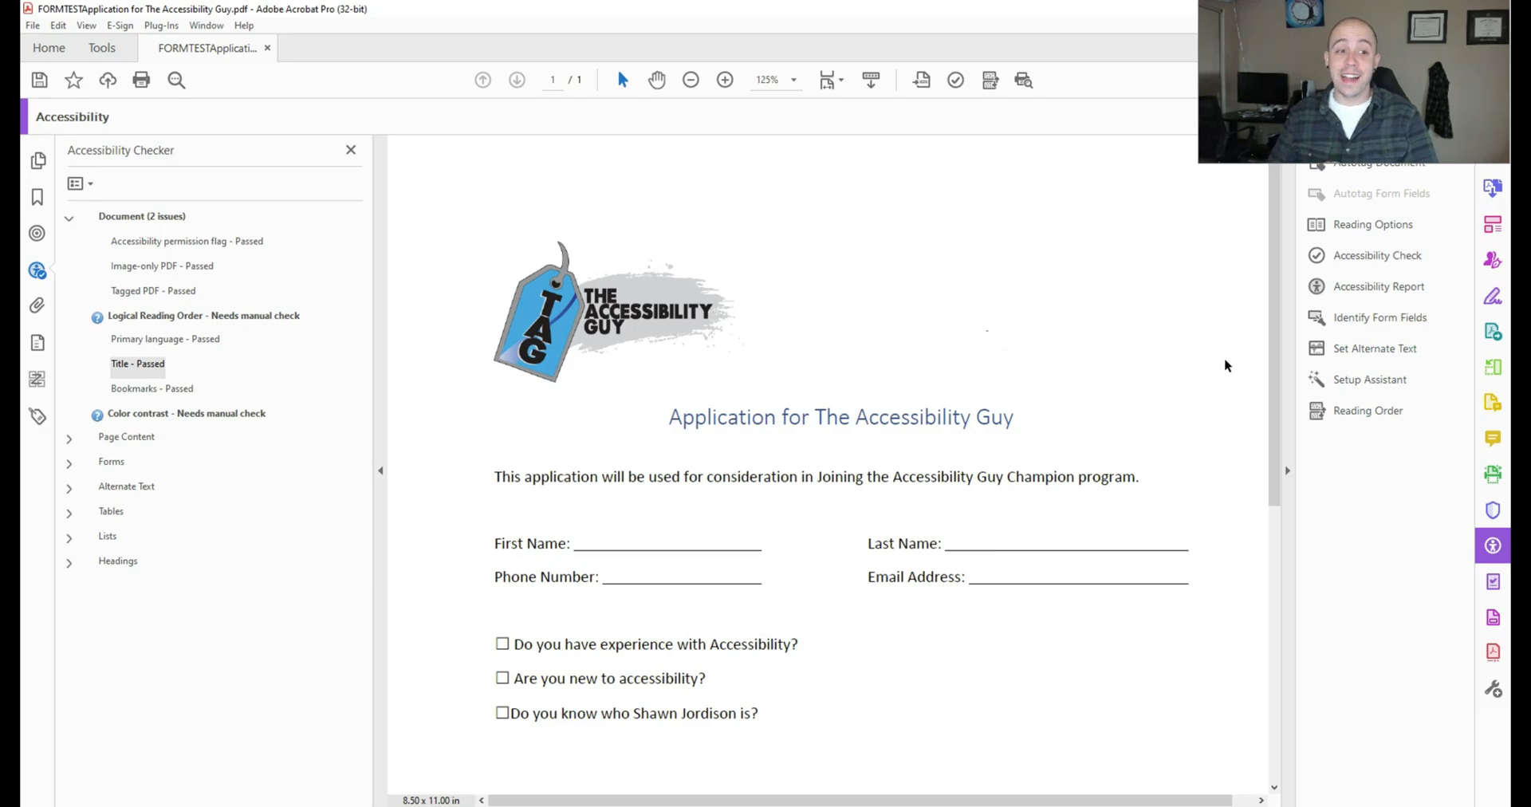
{"action": "mouse_move", "coordinate": [1021, 292]}
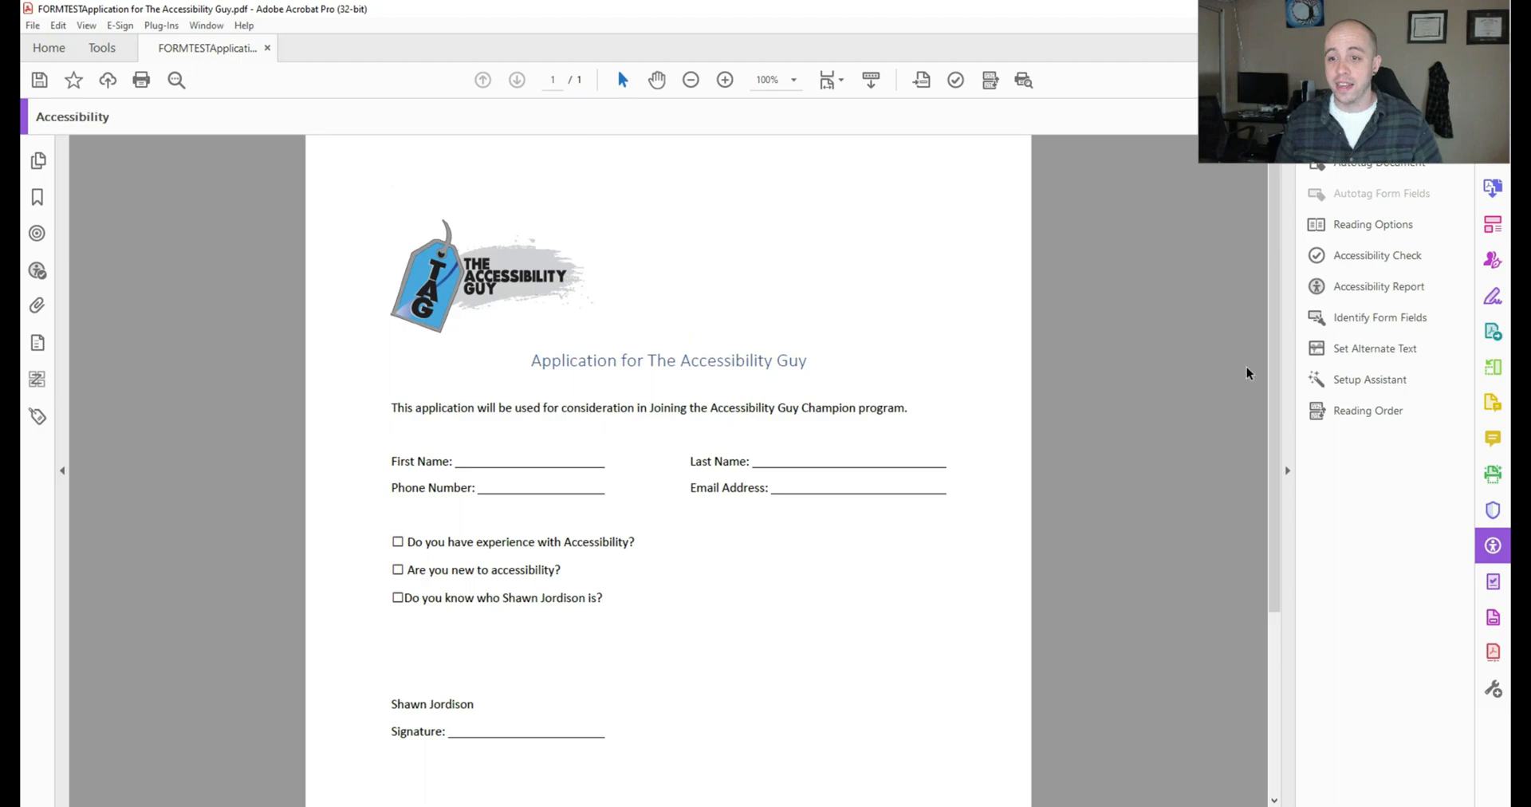
- From Tools, launch Prepare Form under Forms & Signatures for the current file
{"action": "left_click", "coordinate": [102, 48]}
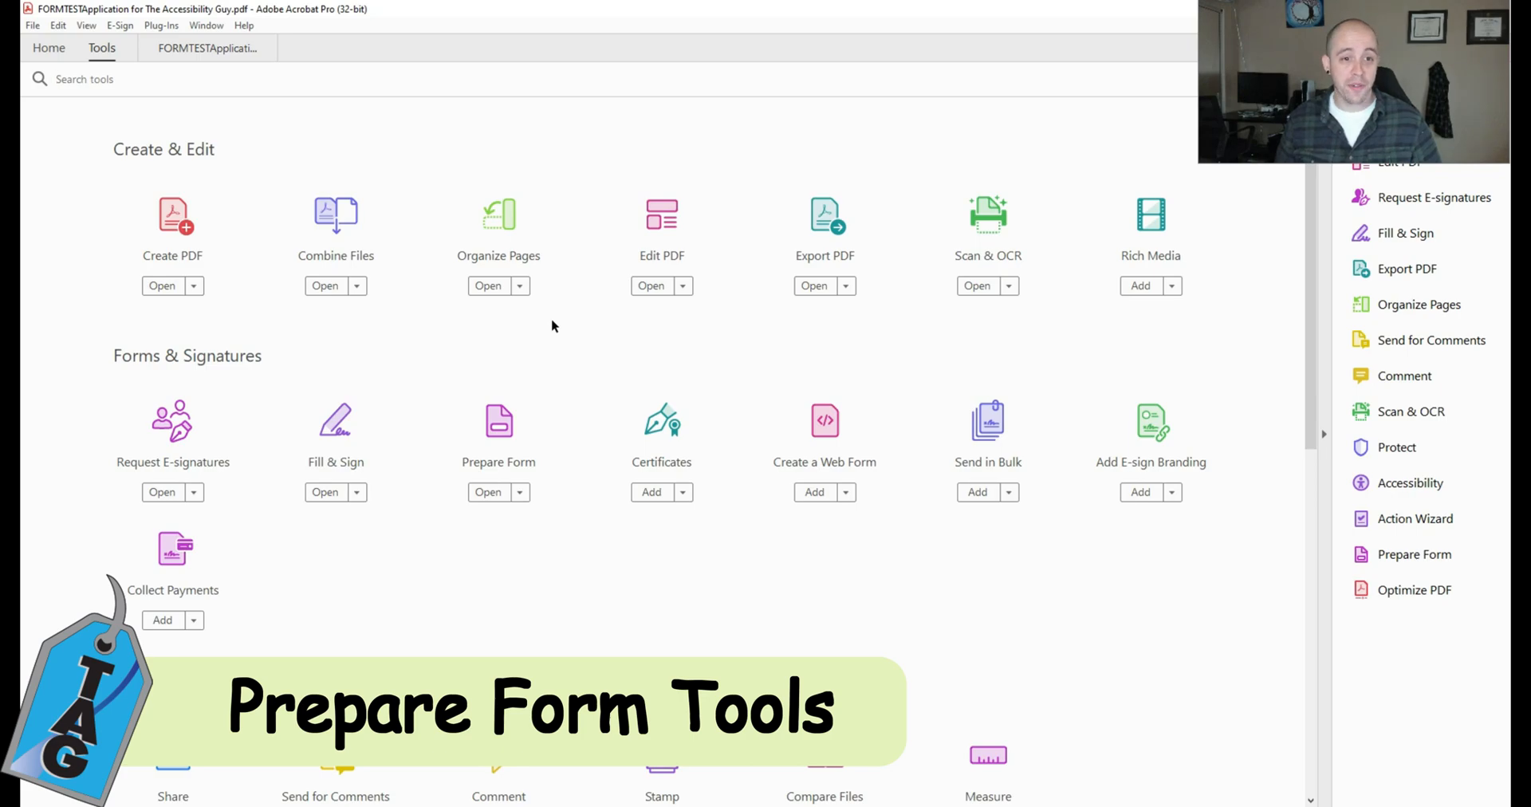
{"action": "scroll", "scroll_direction": "down", "scroll_amount": 3}
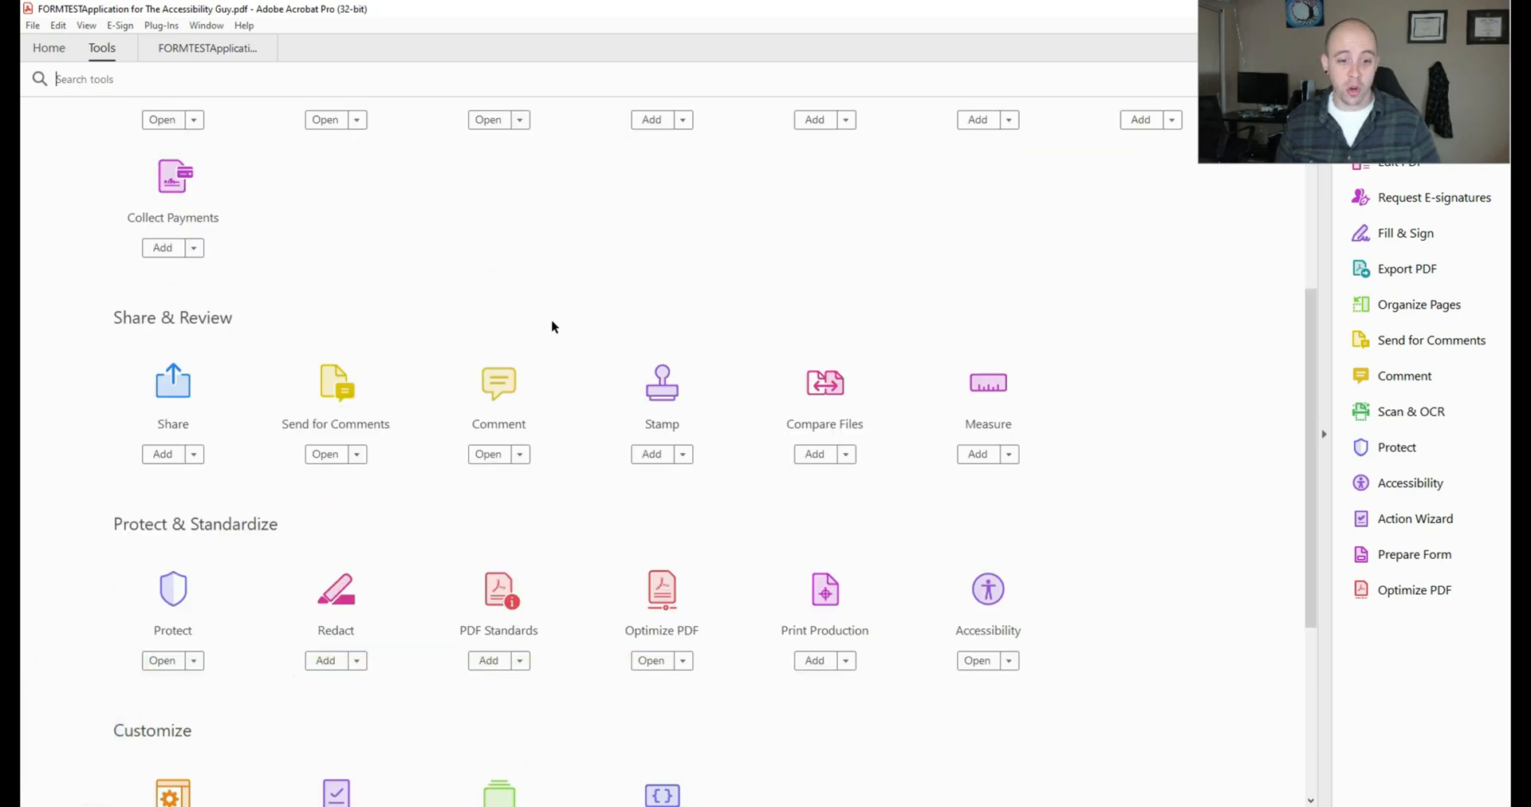
{"action": "scroll", "scroll_direction": "up", "scroll_amount": 3}
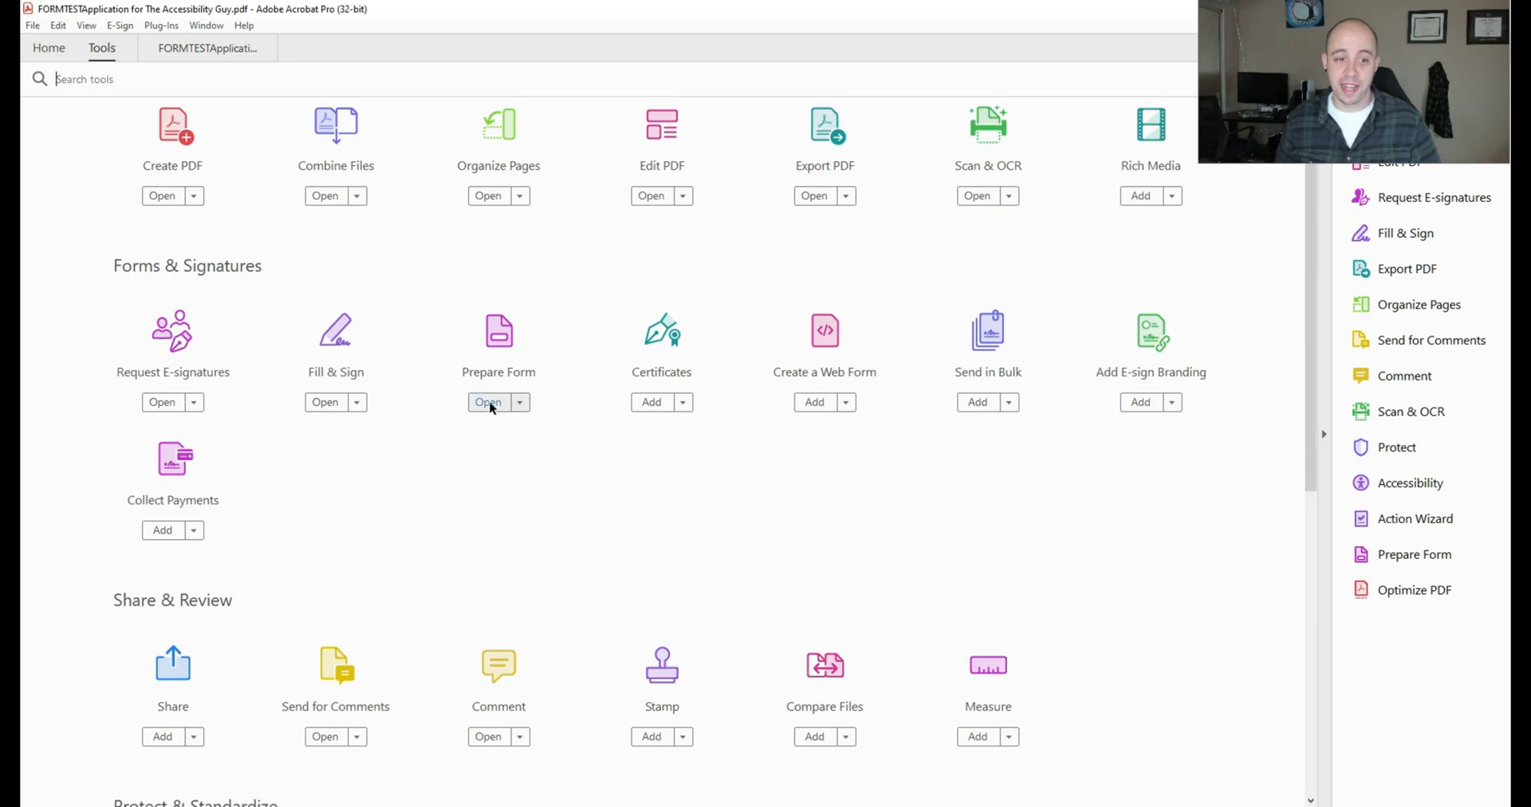
{"action": "left_click", "coordinate": [488, 402]}
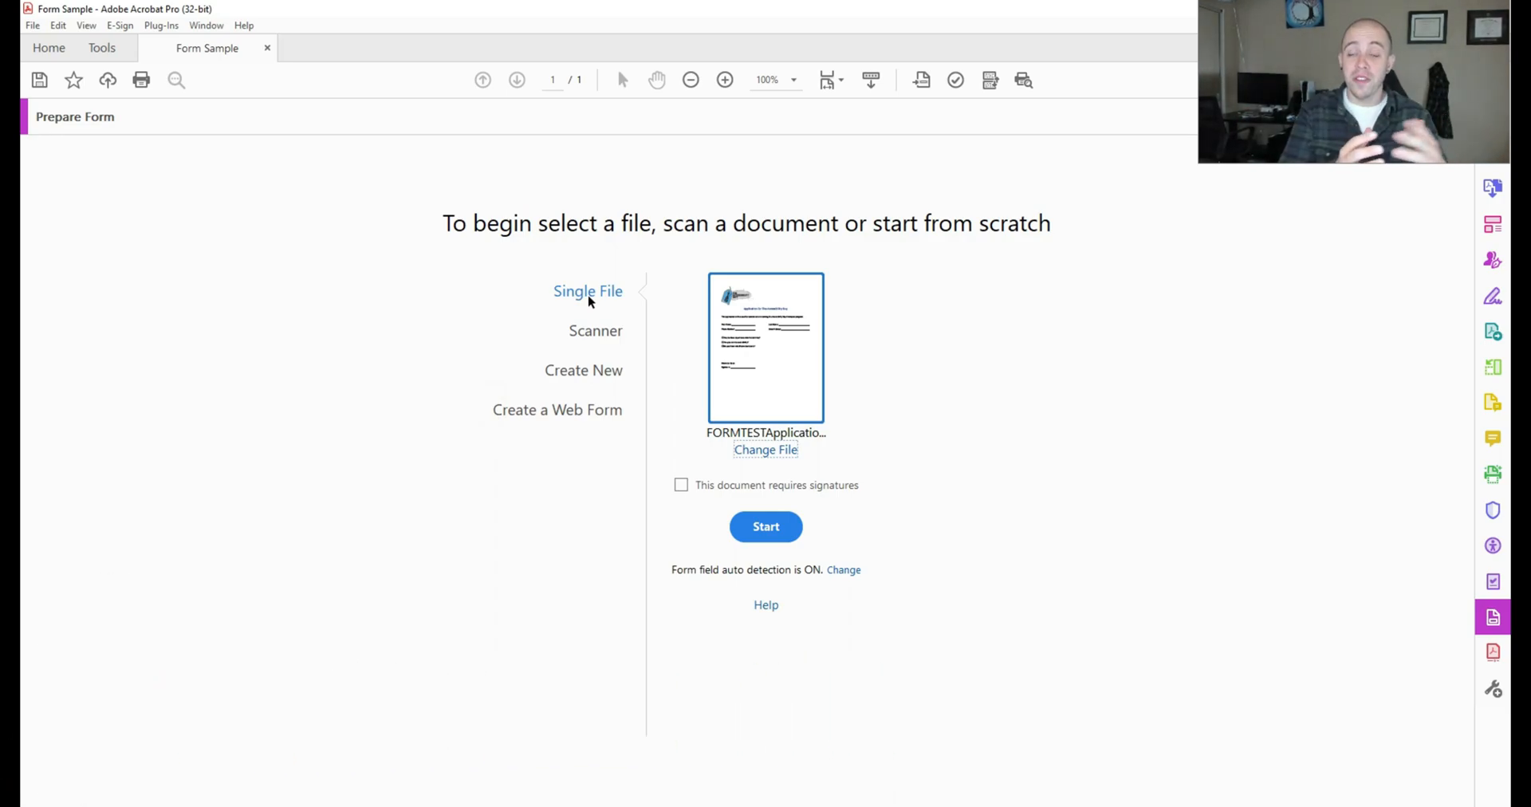
{"action": "mouse_move", "coordinate": [772, 509]}
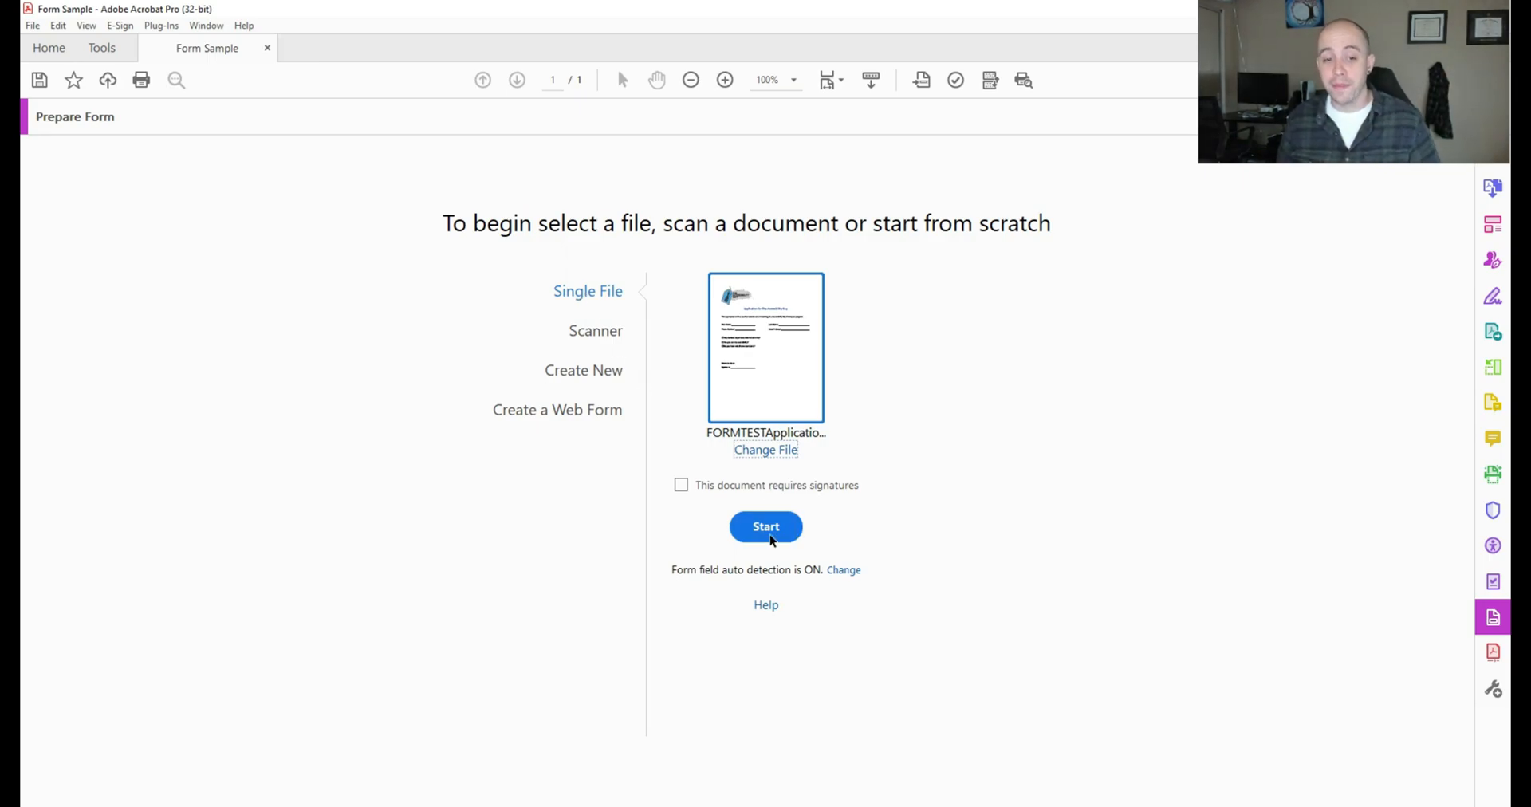
- Start form field detection, saving the PDF under its existing name when prompted
{"action": "left_click", "coordinate": [766, 528]}
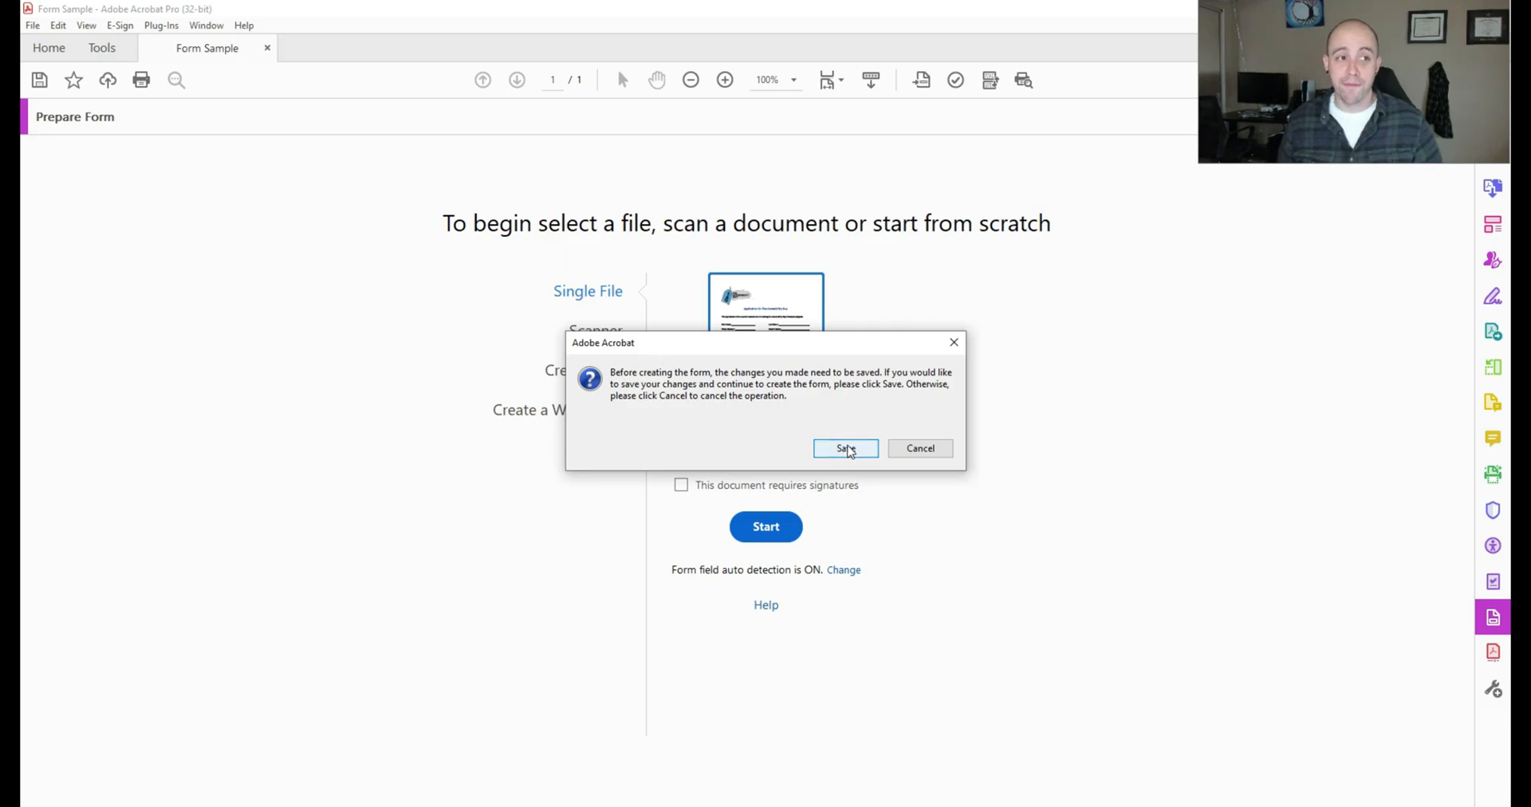
{"action": "left_click", "coordinate": [845, 448]}
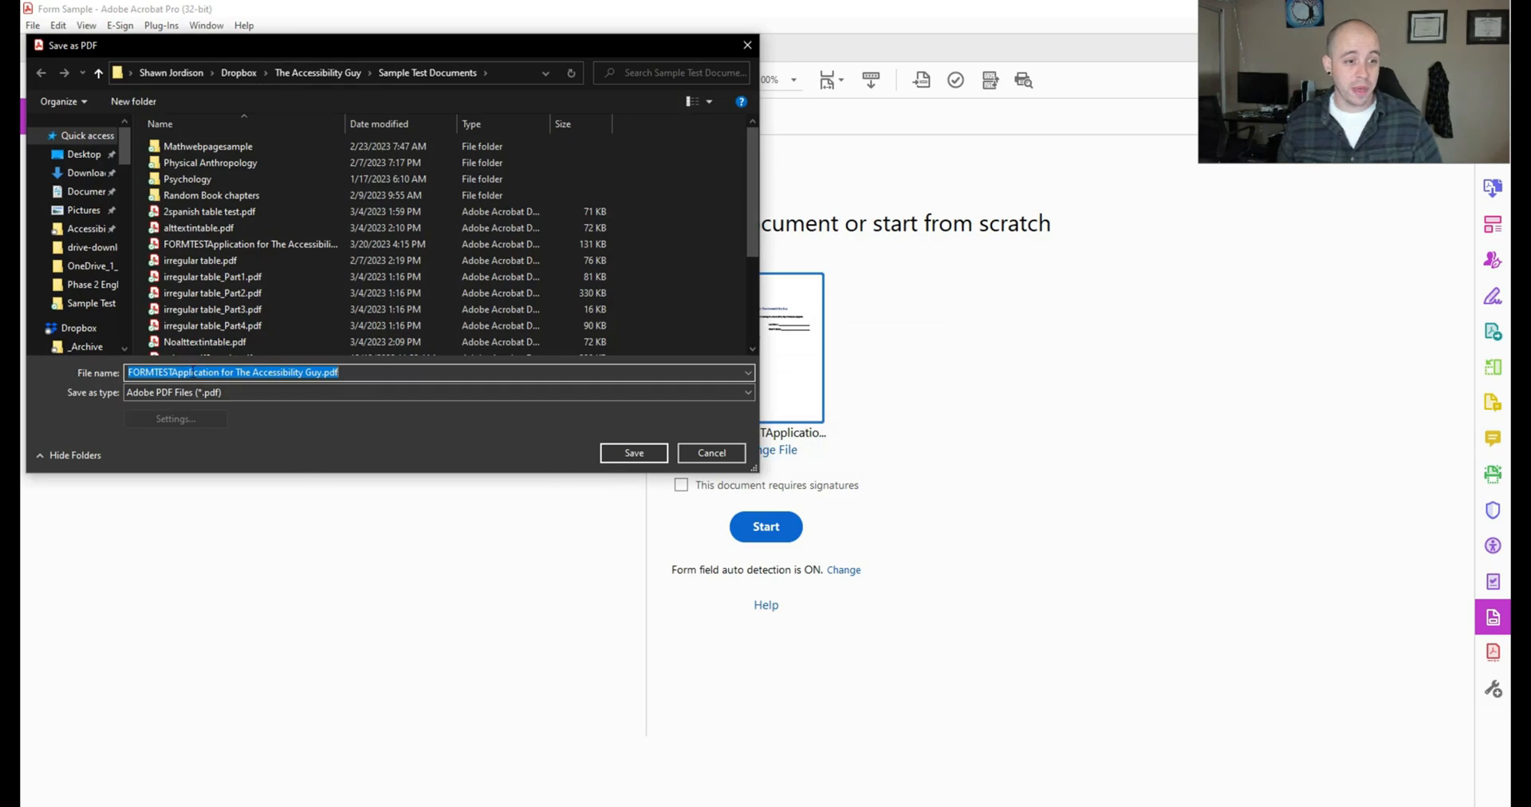
{"action": "left_click", "coordinate": [635, 453]}
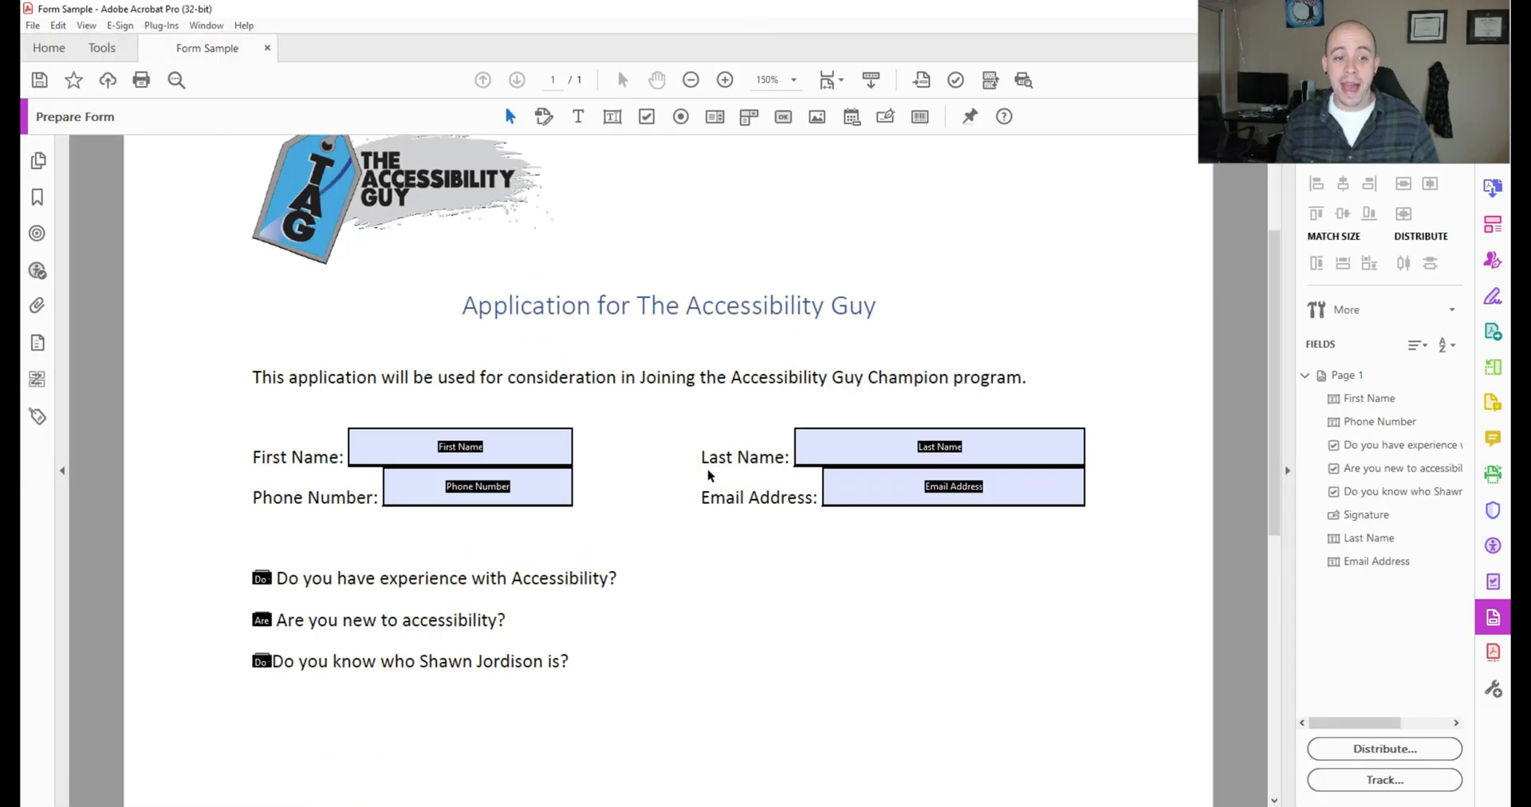
{"action": "left_click", "coordinate": [724, 80]}
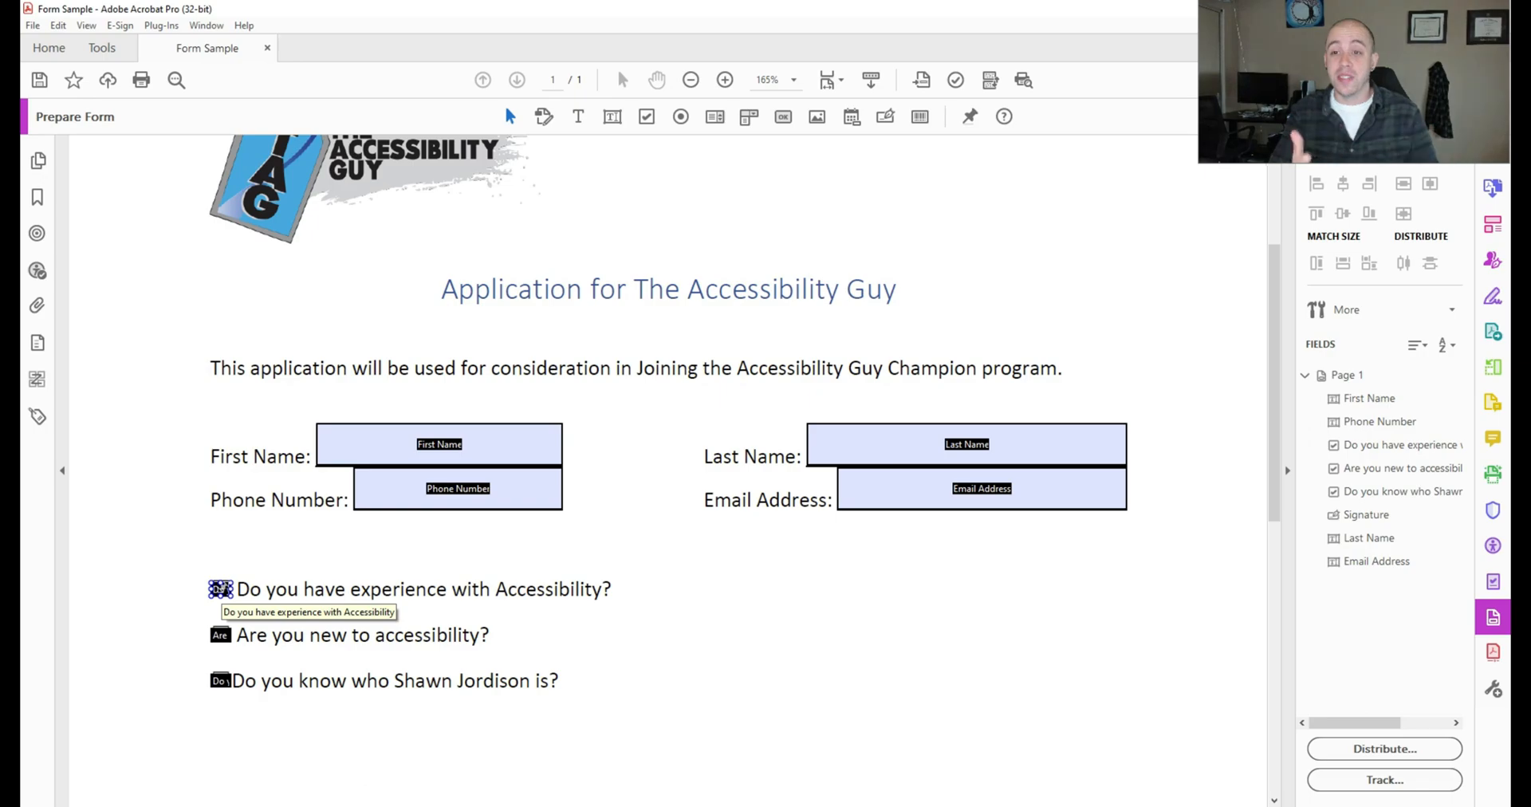
{"action": "mouse_move", "coordinate": [699, 327]}
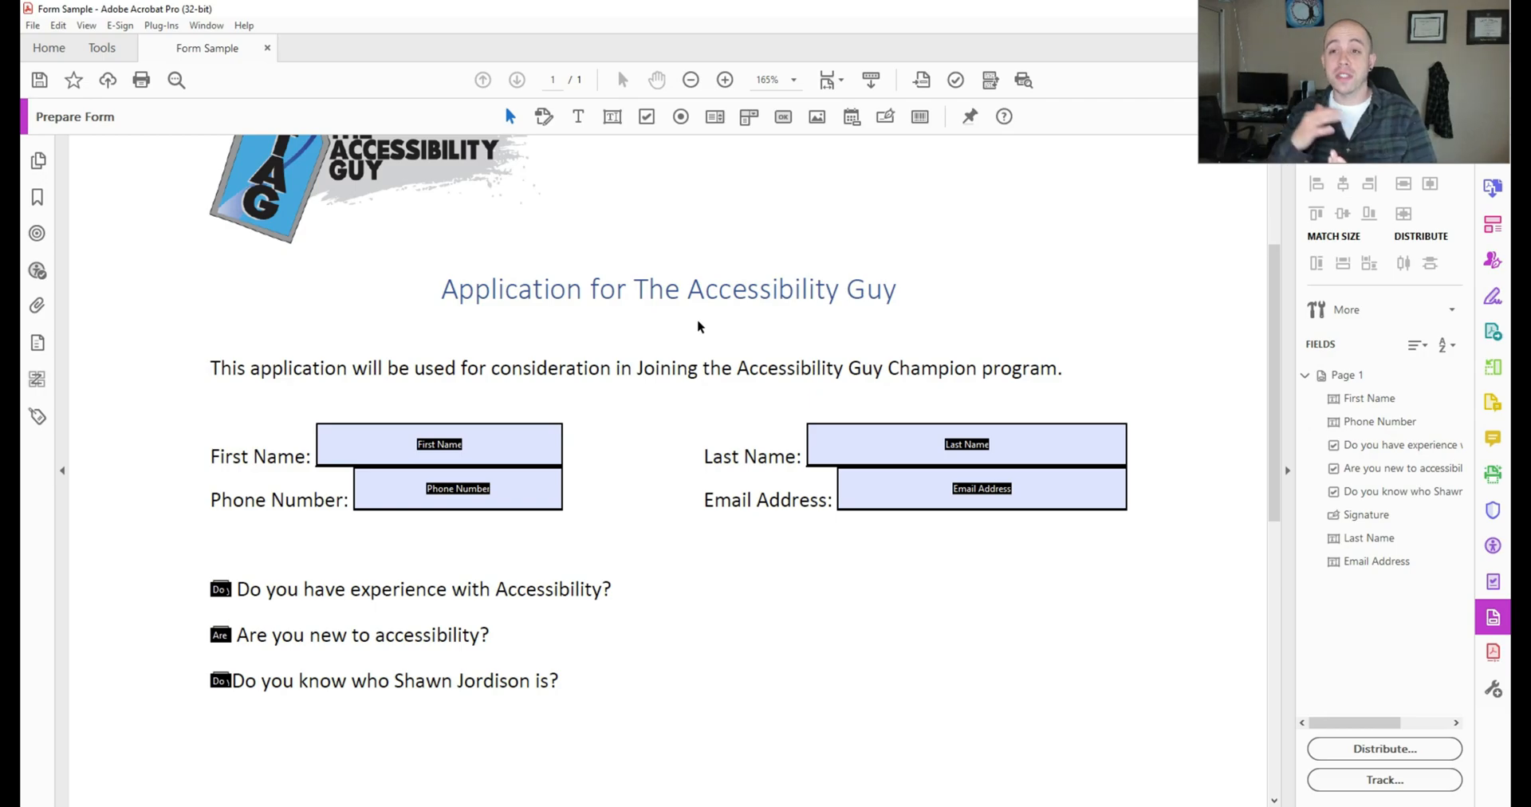
{"action": "mouse_move", "coordinate": [756, 531]}
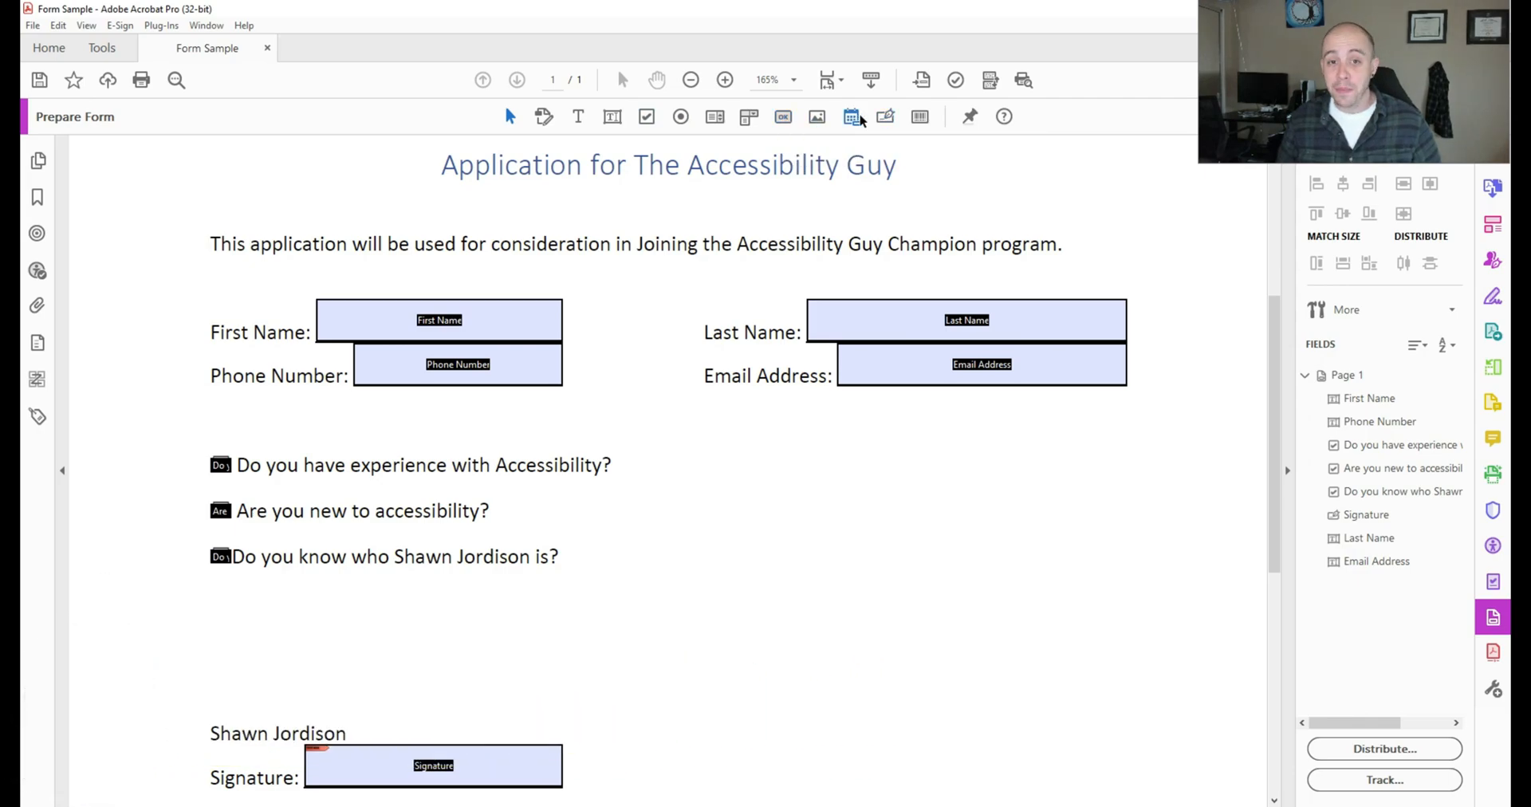
- Place checkbox fields beside the three questions and select all three
{"action": "left_click", "coordinate": [646, 116]}
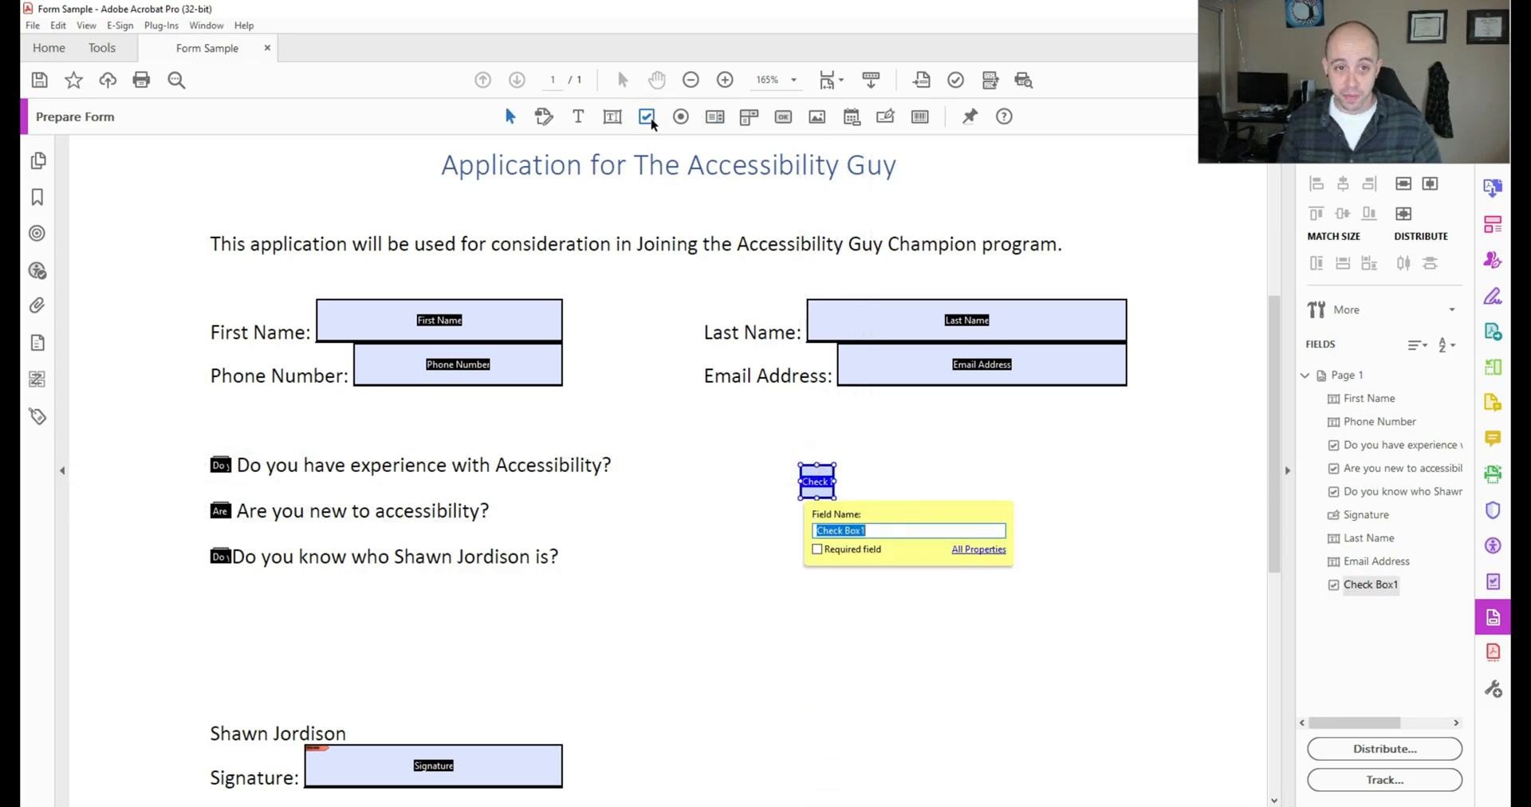
{"action": "left_click", "coordinate": [648, 116]}
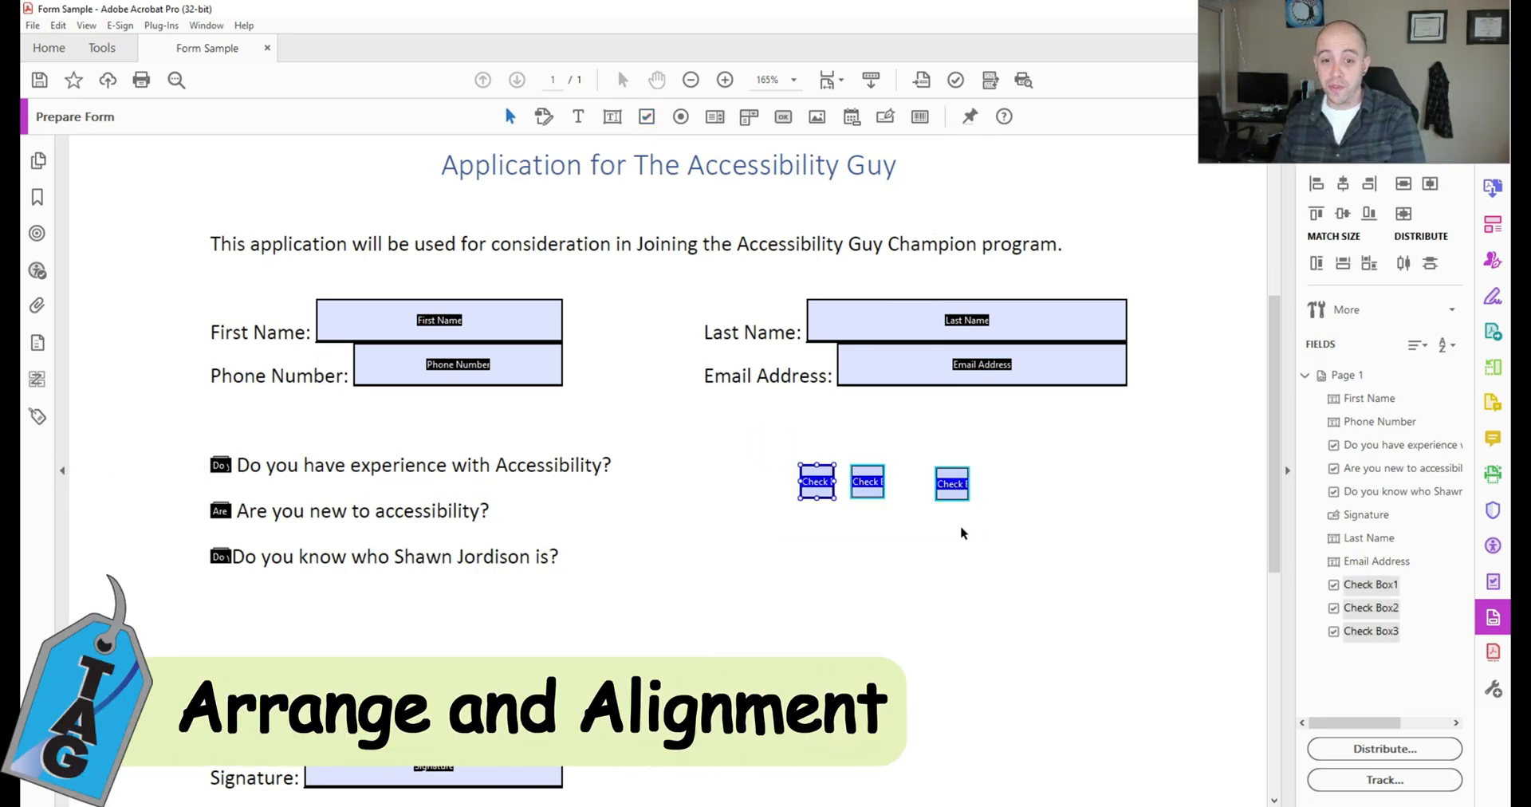
{"action": "left_click", "coordinate": [740, 437]}
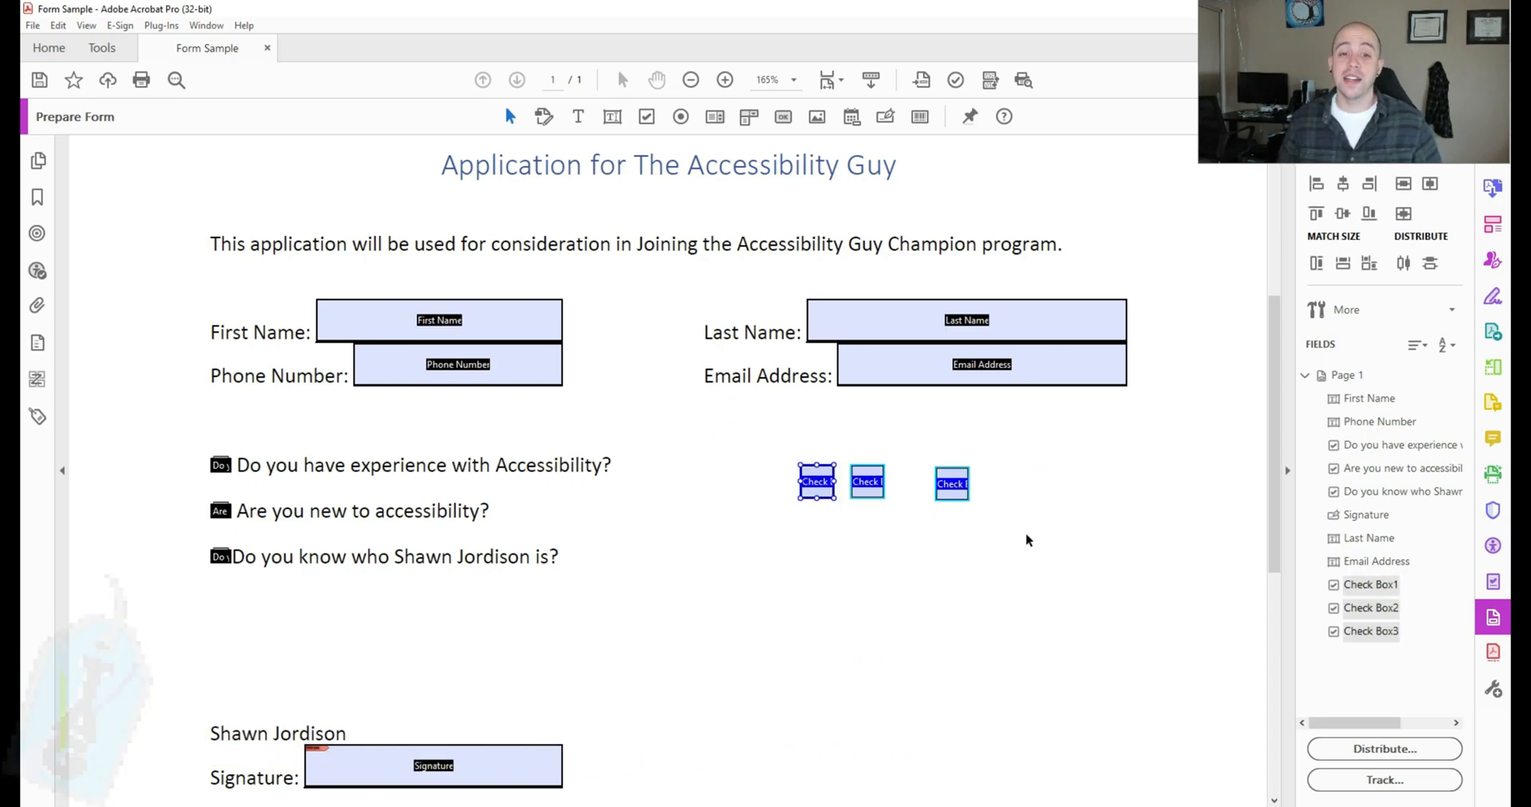
{"action": "left_click", "coordinate": [951, 483]}
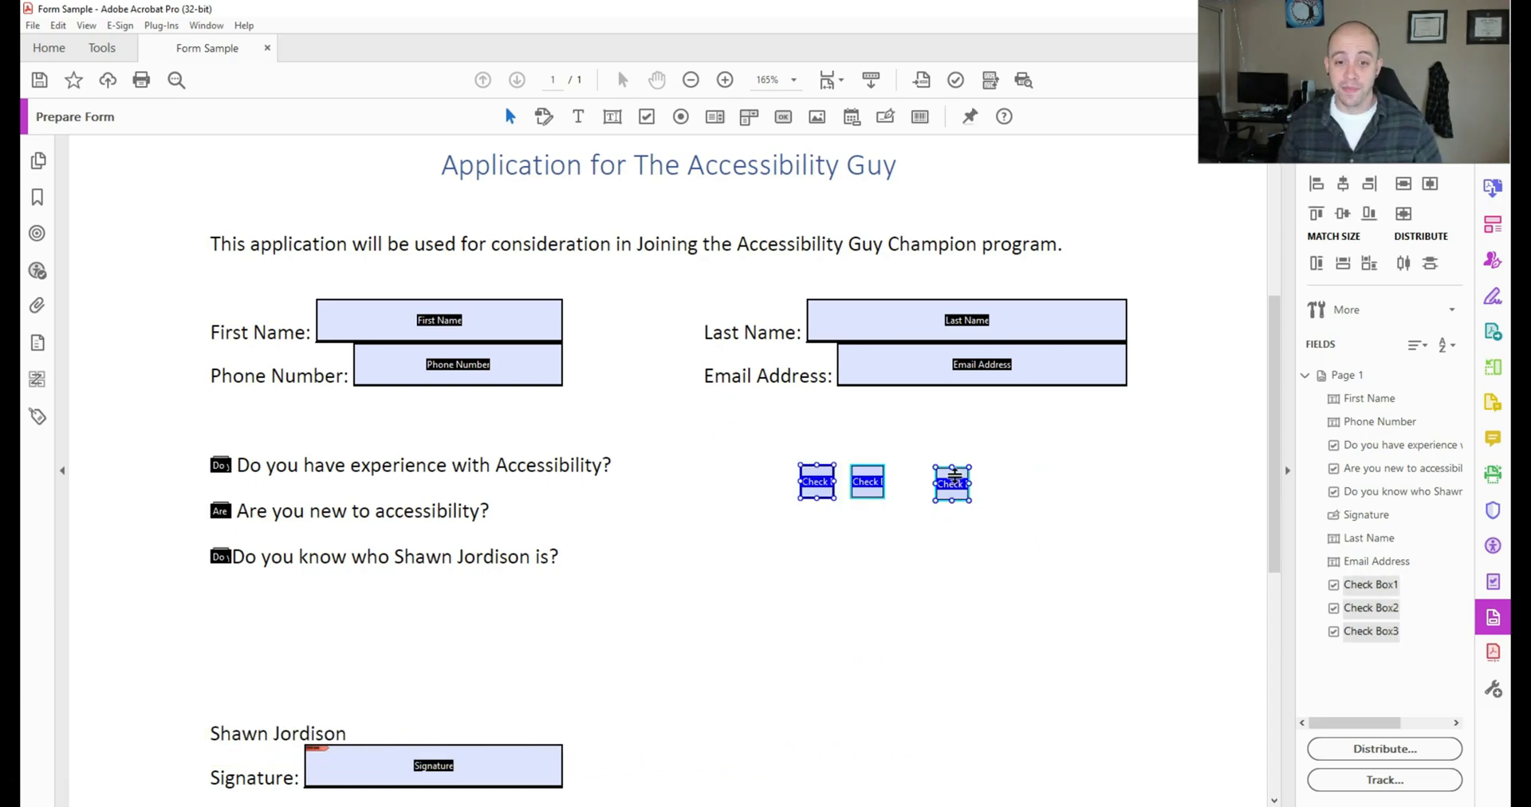
- Align the selected checkboxes to Top and clear the selection
{"action": "right_click", "coordinate": [949, 483]}
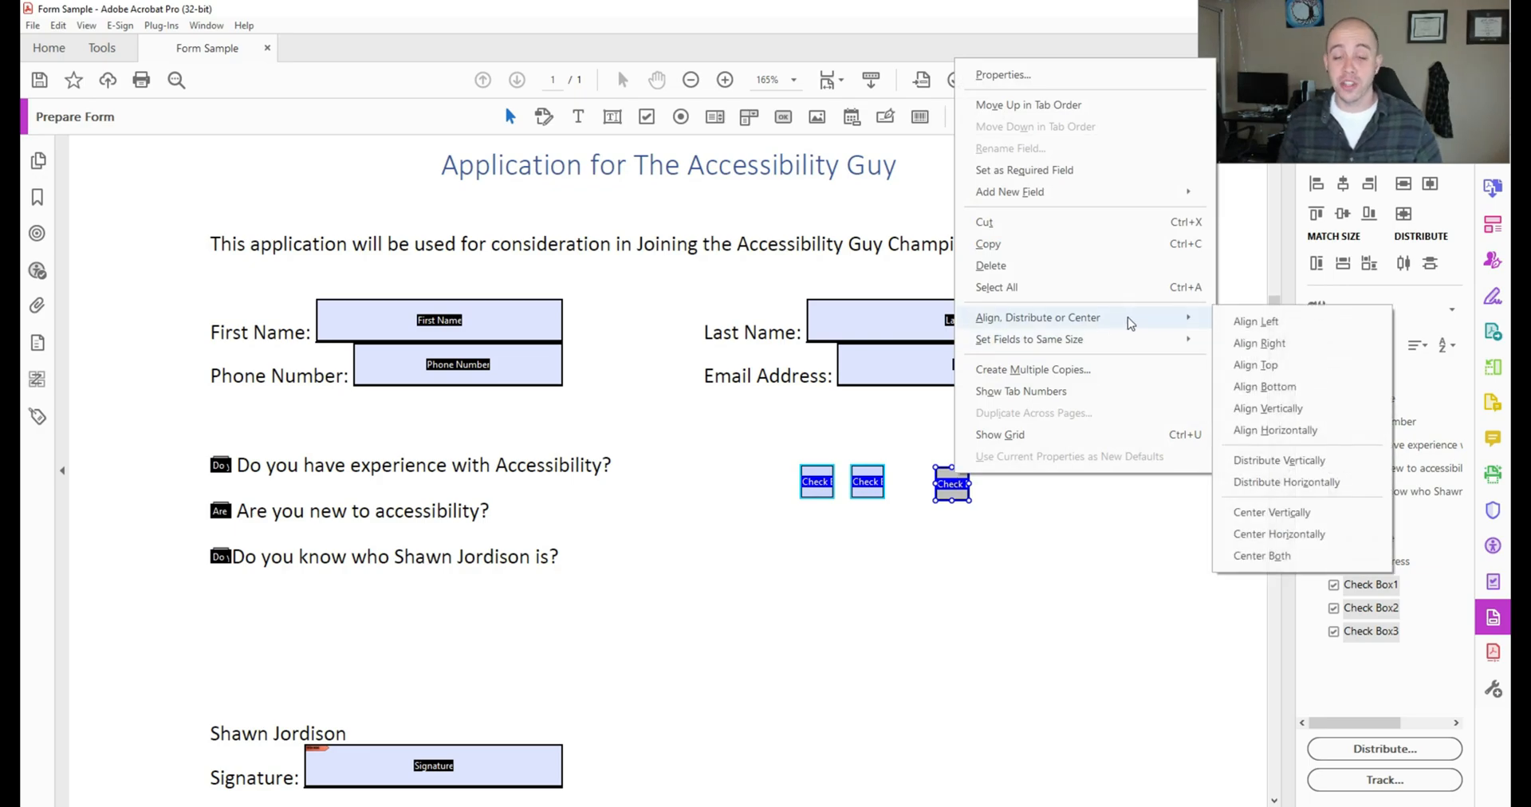
{"action": "mouse_move", "coordinate": [1257, 322]}
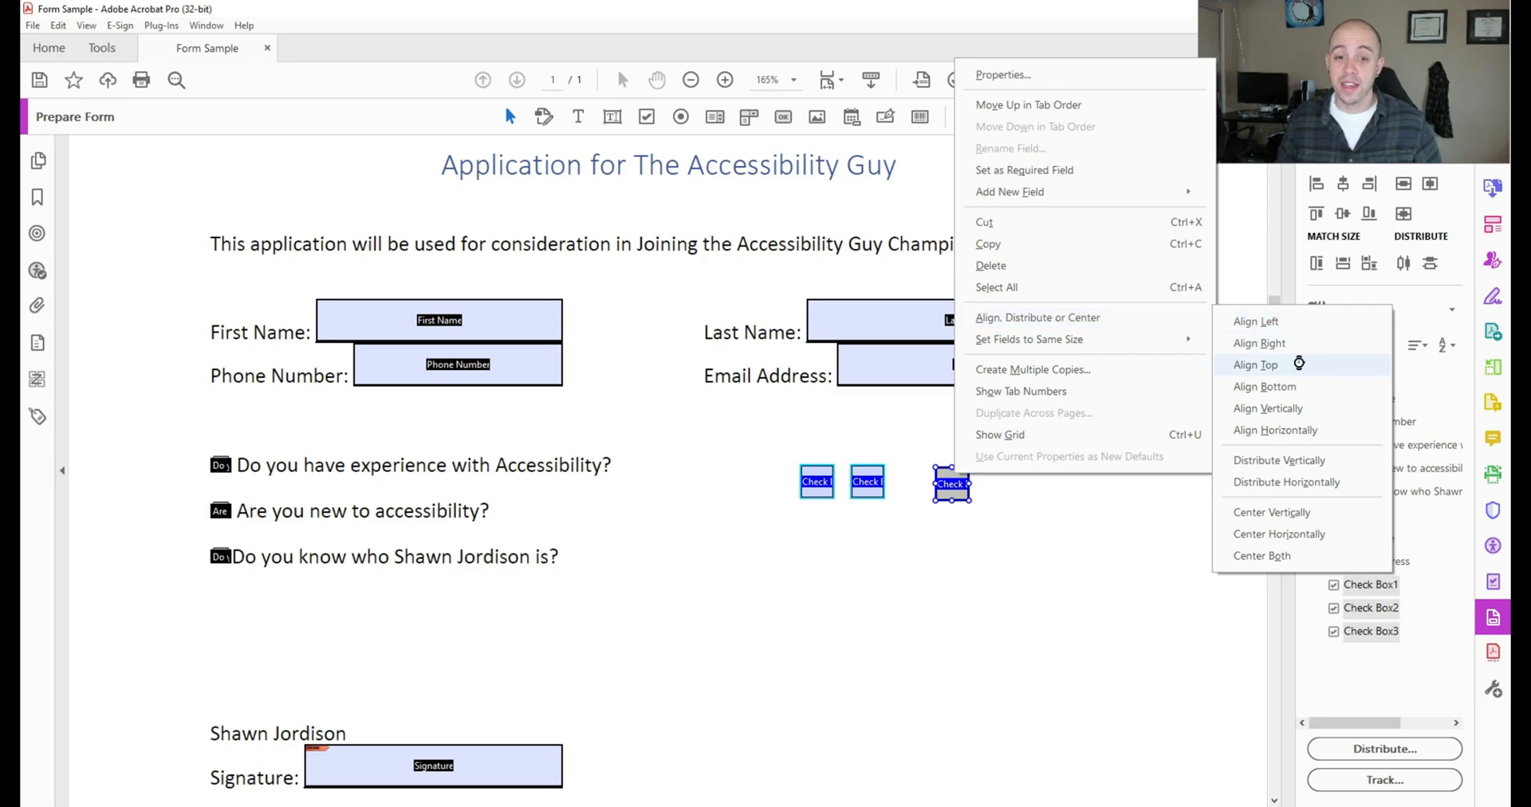
{"action": "left_click", "coordinate": [1254, 366]}
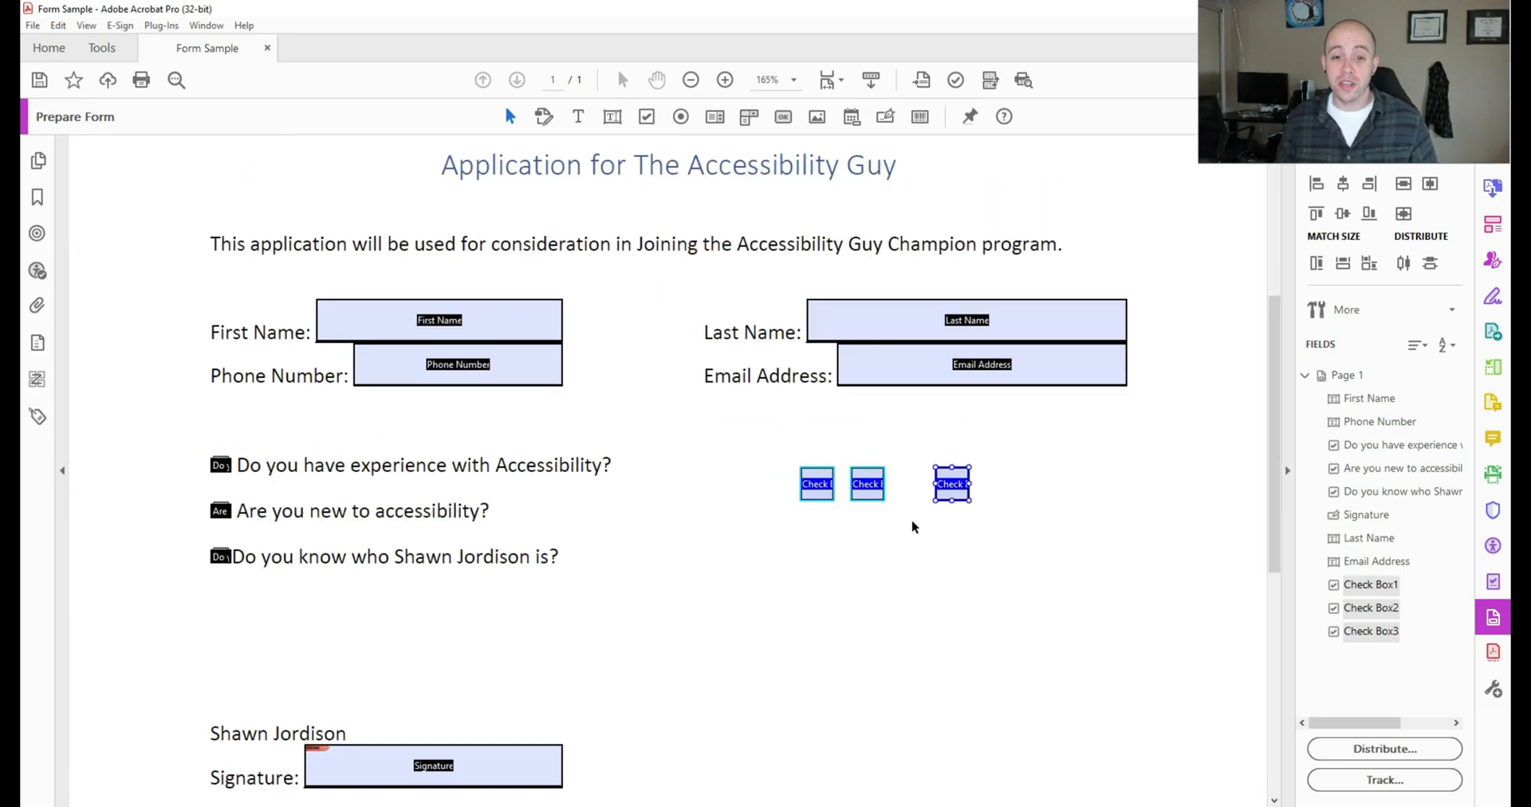
{"action": "left_click", "coordinate": [82, 25]}
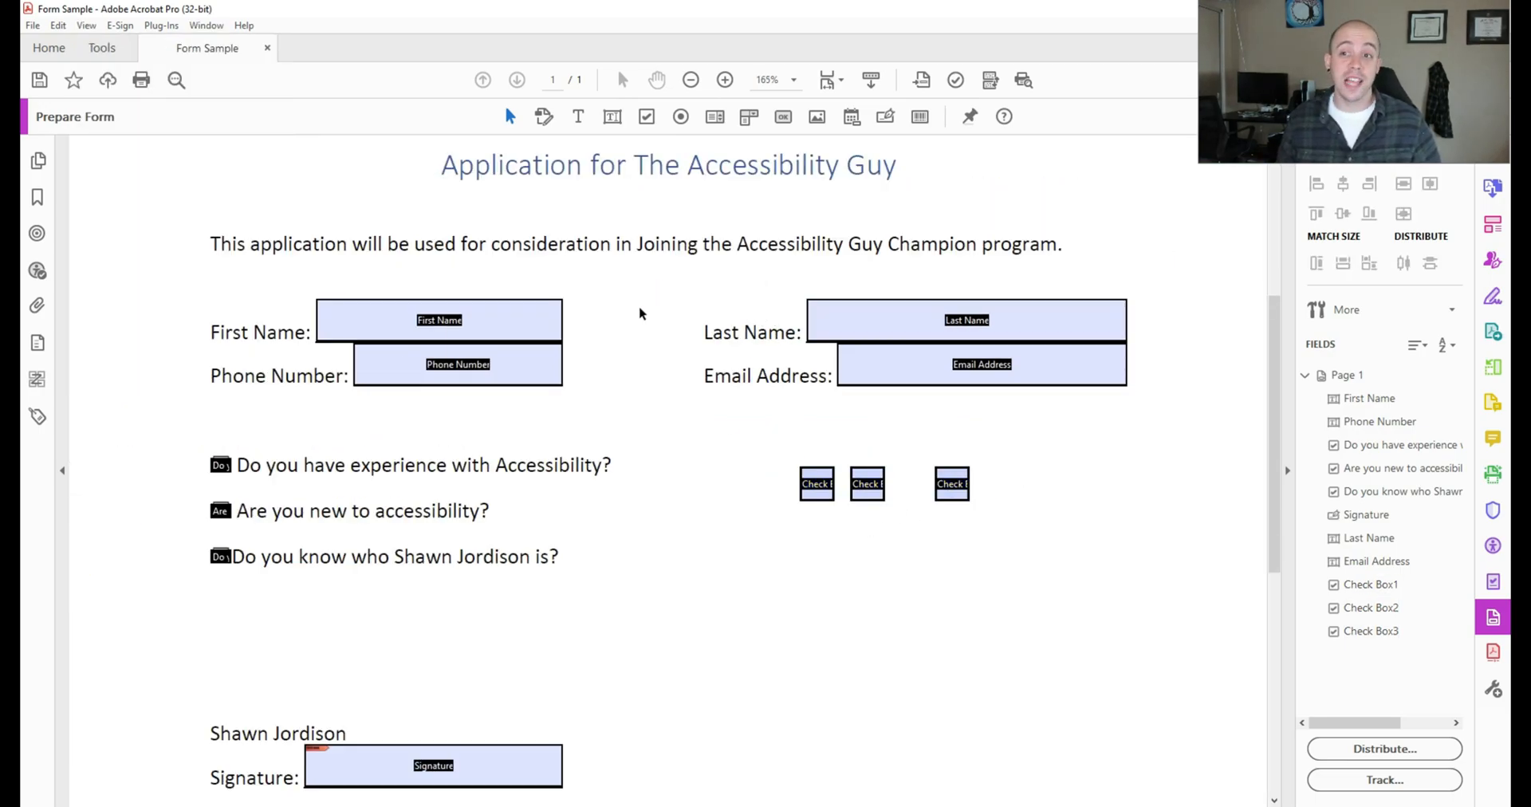
{"action": "left_click", "coordinate": [440, 320]}
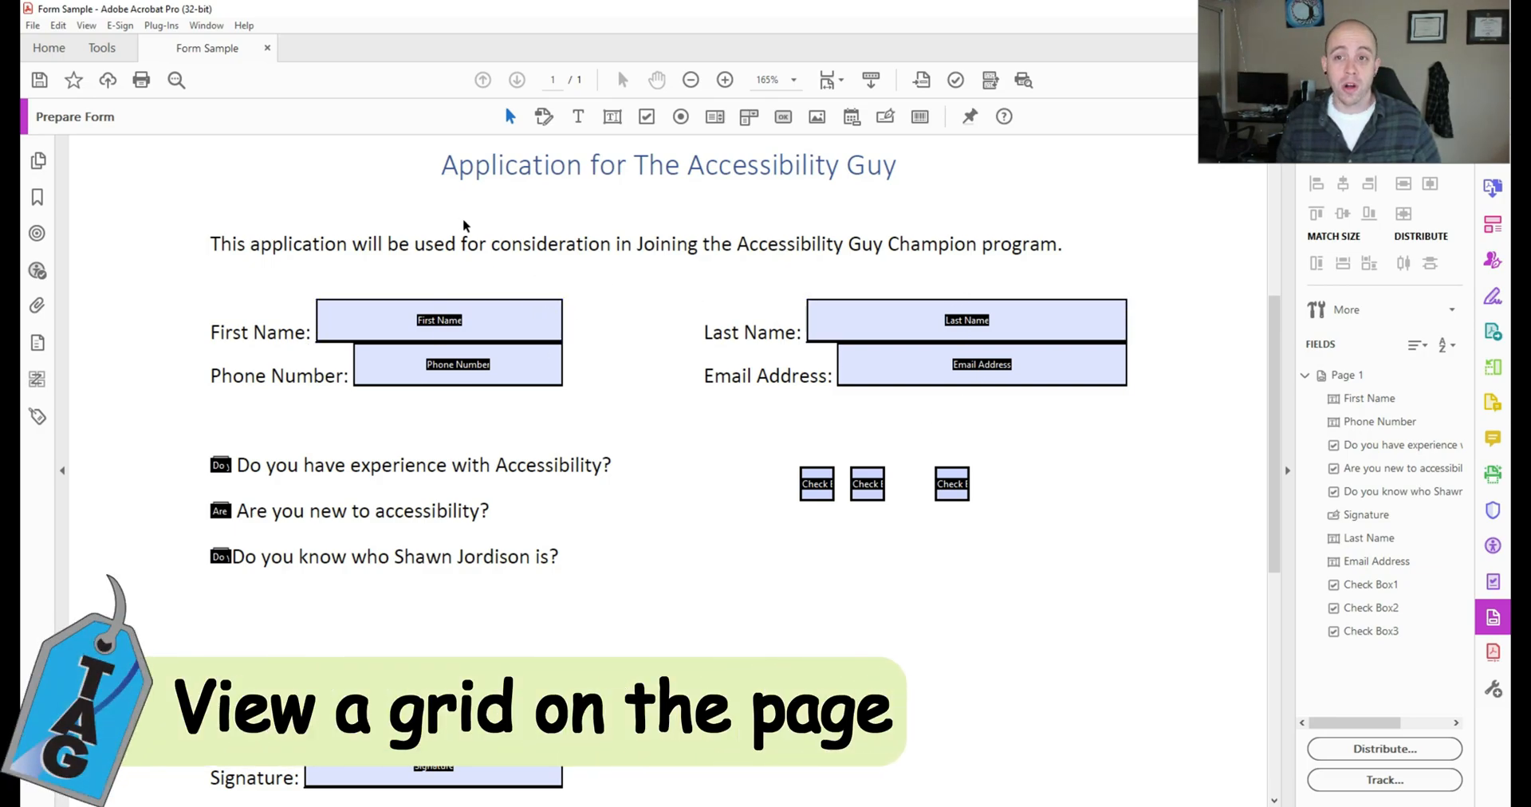
- Turn on the page grid via View > Show/Hide > Rulers & Grids
{"action": "left_click", "coordinate": [80, 25]}
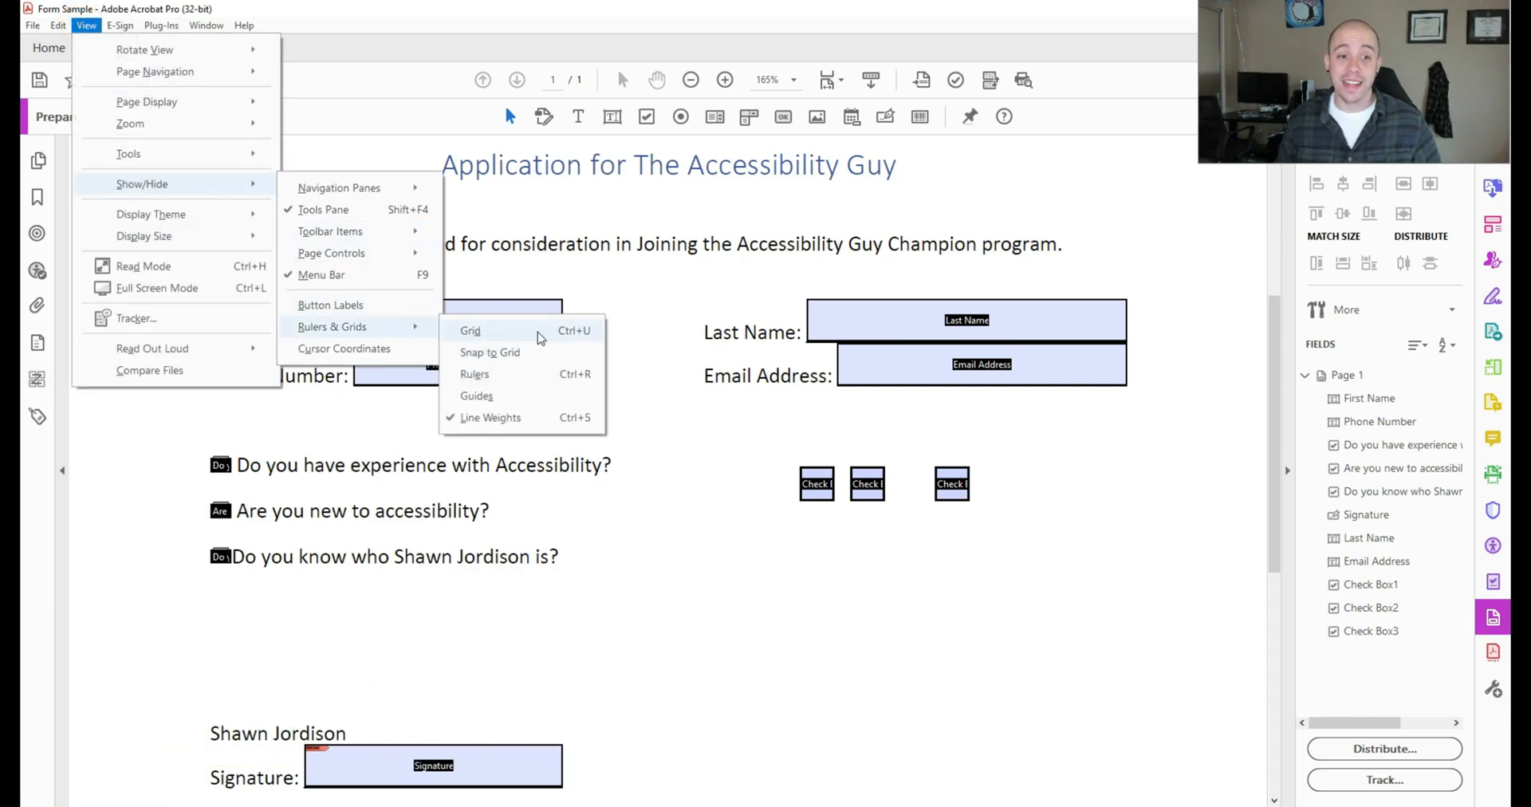
{"action": "left_click", "coordinate": [469, 330]}
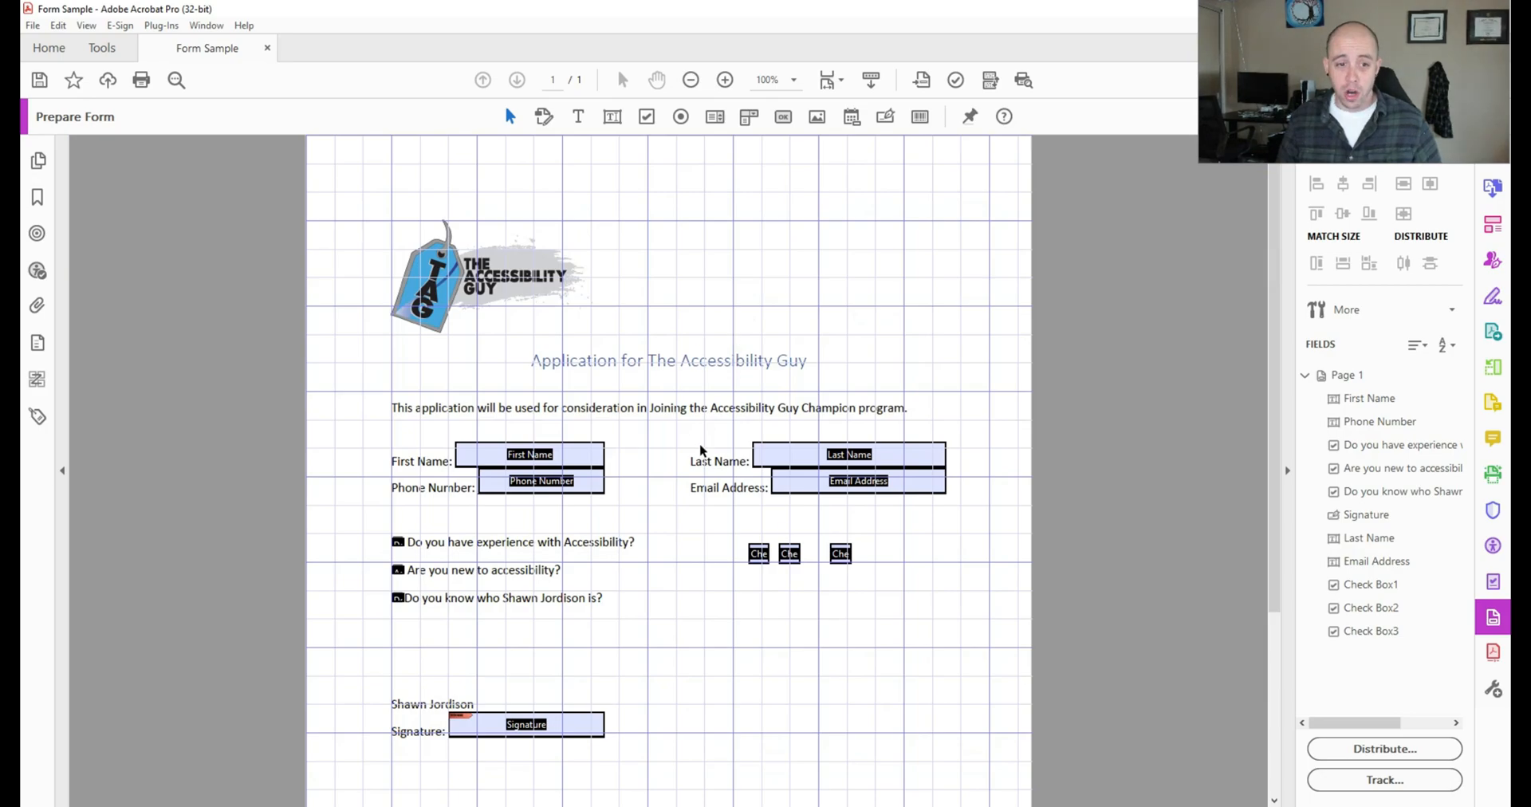
{"action": "left_click", "coordinate": [724, 80]}
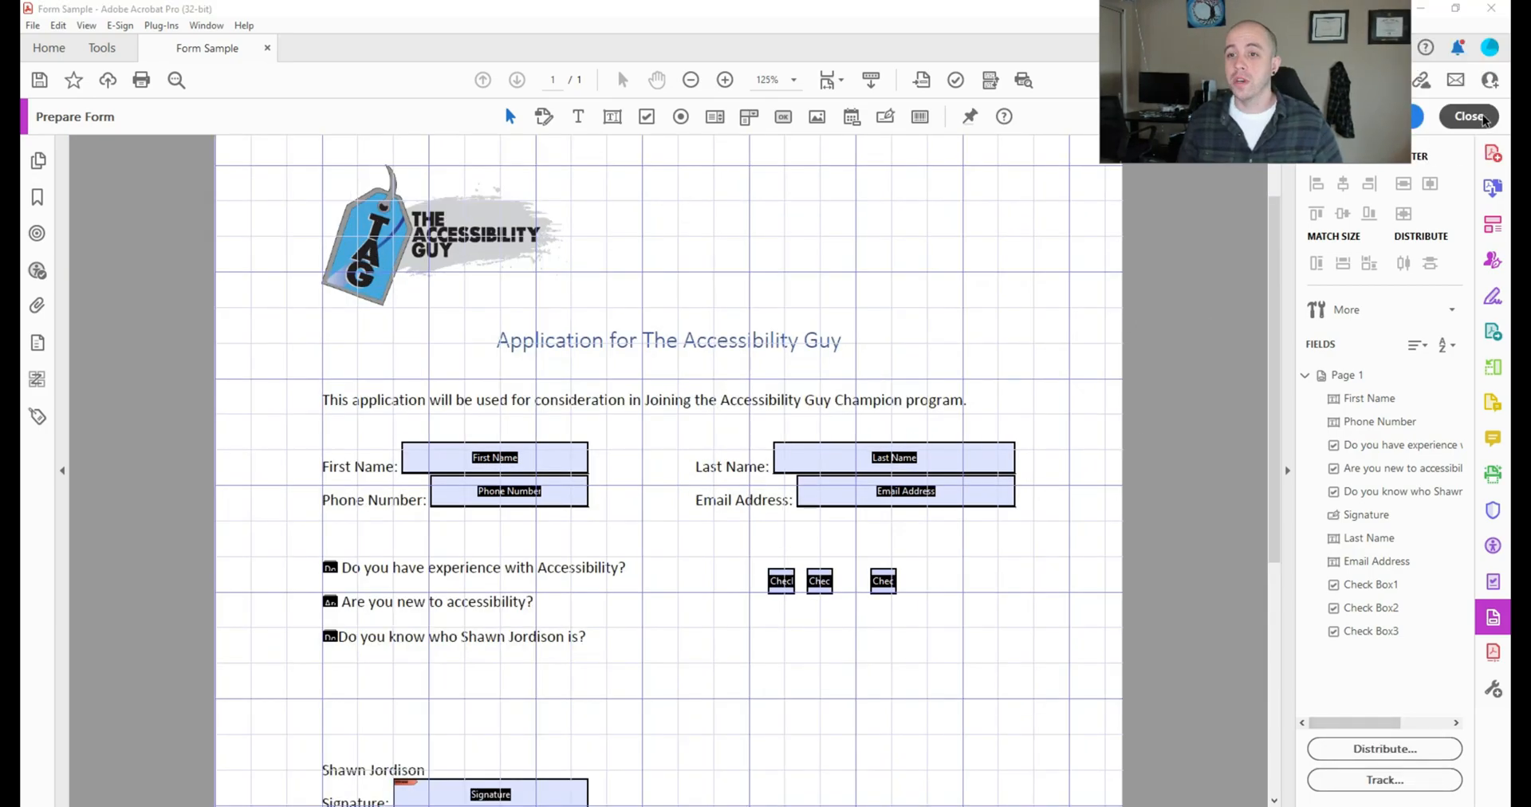
- Leave Prepare Form and rerun the full Accessibility Check
{"action": "left_click", "coordinate": [1467, 116]}
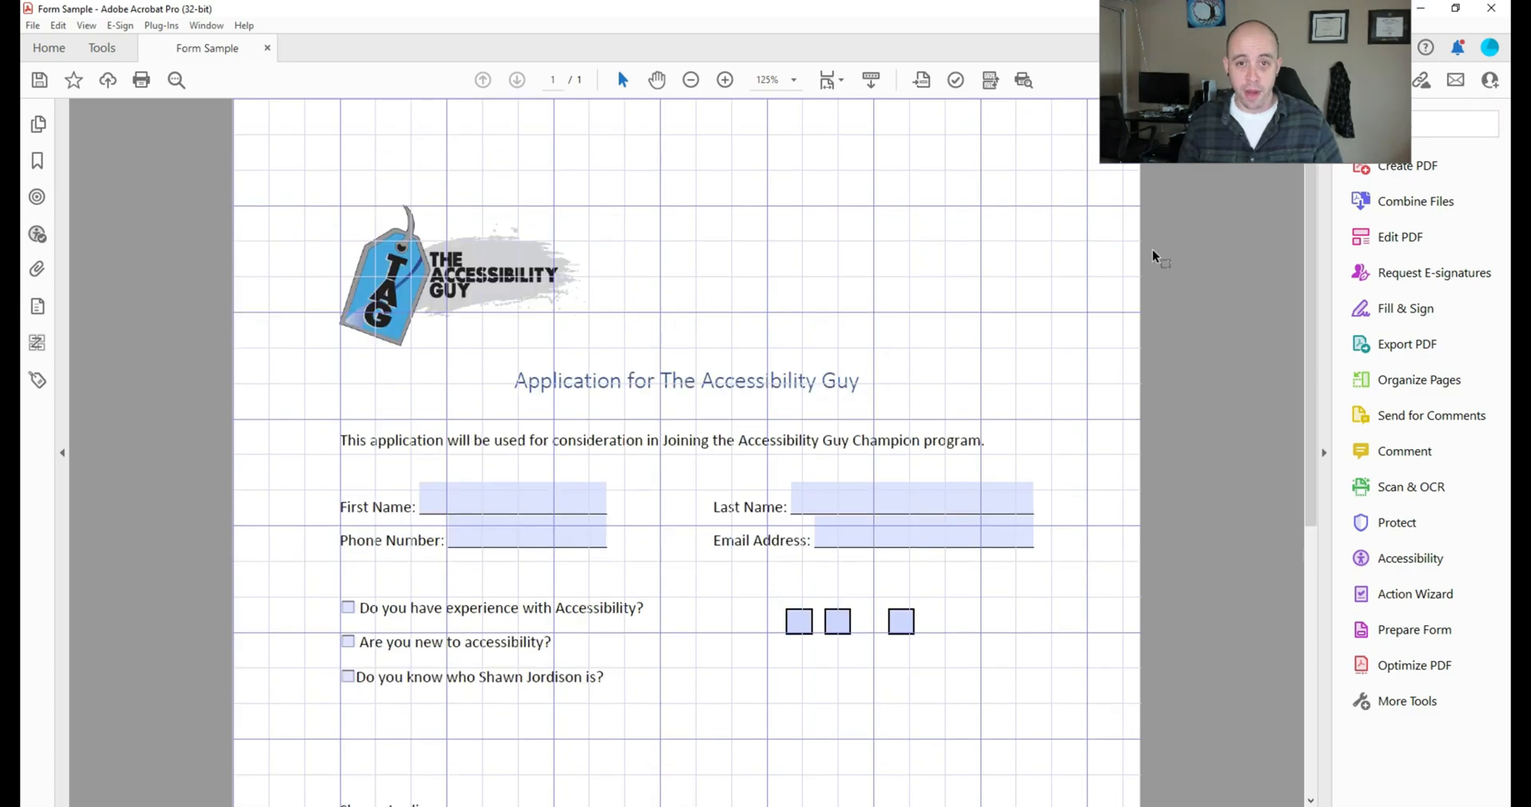
{"action": "left_click", "coordinate": [1410, 558]}
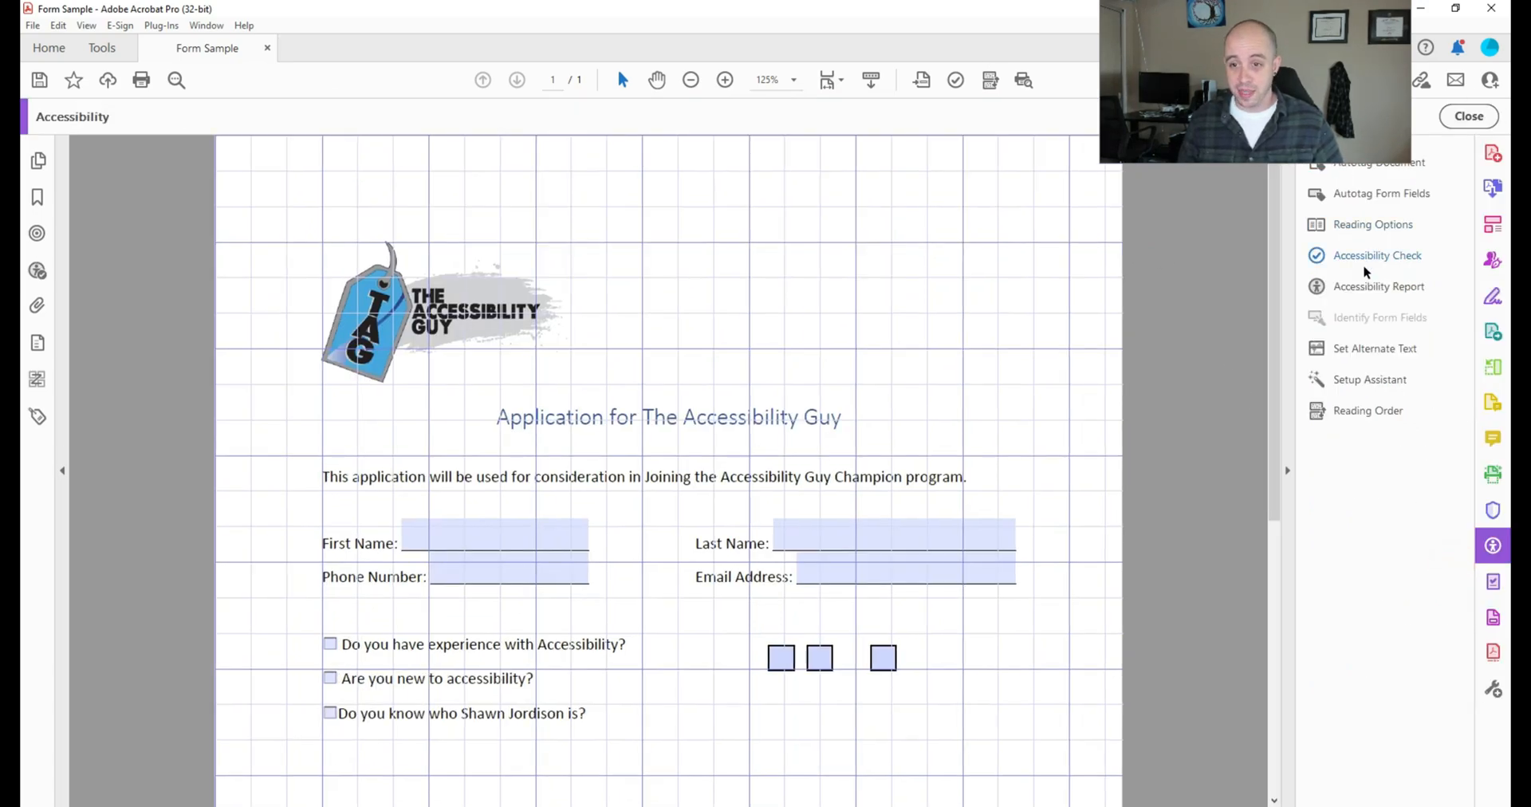
{"action": "left_click", "coordinate": [1378, 256]}
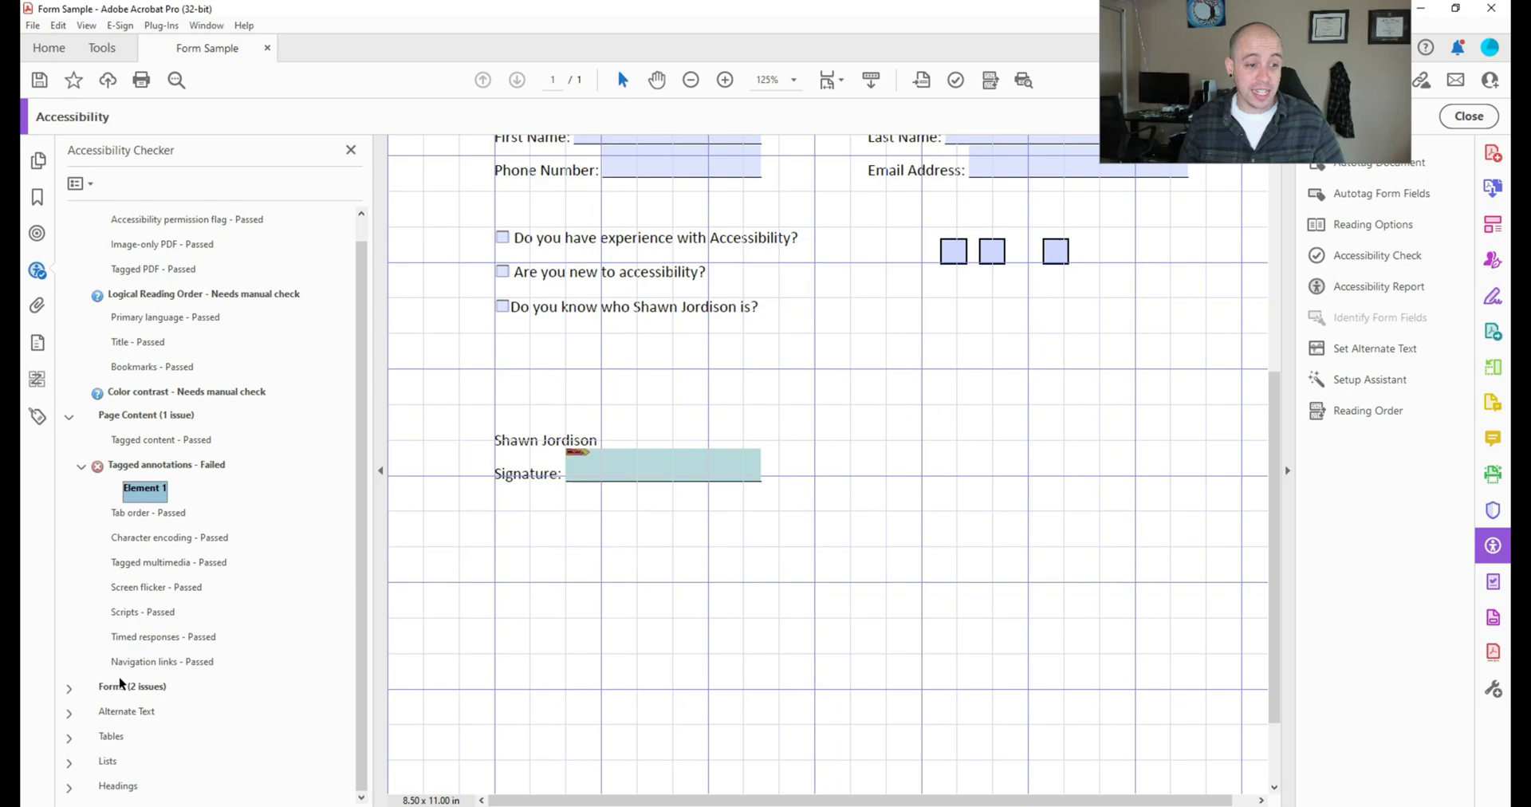
- Expand the Forms results to review the failed tagged form fields and field descriptions
{"action": "left_click", "coordinate": [70, 688]}
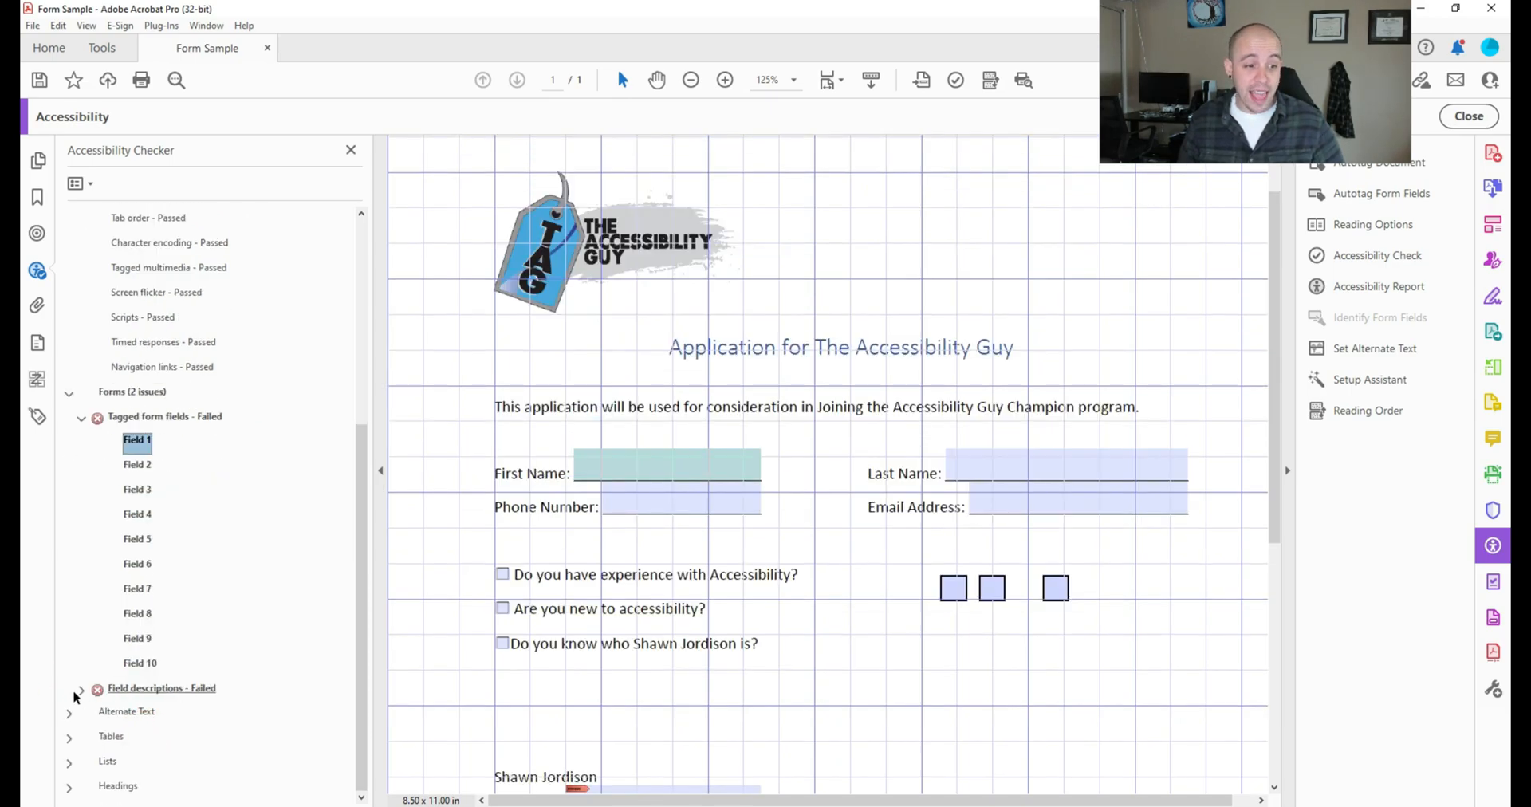
{"action": "left_click", "coordinate": [79, 689]}
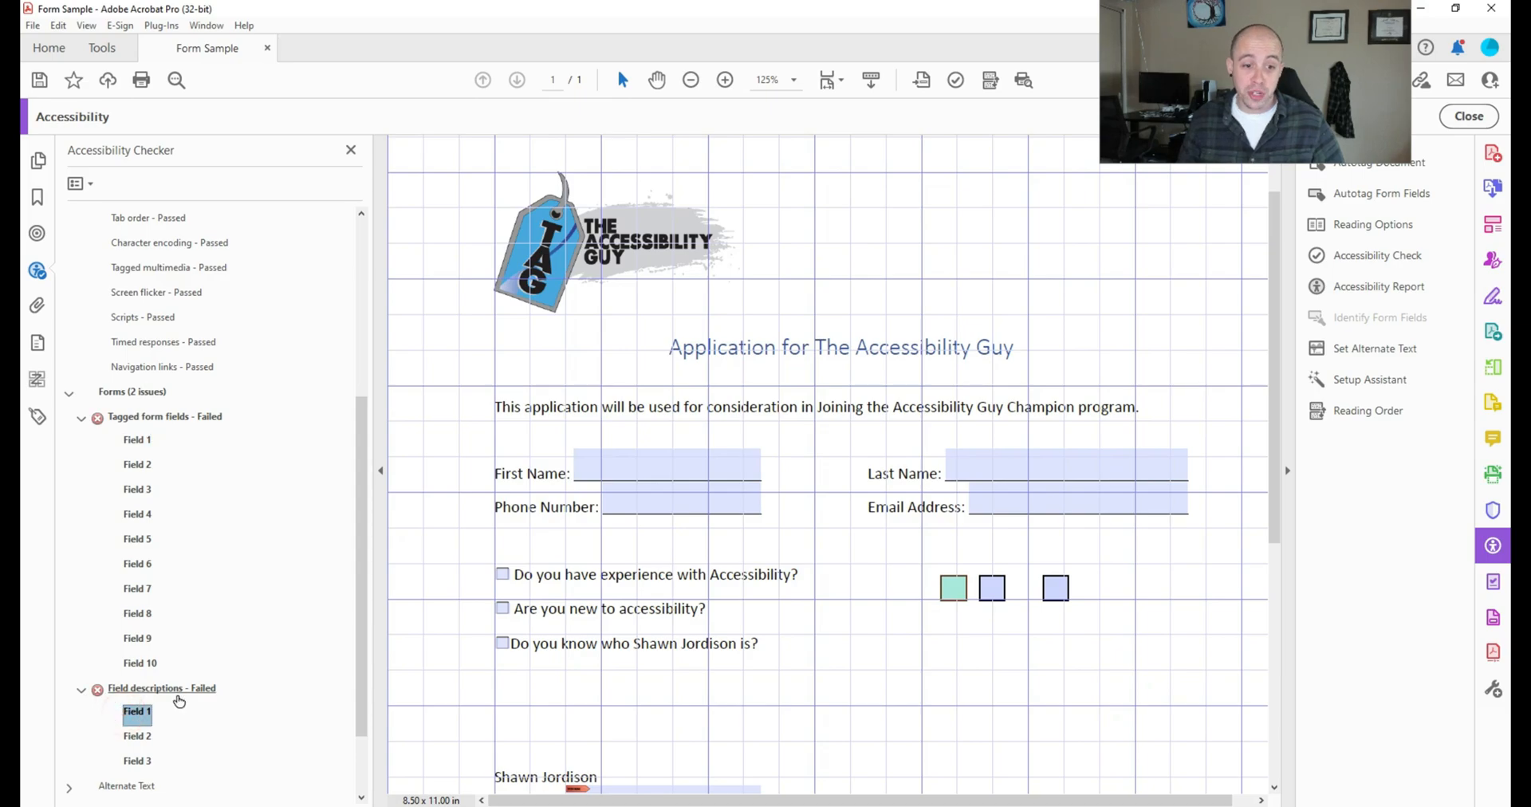
{"action": "left_click", "coordinate": [132, 761]}
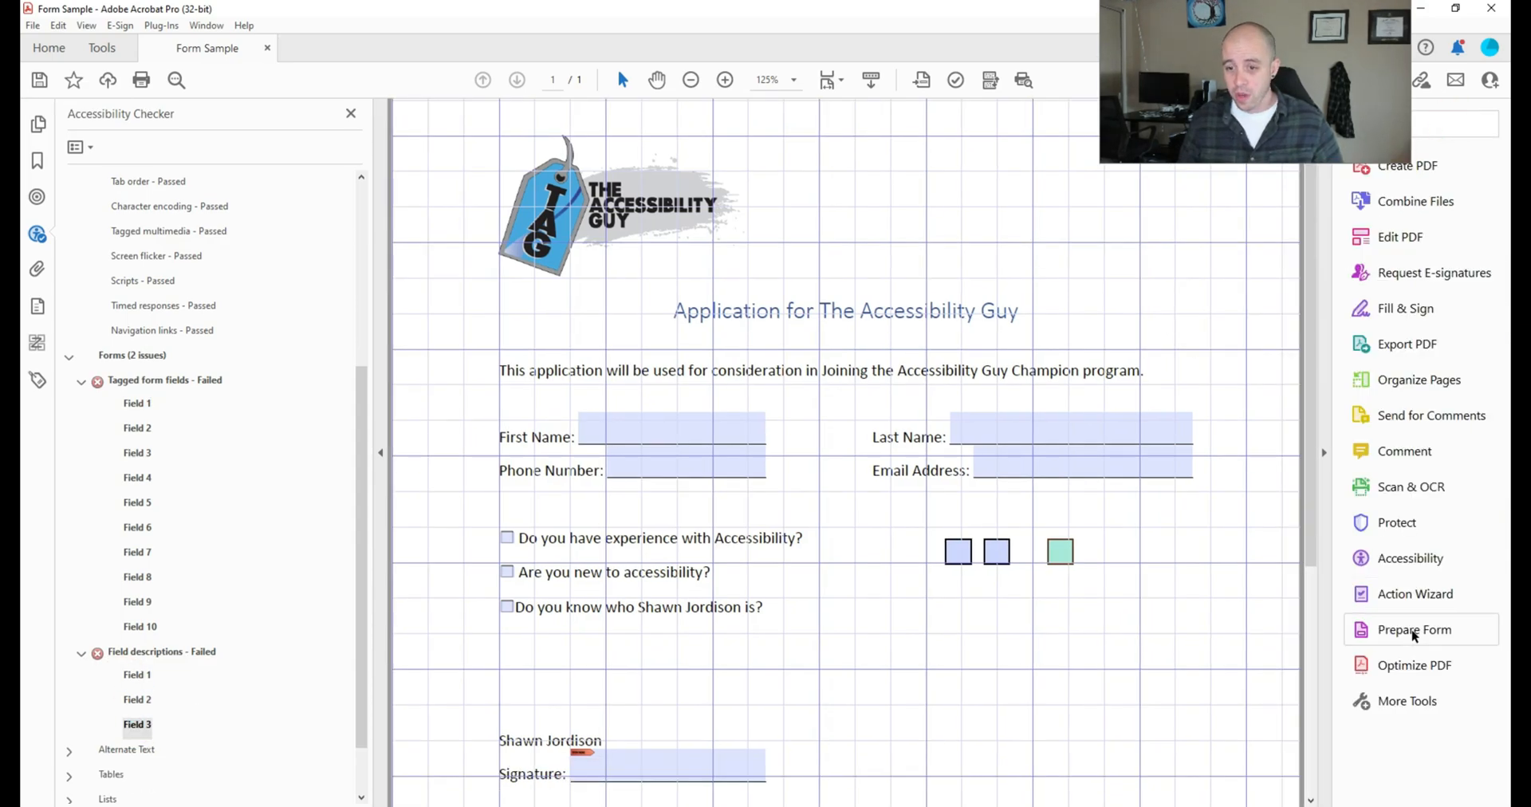
- Show the tag tree, select the Figure tag highlighting the logo, then bring up the reading order tool
{"action": "left_click", "coordinate": [1414, 630]}
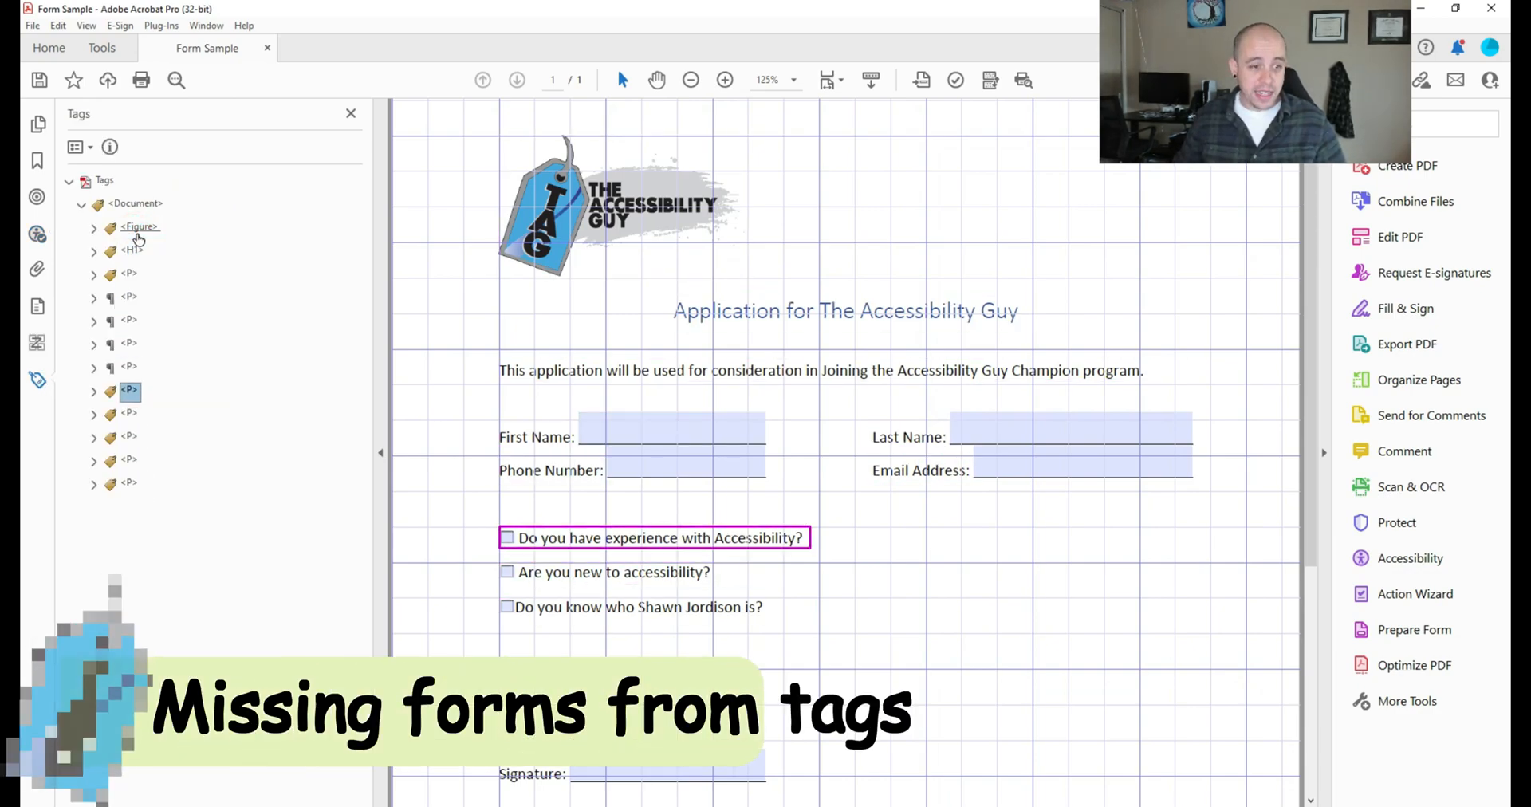
{"action": "left_click", "coordinate": [138, 228]}
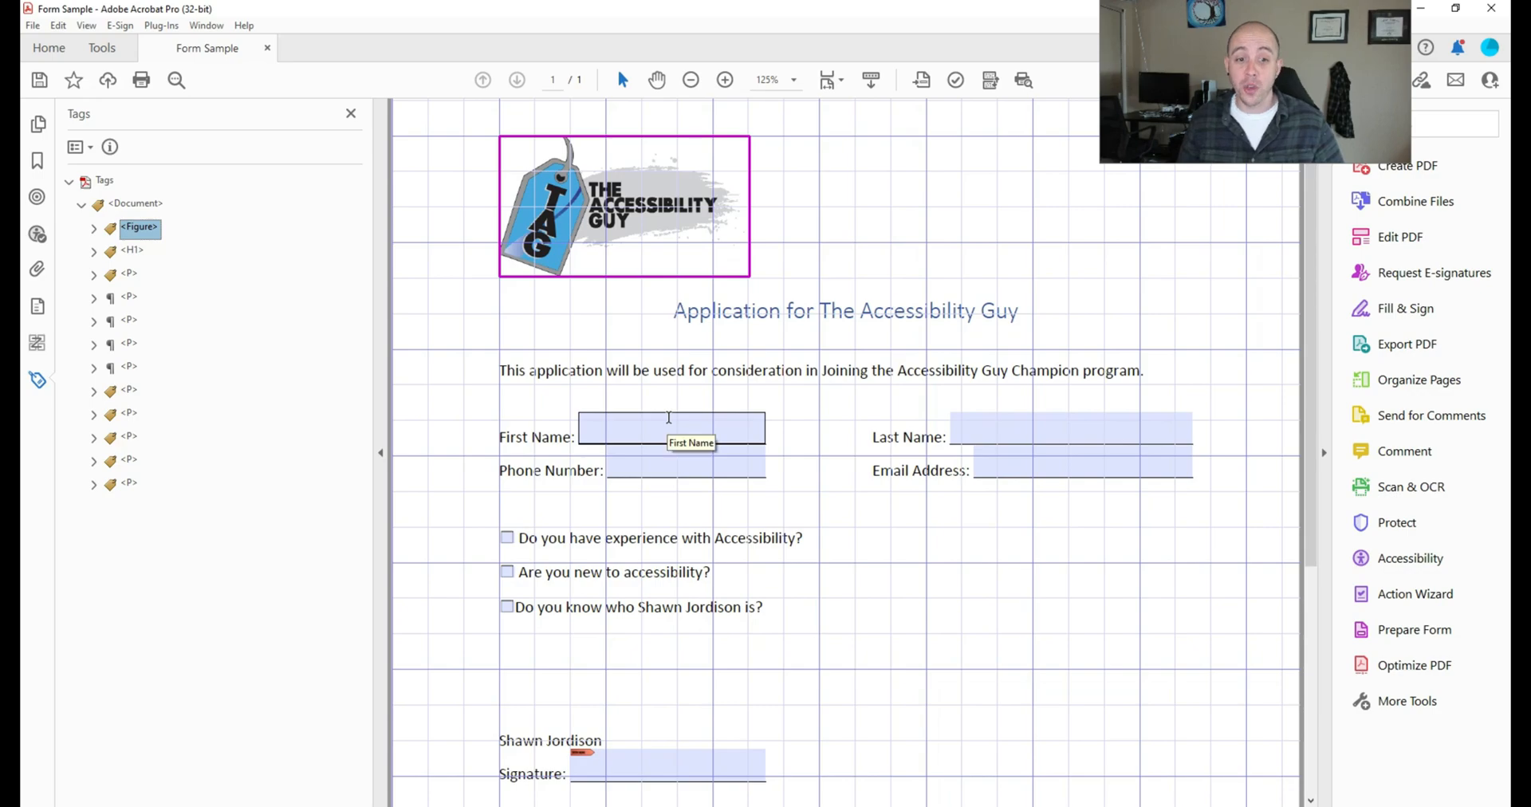
{"action": "left_click", "coordinate": [989, 80]}
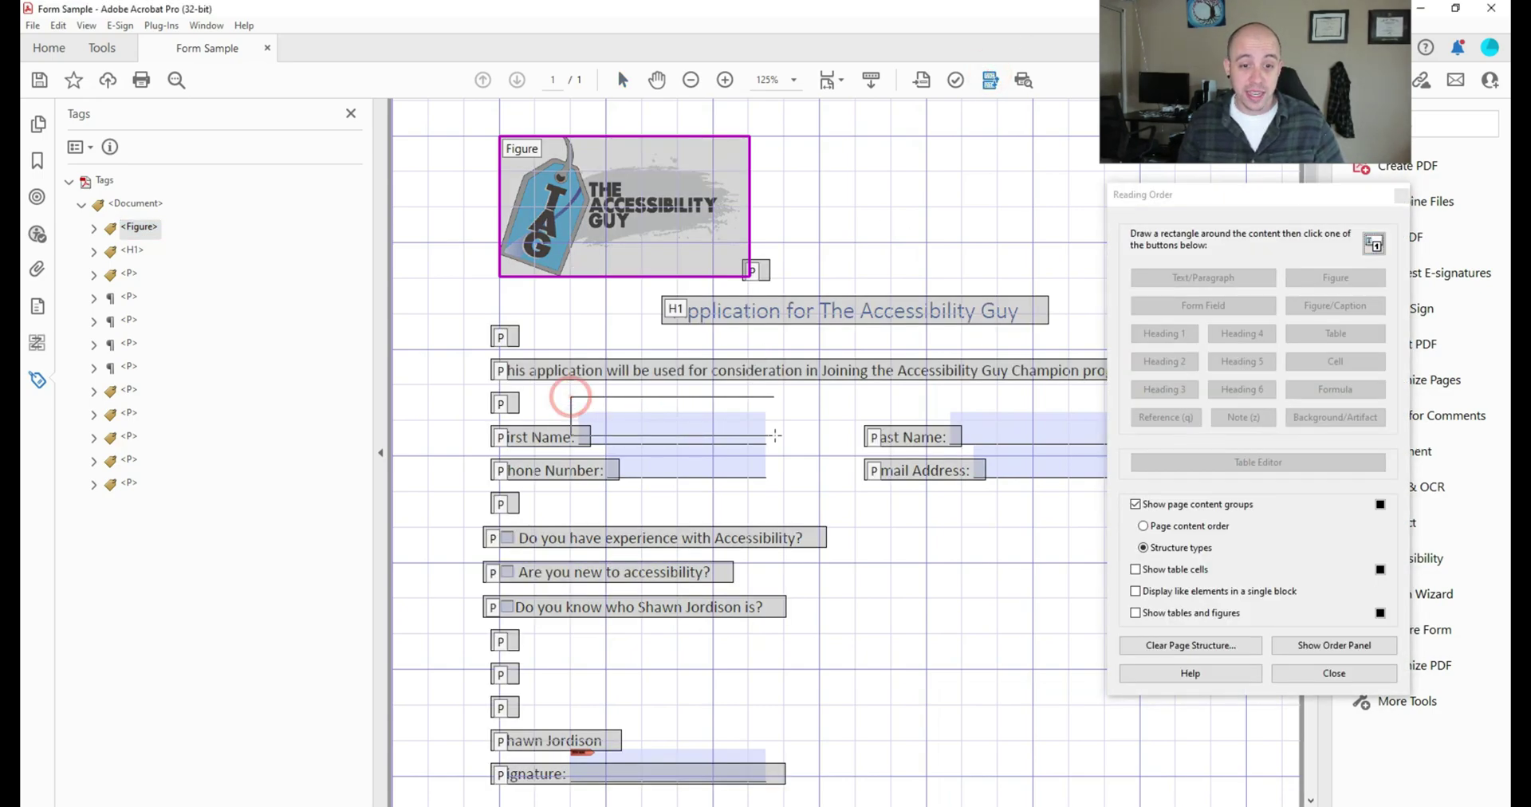
{"action": "left_click_drag", "start_coordinate": [578, 418], "coordinate": [767, 448]}
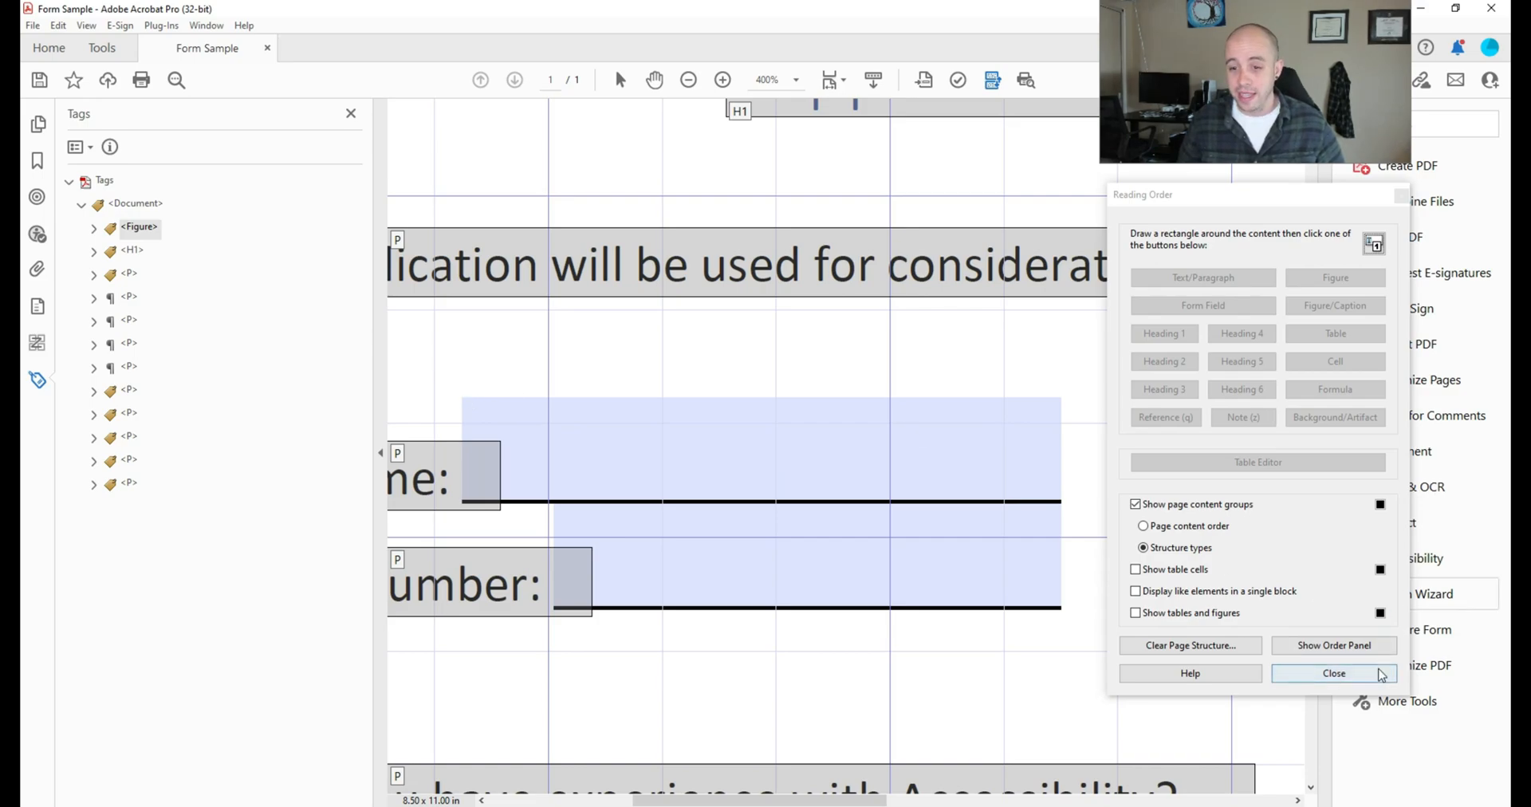
{"action": "left_click", "coordinate": [1334, 673]}
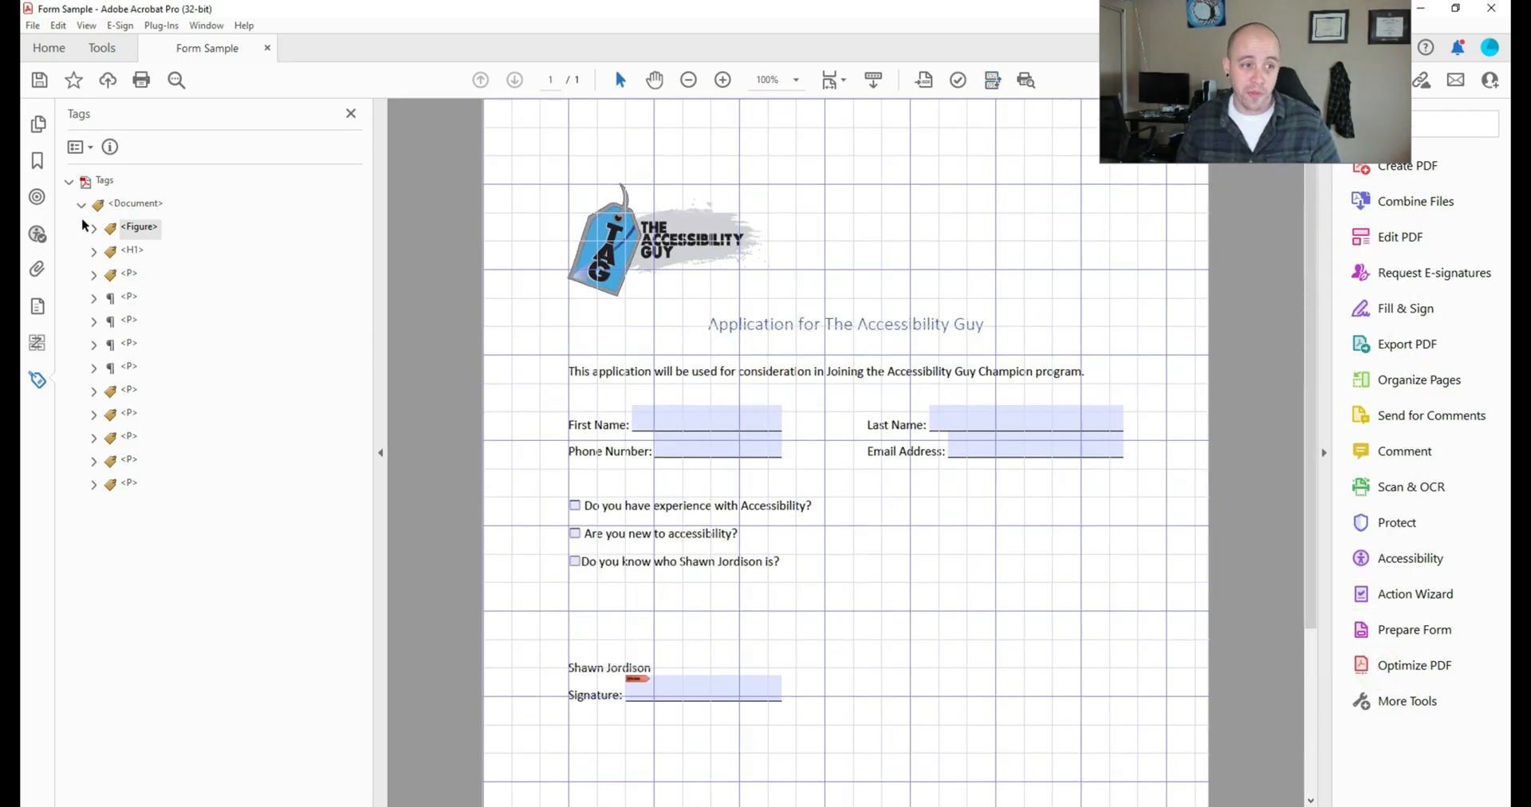
- Set the Tags panel Find to Unmarked Annotations and search the whole document
{"action": "left_click", "coordinate": [139, 228]}
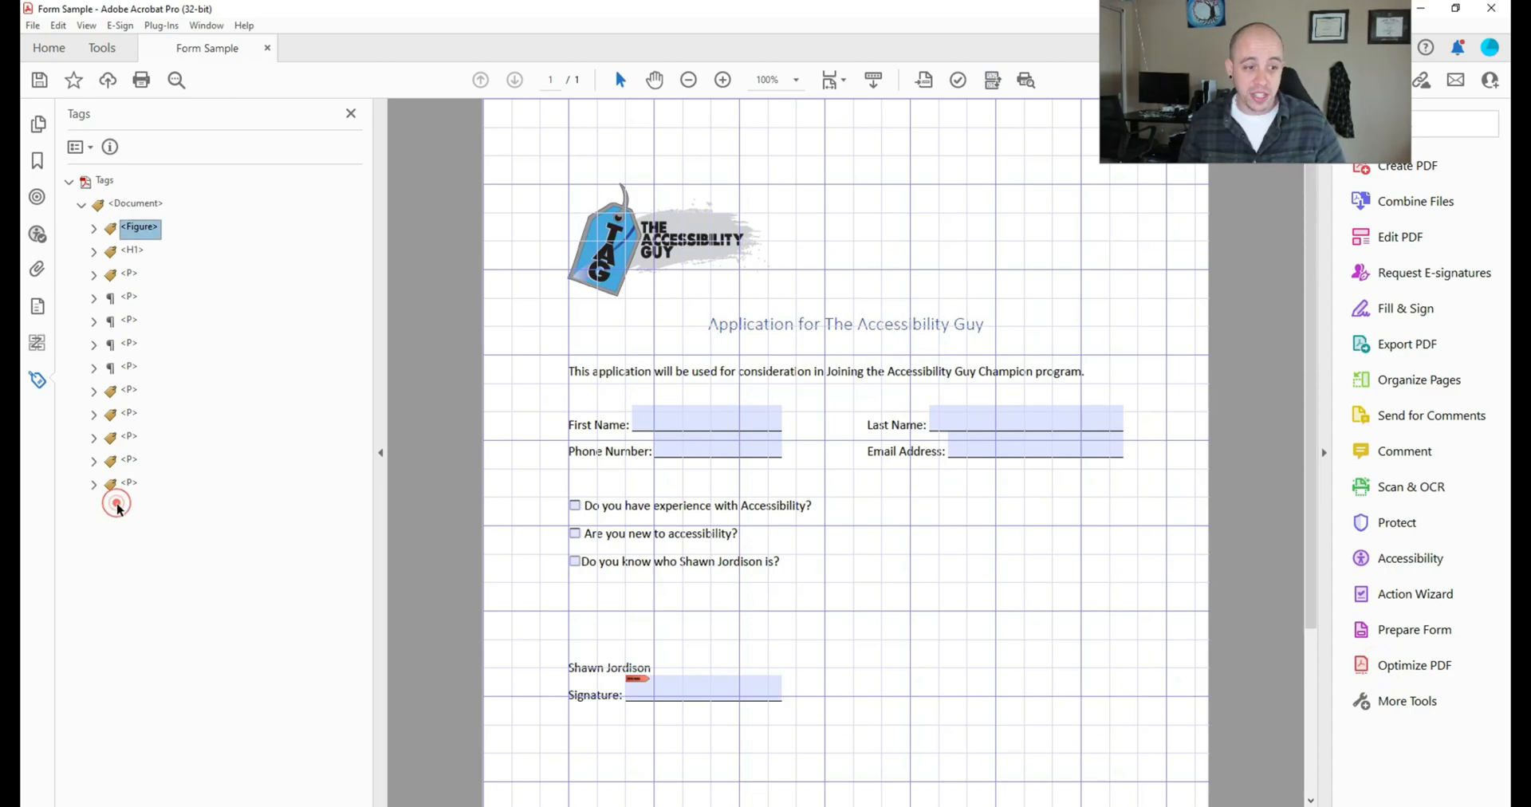
{"action": "right_click", "coordinate": [116, 502]}
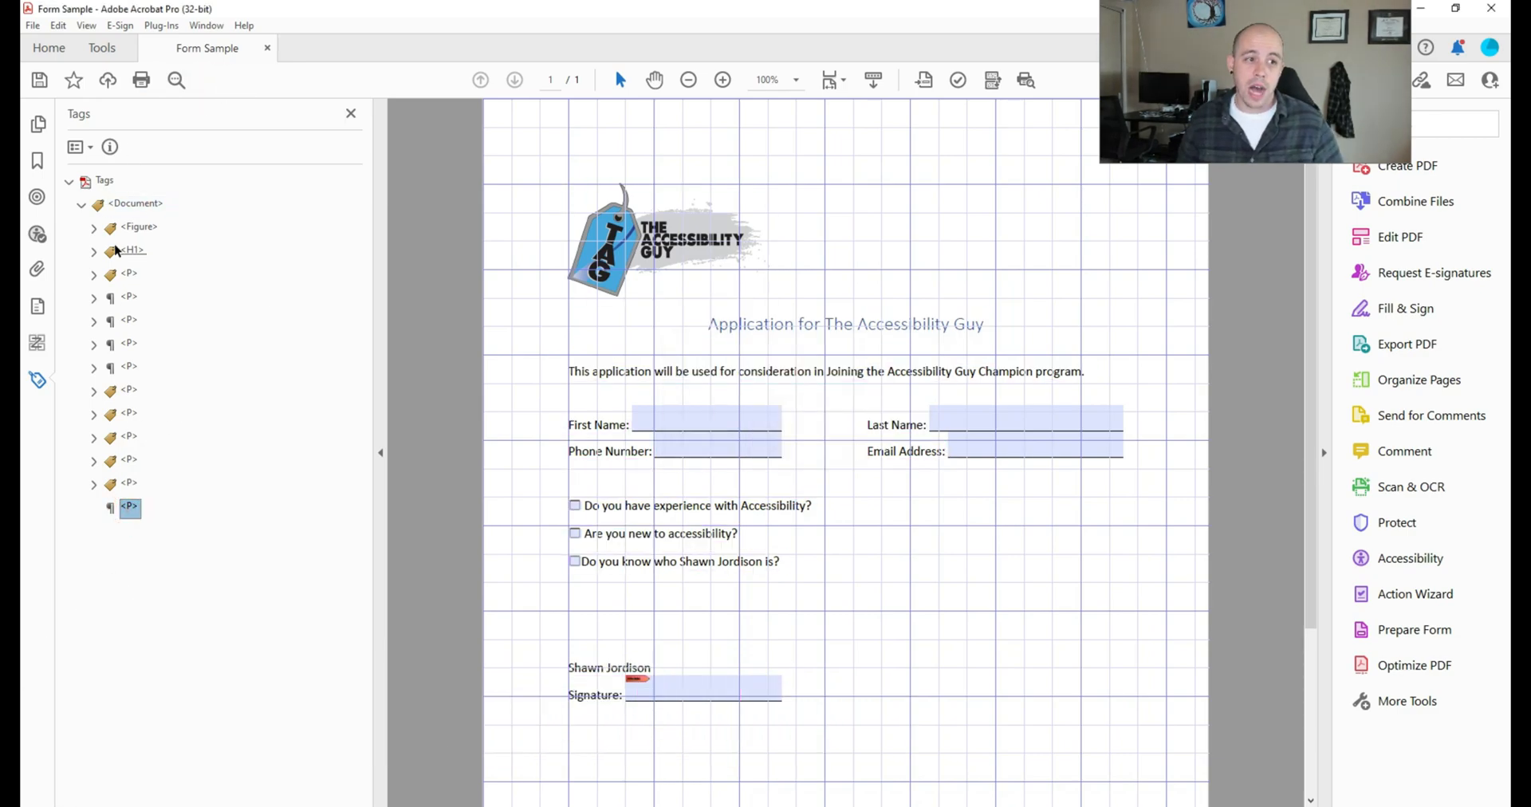
{"action": "left_click", "coordinate": [76, 147]}
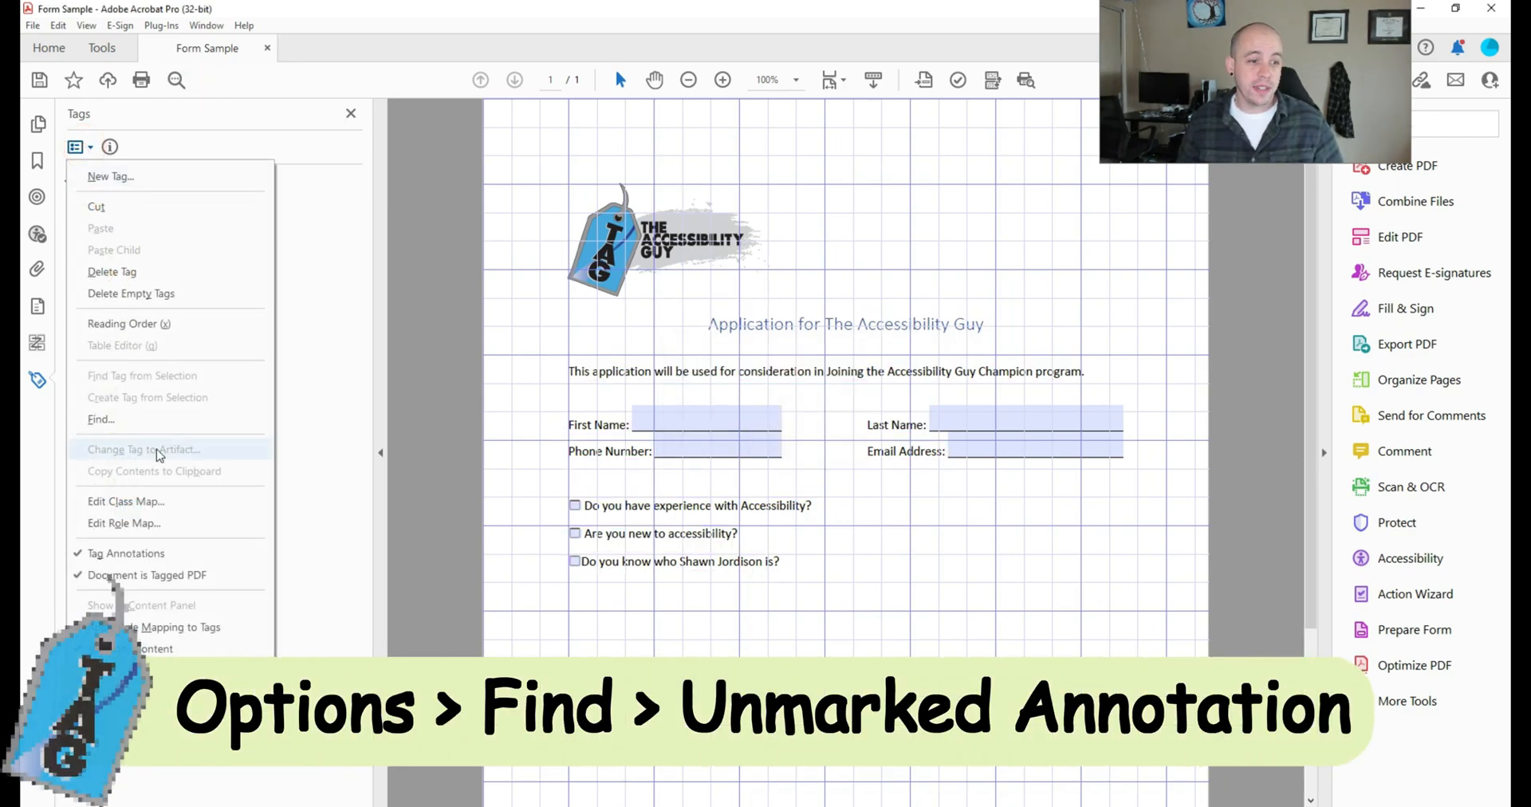
{"action": "left_click", "coordinate": [101, 420]}
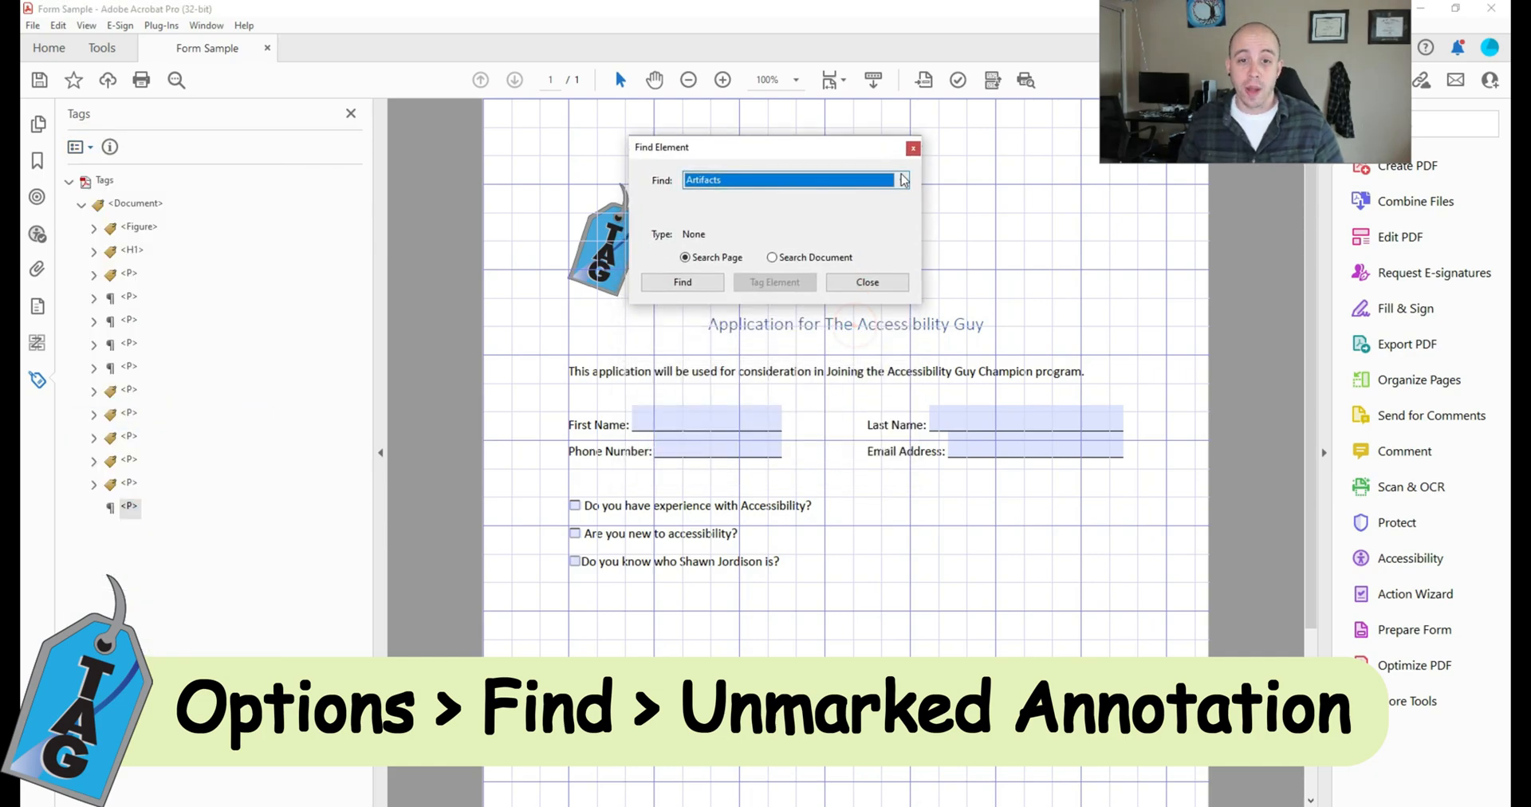
{"action": "left_click", "coordinate": [903, 180]}
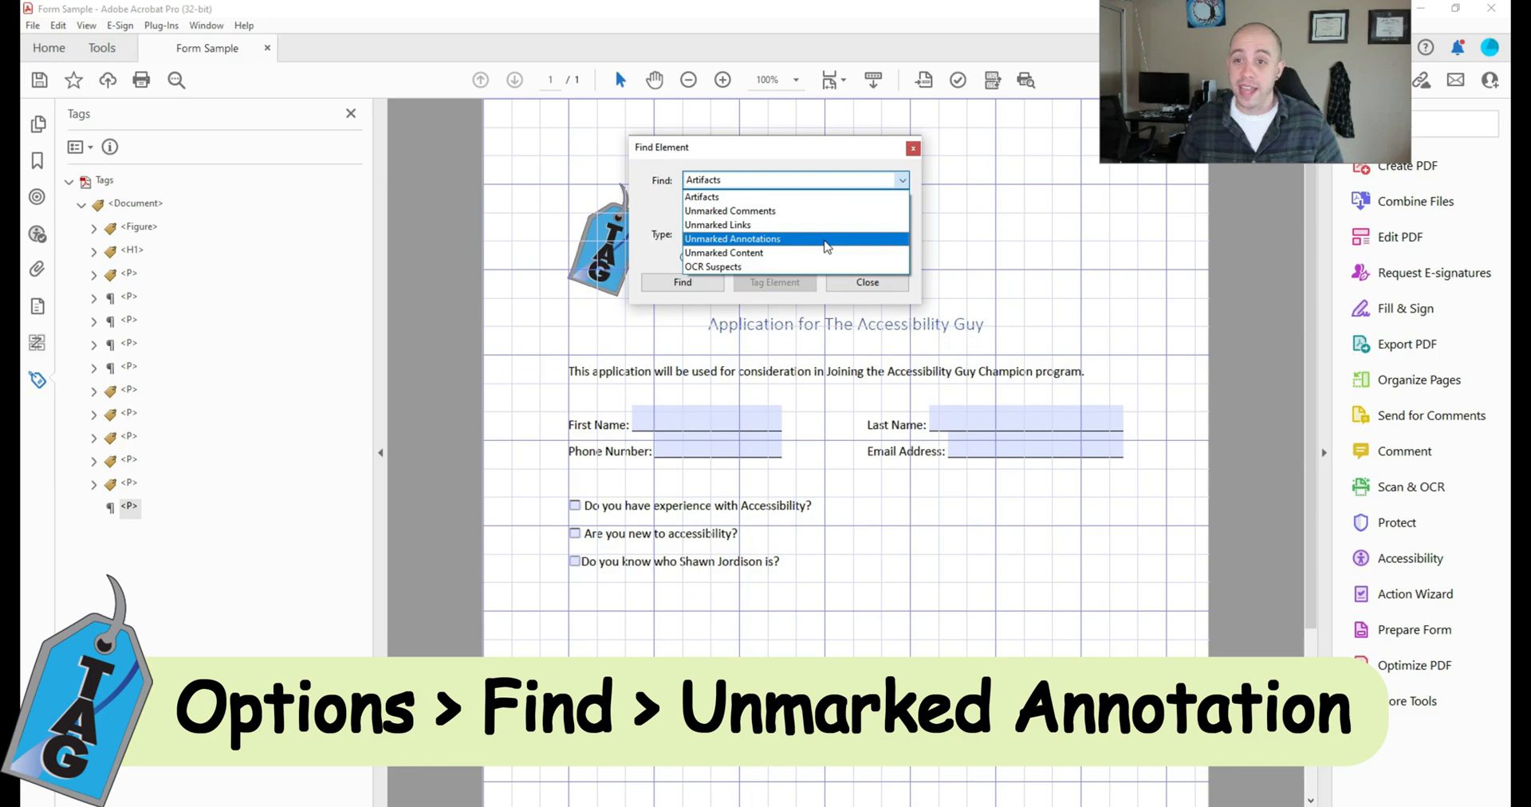
{"action": "left_click", "coordinate": [732, 239]}
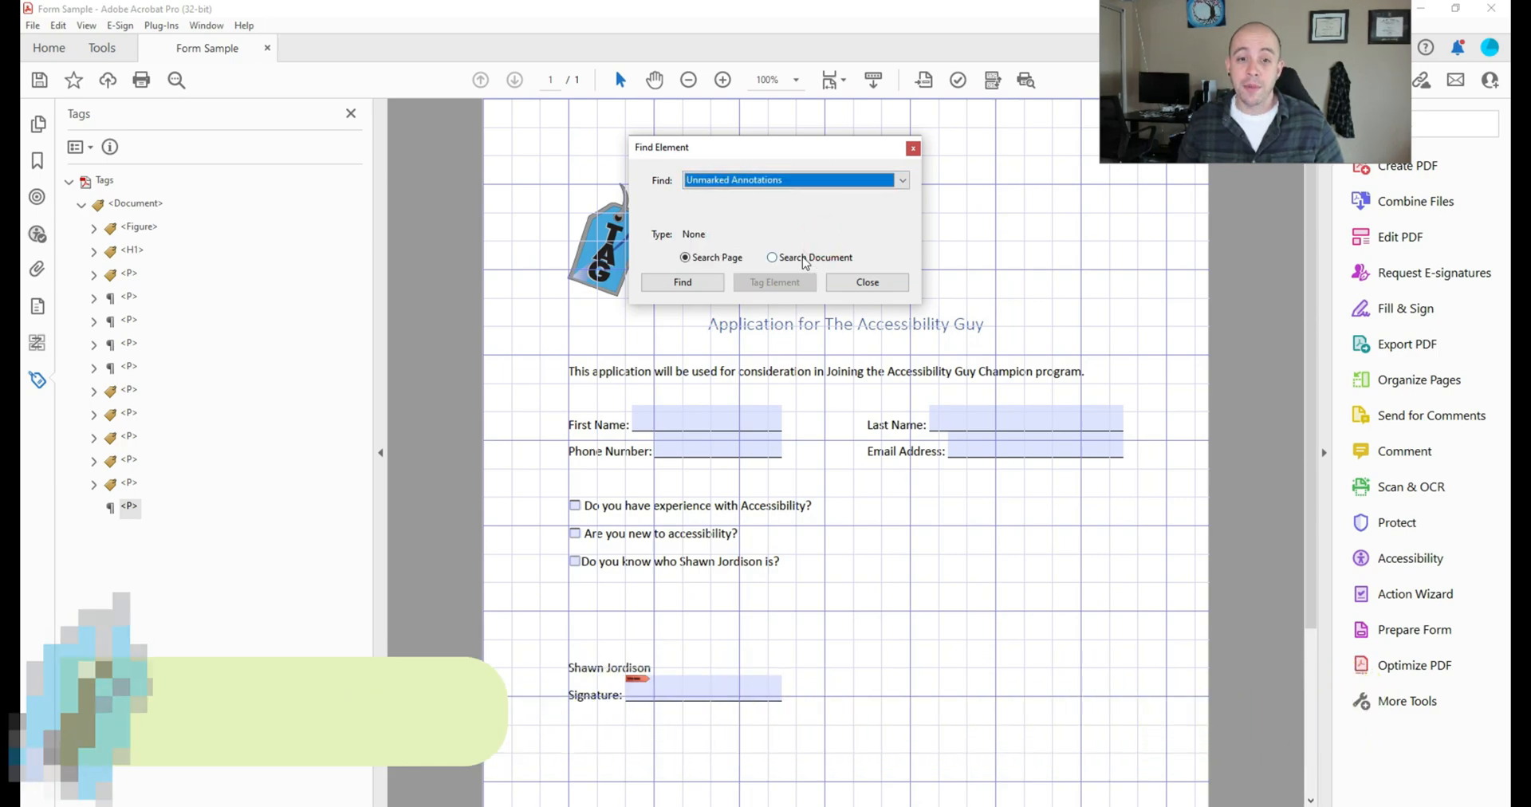
{"action": "left_click", "coordinate": [683, 283]}
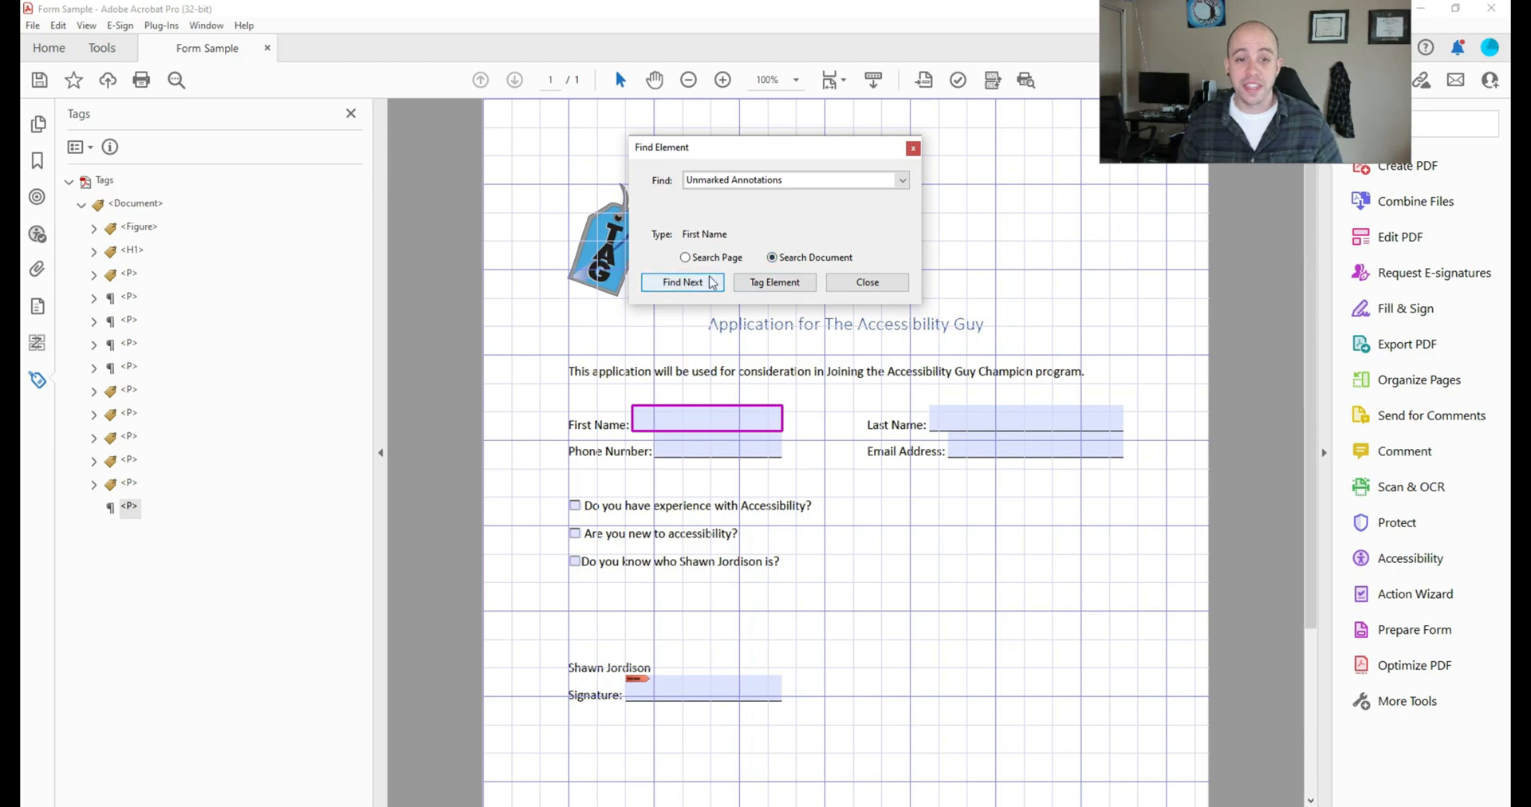
- Tag the found First Name, Phone Number and Last Name field annotations until Find Completed
{"action": "left_click", "coordinate": [683, 282]}
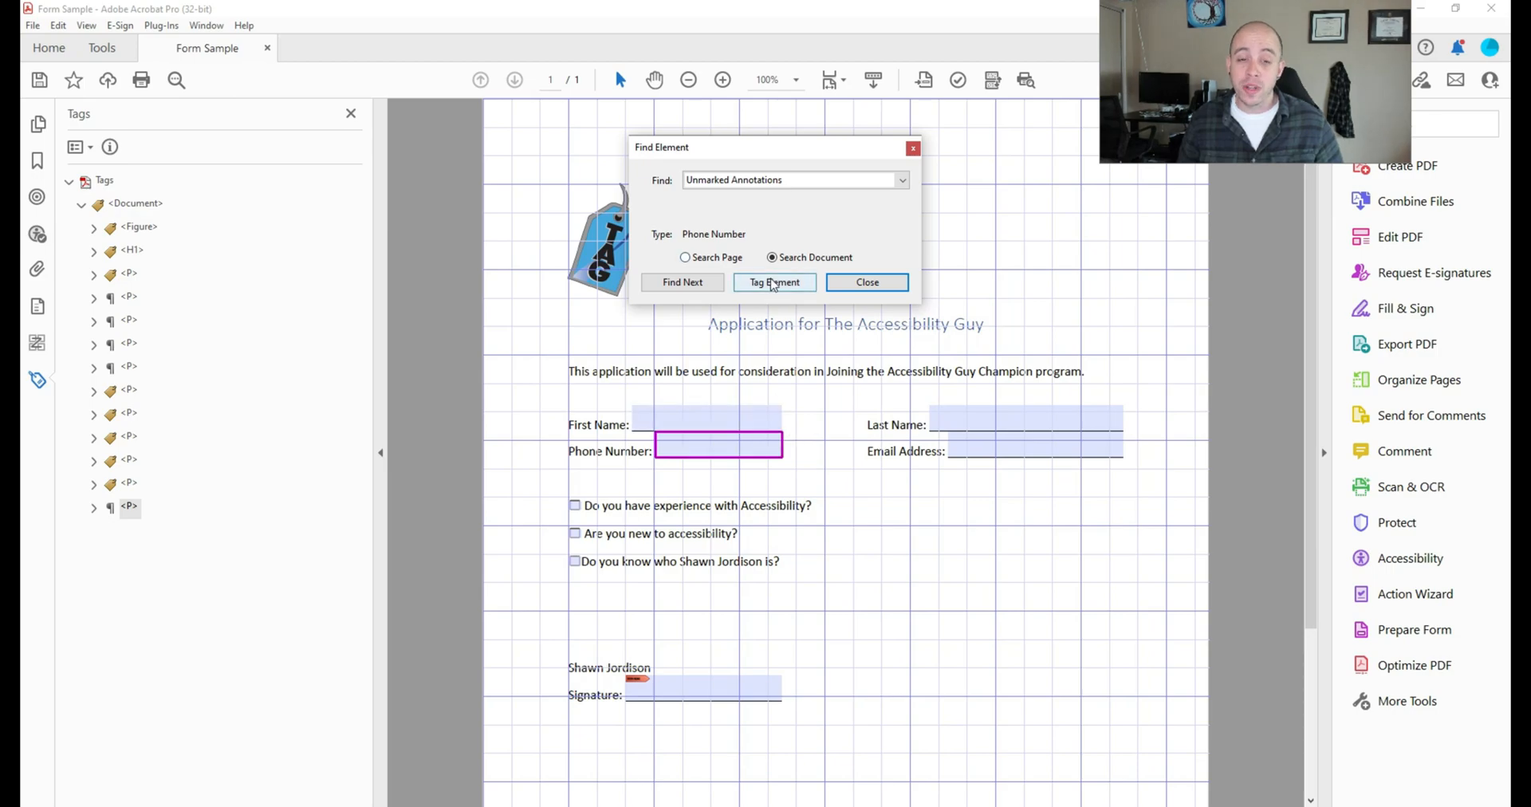
{"action": "left_click", "coordinate": [775, 283]}
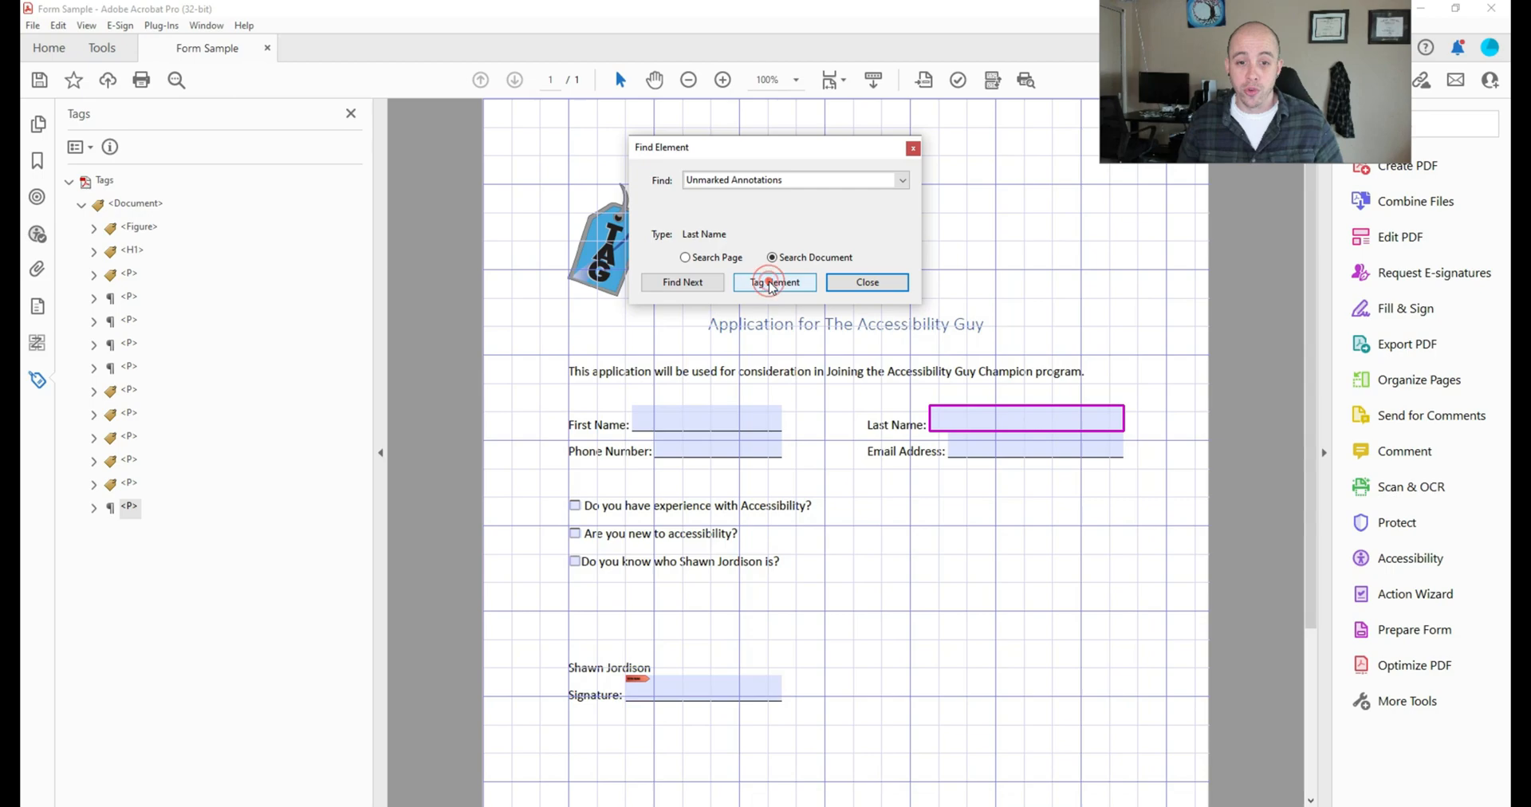
{"action": "left_click", "coordinate": [775, 283]}
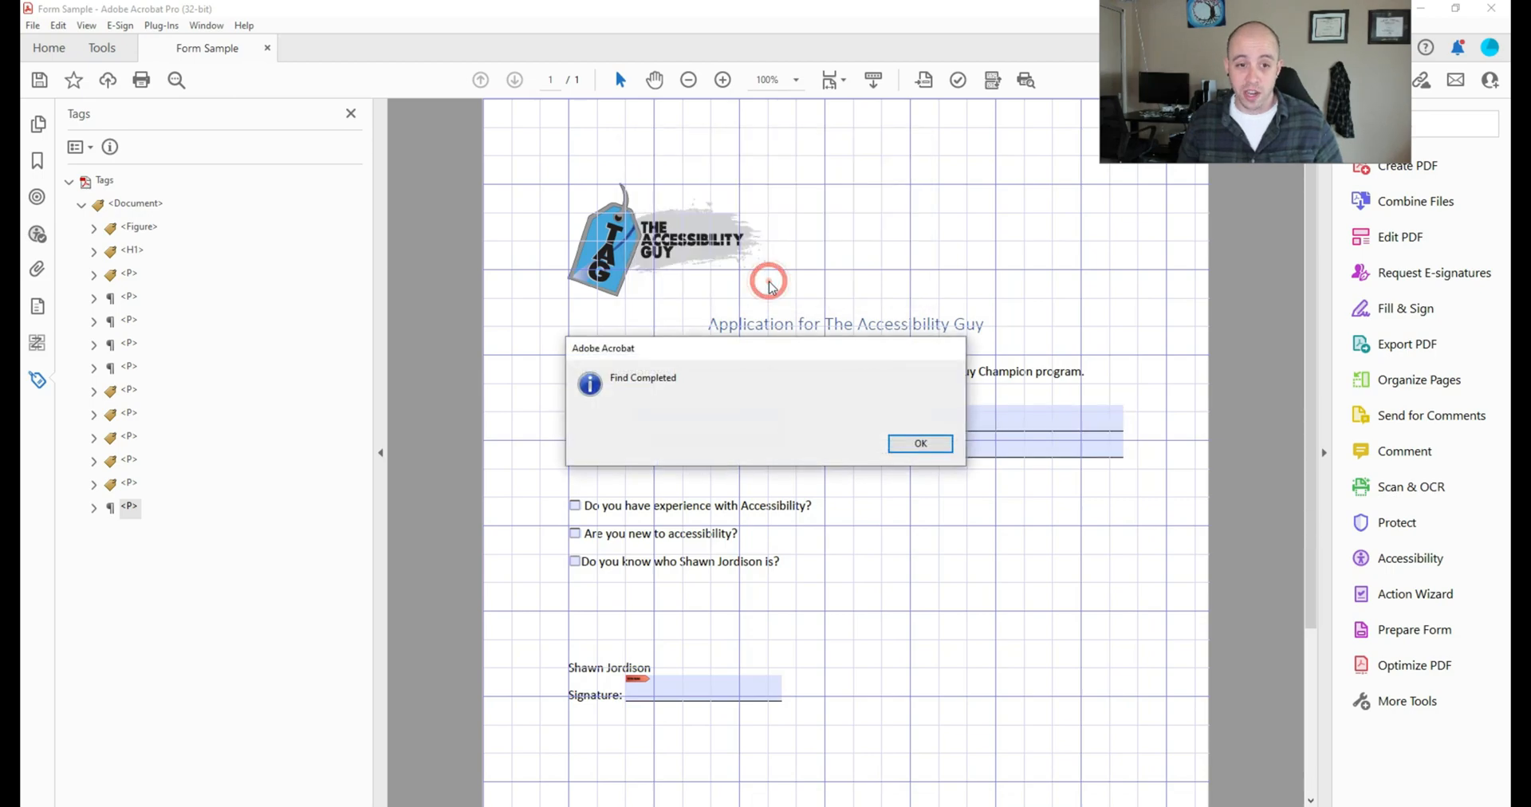
{"action": "left_click", "coordinate": [919, 444]}
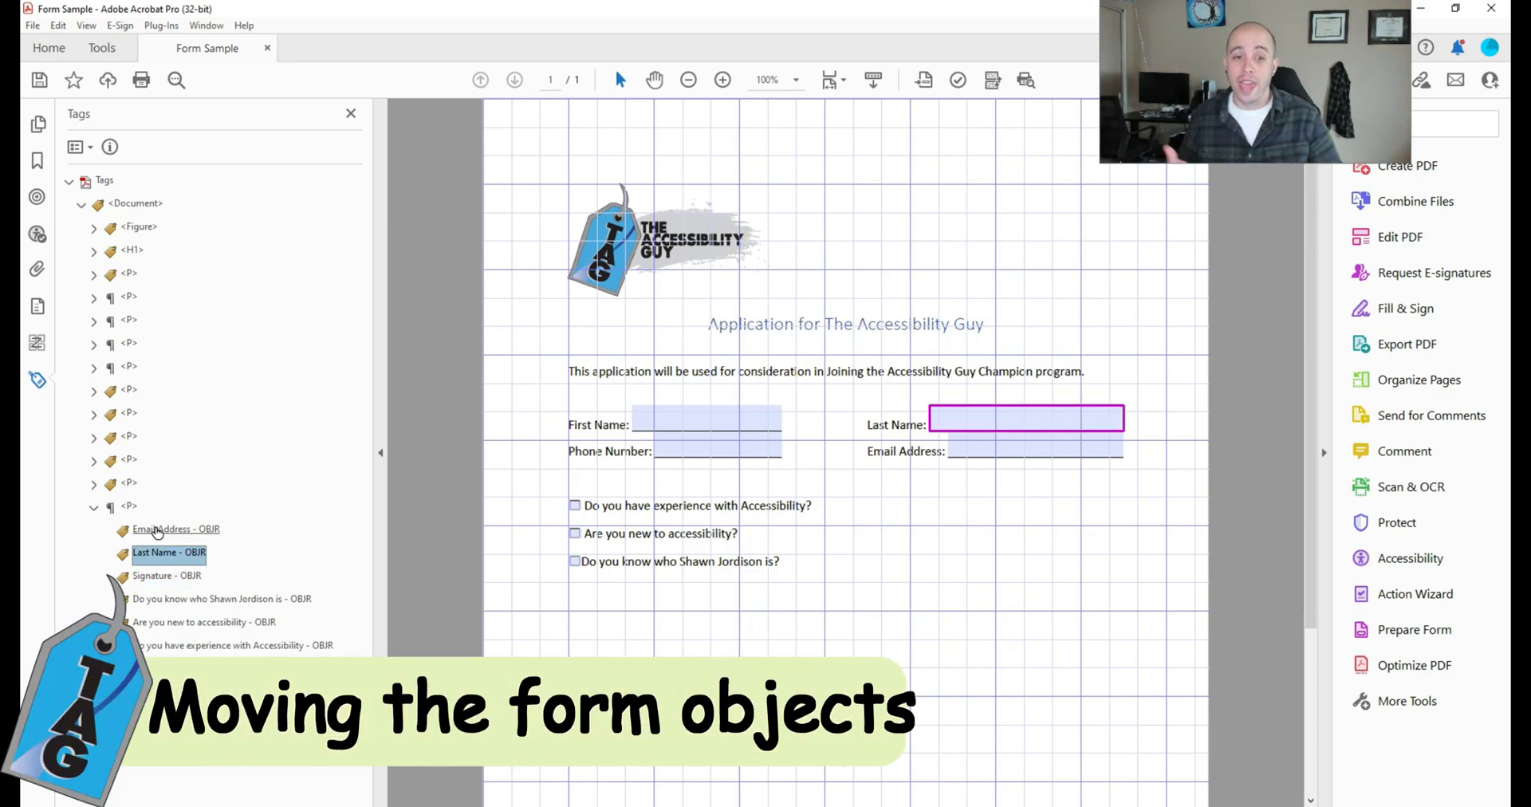
- Select the First Name OBJR tag to relocate and bring up actions on the First Name label tag
{"action": "left_click", "coordinate": [175, 530]}
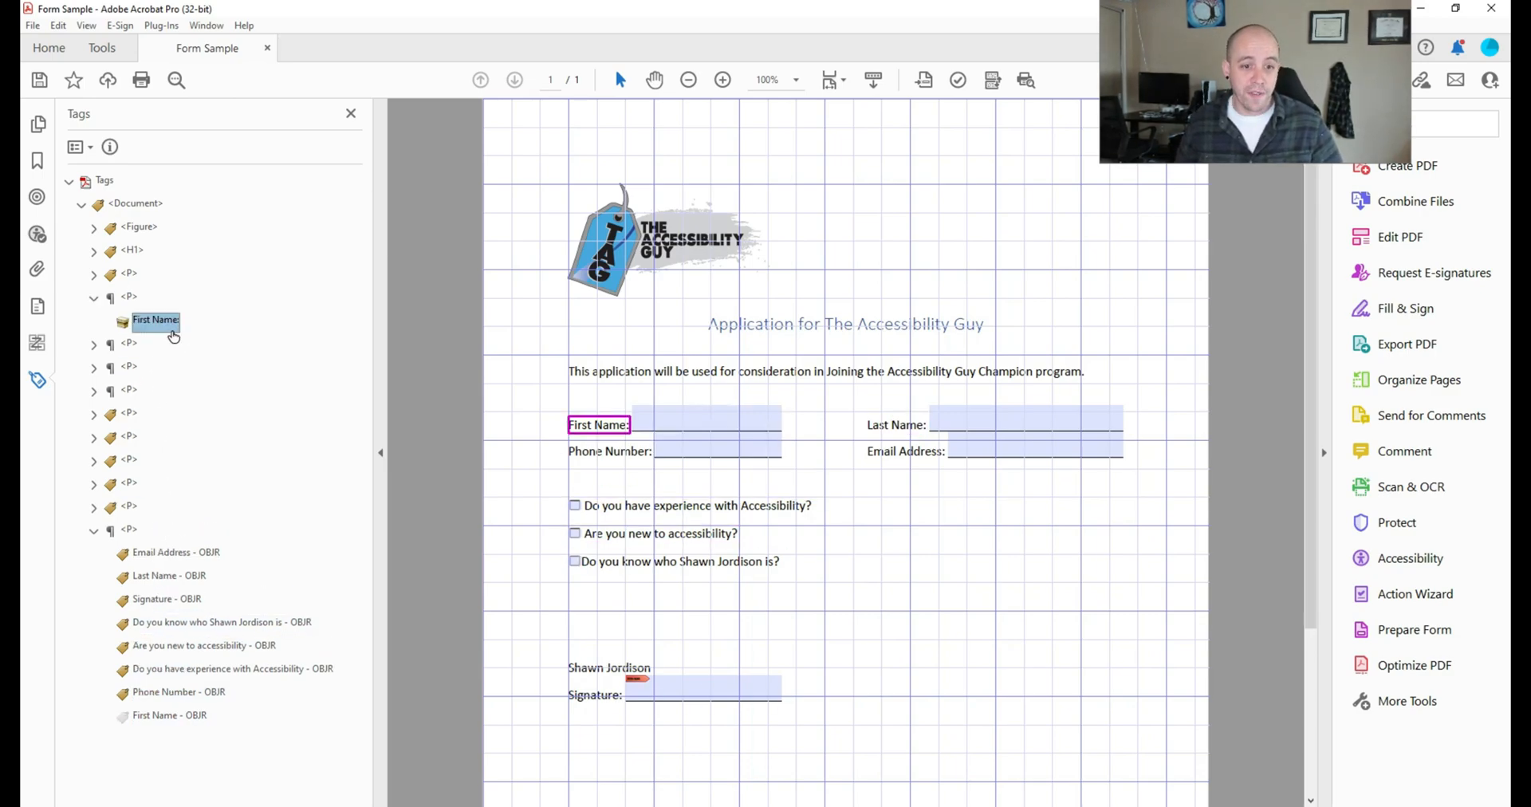
{"action": "right_click", "coordinate": [157, 321]}
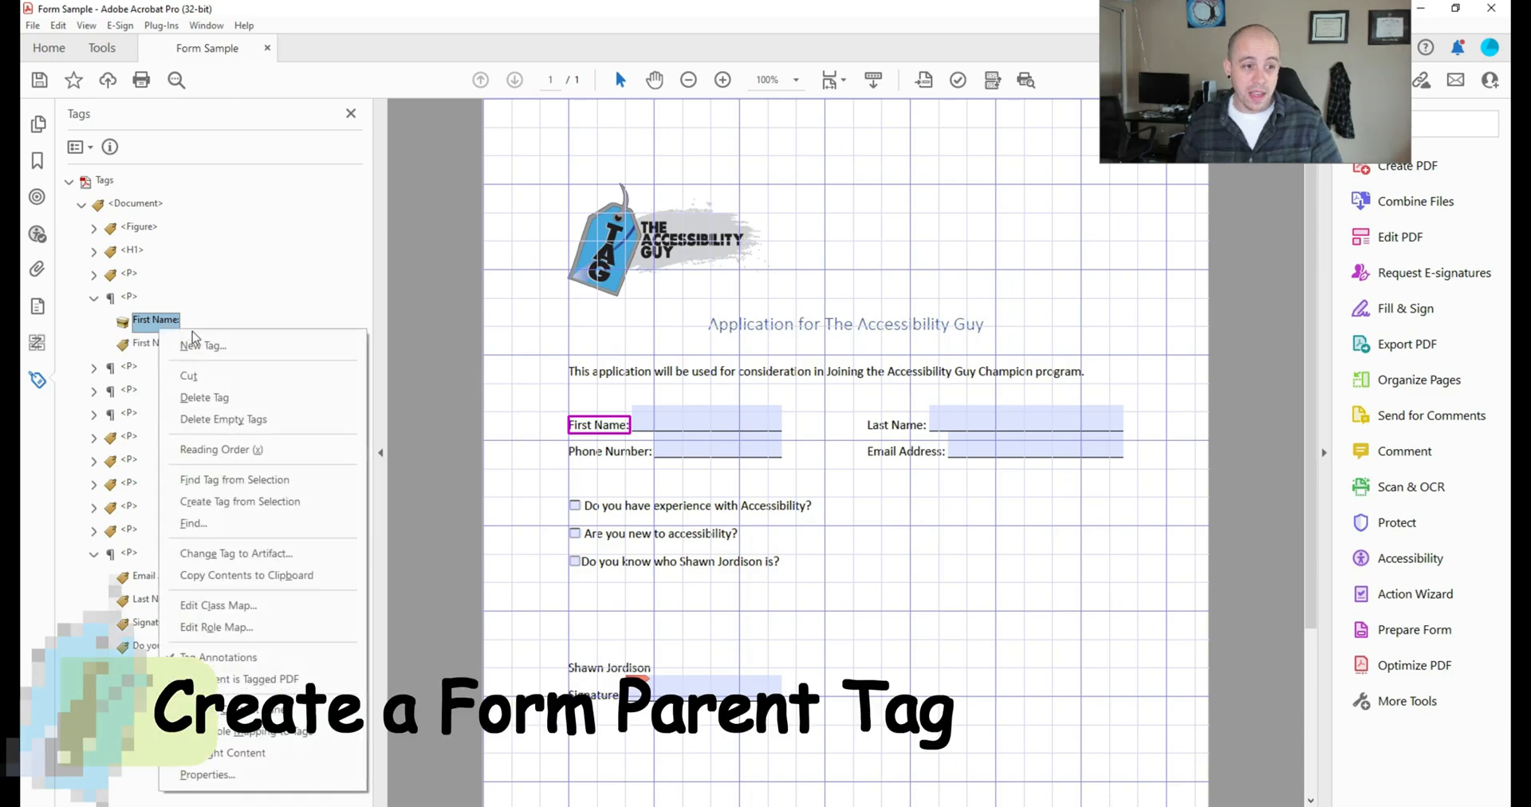
- Create Form tags under the First Name, Email Address and Signature/question labels and nest each field's OBJR tag inside
{"action": "left_click", "coordinate": [202, 346]}
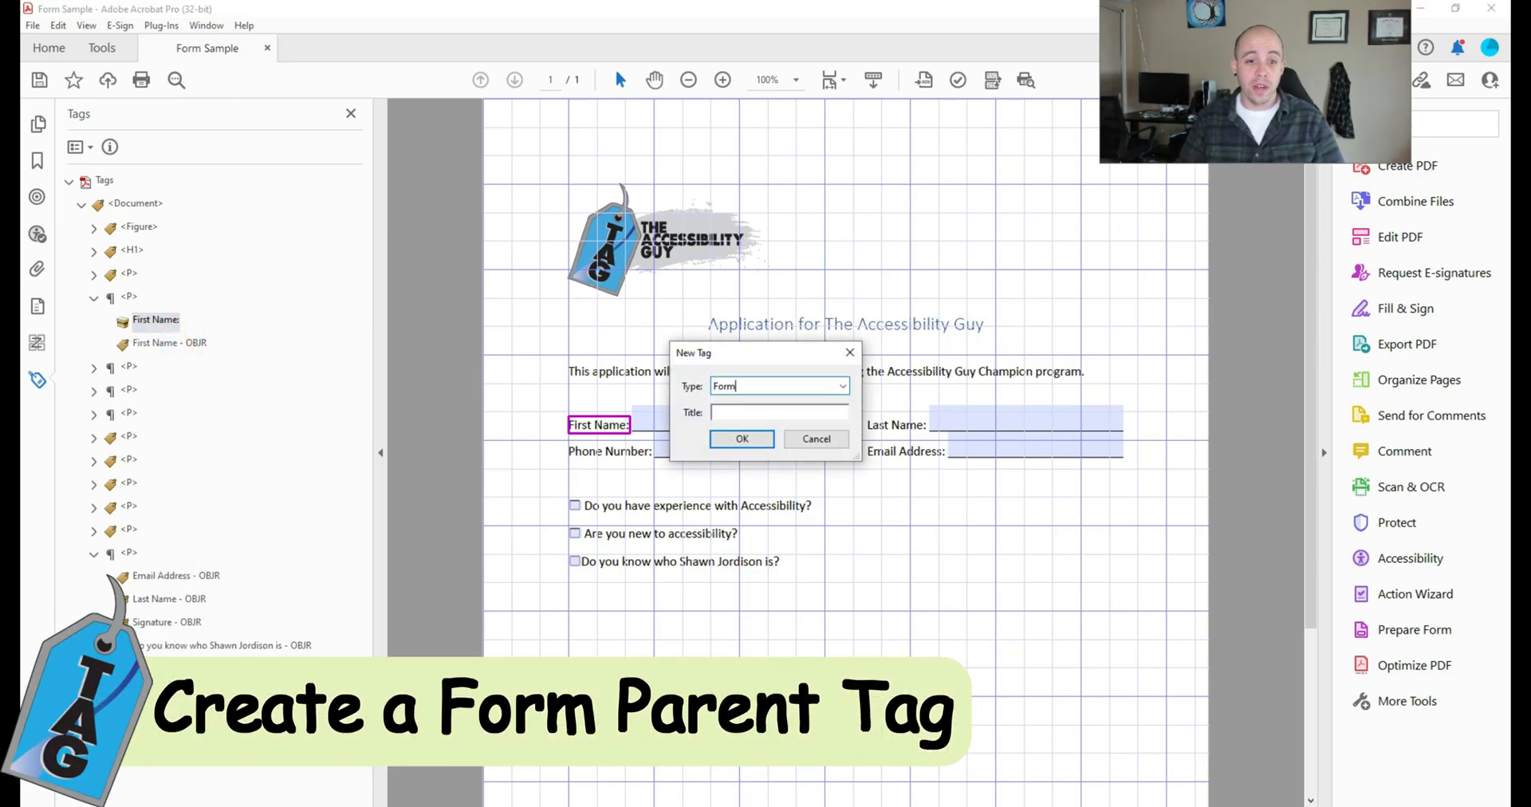
{"action": "left_click", "coordinate": [742, 439]}
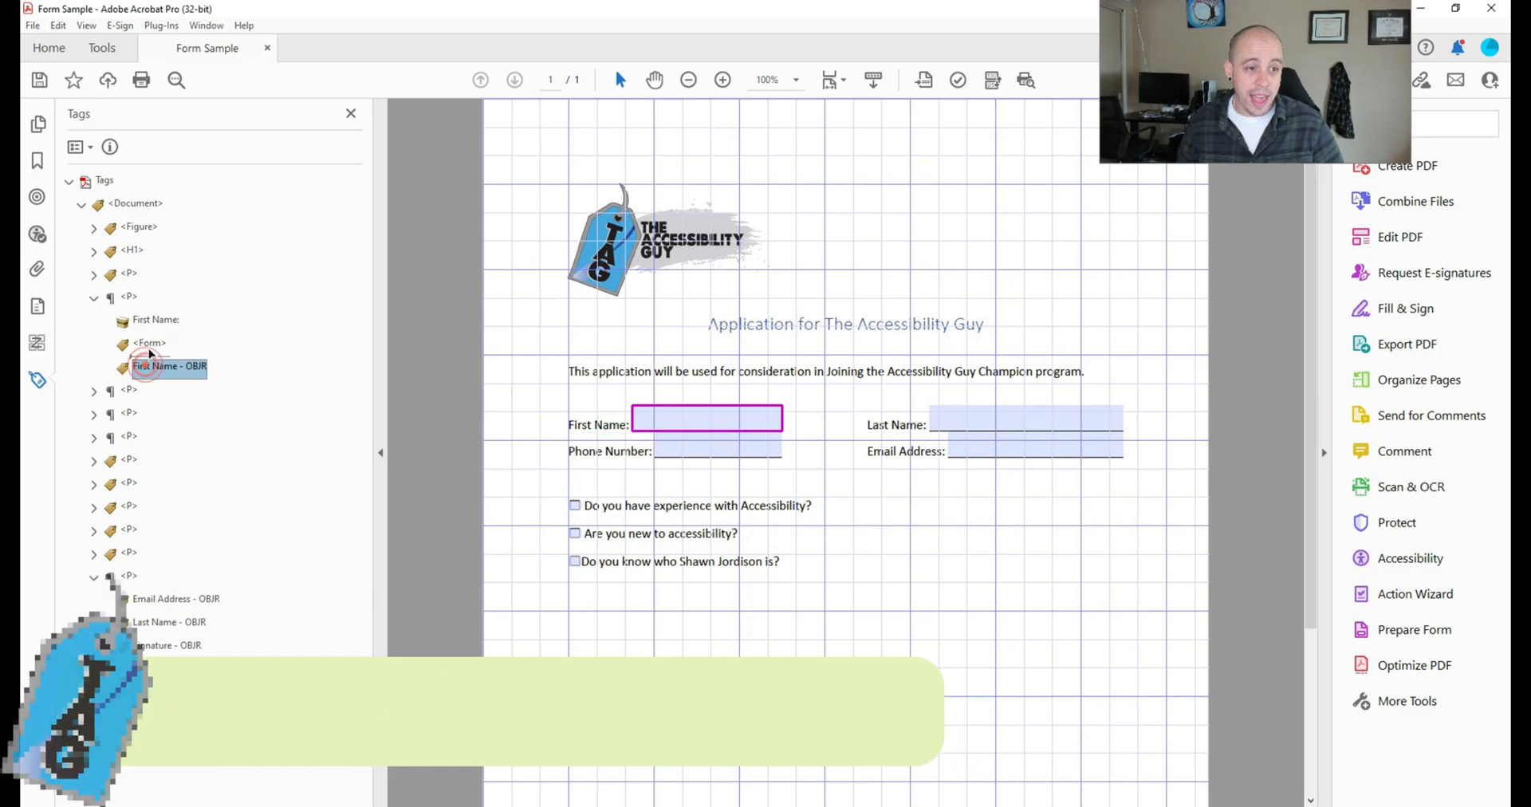
{"action": "left_click", "coordinate": [173, 600]}
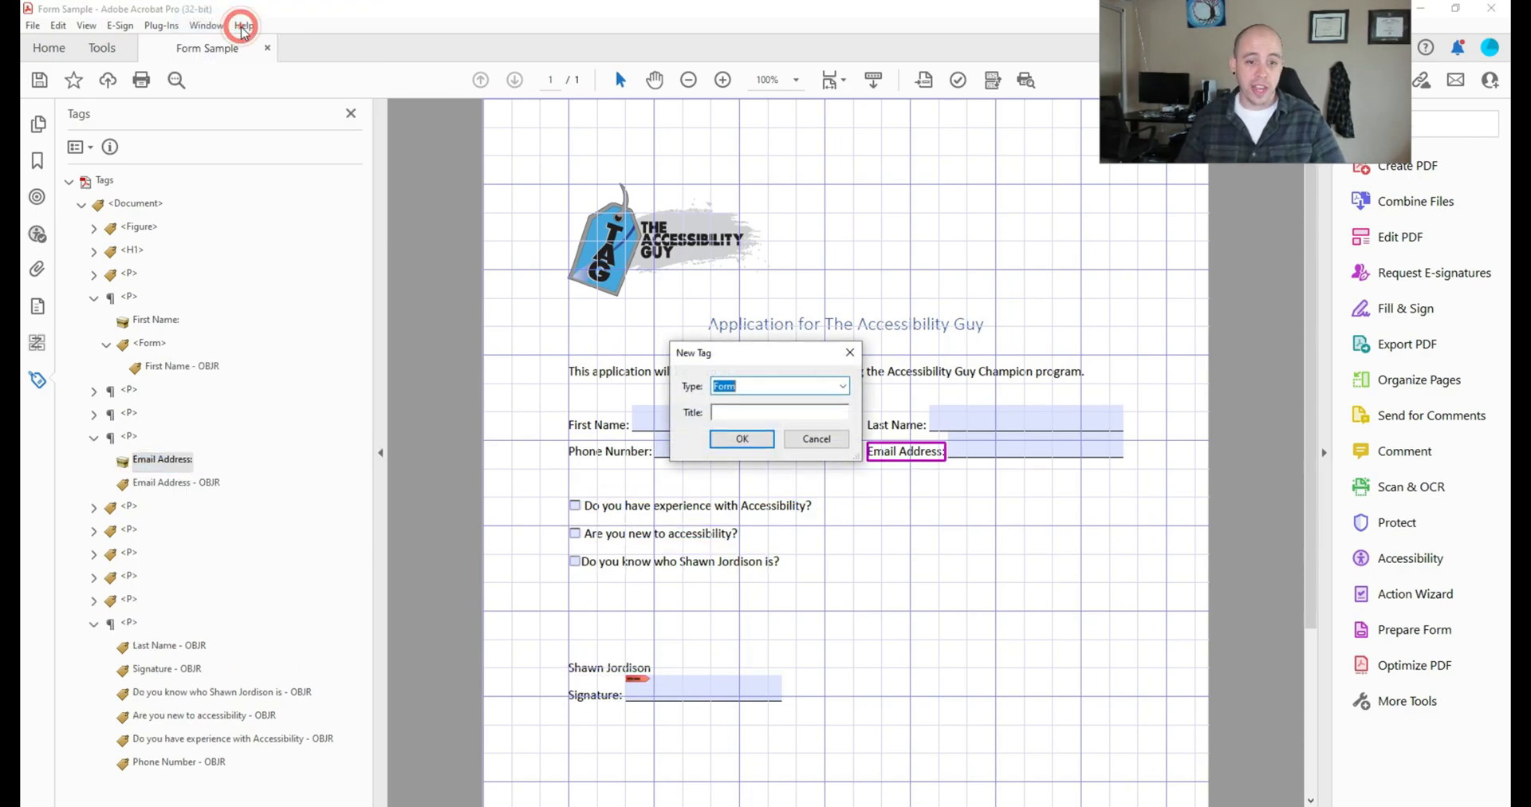
{"action": "left_click", "coordinate": [742, 439]}
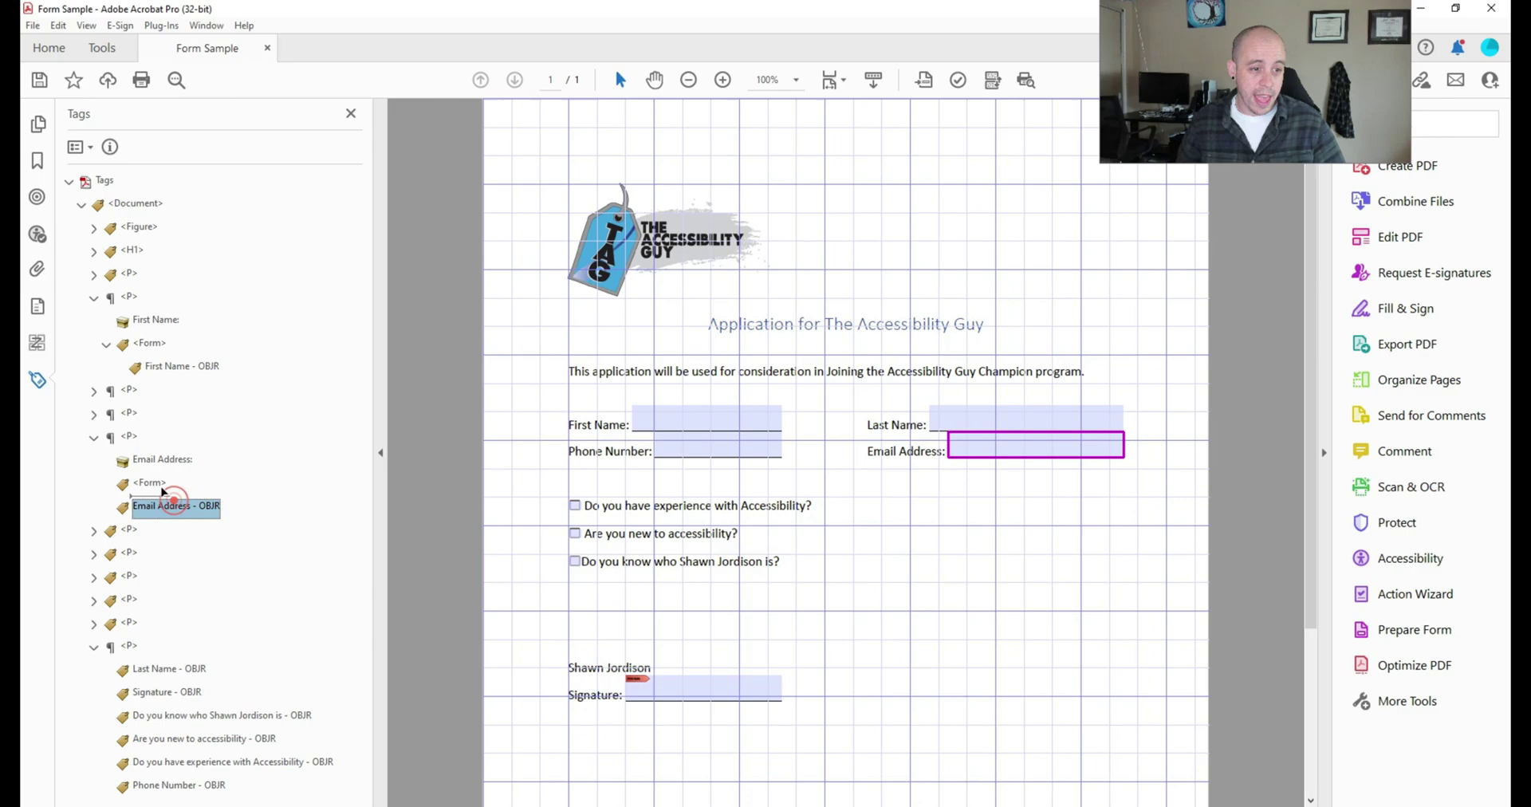
{"action": "left_click", "coordinate": [148, 483]}
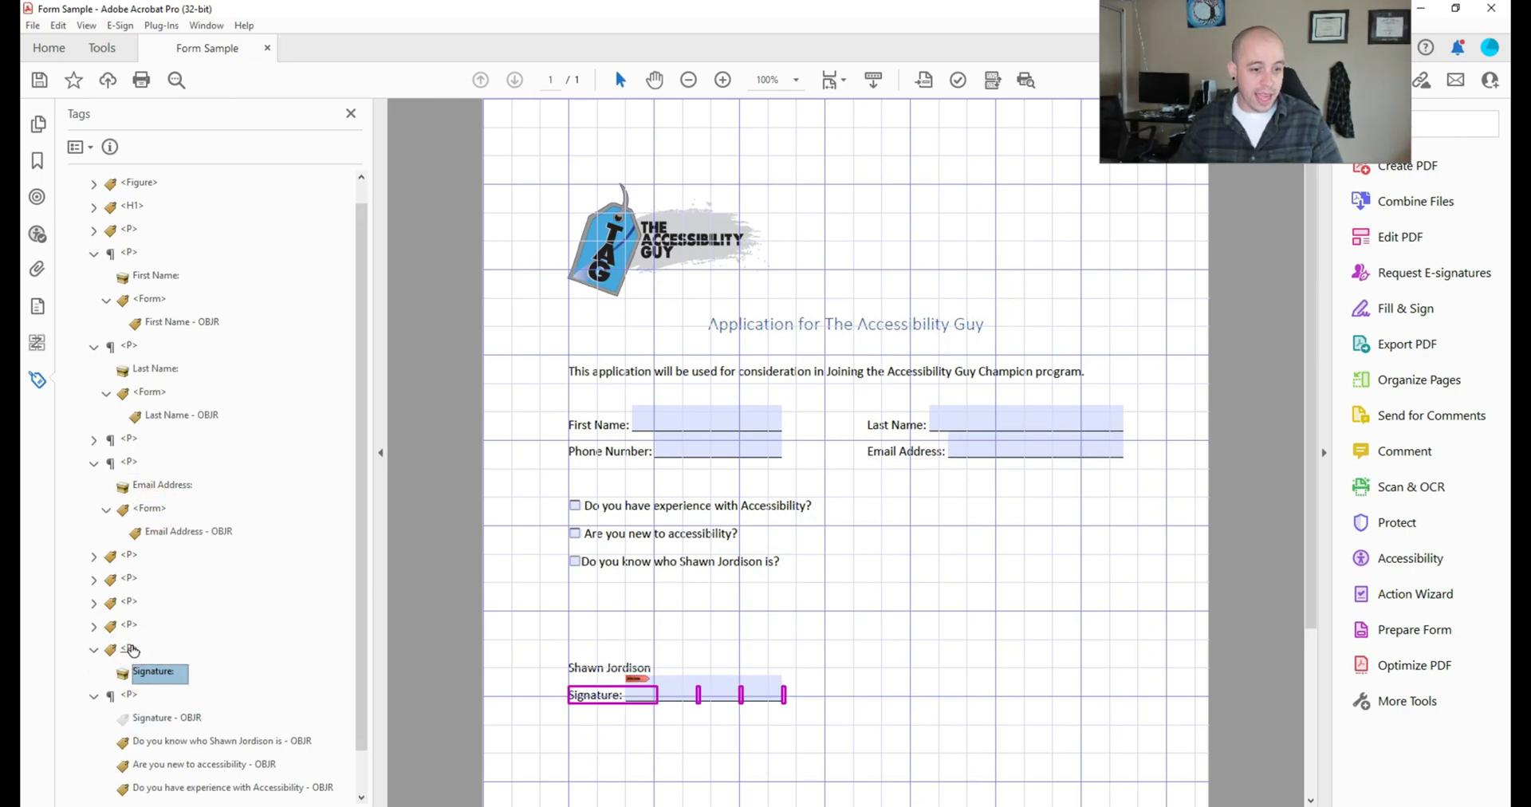
{"action": "right_click", "coordinate": [159, 673]}
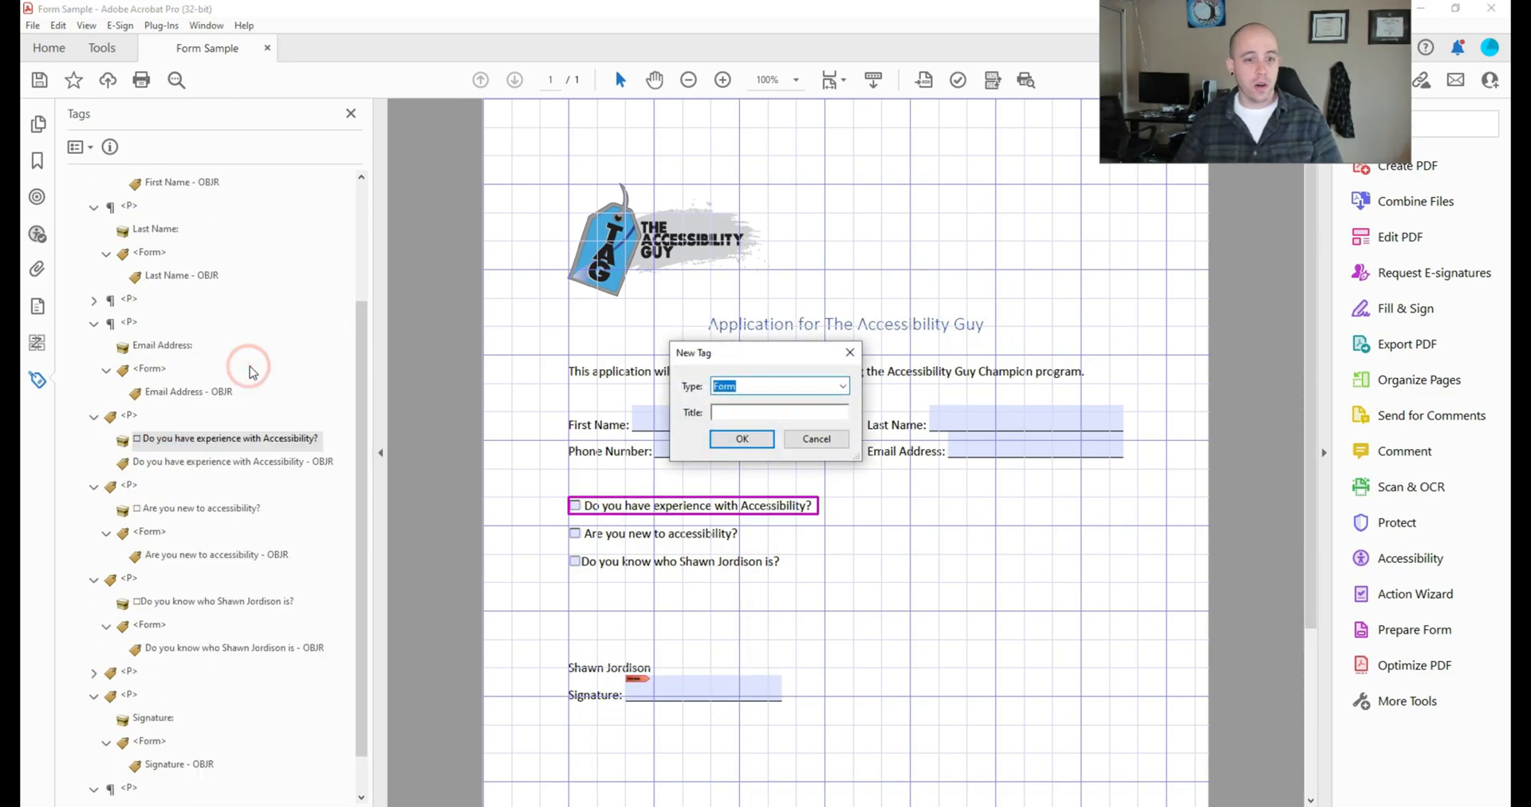
{"action": "left_click", "coordinate": [742, 439]}
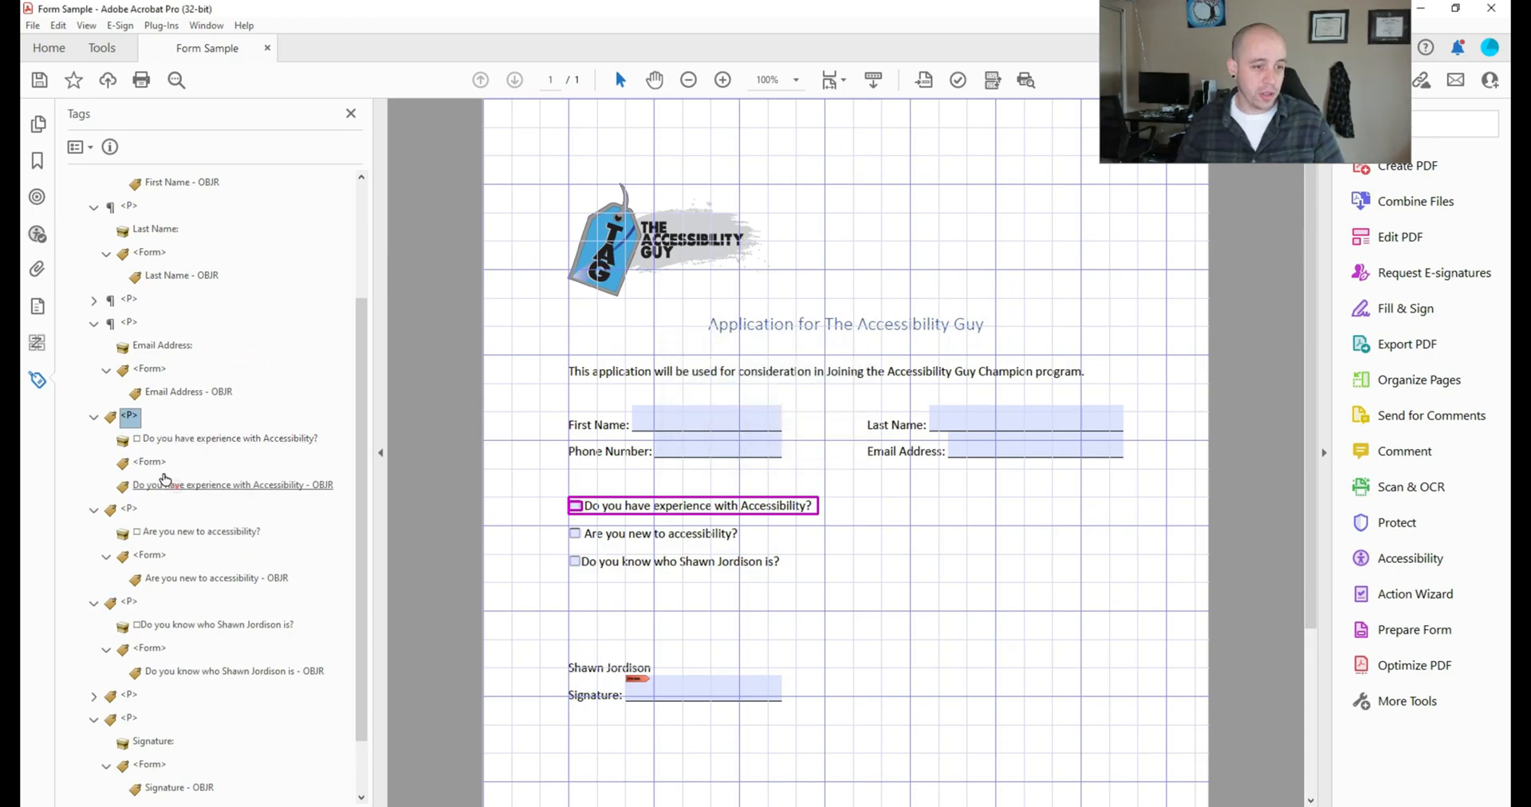
{"action": "left_click", "coordinate": [184, 788]}
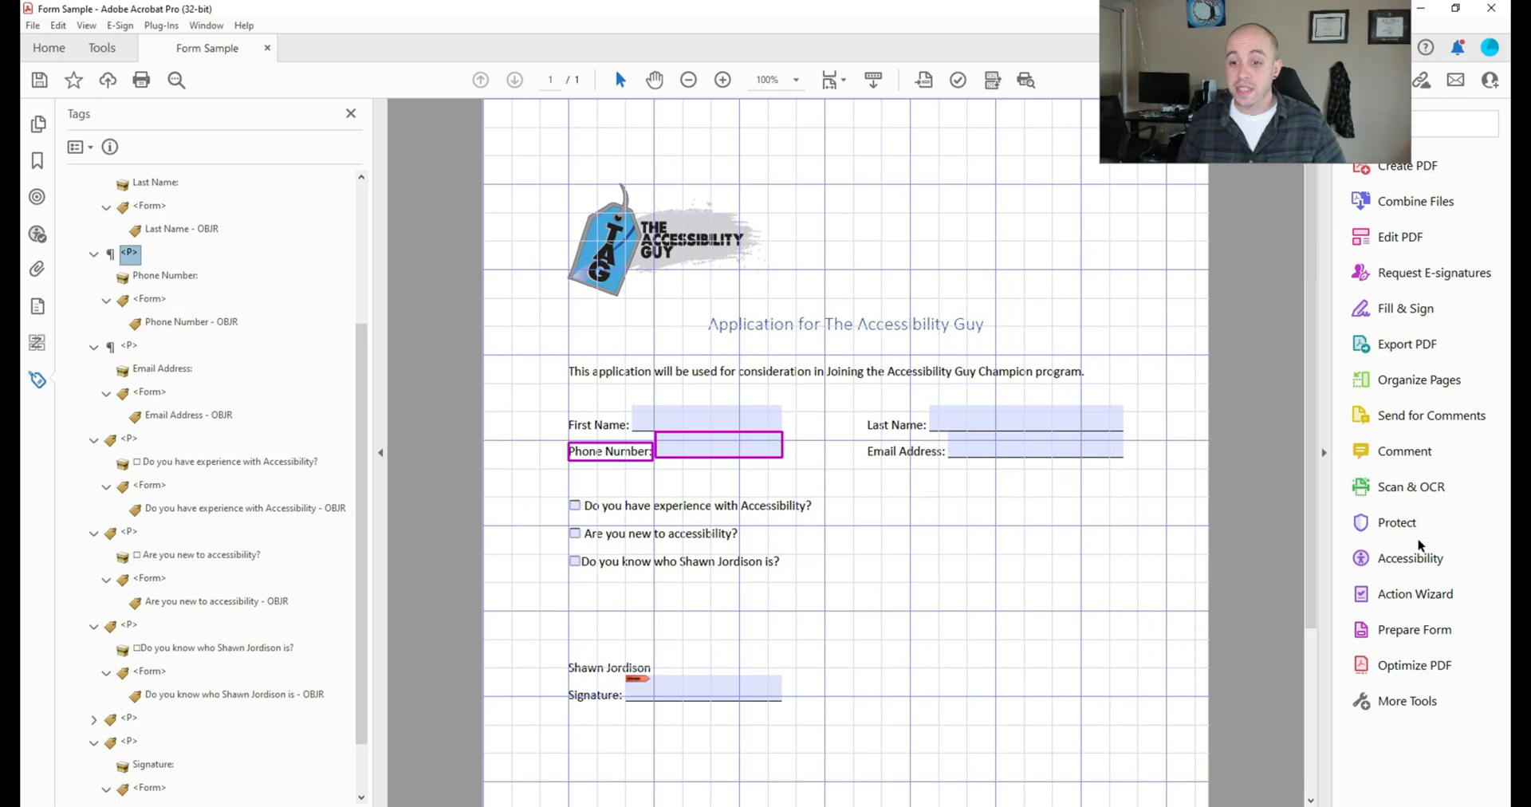
{"action": "mouse_move", "coordinate": [1413, 582]}
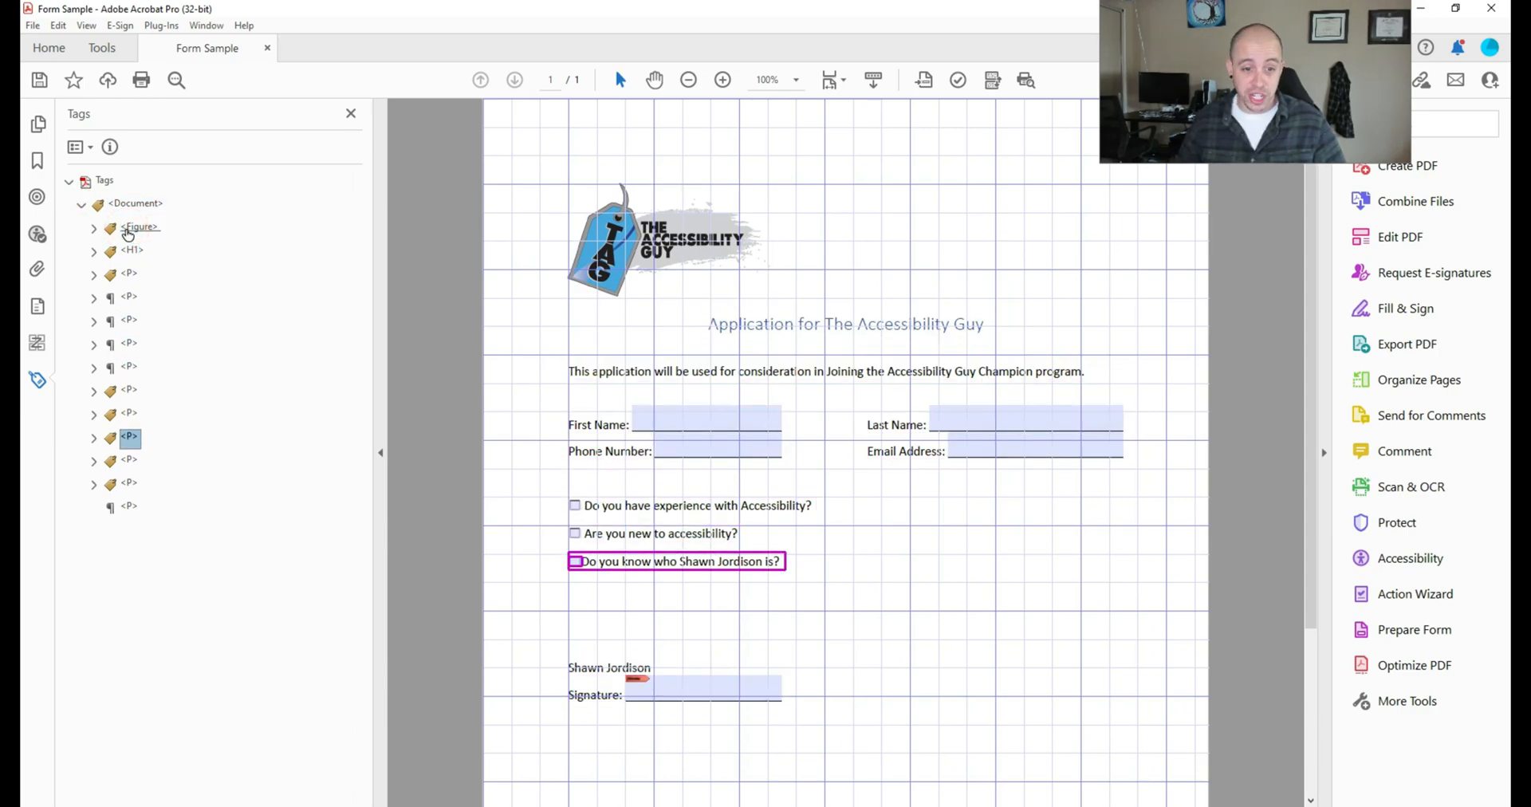
- Run the full Accessibility Check and collapse the Document and Page Content result groups
{"action": "left_click", "coordinate": [1410, 559]}
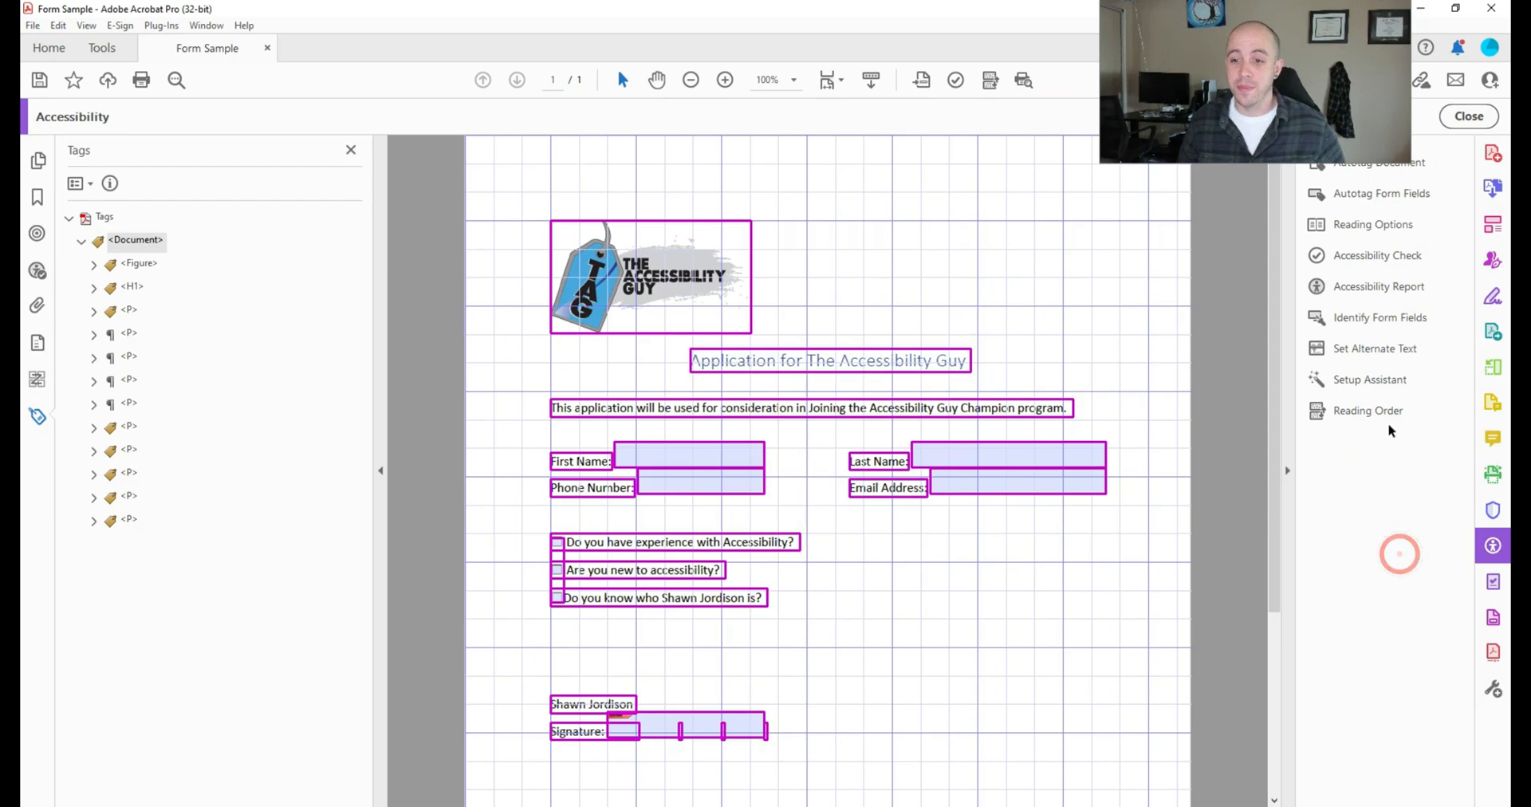
{"action": "left_click", "coordinate": [1377, 255]}
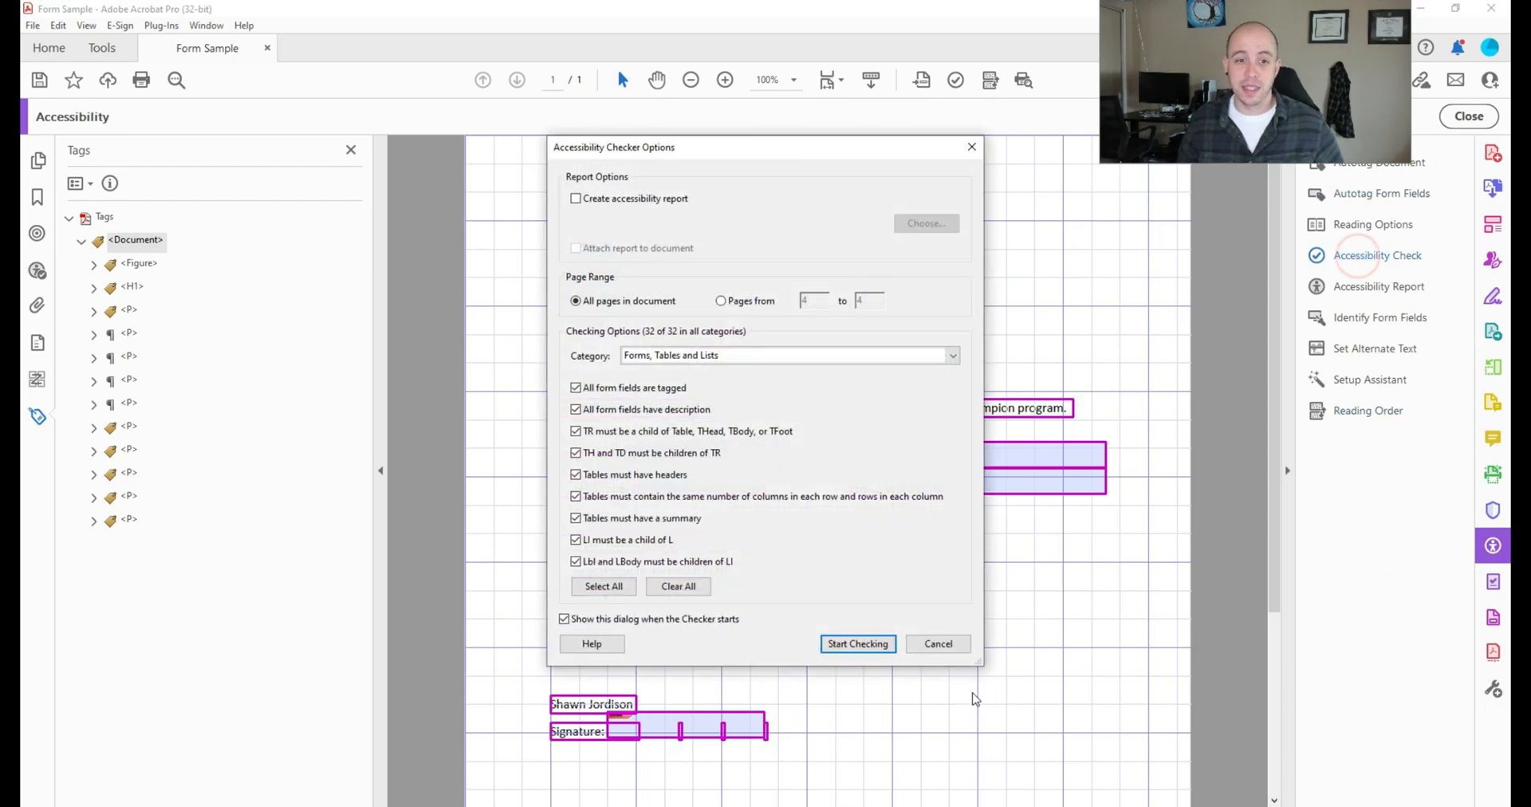
{"action": "left_click", "coordinate": [856, 644]}
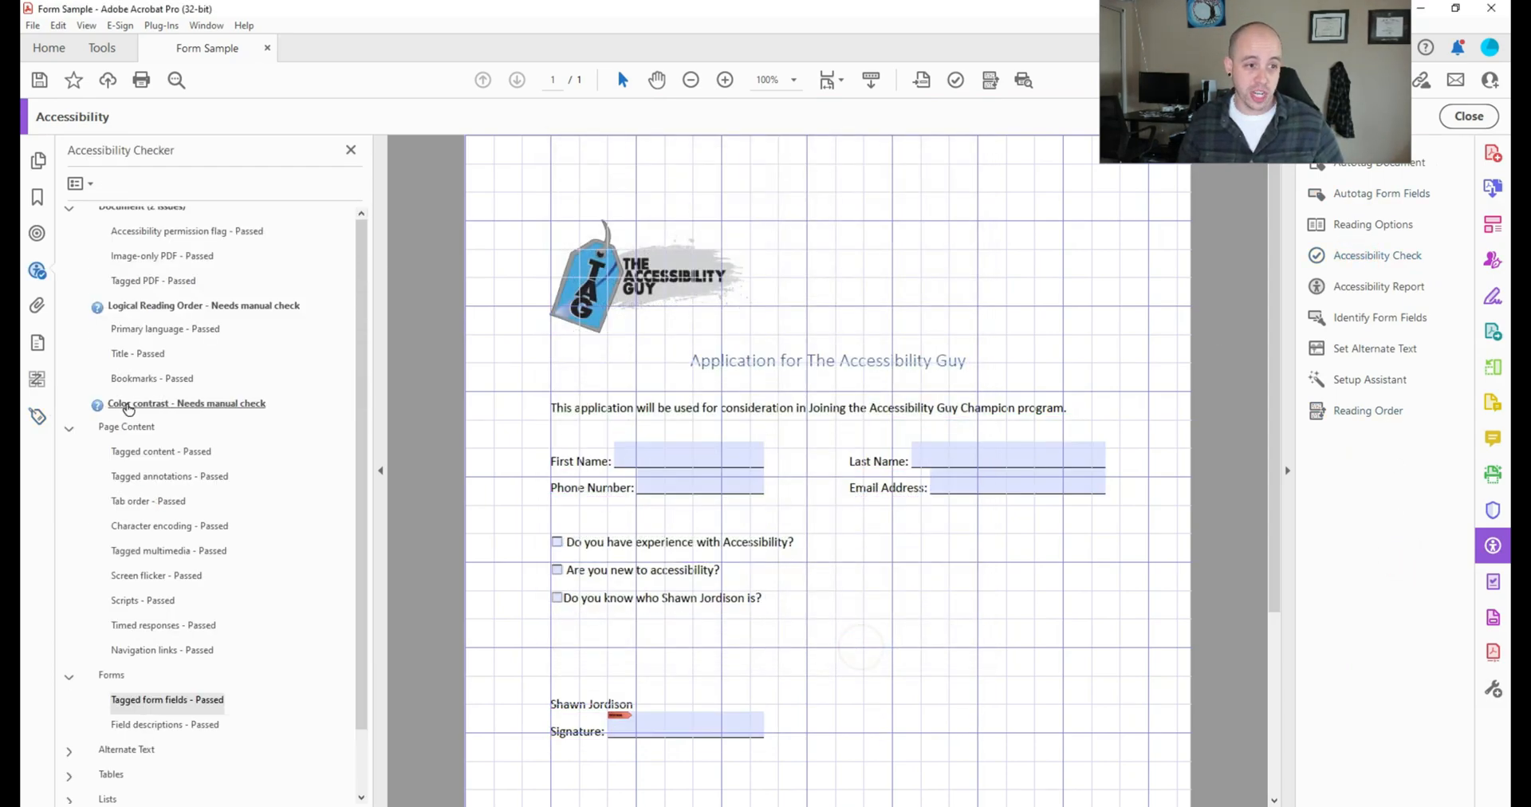
{"action": "left_click", "coordinate": [69, 217]}
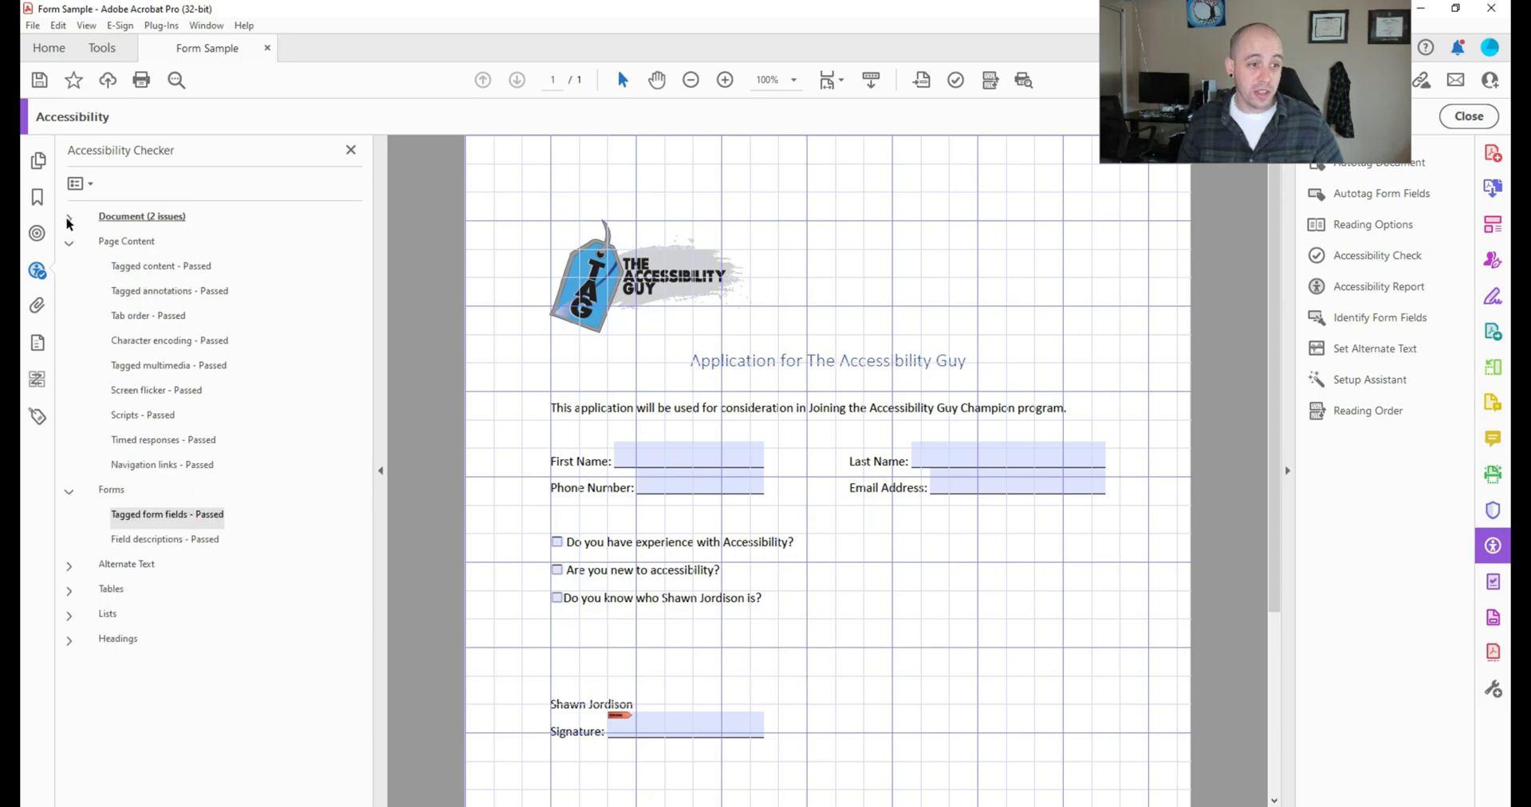
{"action": "left_click", "coordinate": [70, 217]}
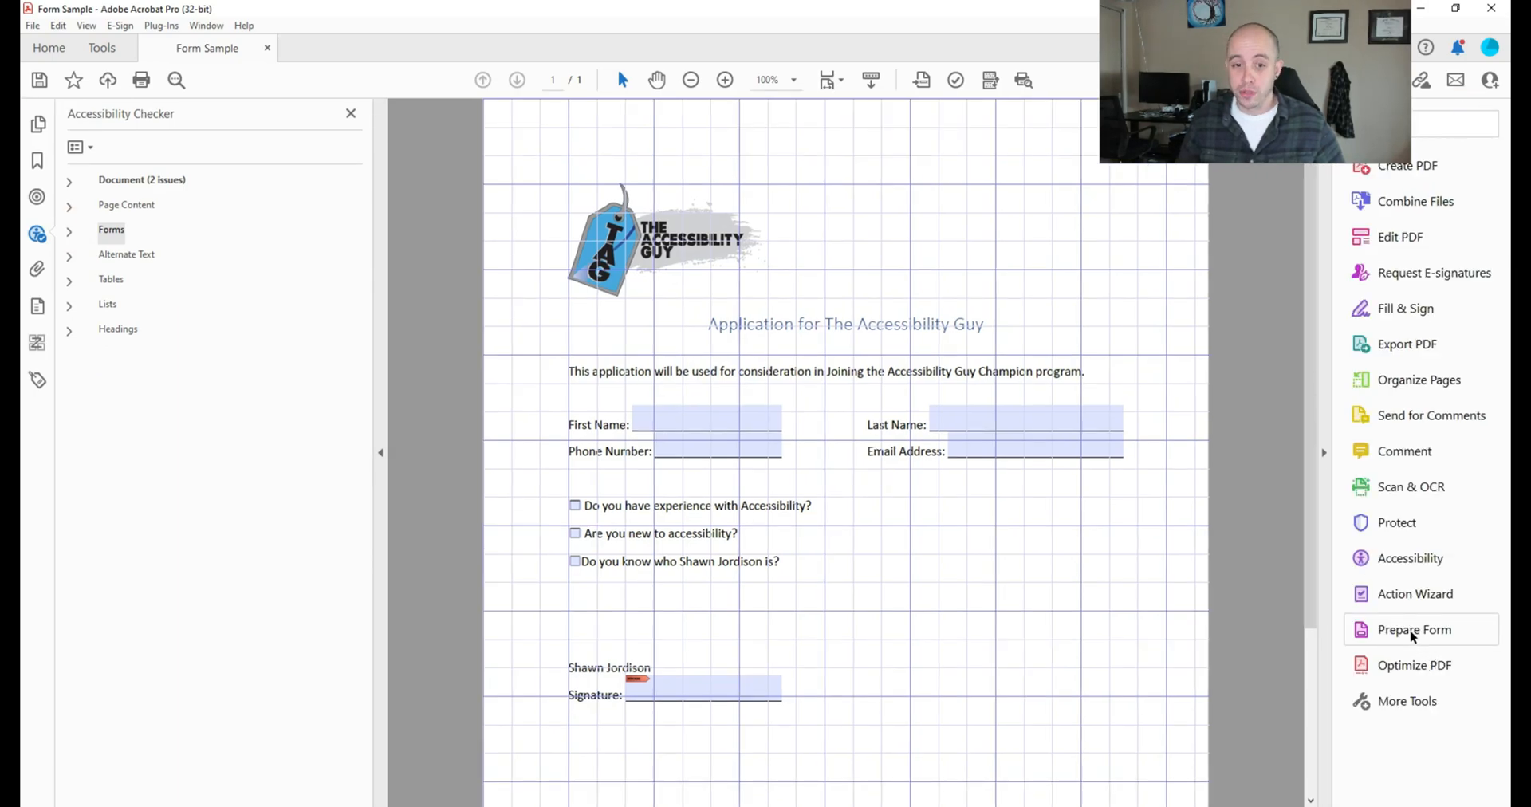
- In Prepare Form, give the First Name field an 'Enter y…' tooltip in its properties
{"action": "left_click", "coordinate": [1414, 630]}
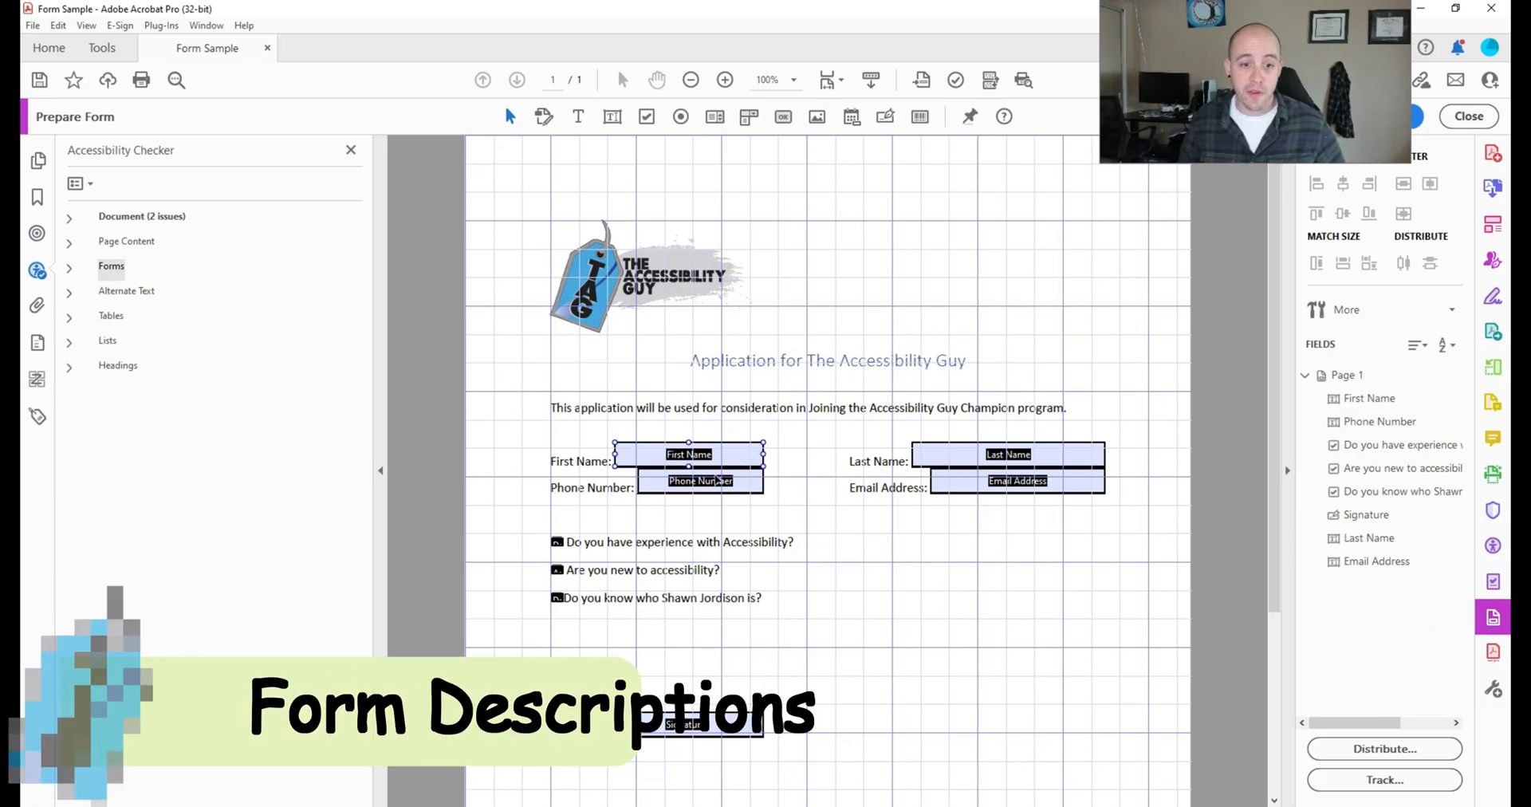
{"action": "right_click", "coordinate": [689, 455]}
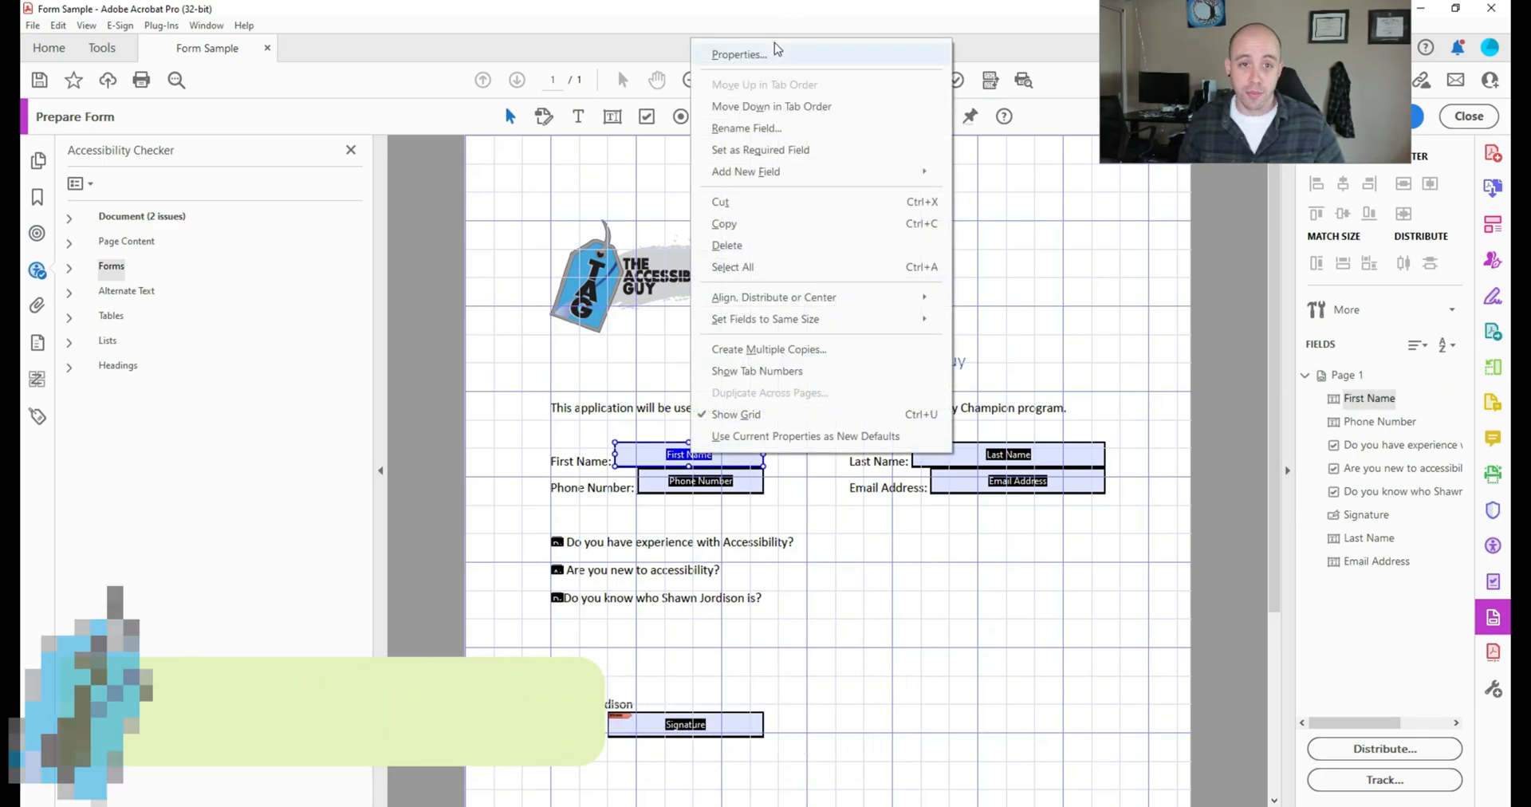
{"action": "left_click", "coordinate": [742, 54]}
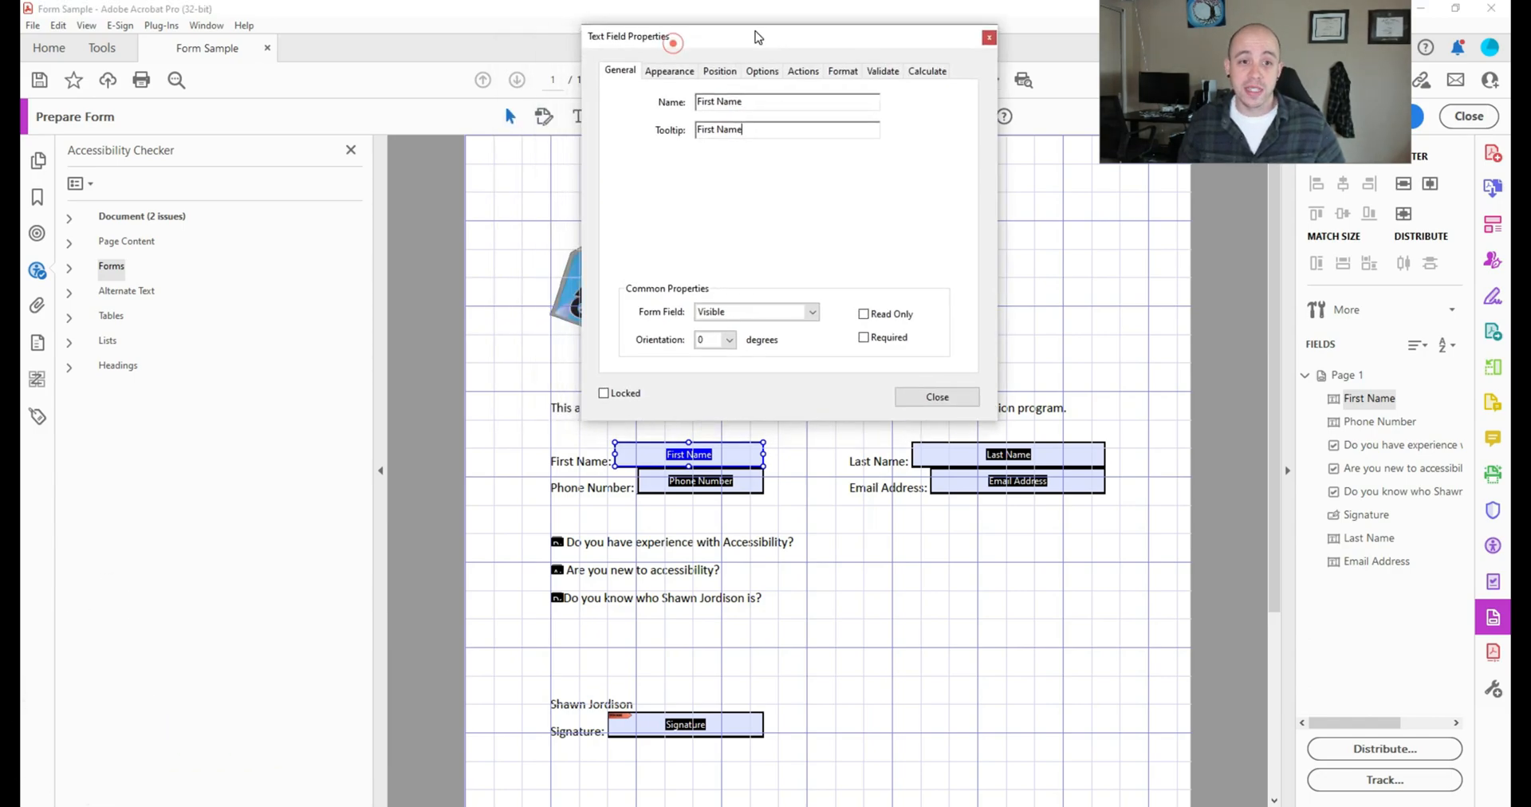
{"action": "left_click_drag", "start_coordinate": [756, 36], "coordinate": [768, 33]}
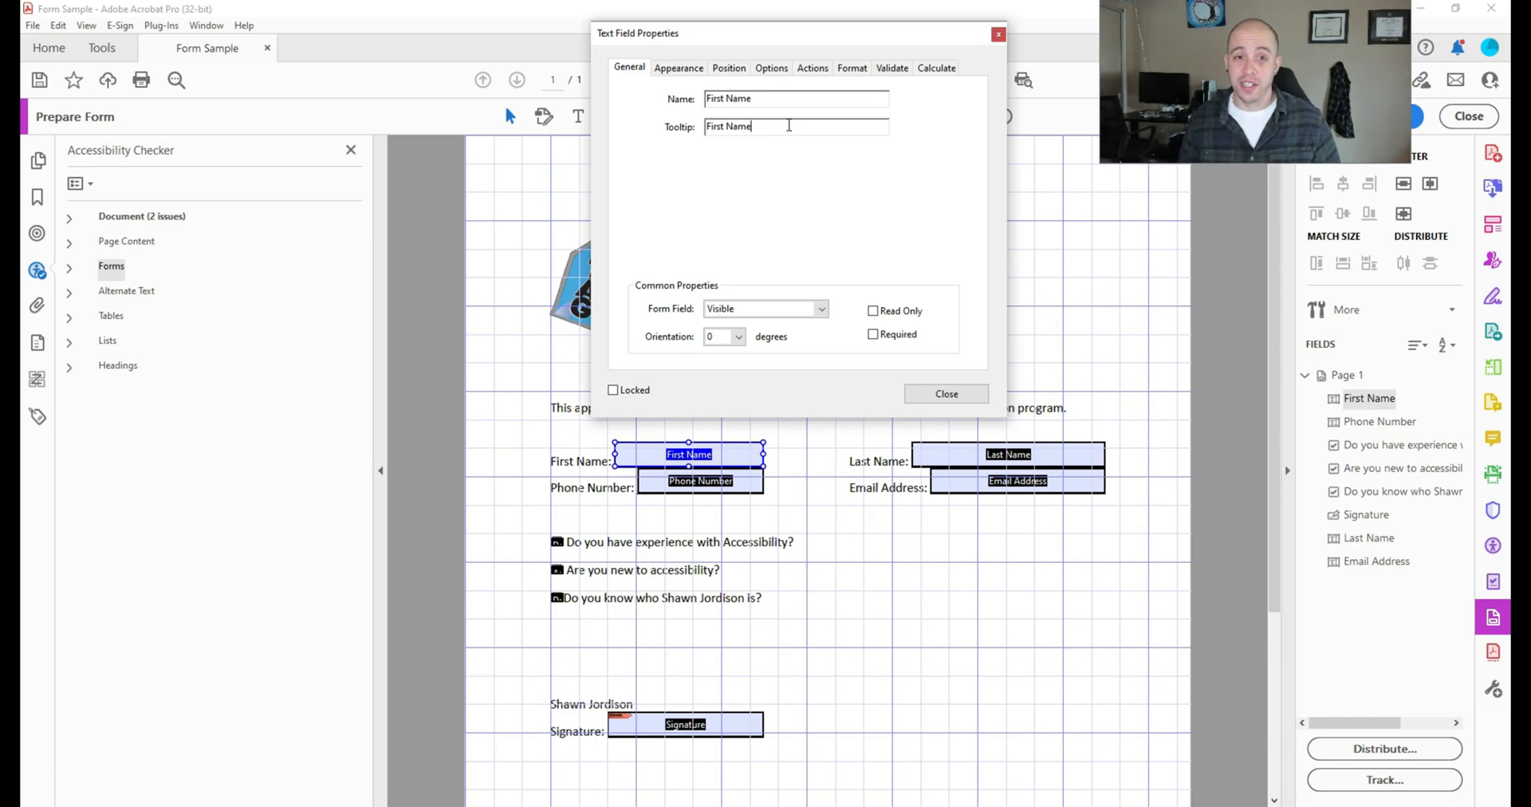
{"action": "triple_click", "coordinate": [727, 126]}
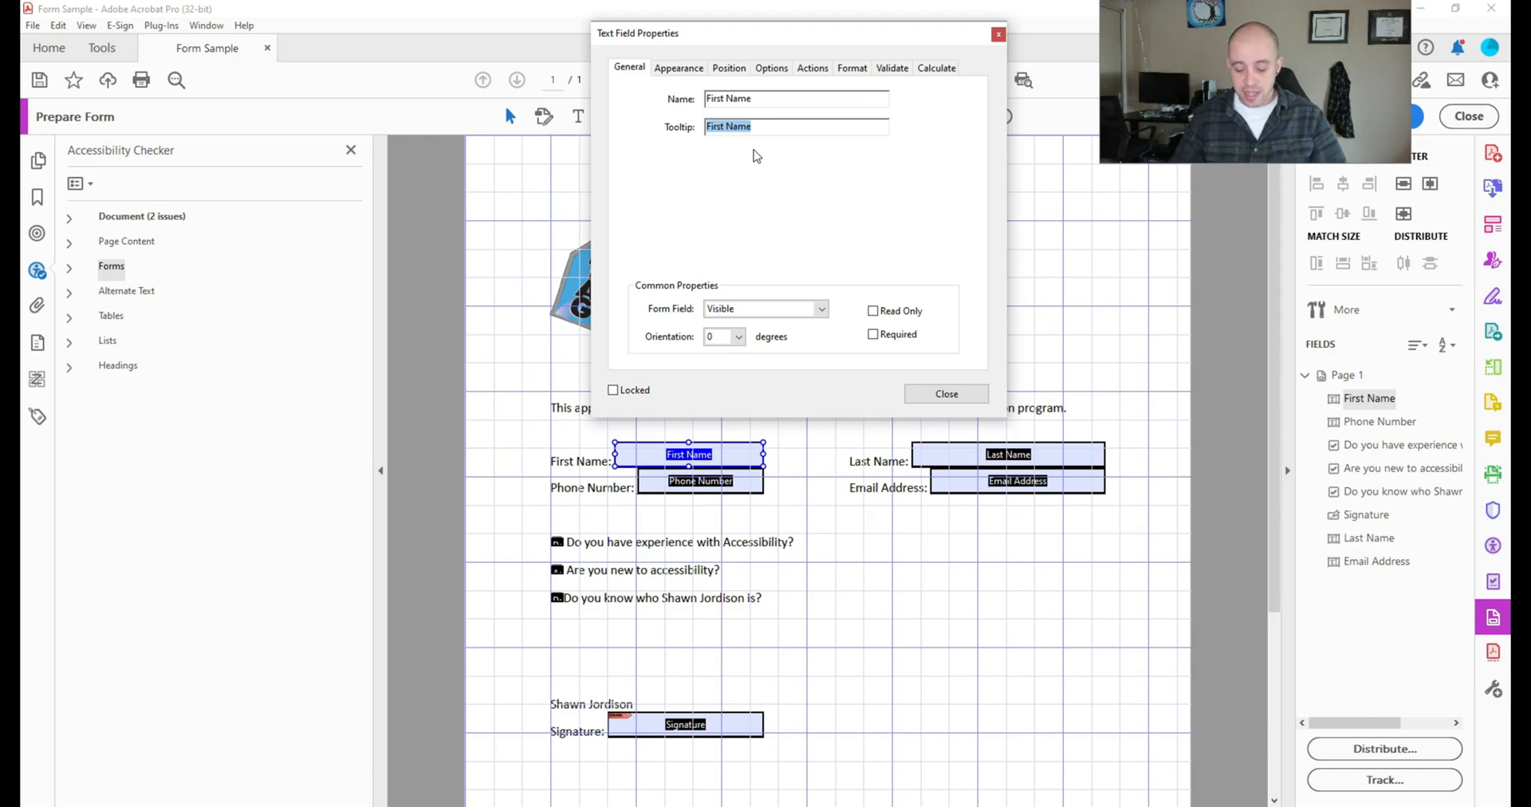
{"action": "type", "text": "Enter y"}
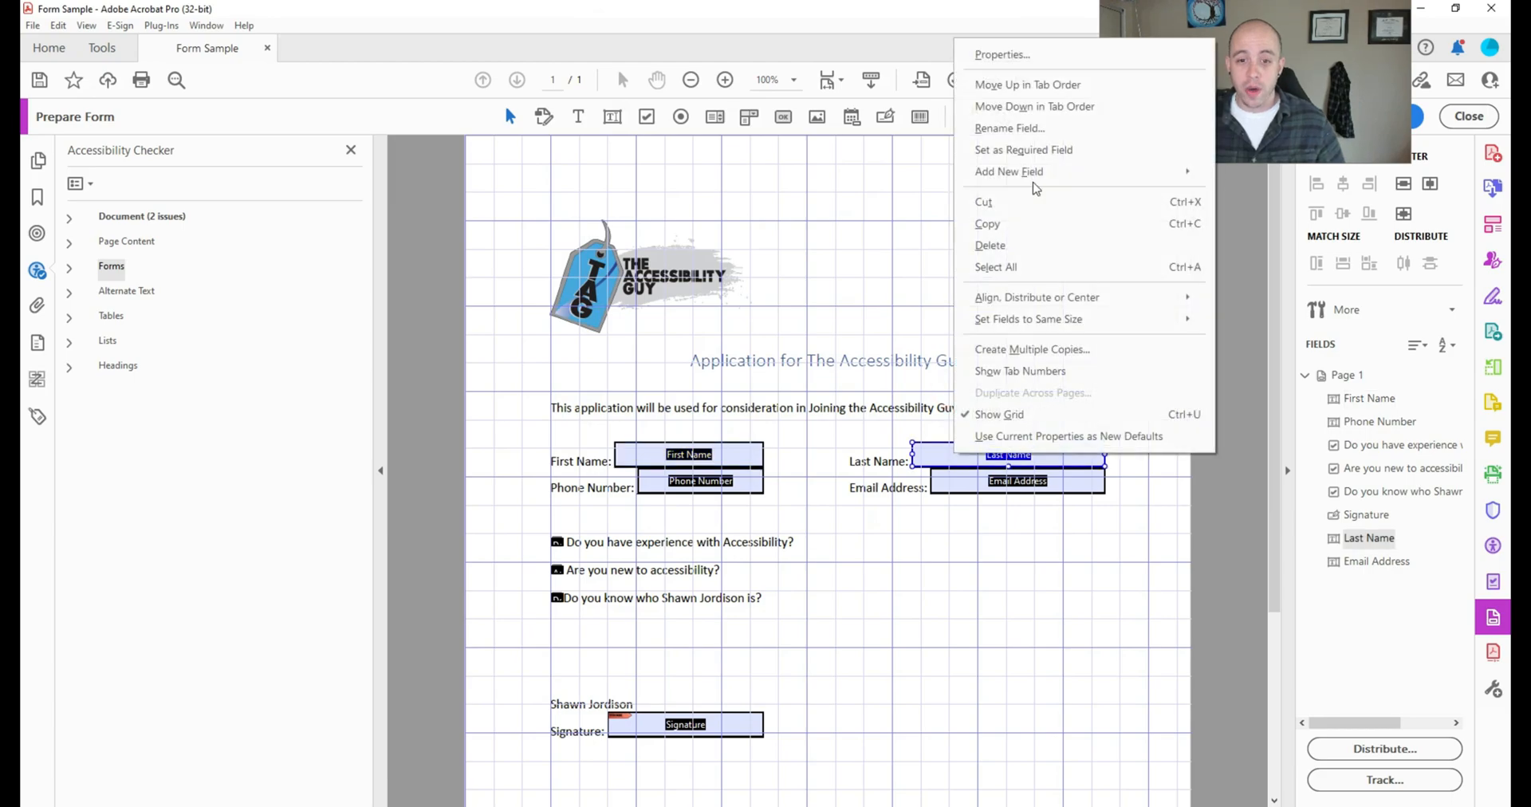
- Add tooltips to the Last Name, Phone Number and Email Address fields and 'Sign your name' to Signature
{"action": "left_click", "coordinate": [1002, 54]}
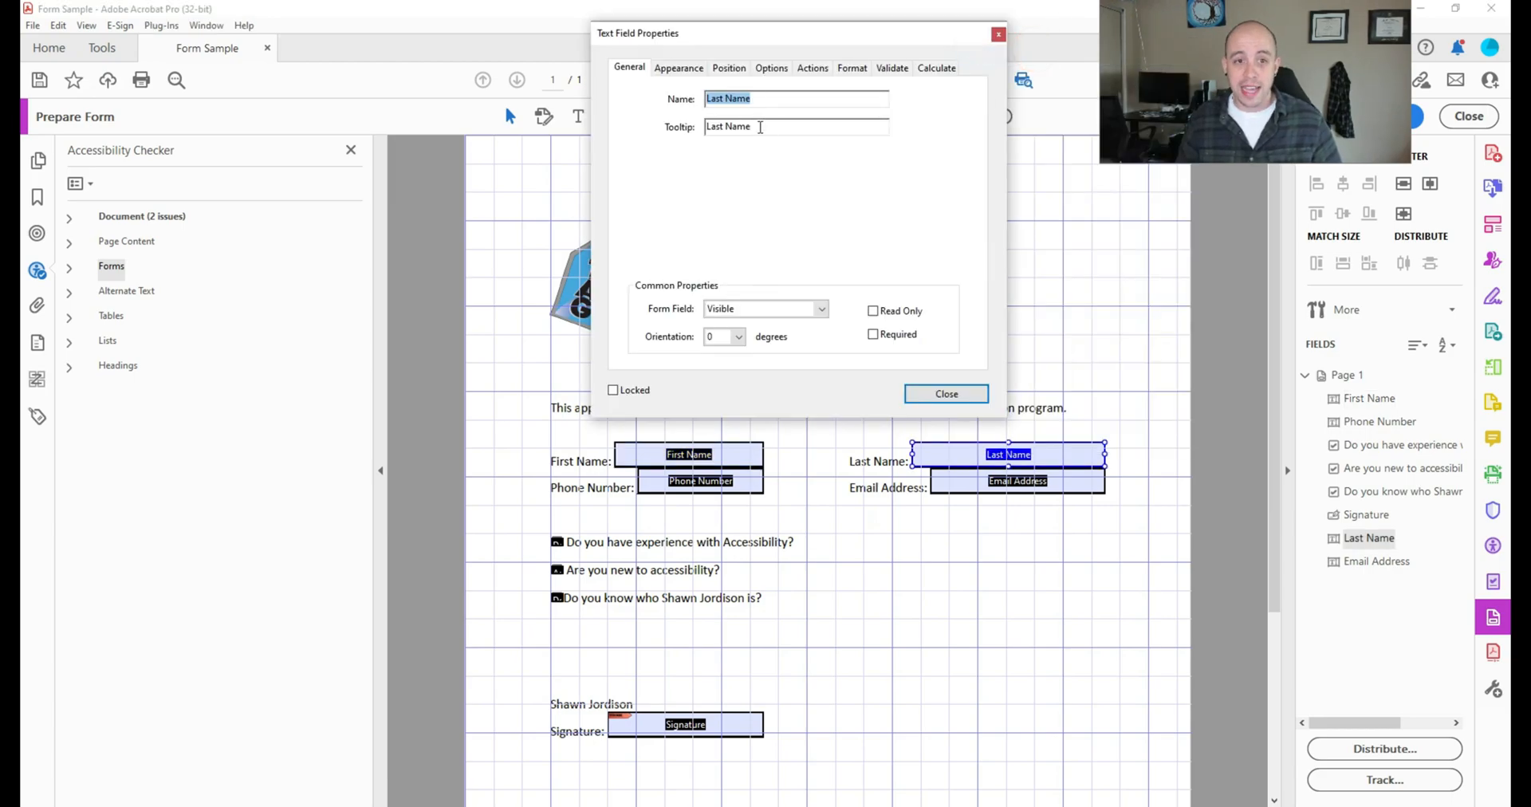
{"action": "type", "text": "Enter your l"}
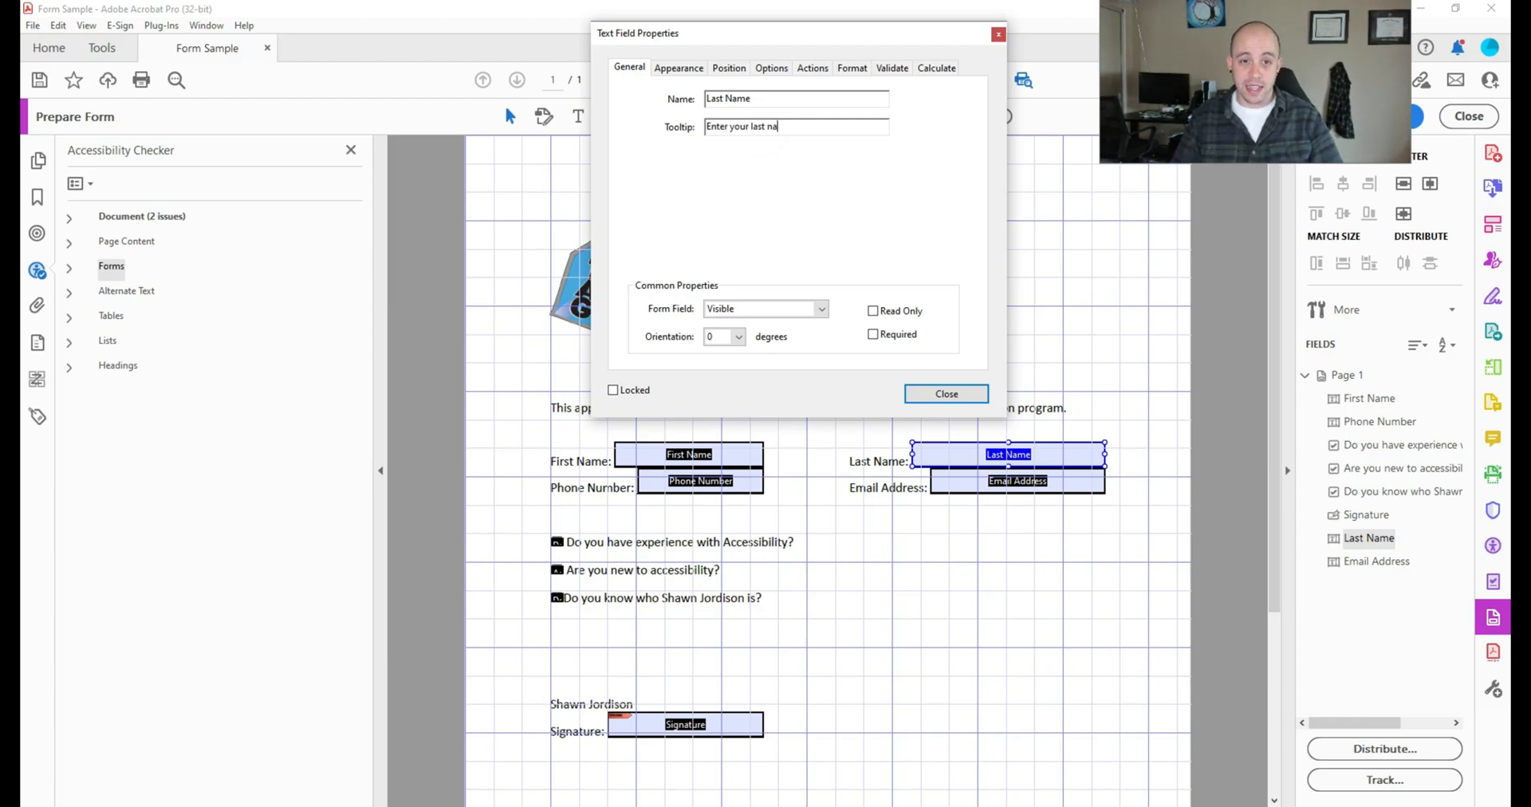
{"action": "left_click", "coordinate": [700, 482]}
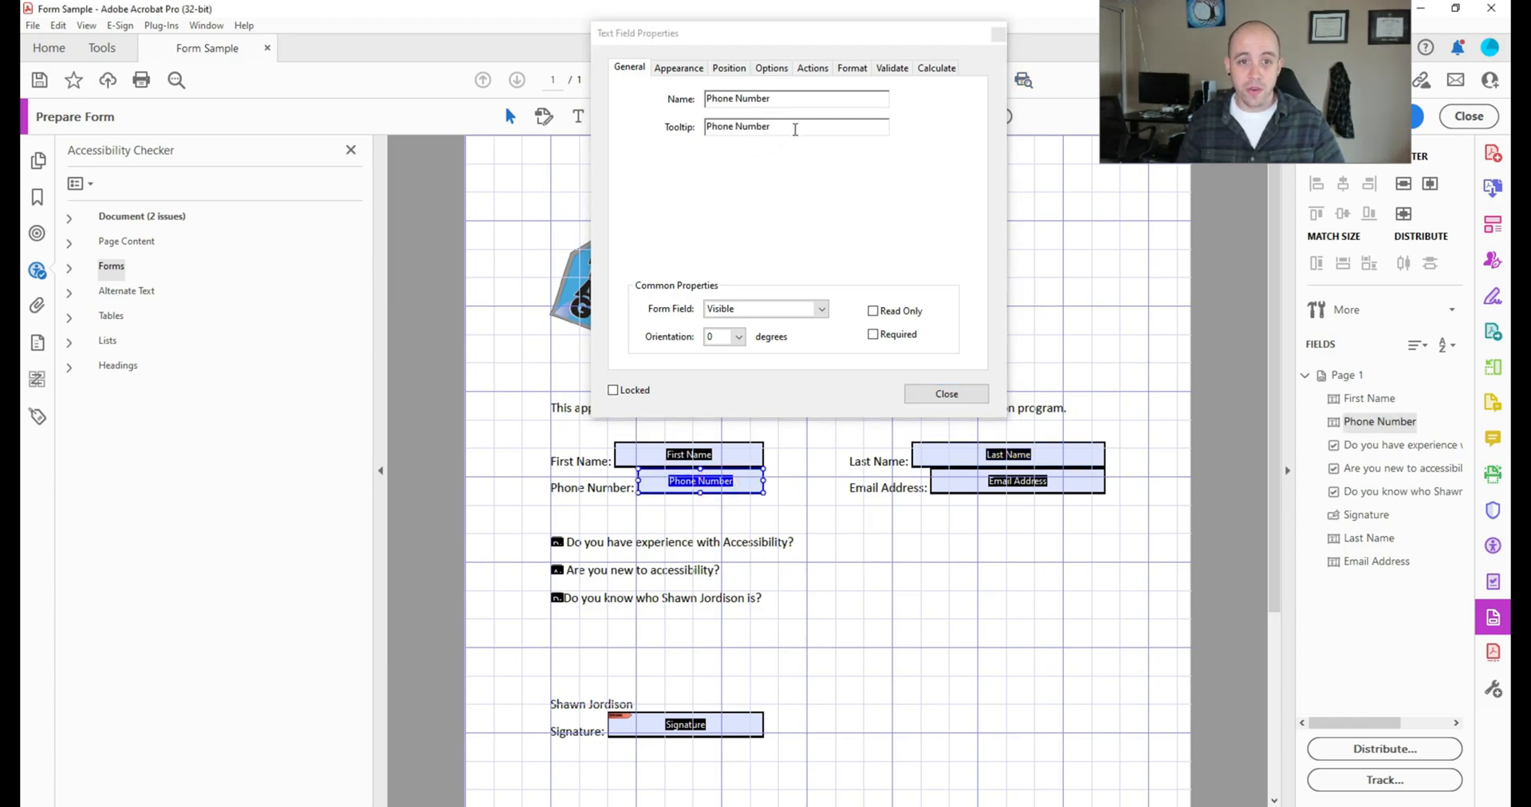
{"action": "left_click", "coordinate": [1018, 482]}
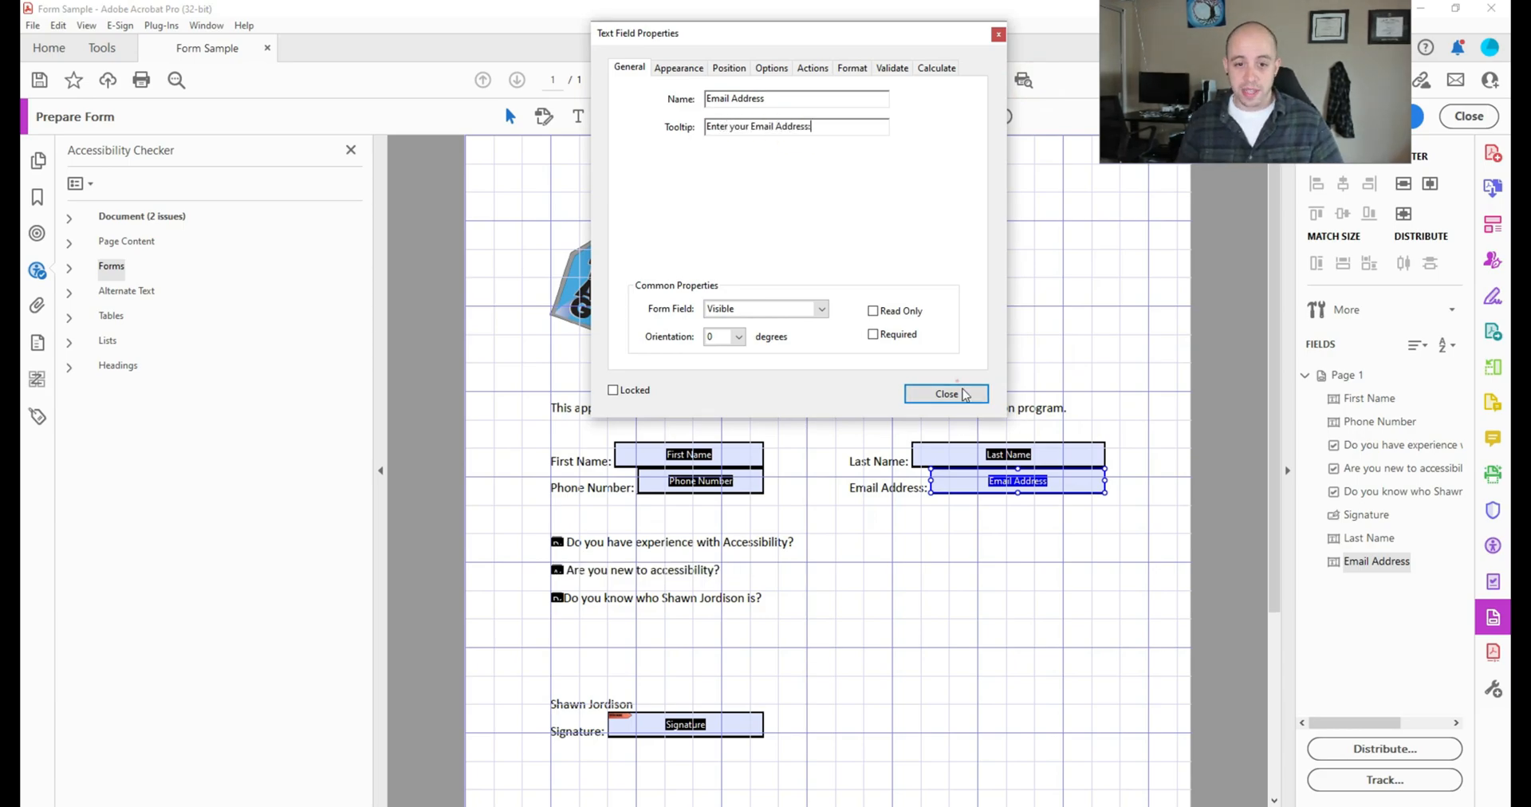
{"action": "left_click", "coordinate": [946, 394]}
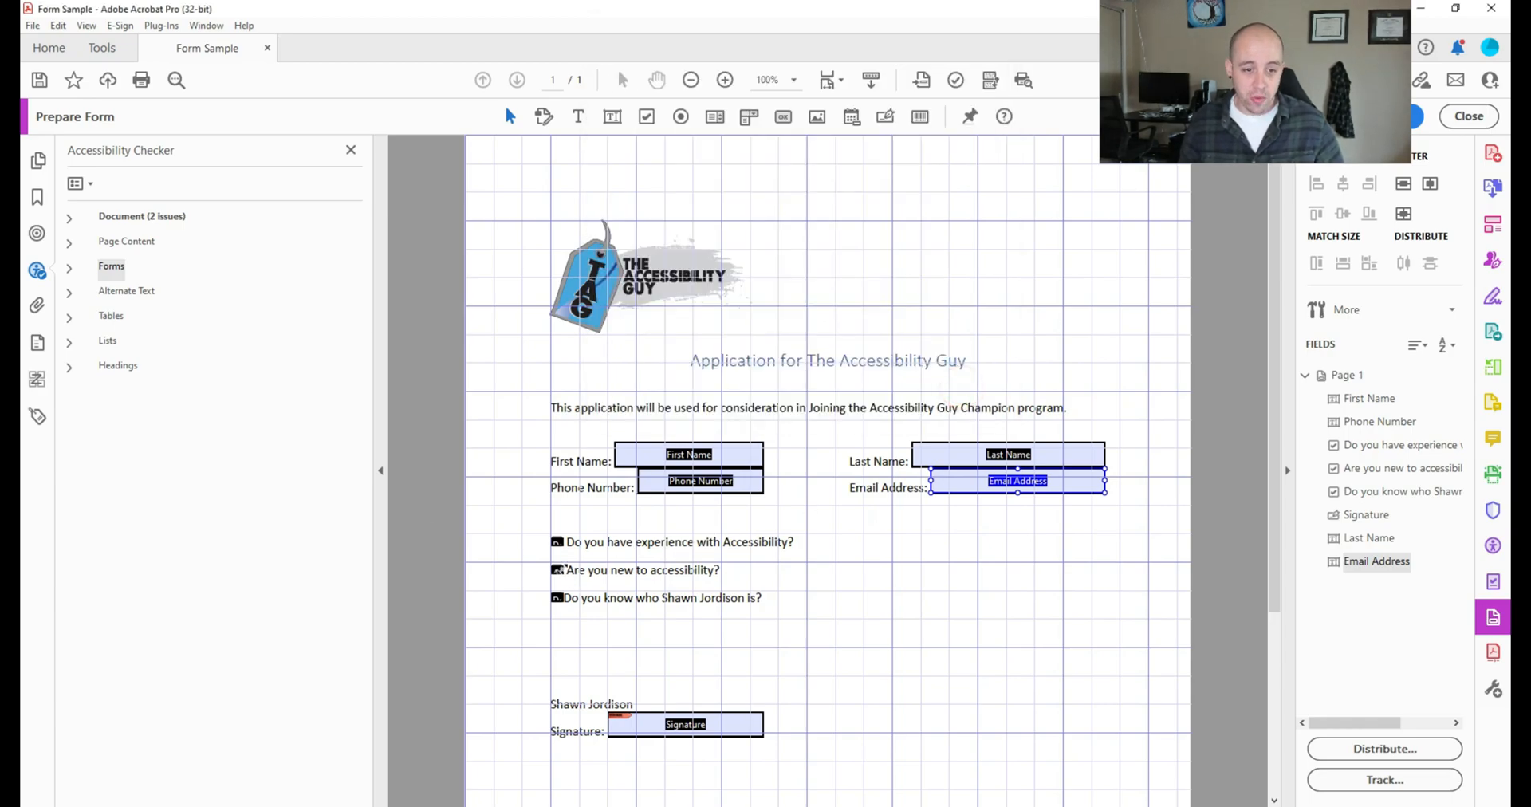
{"action": "double_click", "coordinate": [557, 571]}
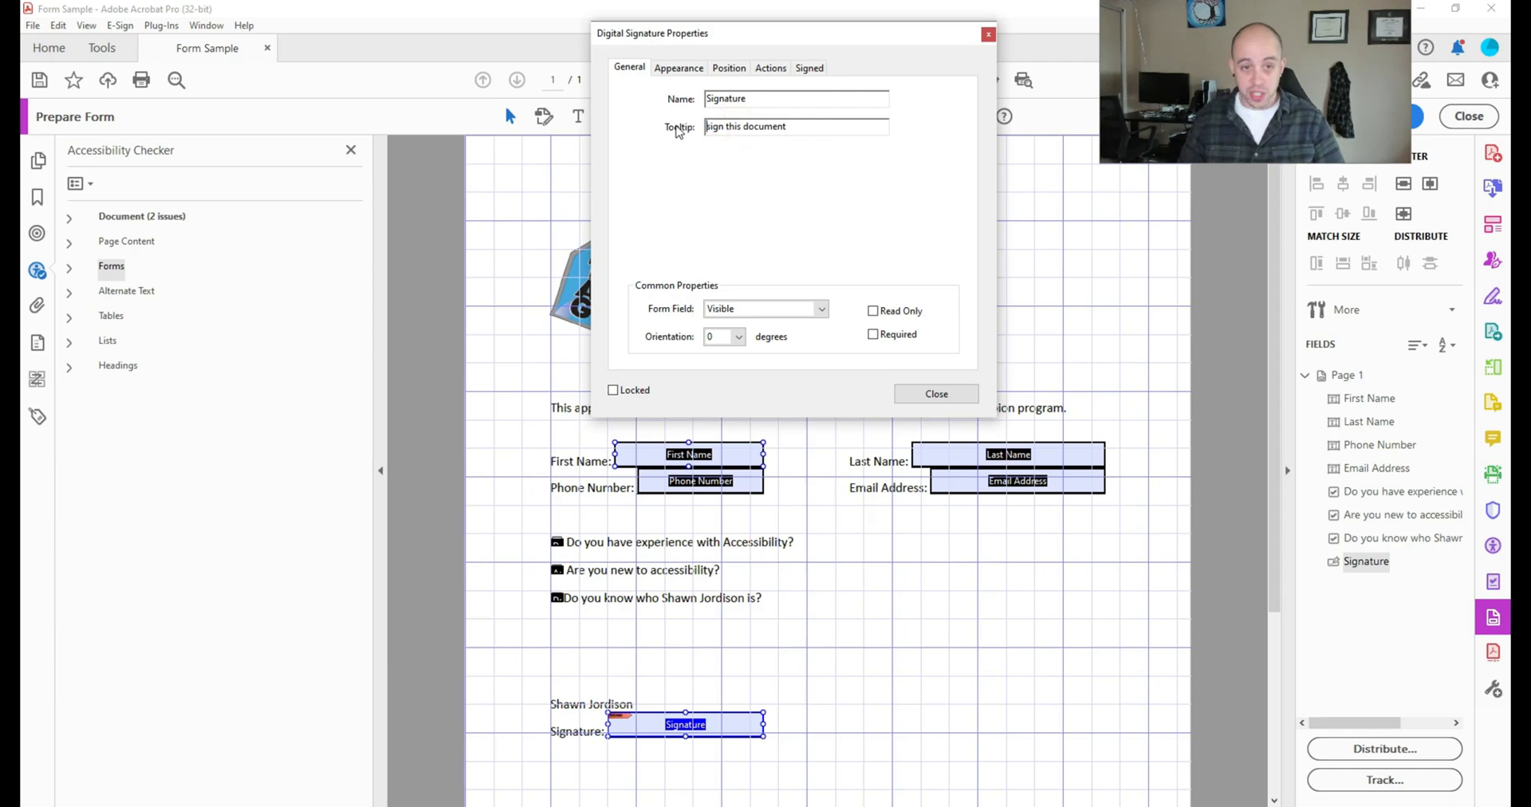
{"action": "type", "text": "Sign your name"}
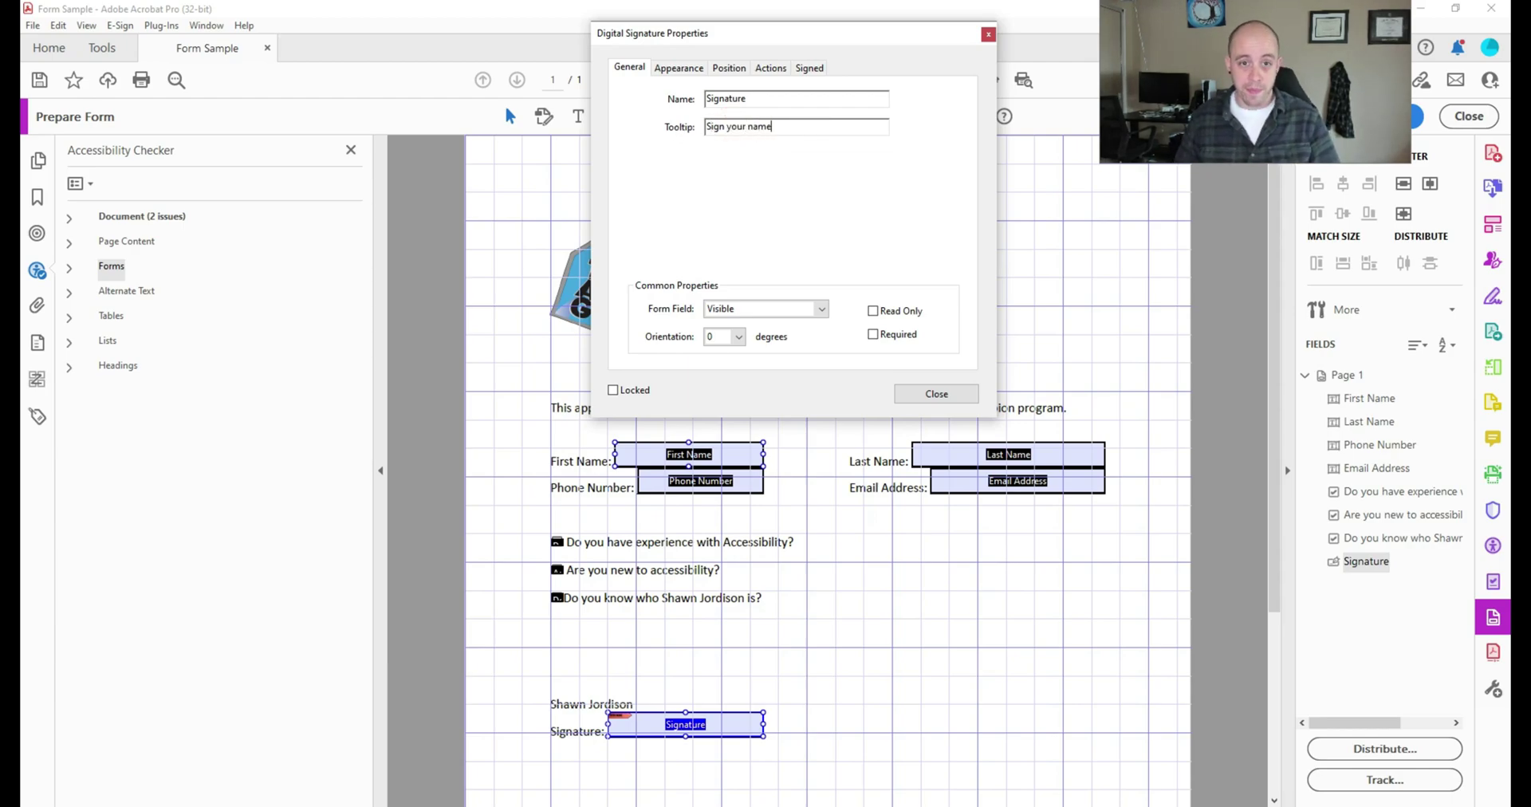
{"action": "left_click", "coordinate": [936, 395]}
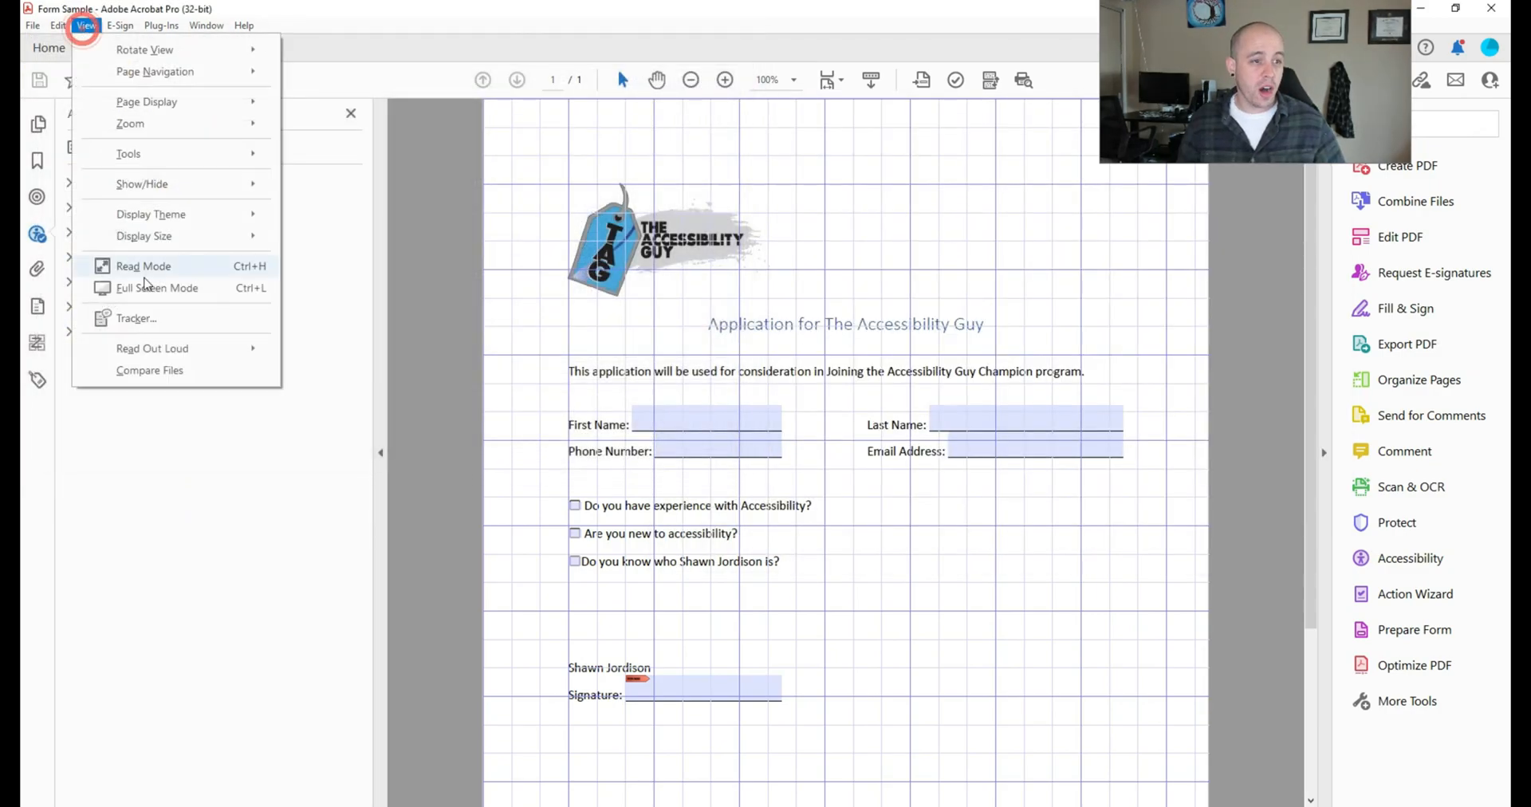
{"action": "mouse_move", "coordinate": [174, 221]}
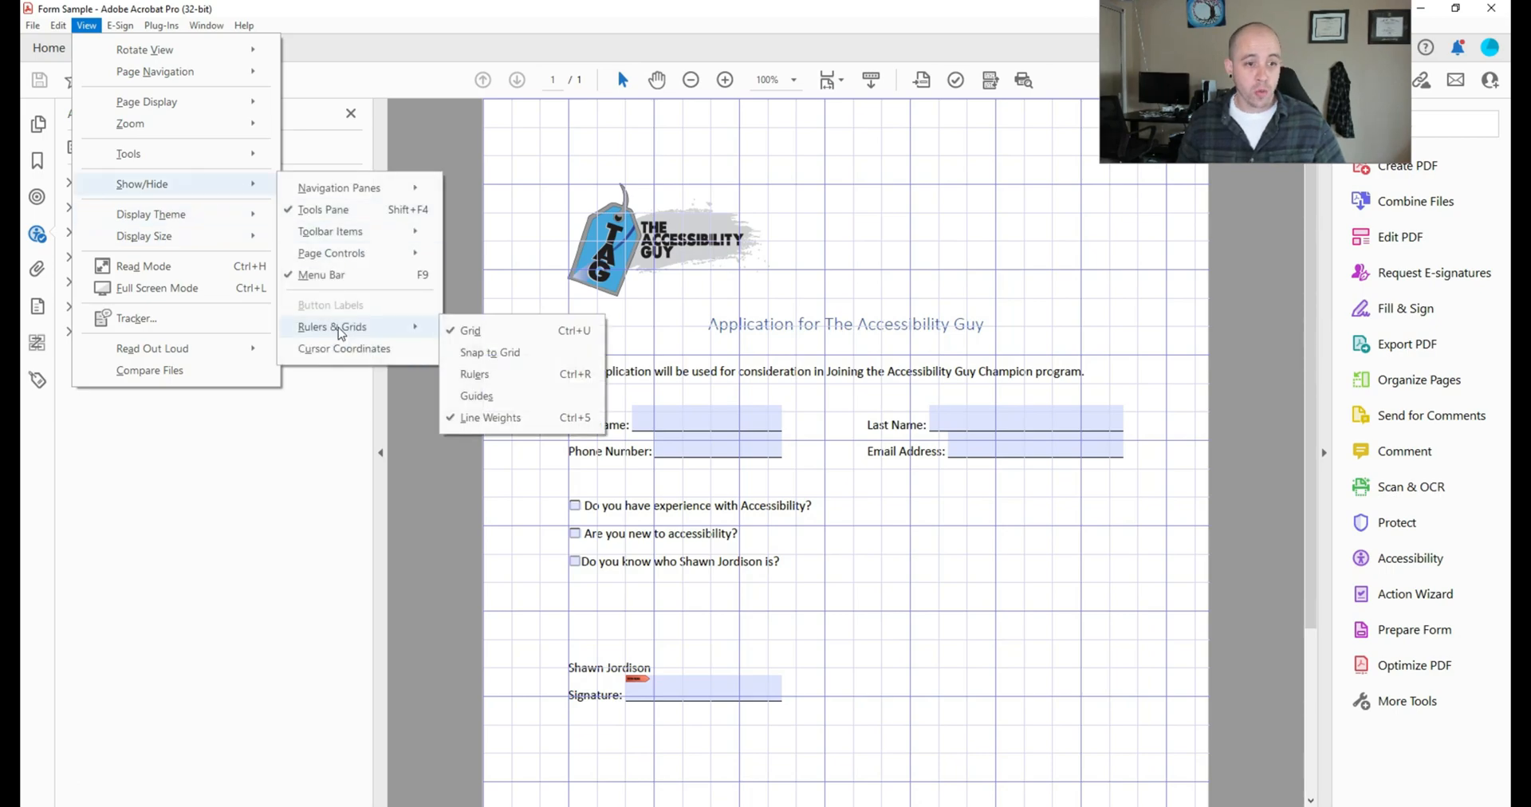
- Turn off the page grid via View > Show/Hide > Rulers & Grids
{"action": "left_click", "coordinate": [469, 331]}
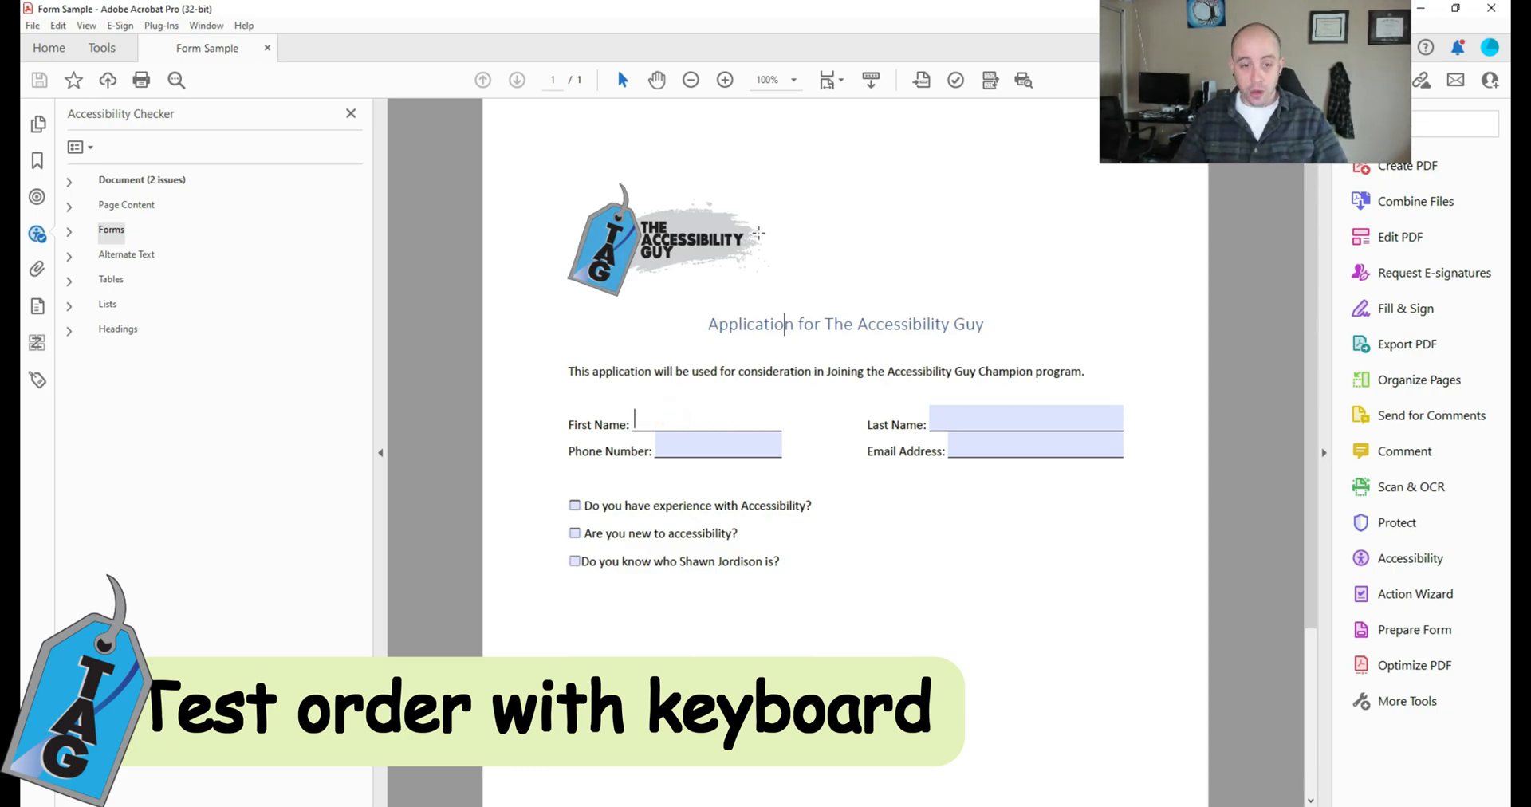
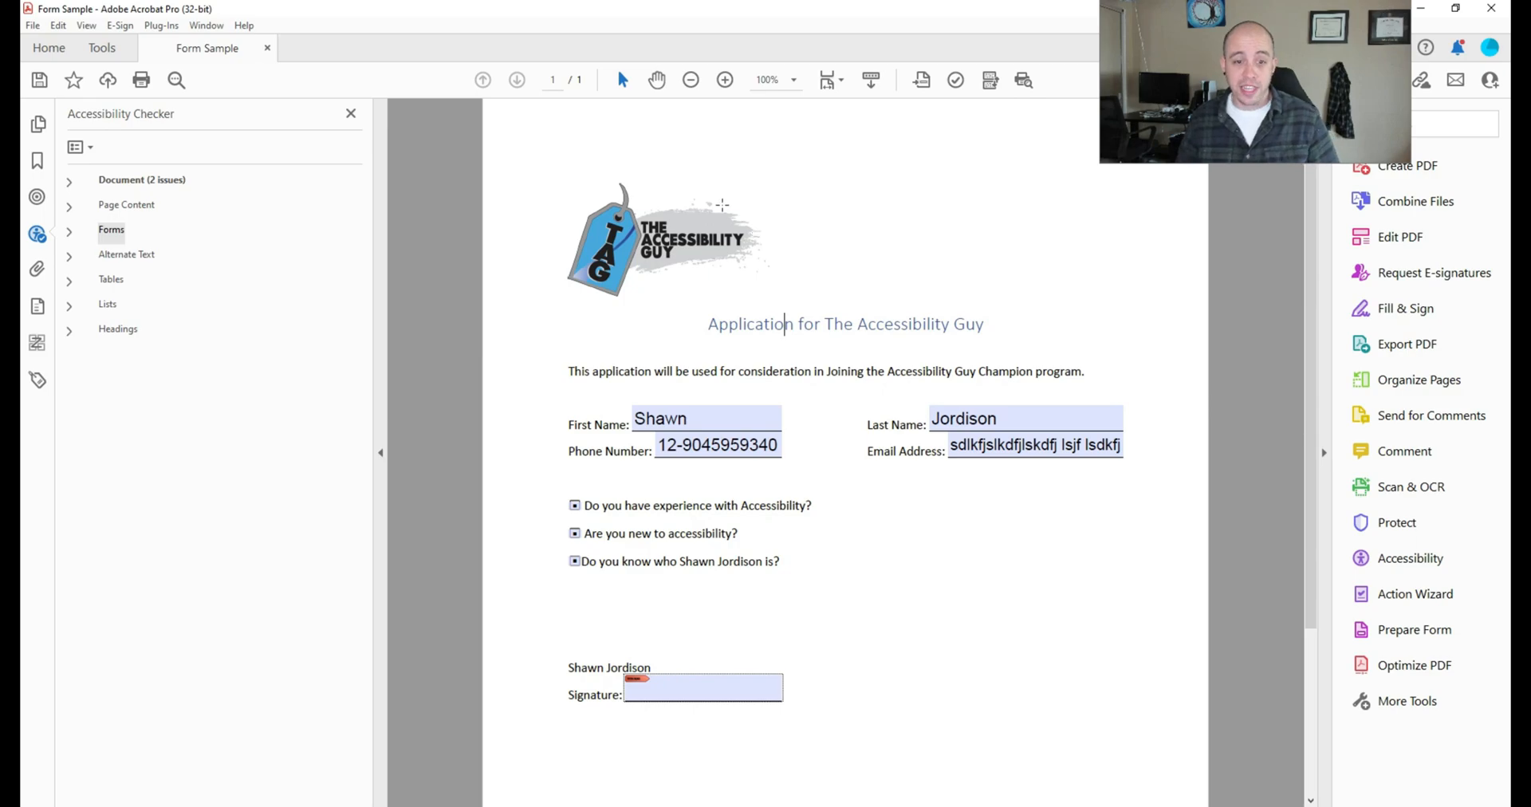
{"action": "mouse_move", "coordinate": [1429, 665]}
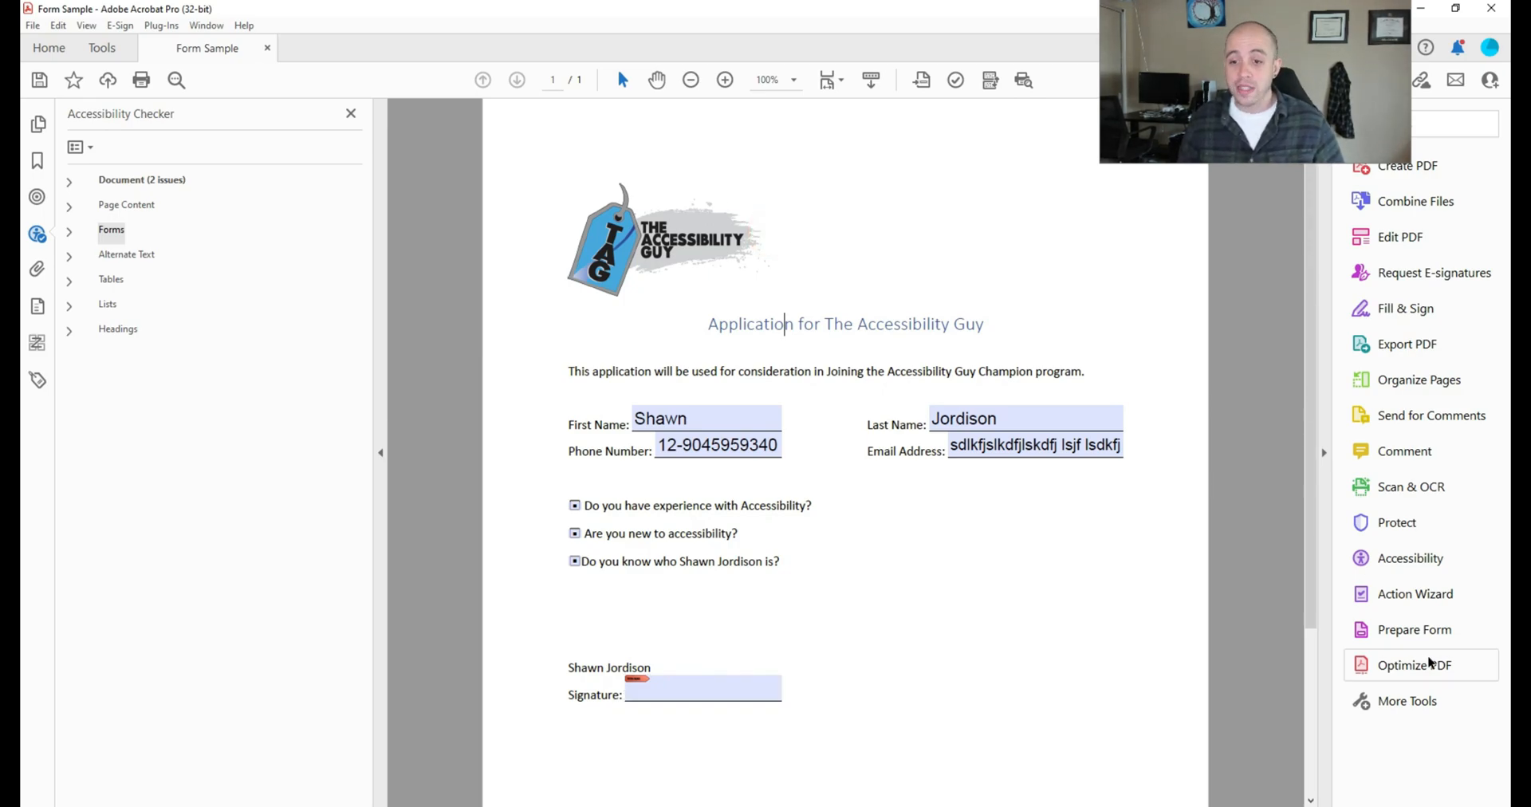
{"action": "left_click", "coordinate": [1414, 630]}
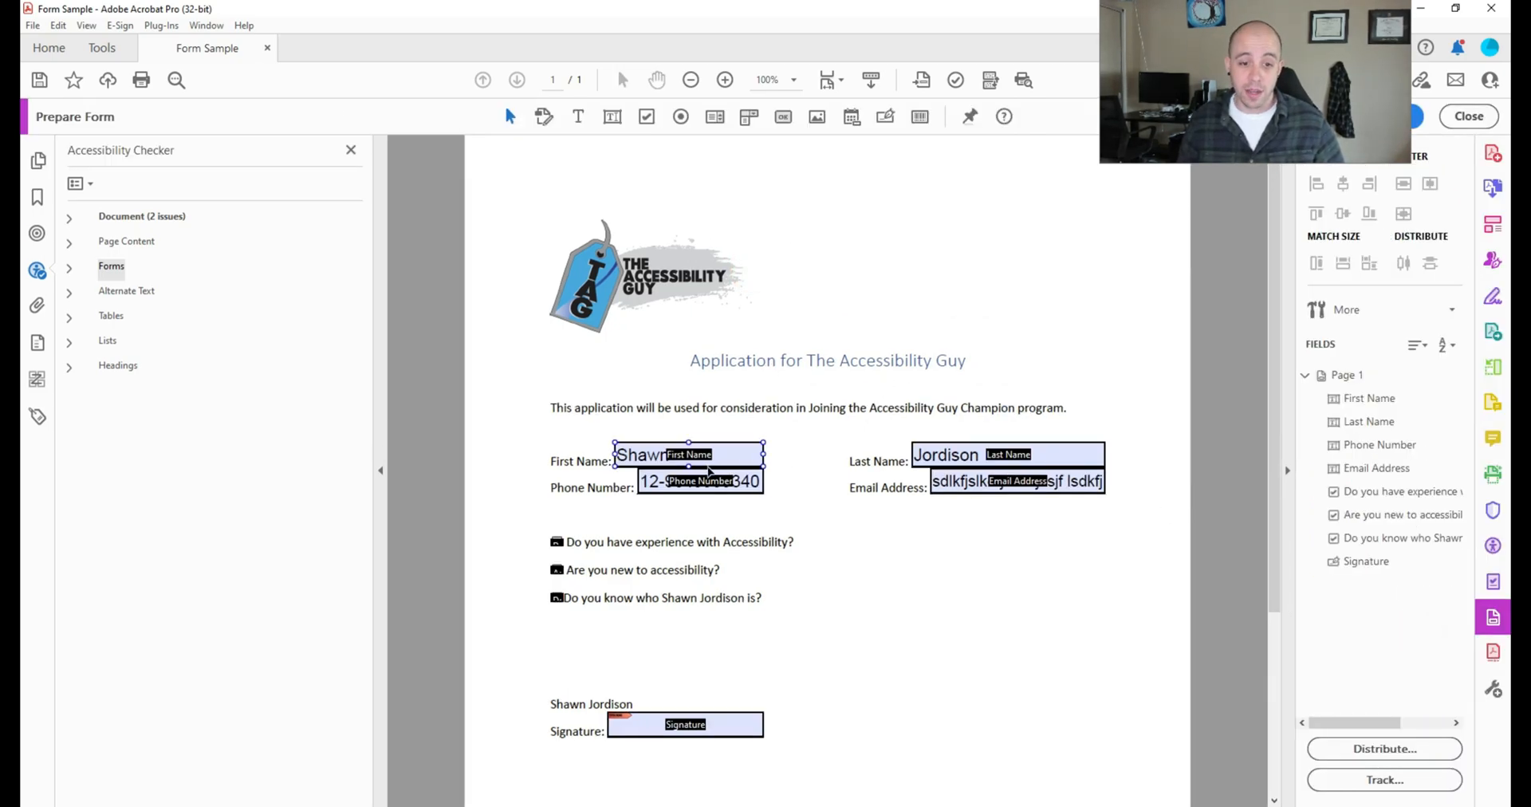
{"action": "left_click", "coordinate": [1470, 116]}
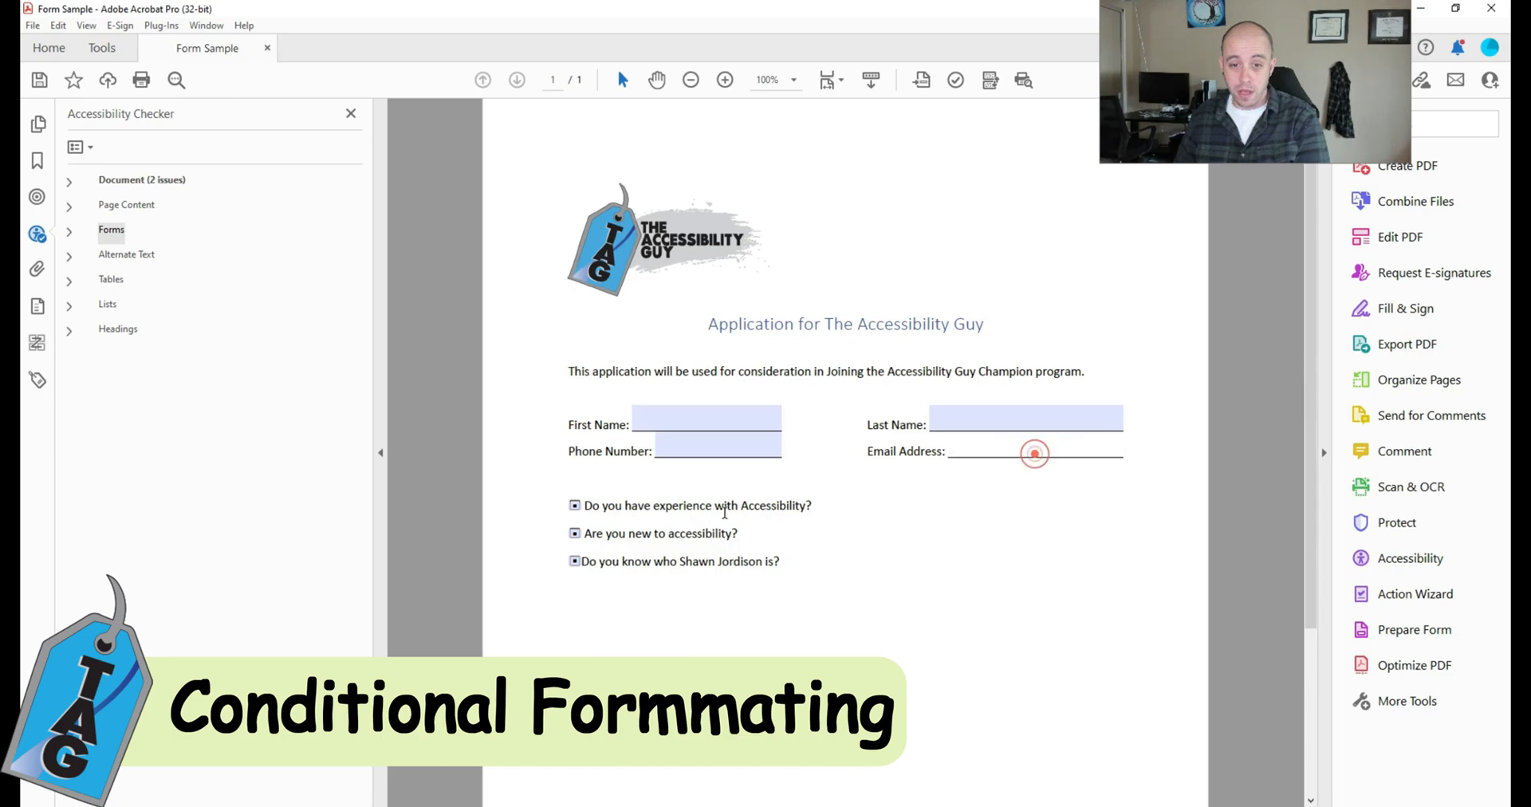
- Clear the test entries and set the Phone Number field's format to Special > Phone Number
{"action": "left_click", "coordinate": [574, 562]}
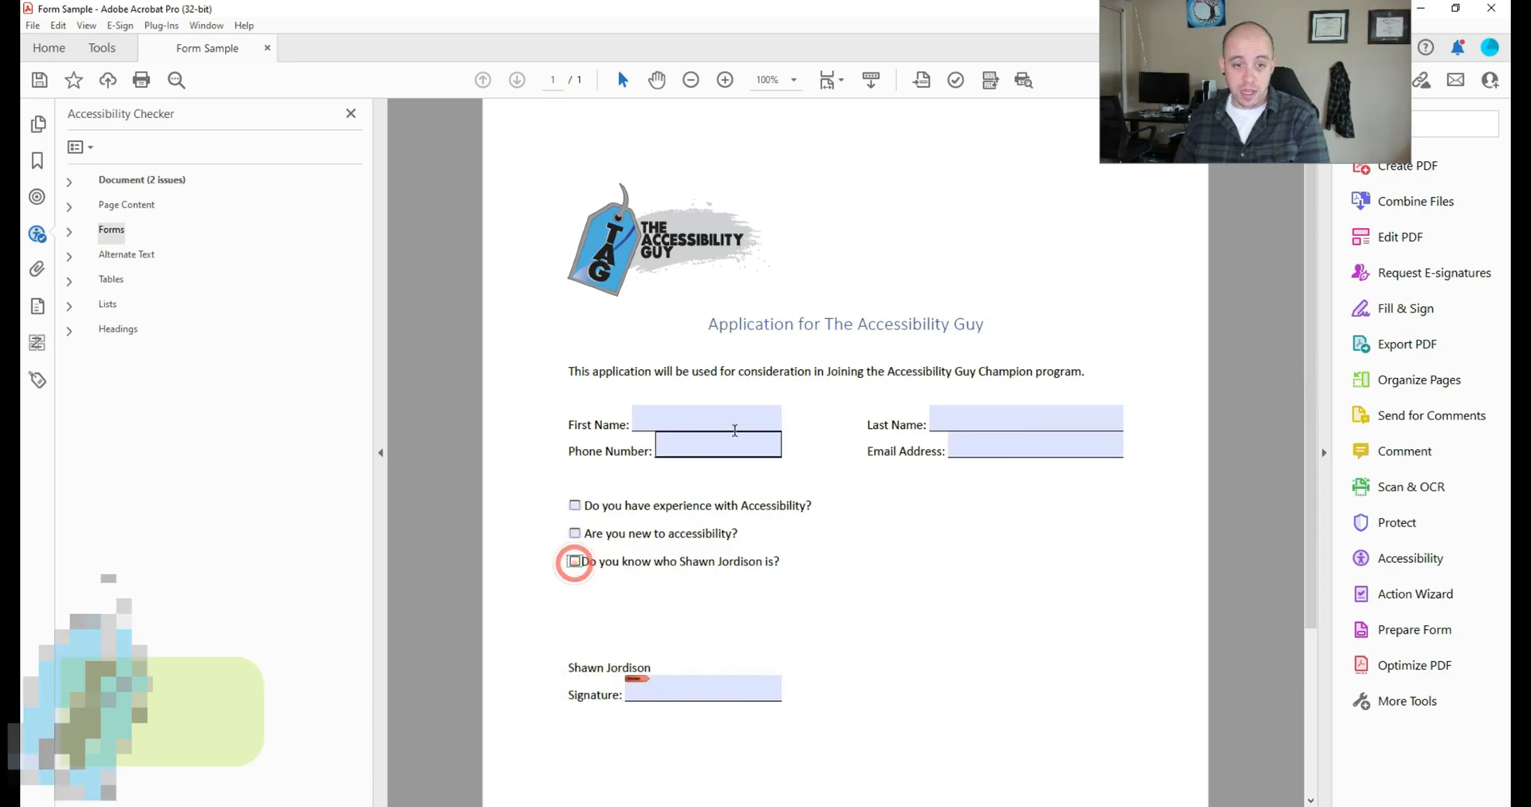
{"action": "left_click", "coordinate": [1413, 630]}
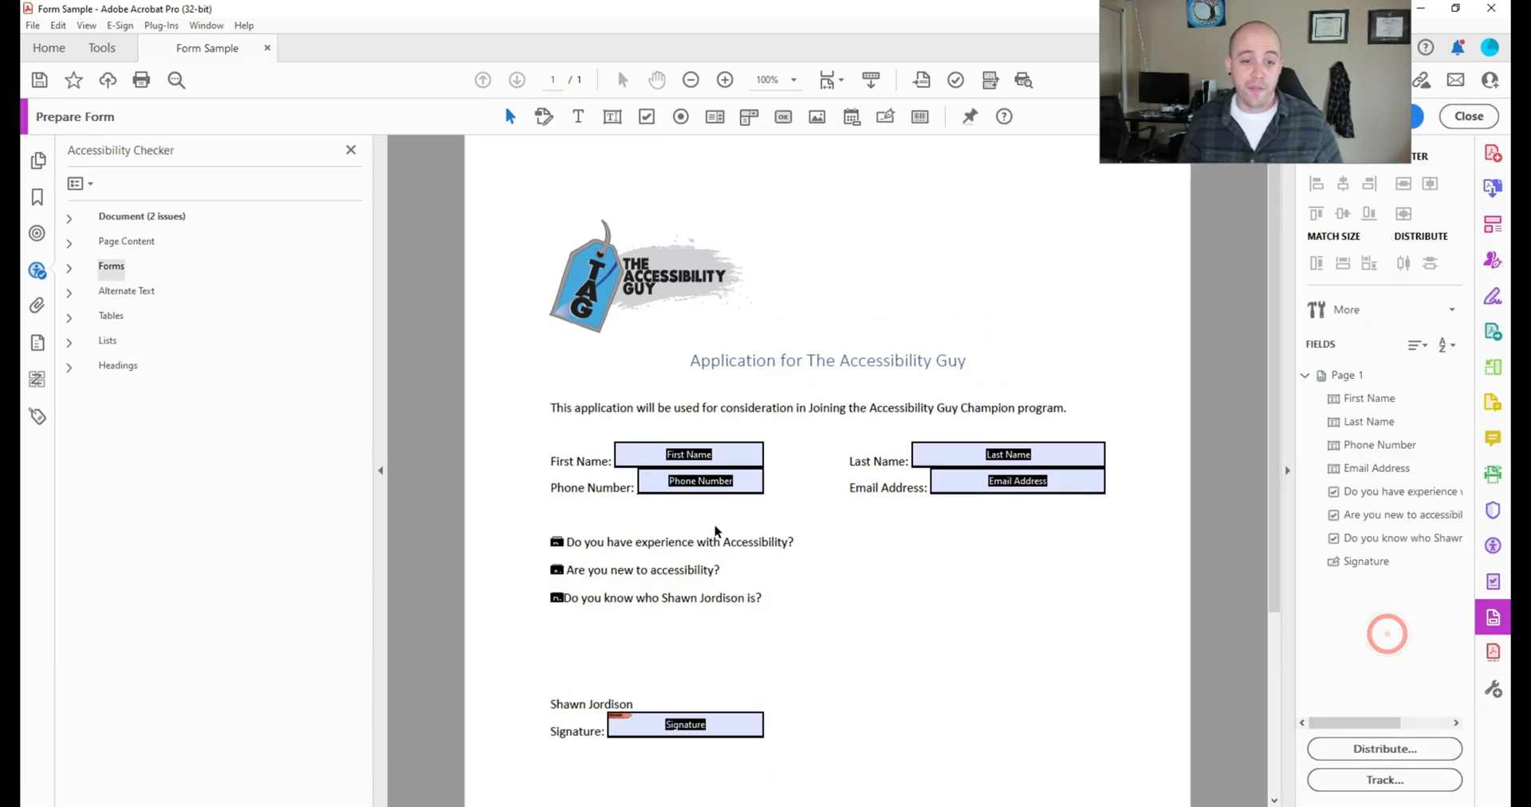
{"action": "right_click", "coordinate": [698, 480]}
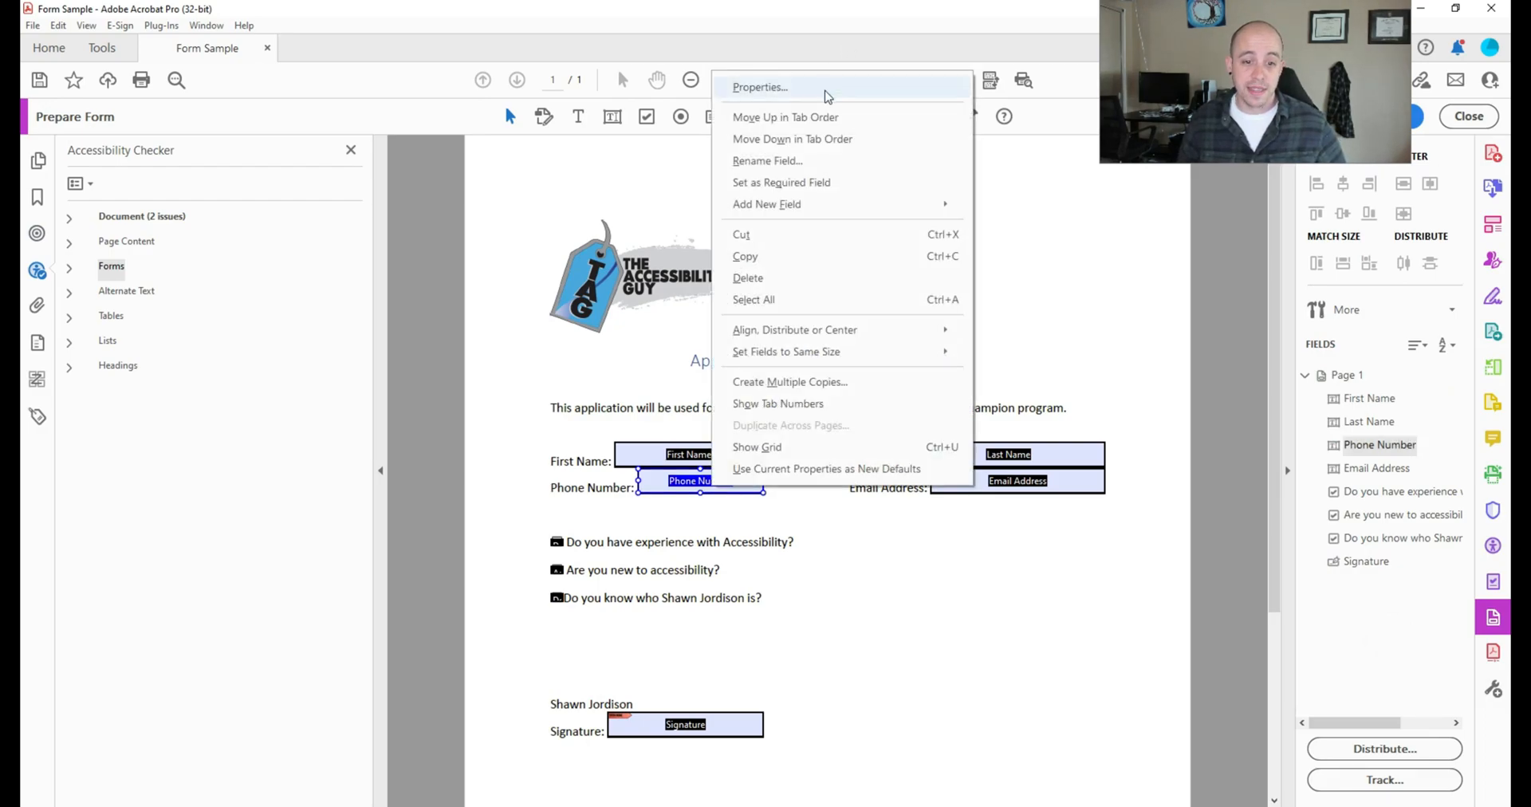
{"action": "left_click", "coordinate": [764, 88]}
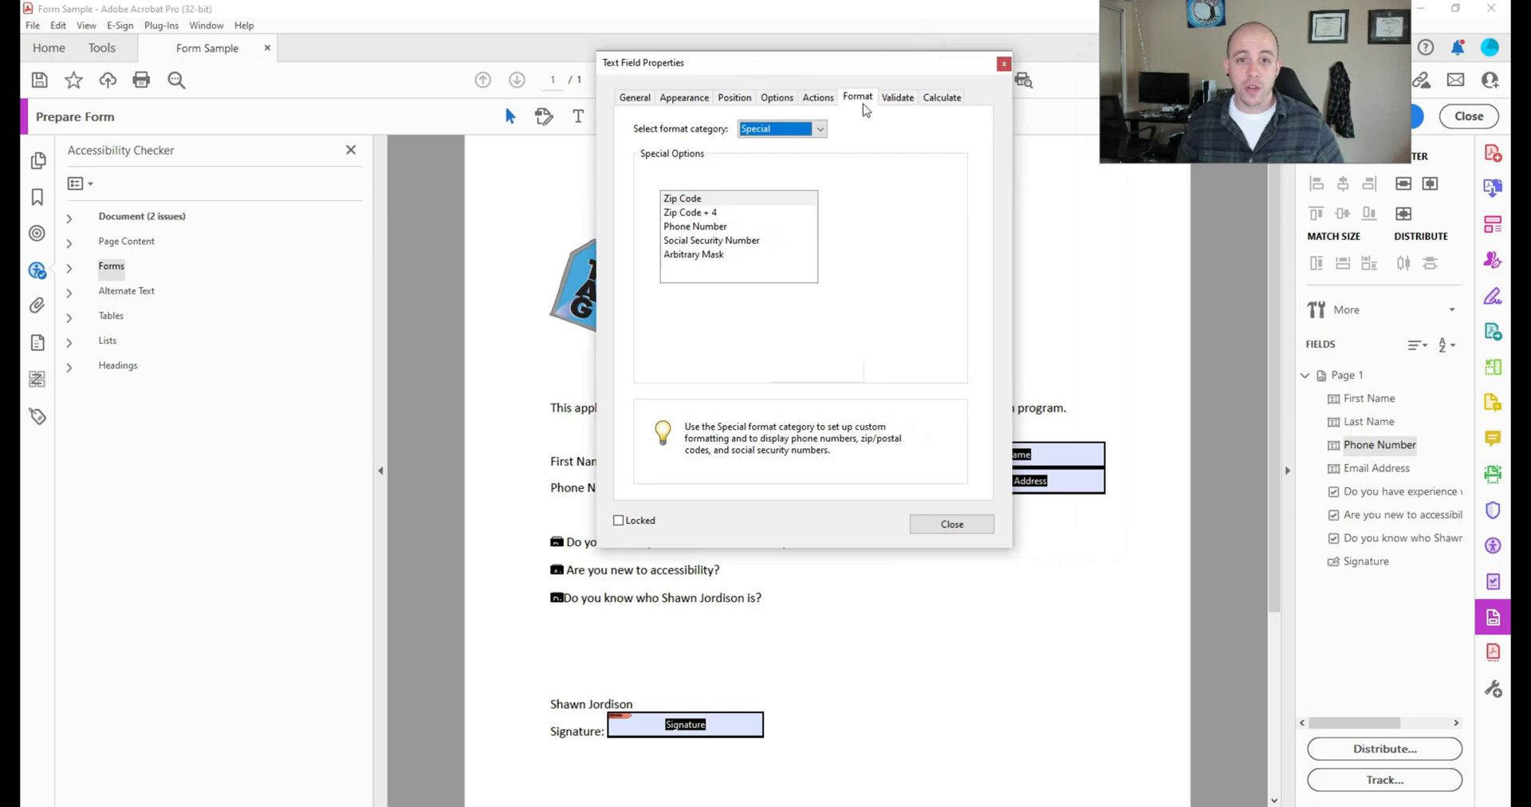
{"action": "left_click", "coordinate": [819, 129]}
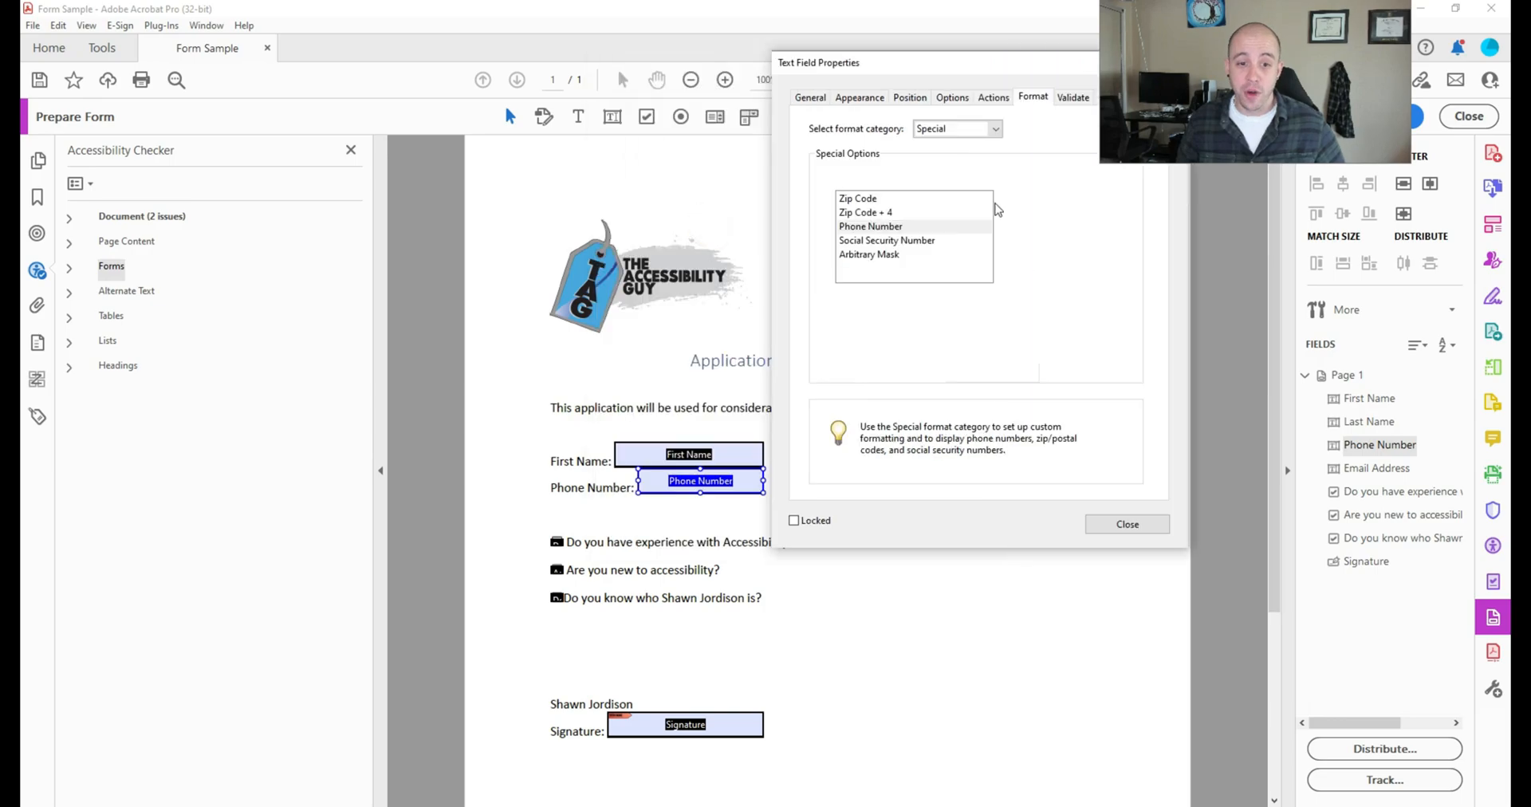
{"action": "left_click", "coordinate": [1126, 525]}
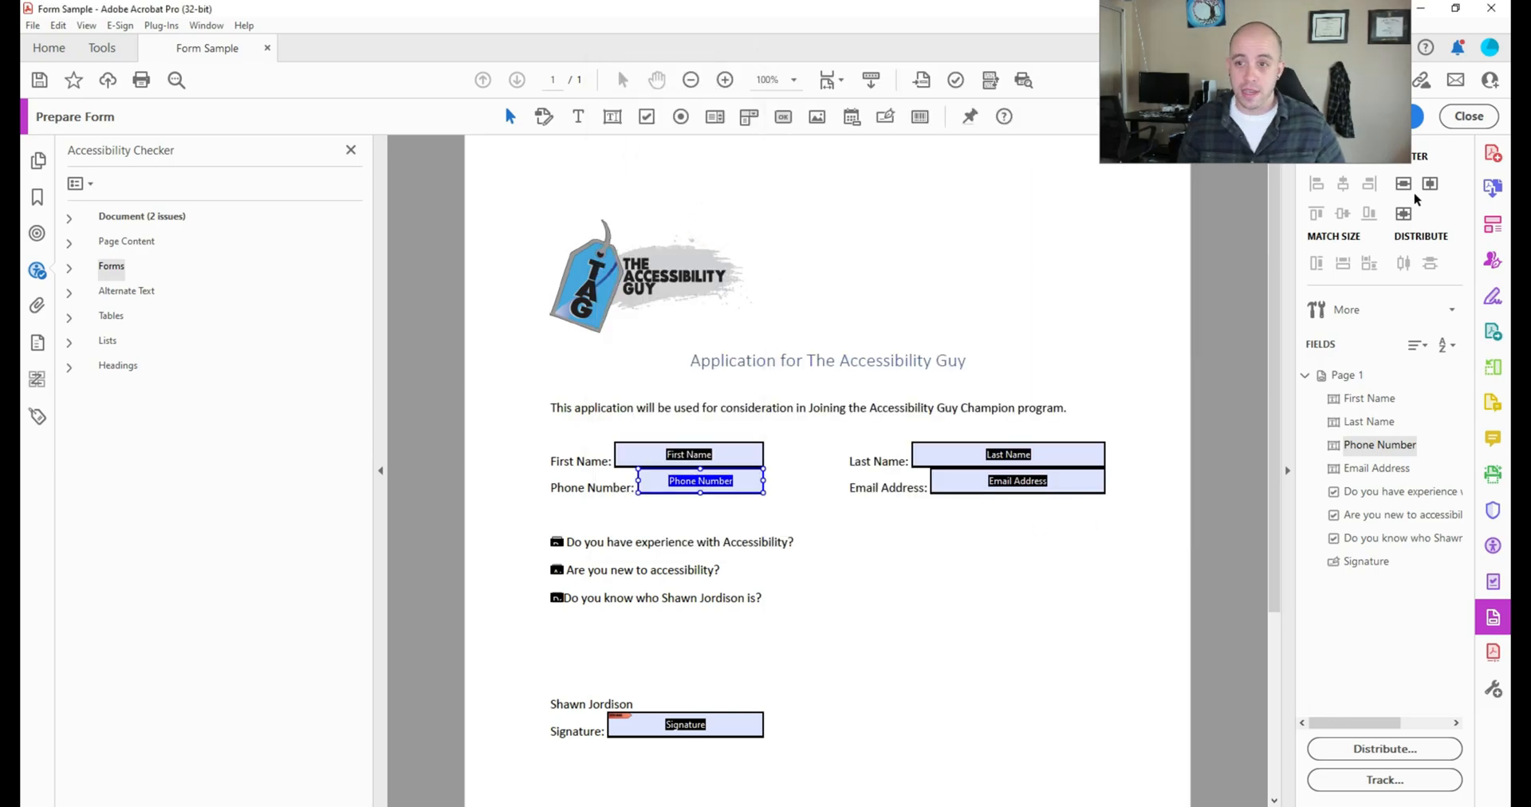
{"action": "left_click", "coordinate": [1469, 117]}
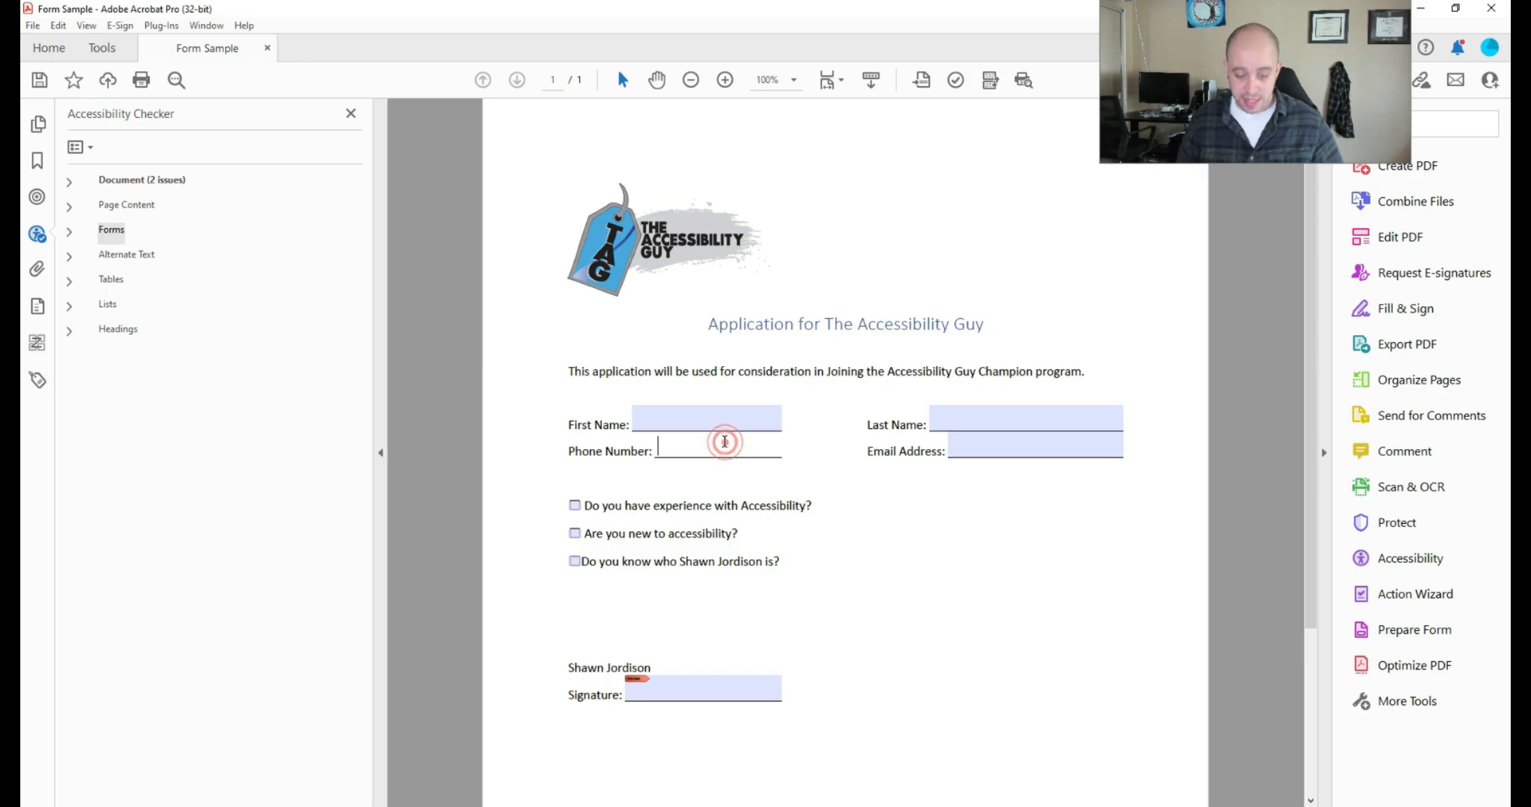
{"action": "left_click", "coordinate": [725, 444]}
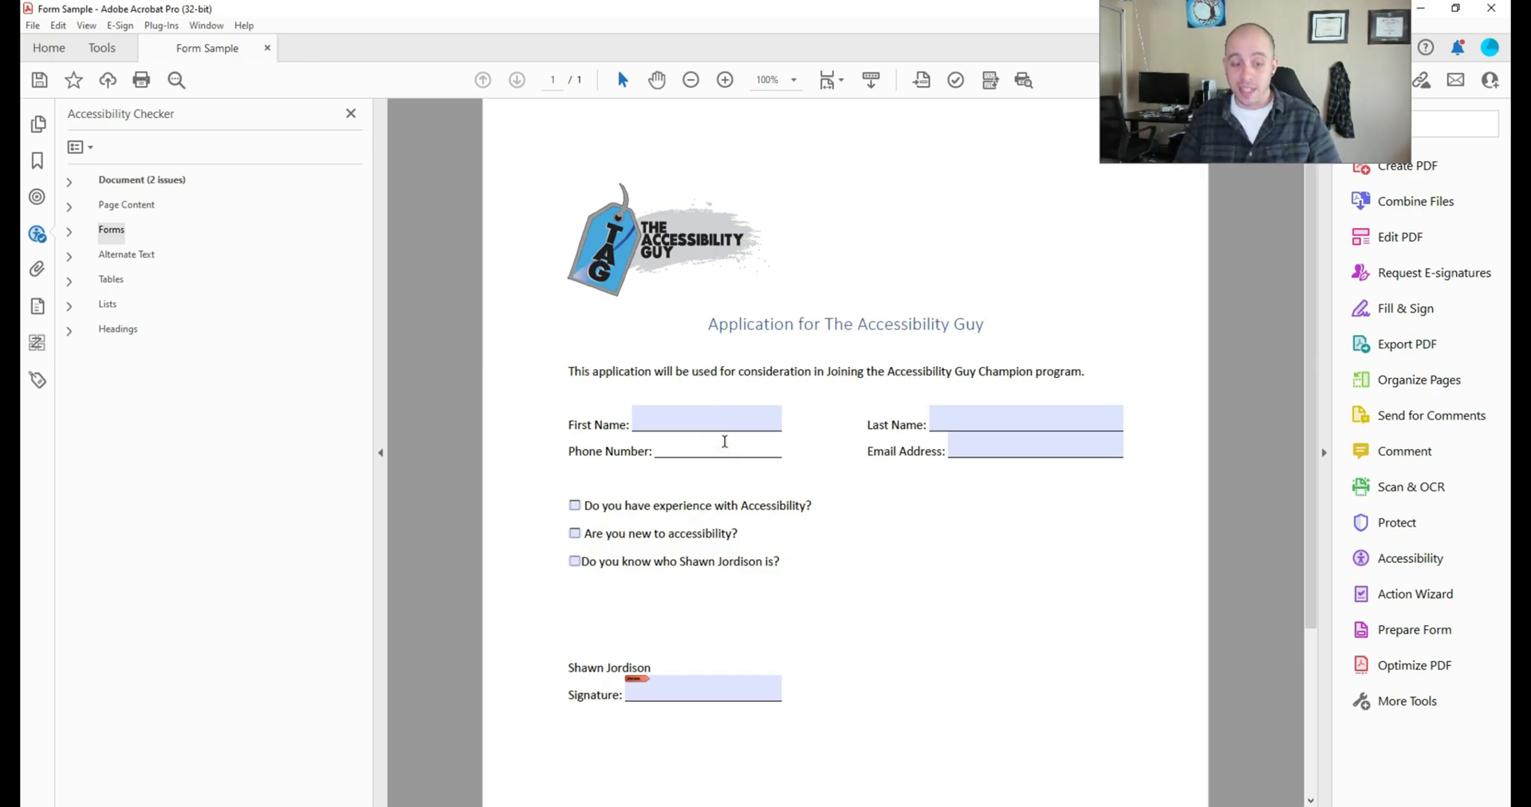
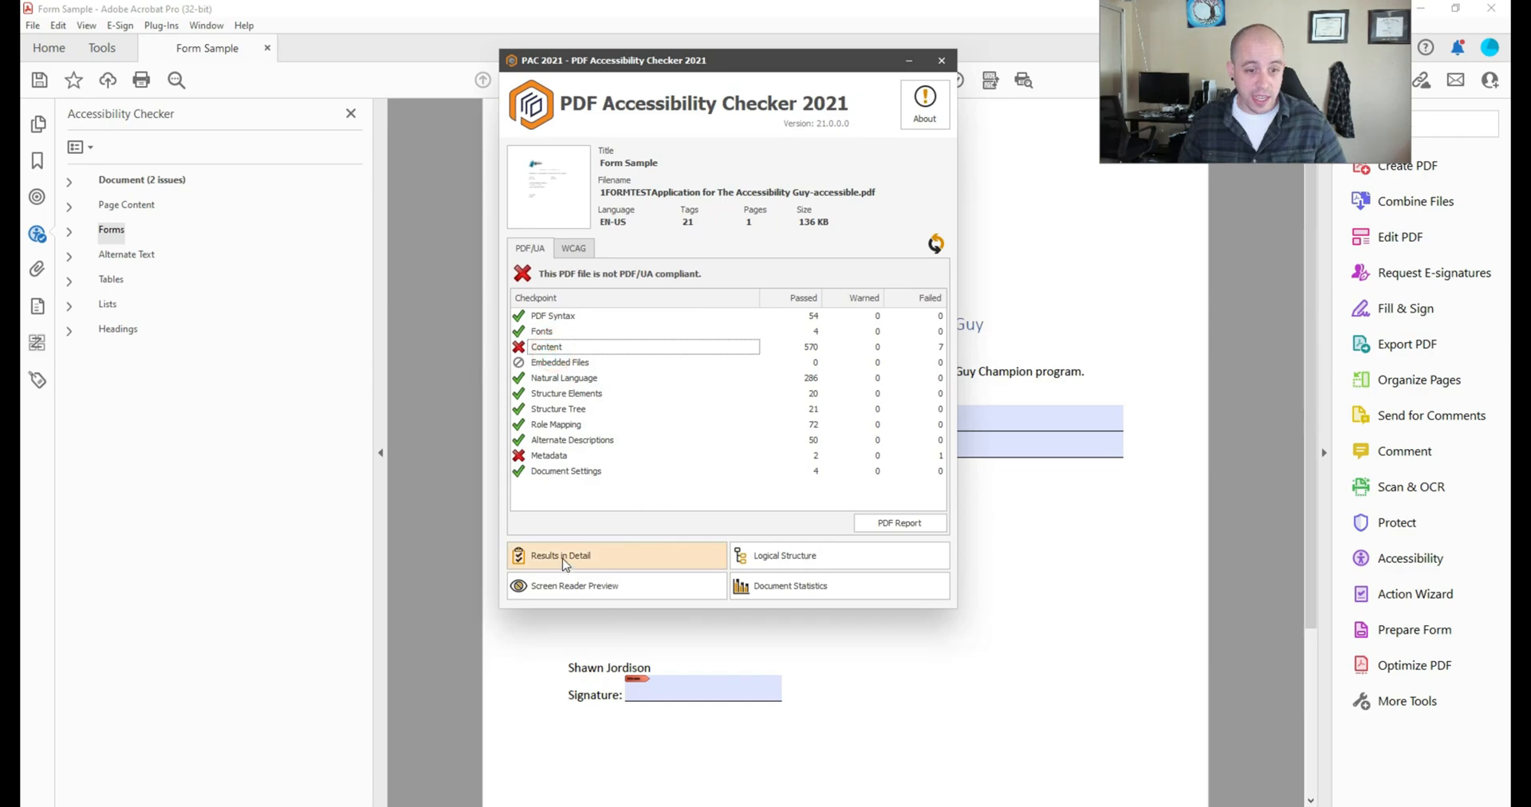
- In PAC 2021's detailed results, expand the failed Content checkpoint and inspect the 'Text object not tagged' items
{"action": "left_click", "coordinate": [557, 555]}
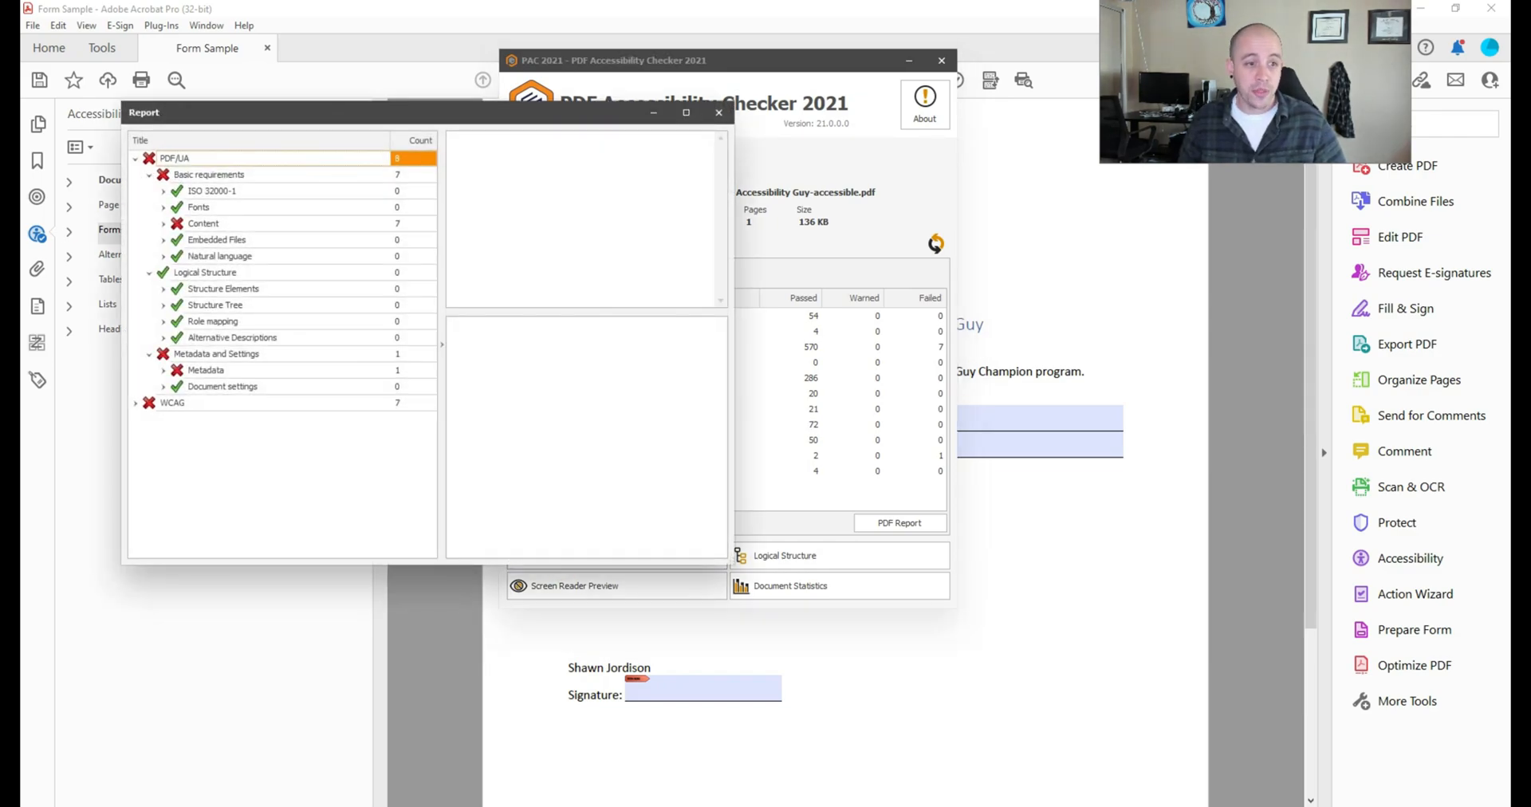
{"action": "left_click", "coordinate": [161, 223]}
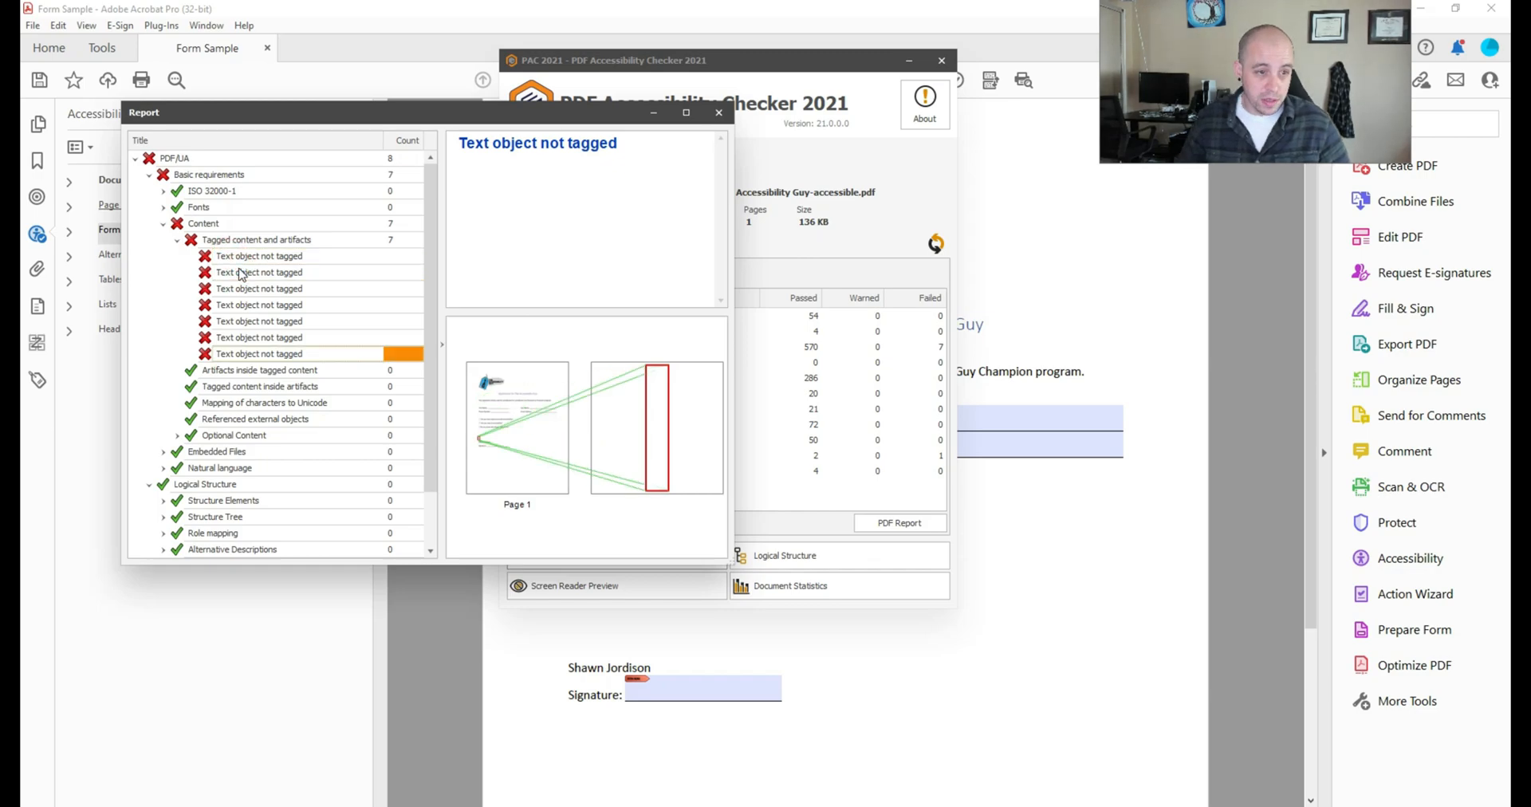
{"action": "left_click", "coordinate": [258, 257]}
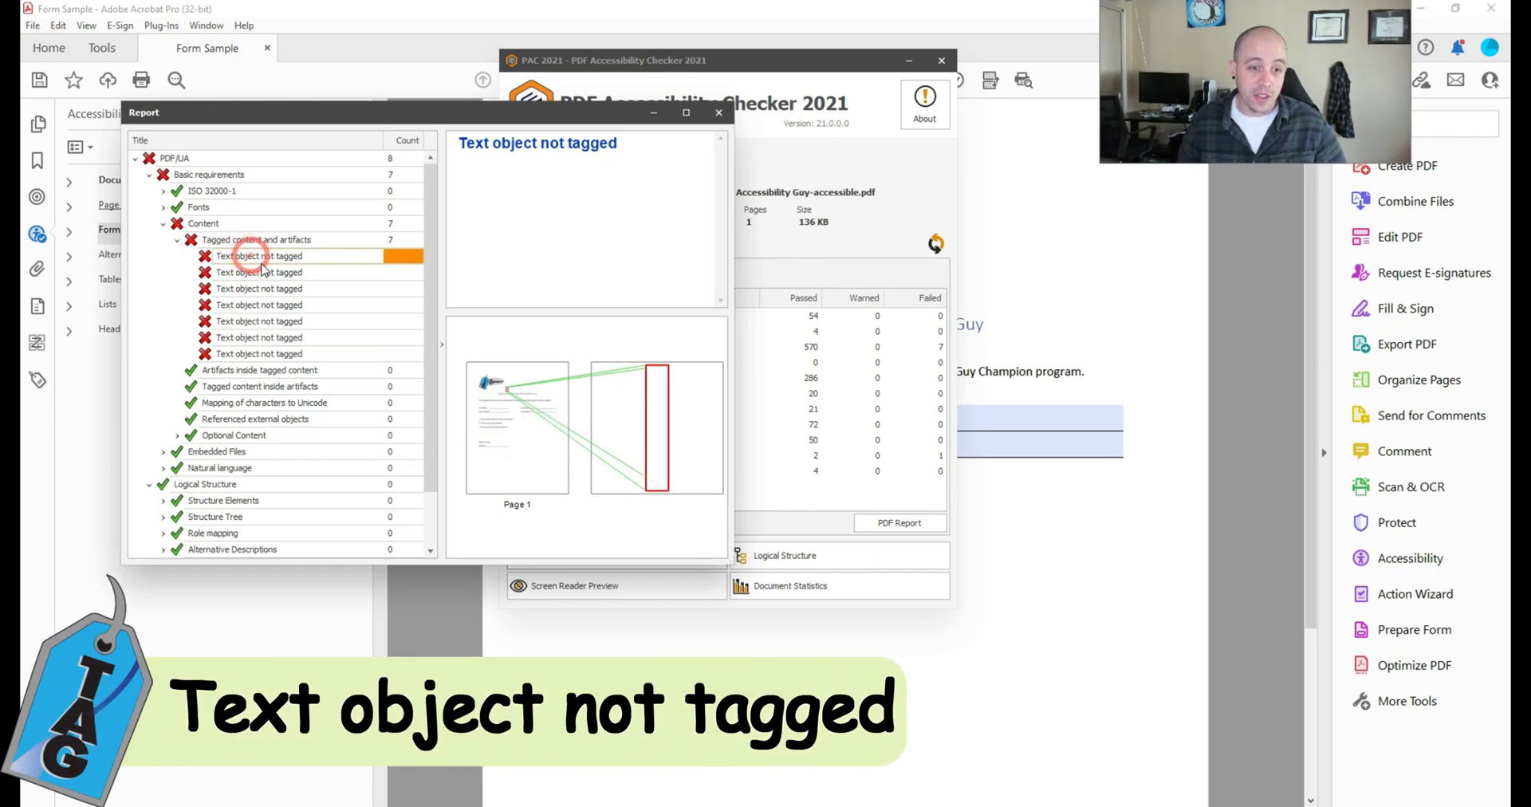
{"action": "left_click", "coordinate": [258, 273]}
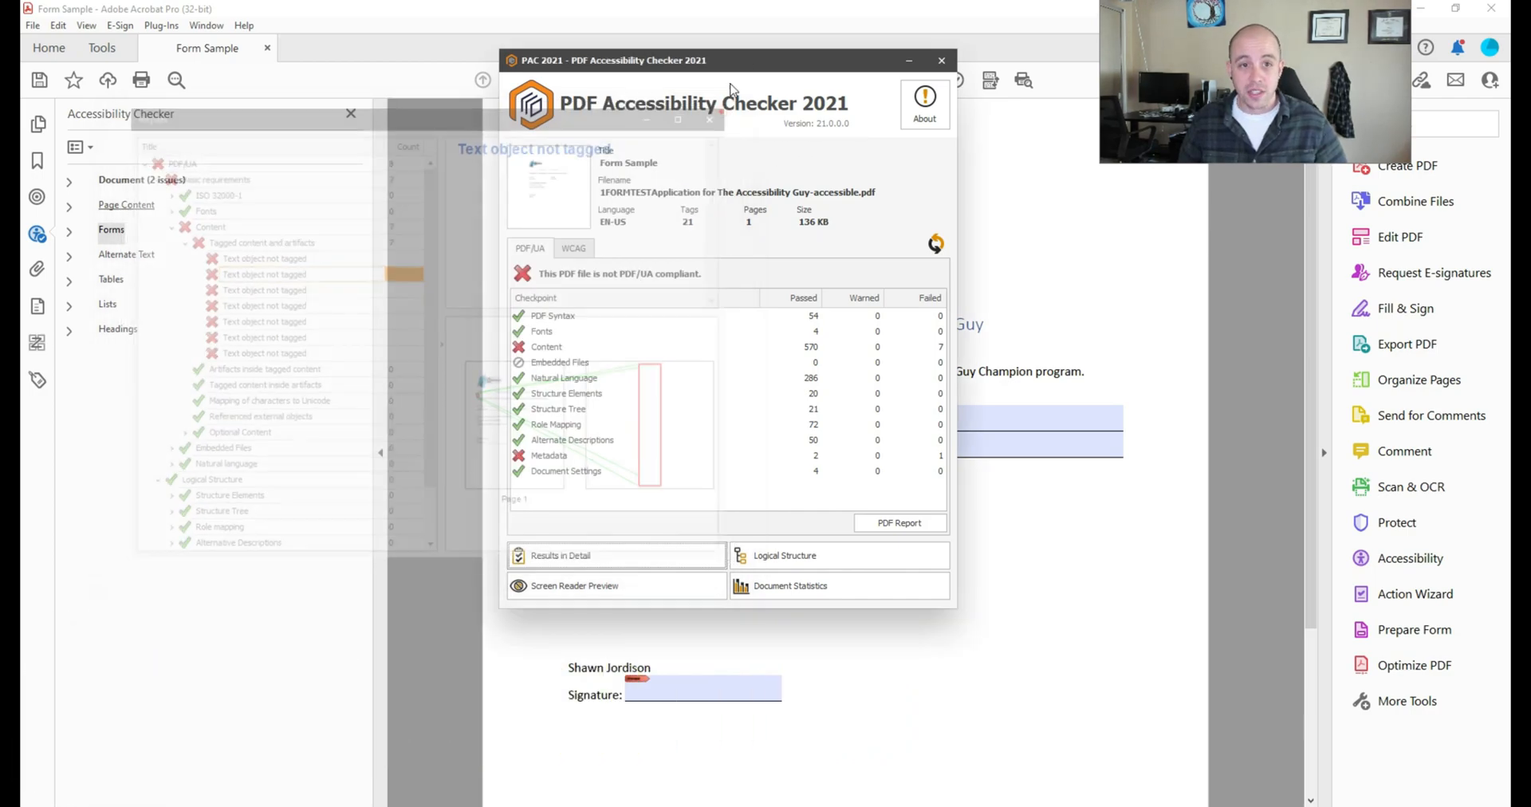
- Return to the form, confirm the new tag, and start Find from the Tags options
{"action": "left_click", "coordinate": [942, 60]}
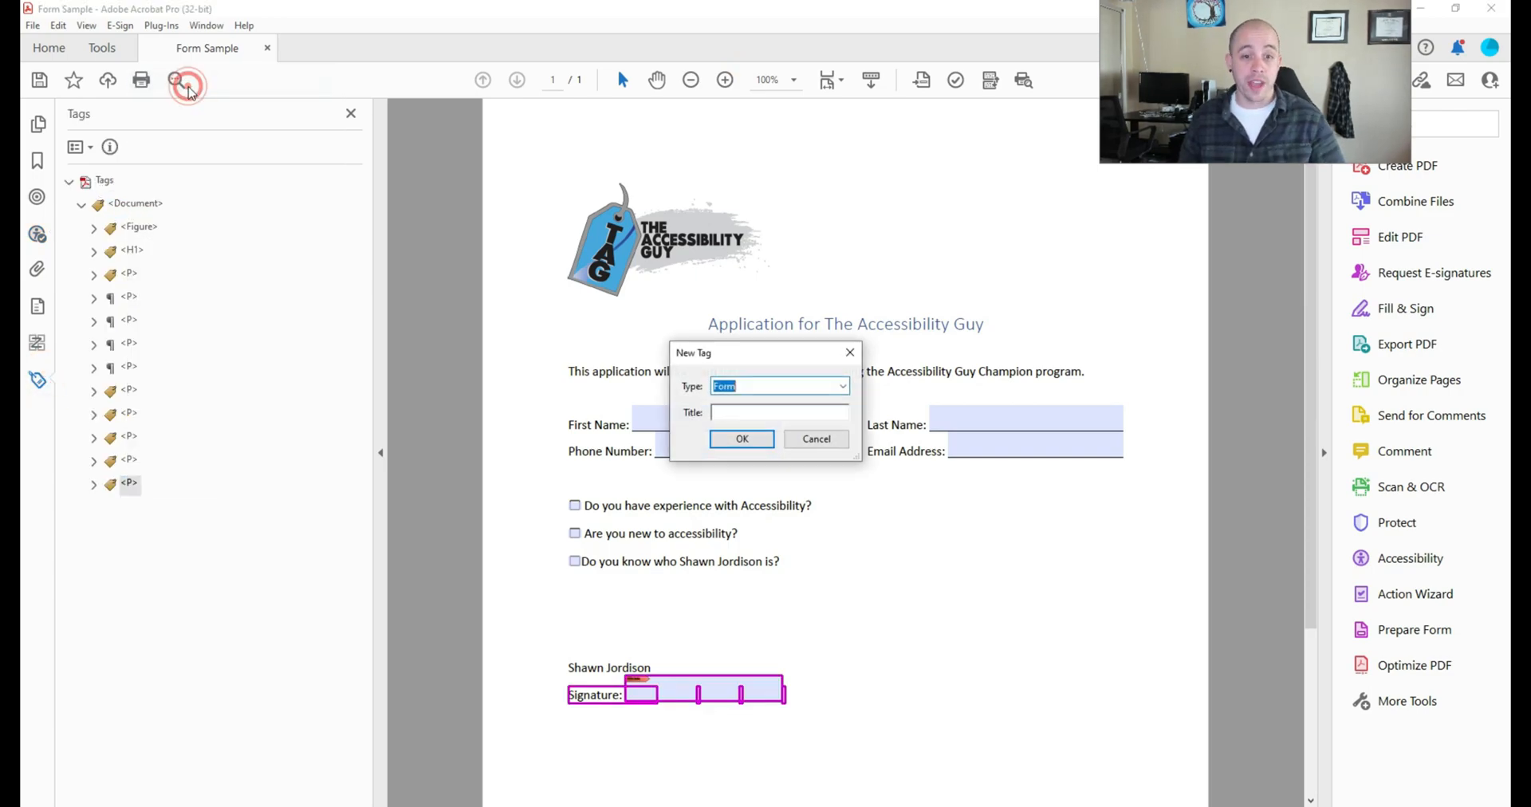
{"action": "left_click", "coordinate": [740, 439]}
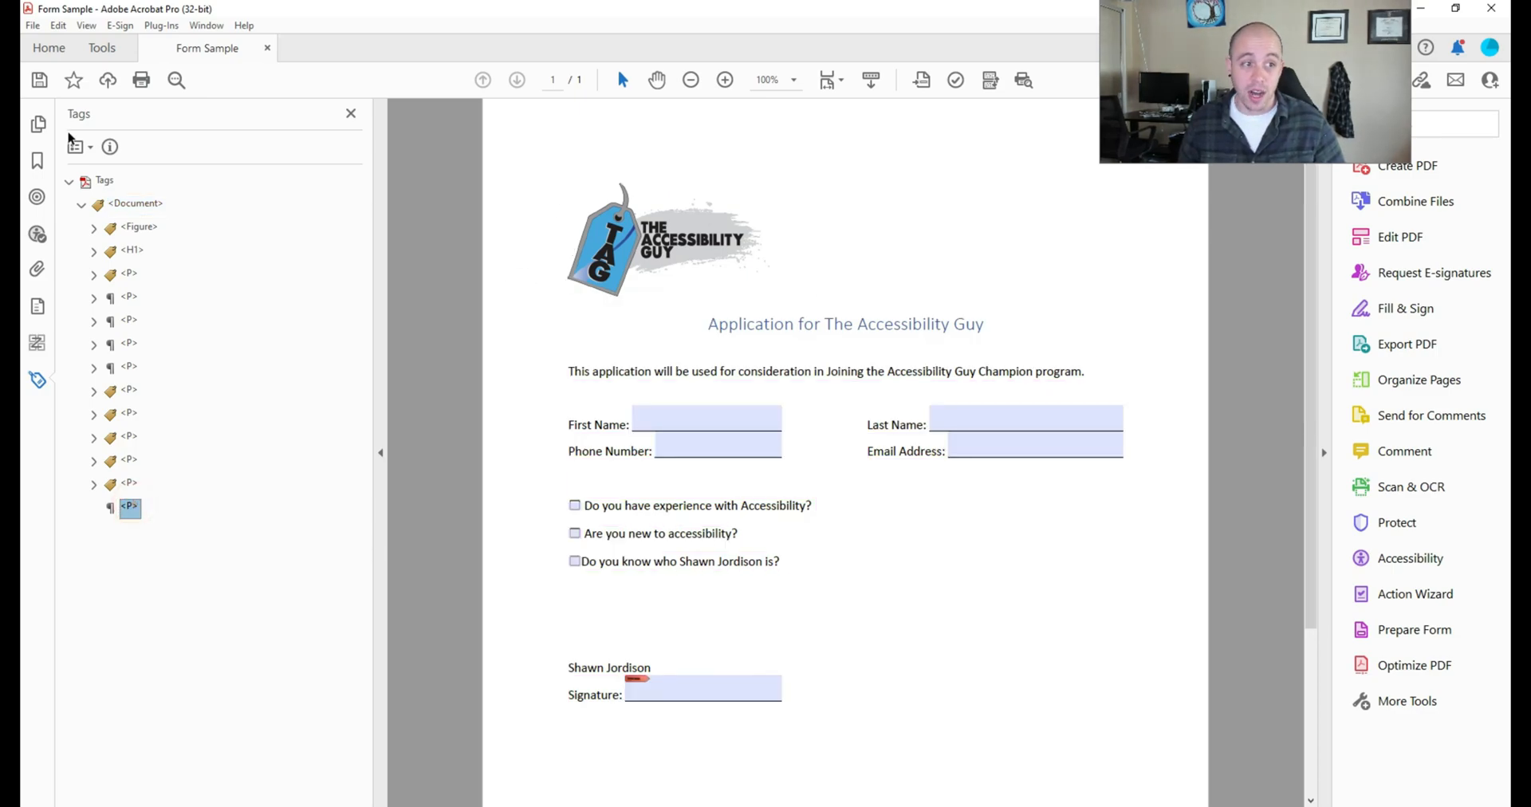
{"action": "left_click", "coordinate": [86, 147]}
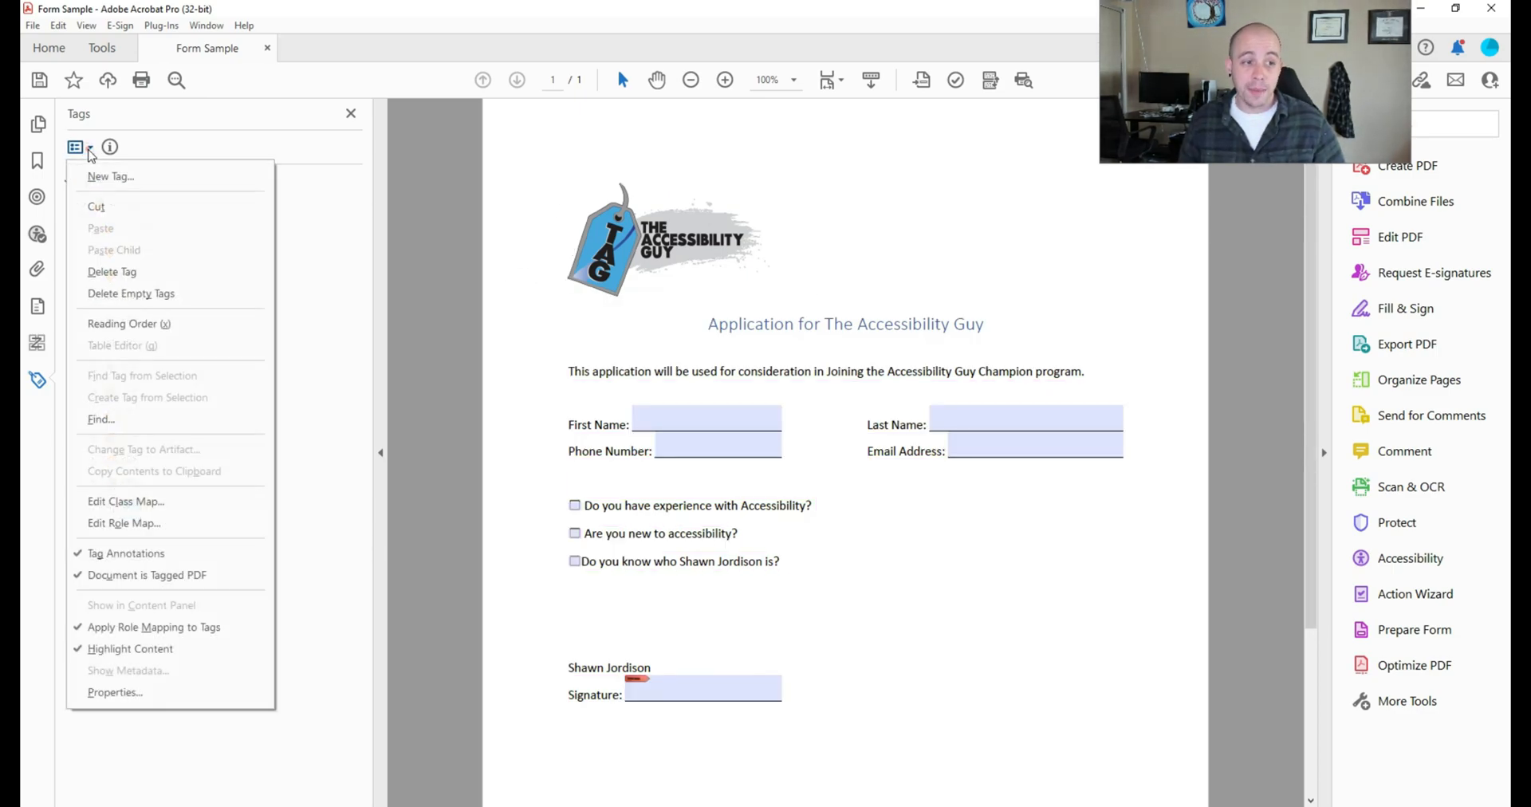
{"action": "left_click", "coordinate": [101, 419]}
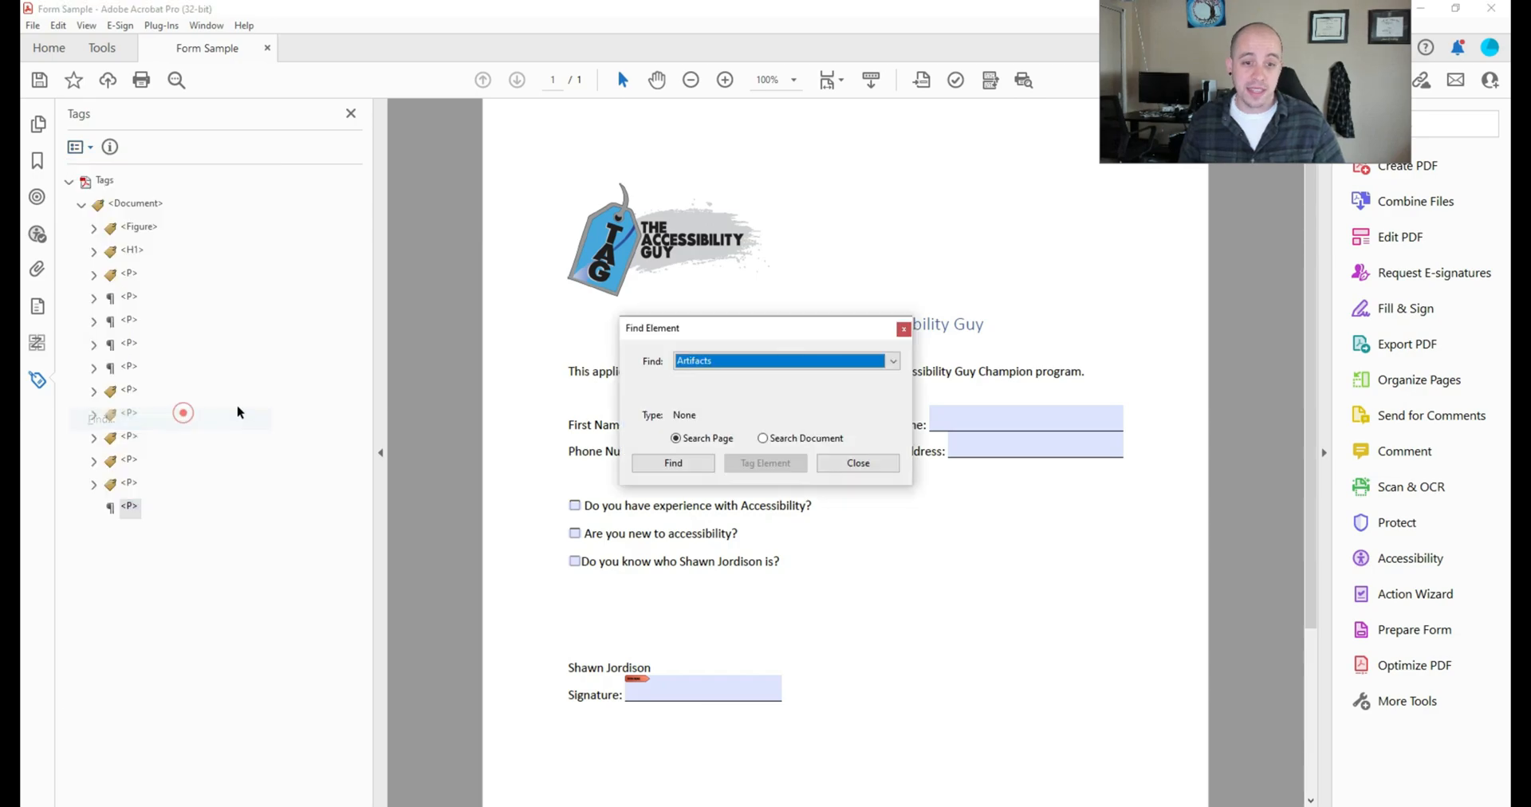
- Search the whole document for Unmarked Content and tag the found items into the paragraph
{"action": "left_click", "coordinate": [894, 361]}
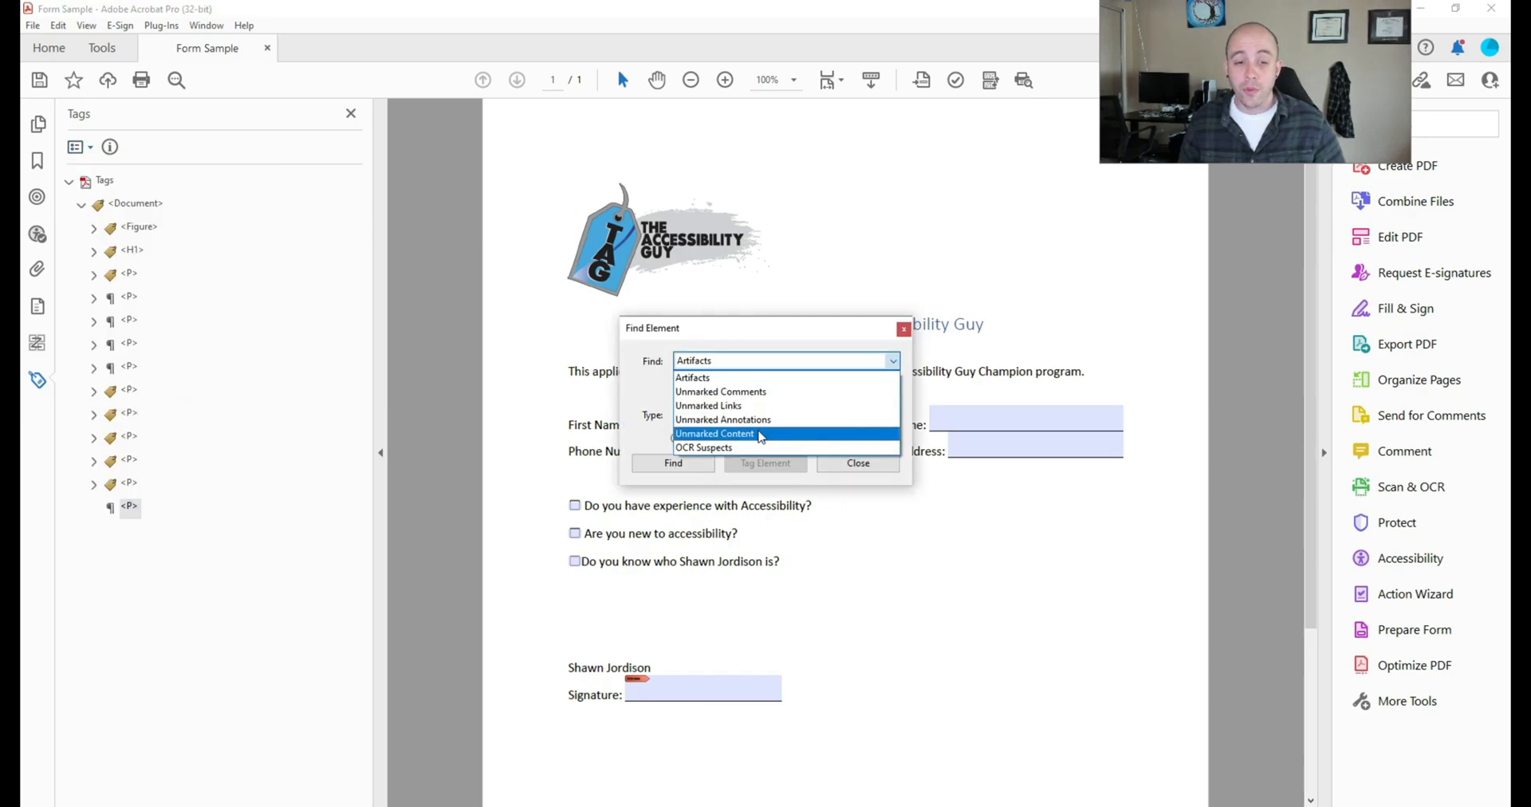
{"action": "left_click", "coordinate": [715, 434]}
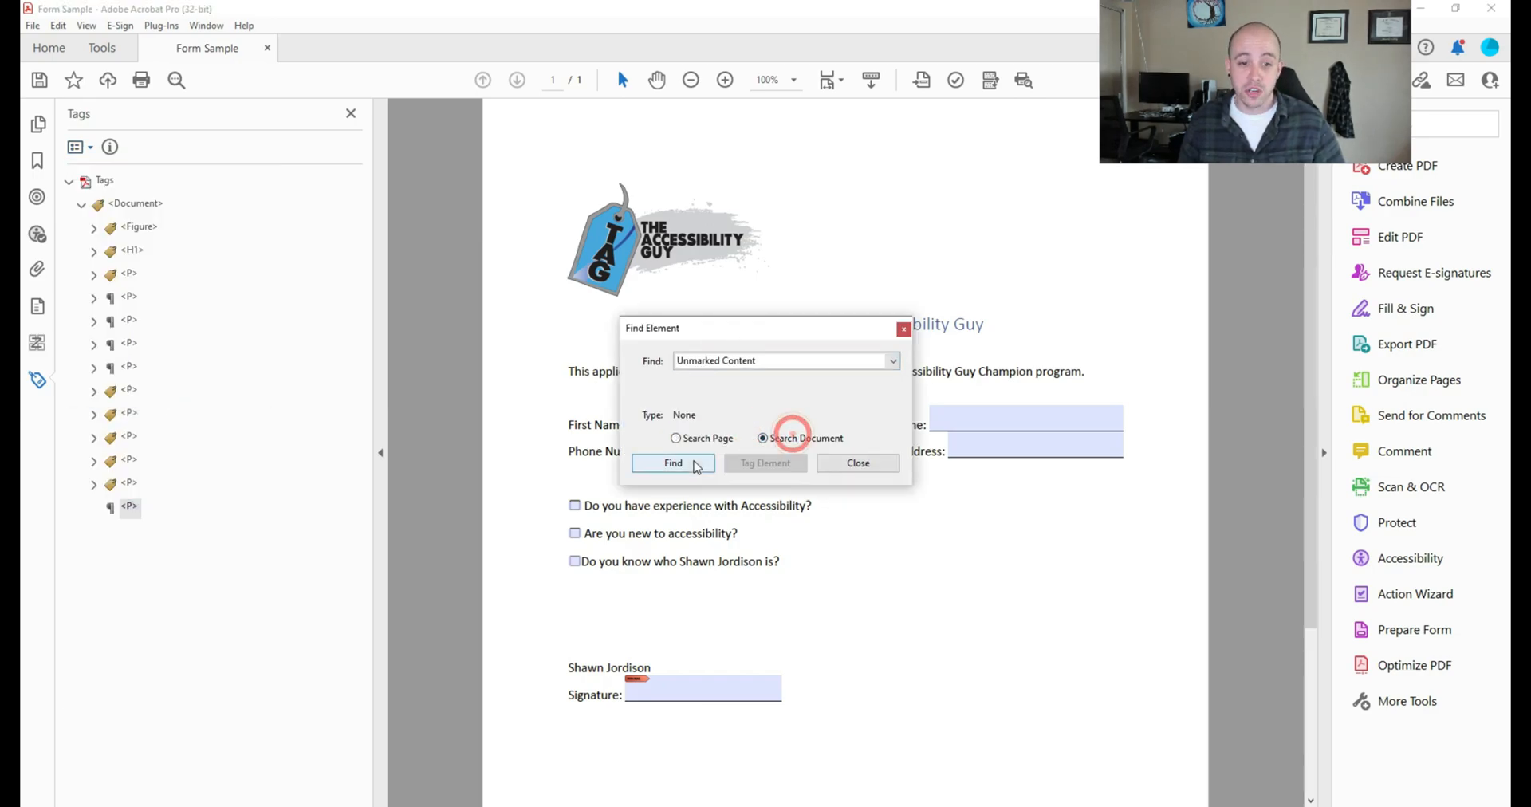
{"action": "left_click", "coordinate": [673, 462]}
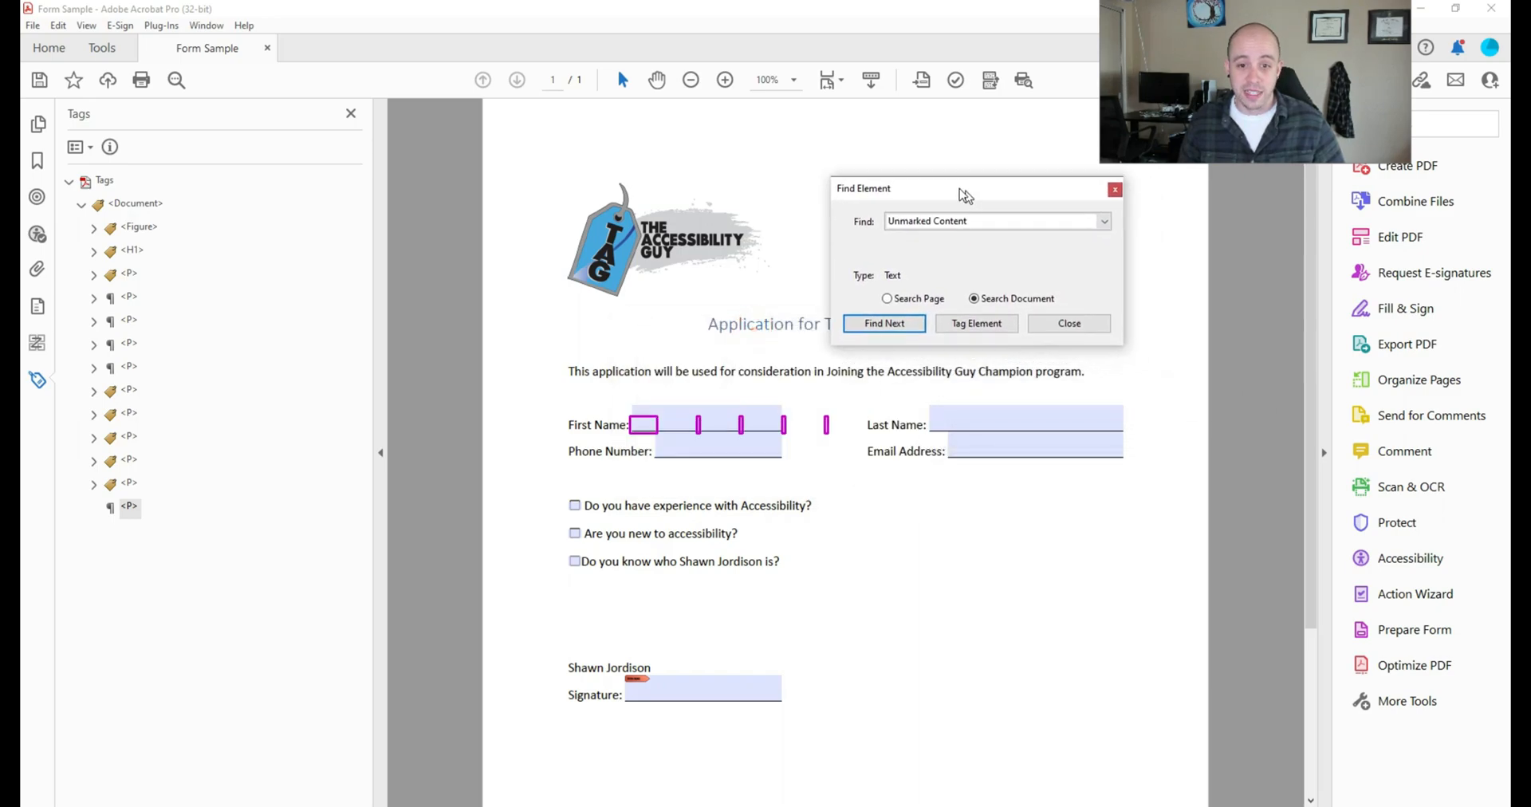
{"action": "left_click", "coordinate": [883, 323]}
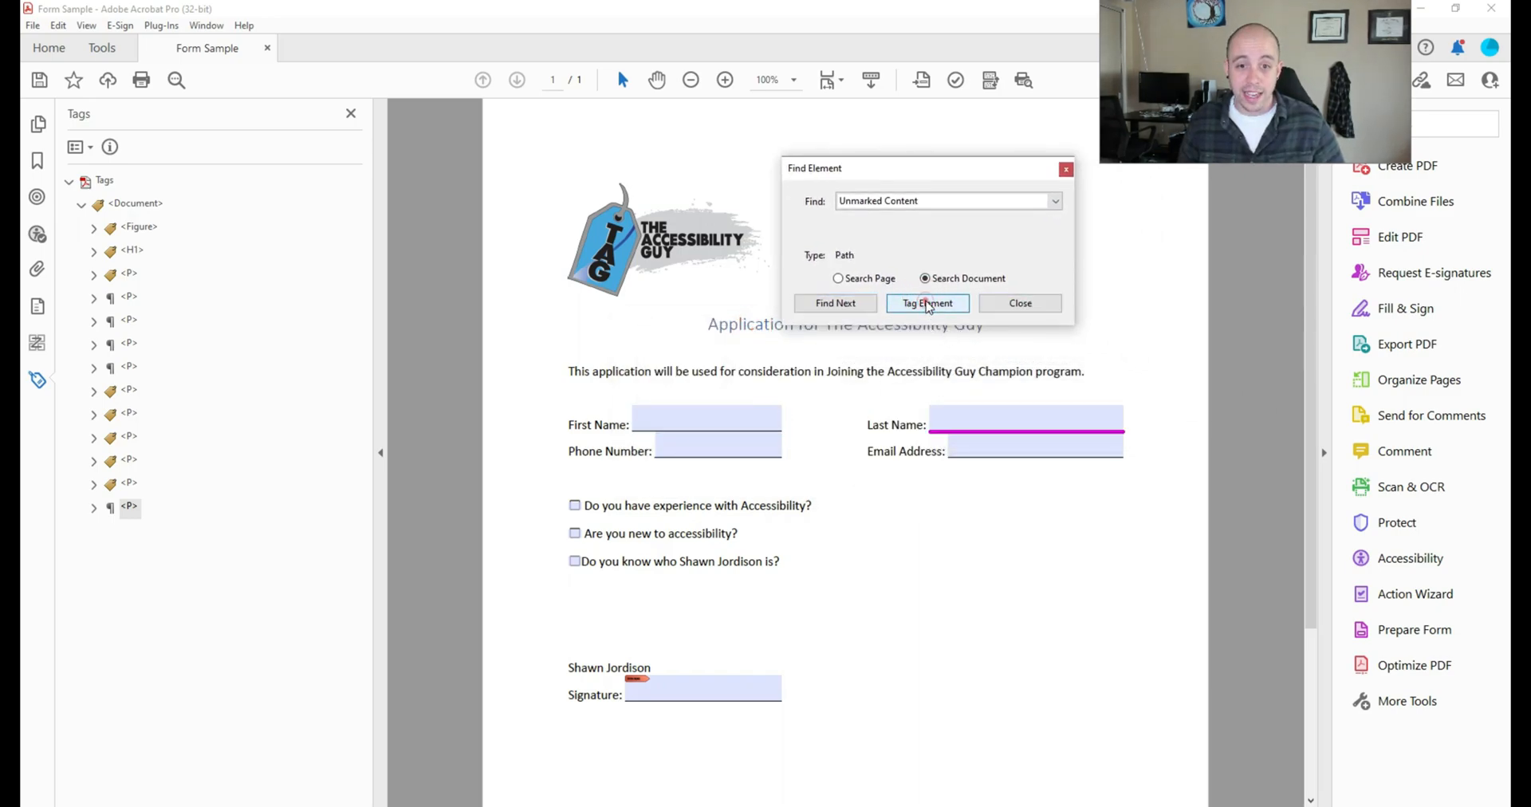
{"action": "left_click", "coordinate": [928, 303]}
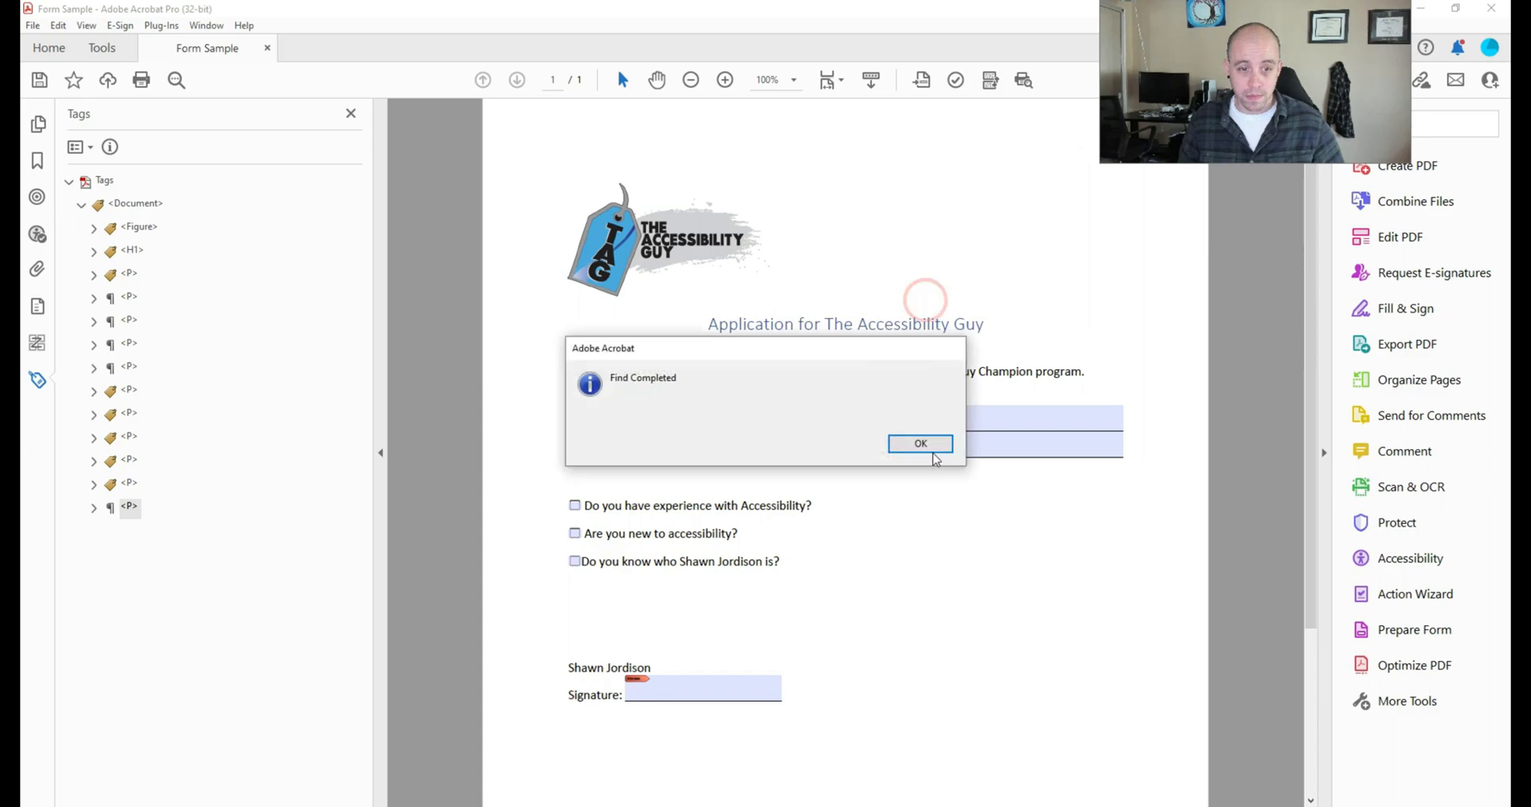
{"action": "left_click", "coordinate": [920, 443]}
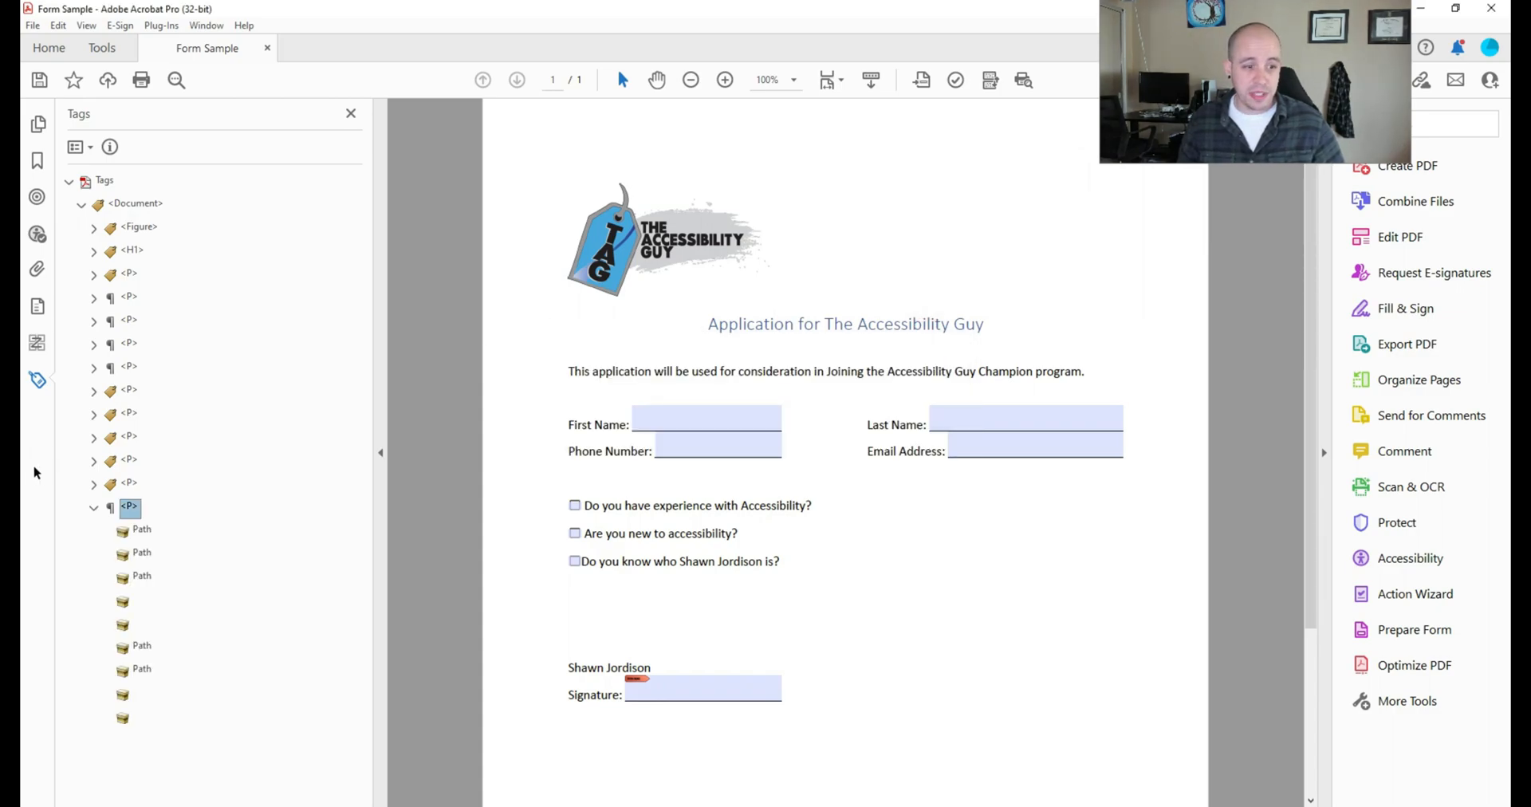
- Expand the empty paragraph containers in the Content panel to expose their empty Text items
{"action": "left_click", "coordinate": [37, 306]}
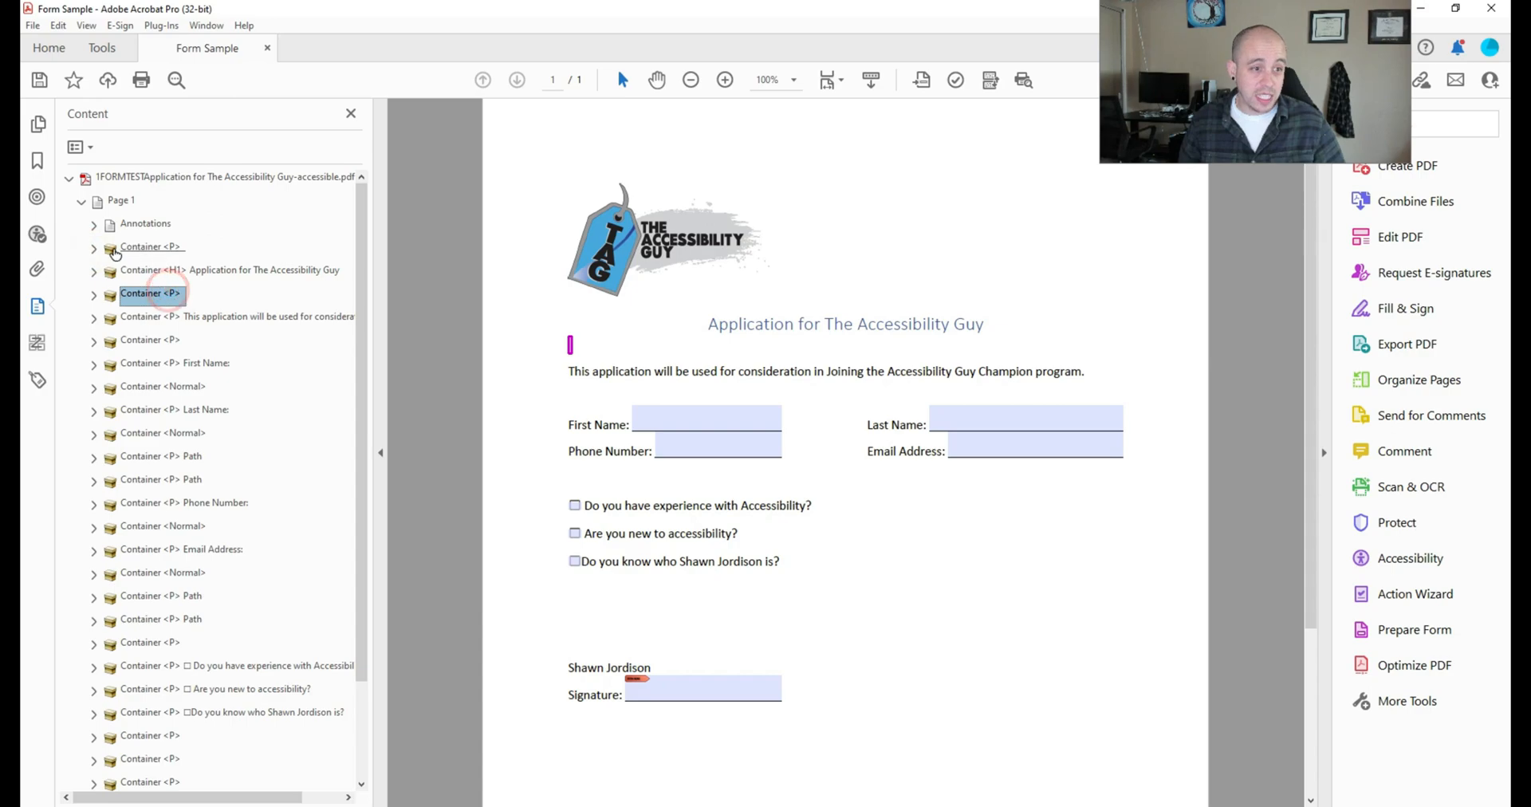
{"action": "left_click", "coordinate": [95, 247]}
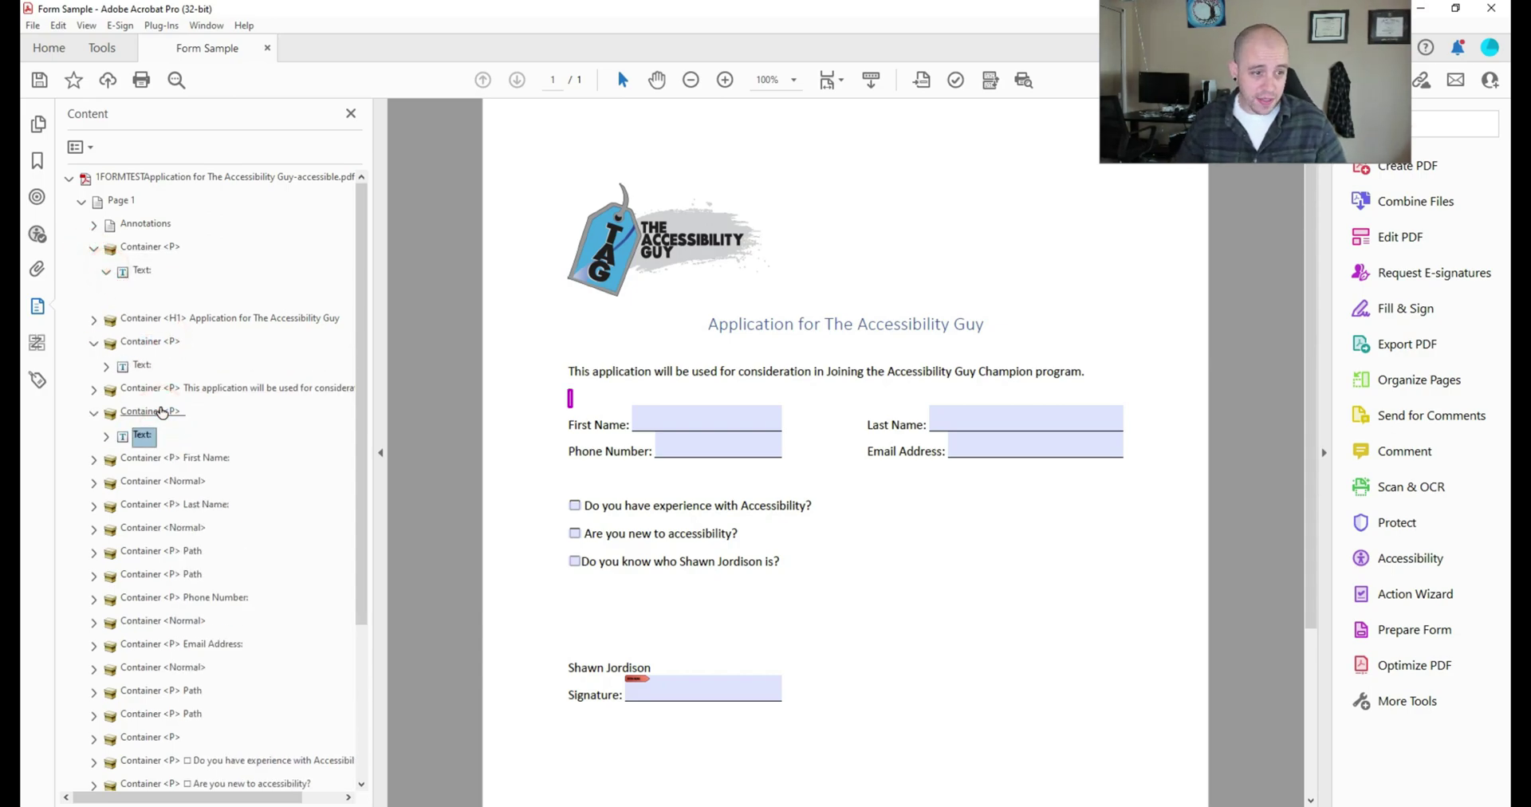
{"action": "left_click", "coordinate": [159, 575]}
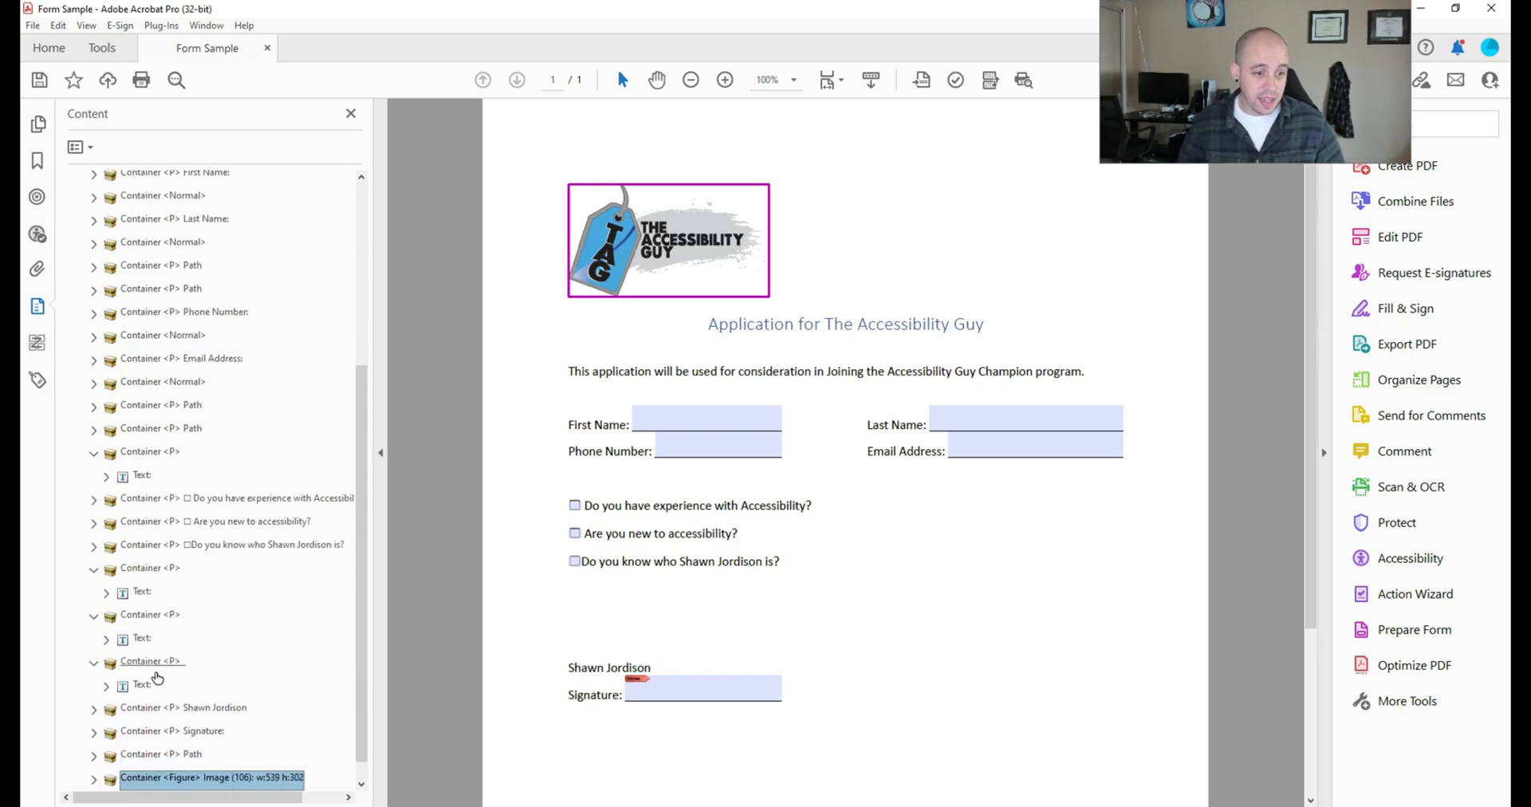
{"action": "left_click", "coordinate": [140, 638]}
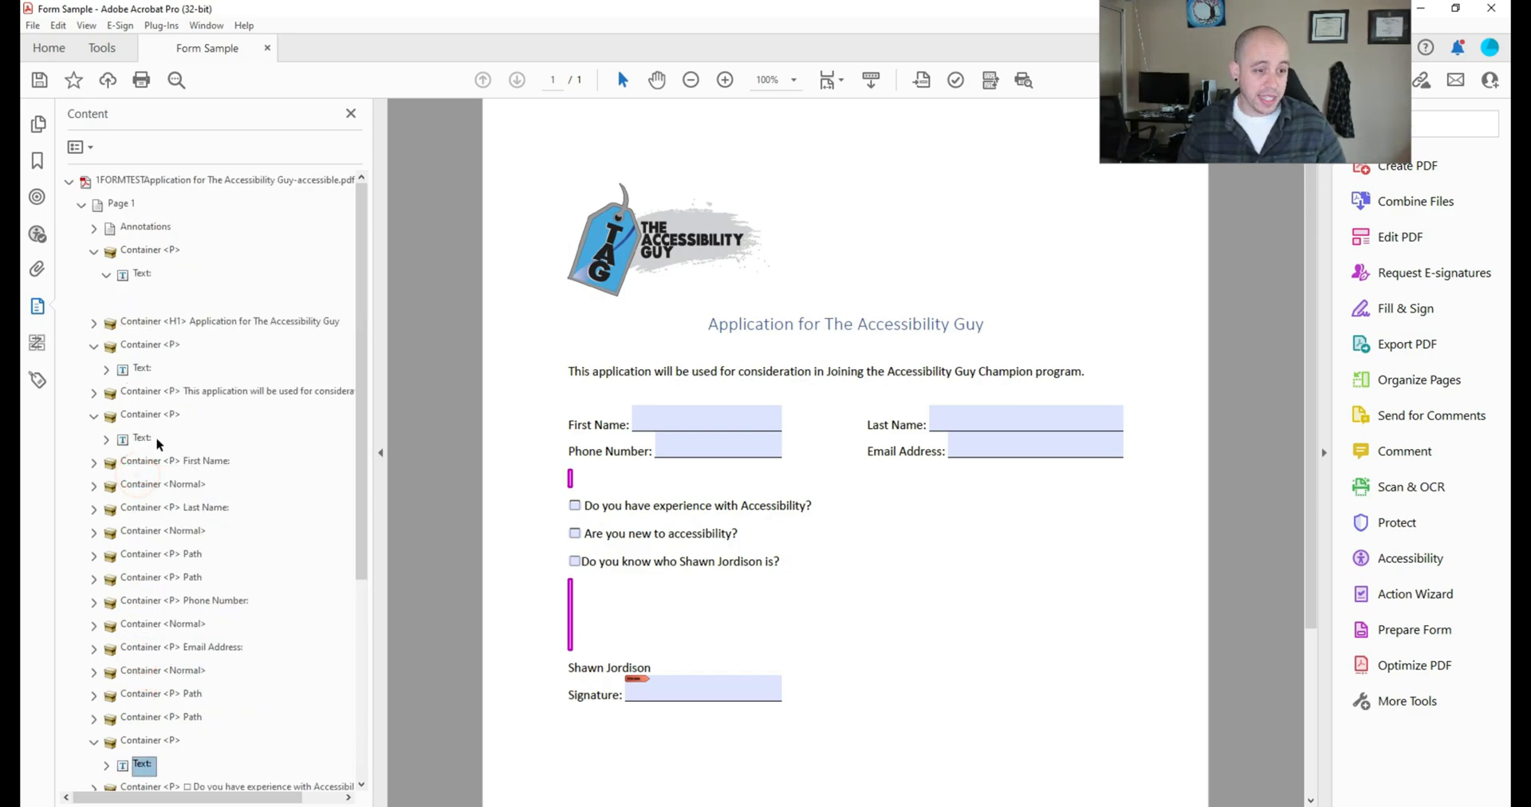
- Convert the selected empty Text items into Page artifacts via Create Artifact
{"action": "right_click", "coordinate": [141, 275]}
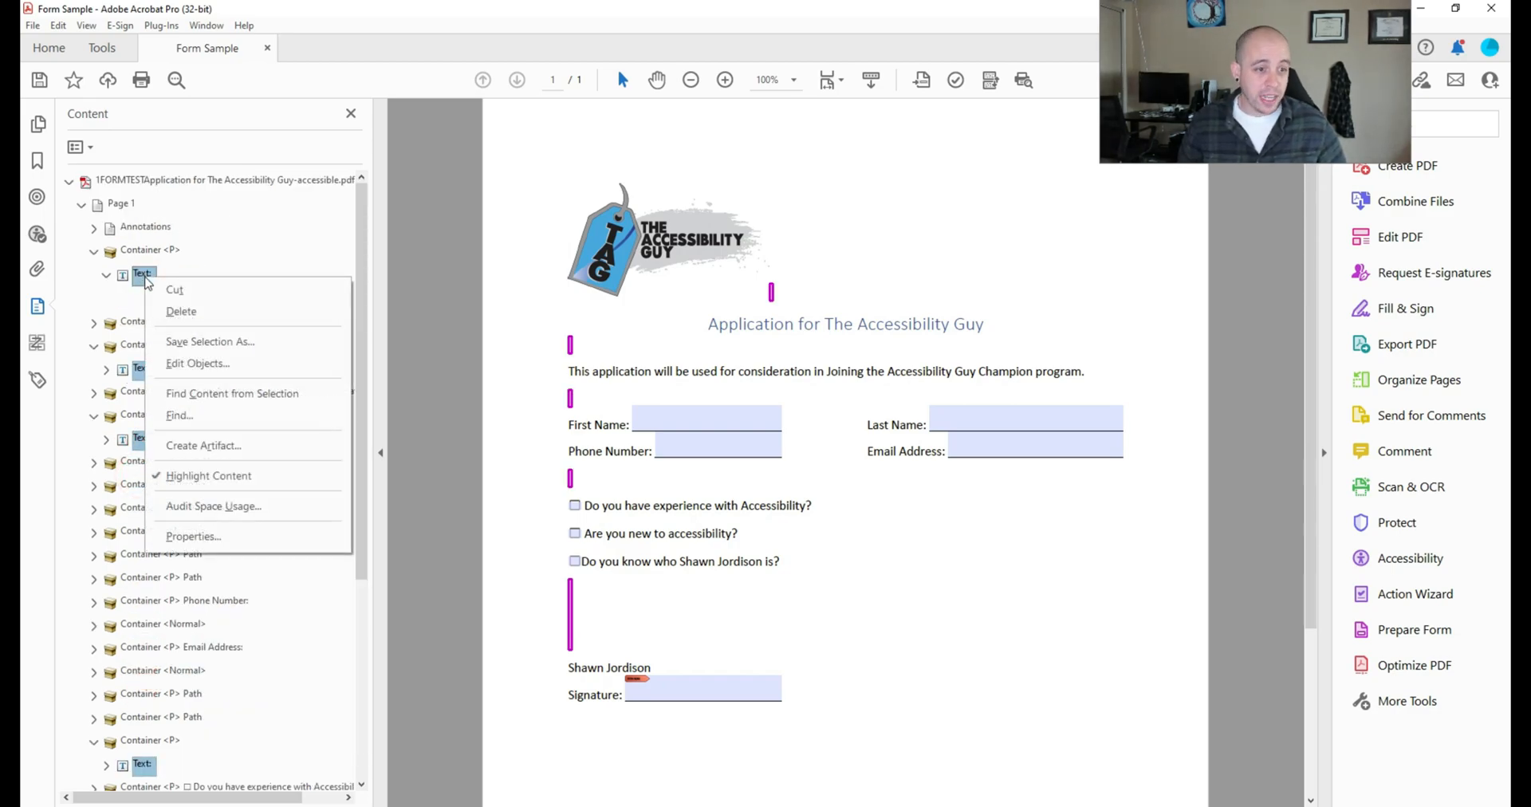
{"action": "left_click", "coordinate": [204, 445]}
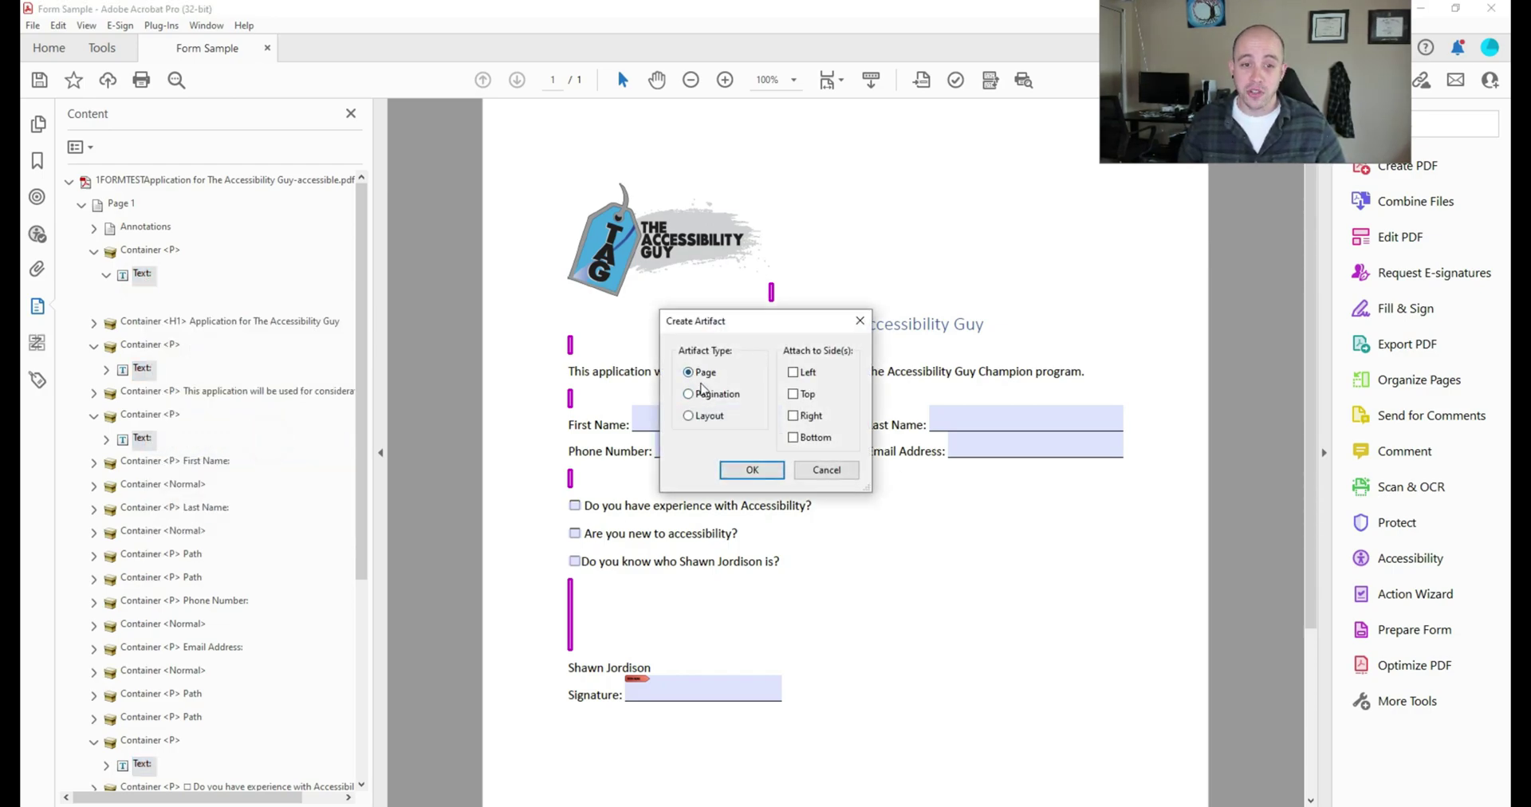
{"action": "left_click", "coordinate": [752, 471]}
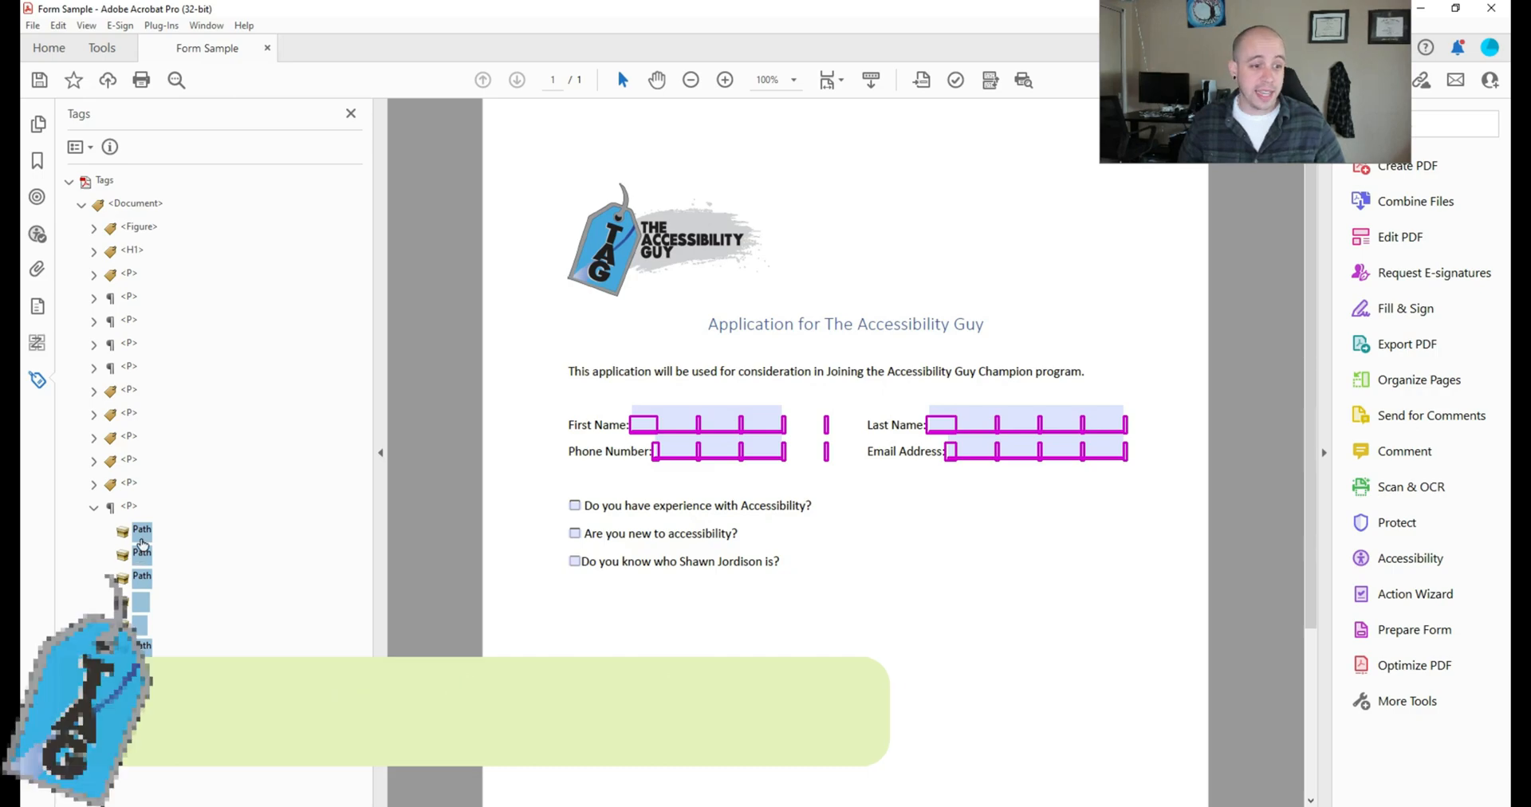
{"action": "left_click", "coordinate": [196, 347]}
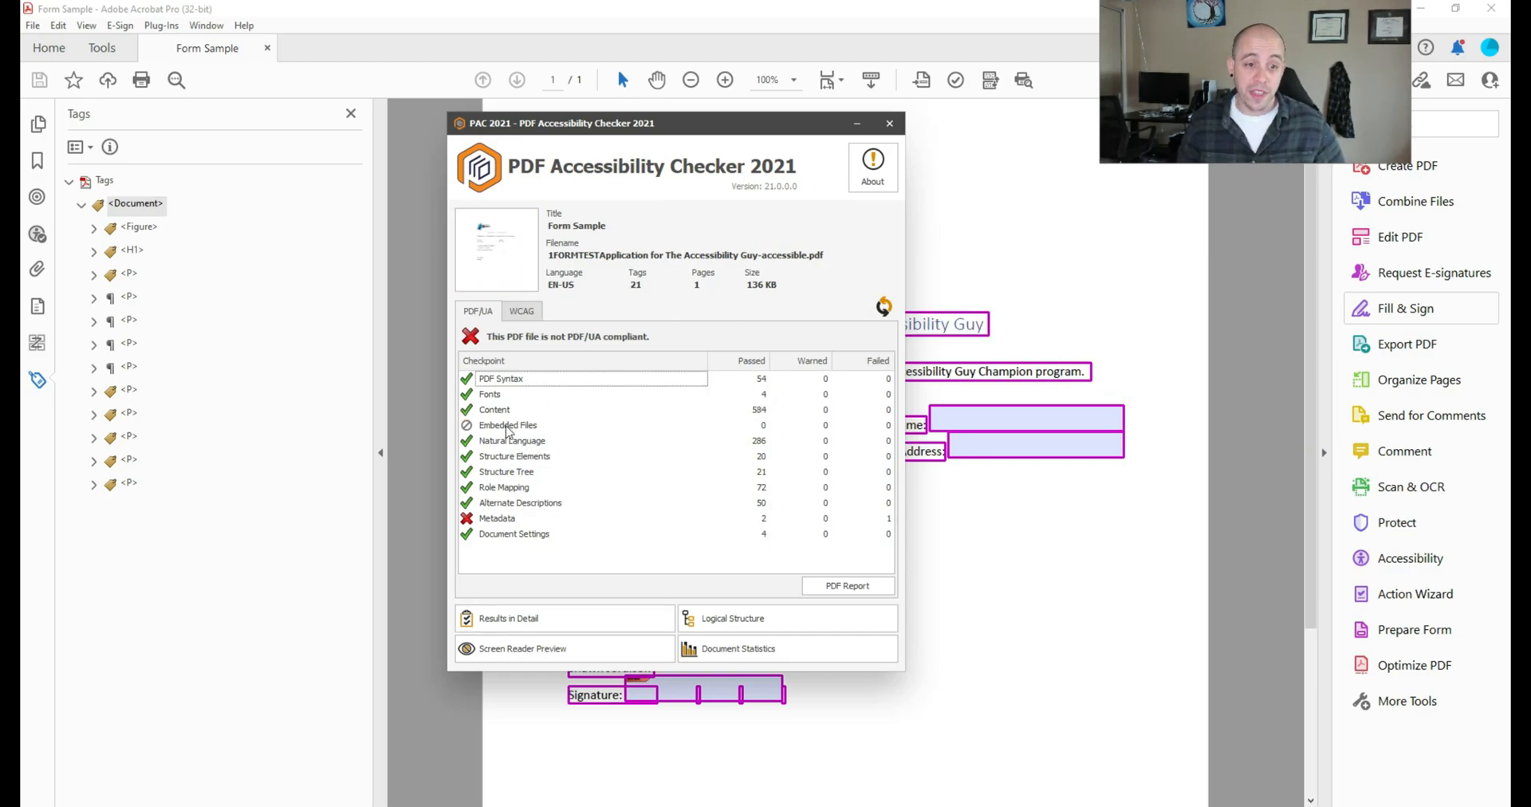
{"action": "mouse_move", "coordinate": [836, 415]}
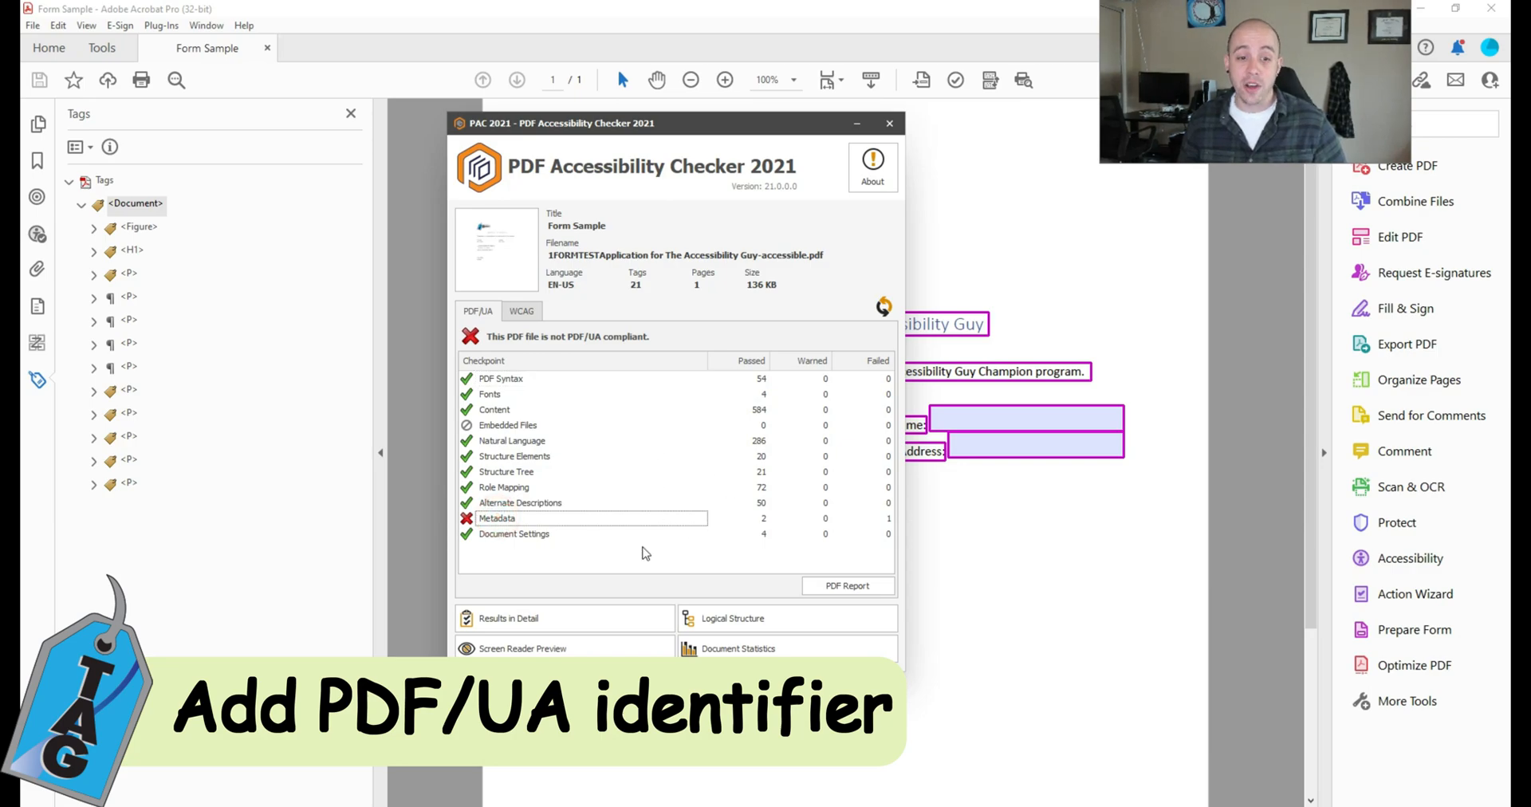
- View PAC's detailed results showing the Metadata failure is a missing PDF/UA identifier
{"action": "left_click", "coordinate": [507, 619]}
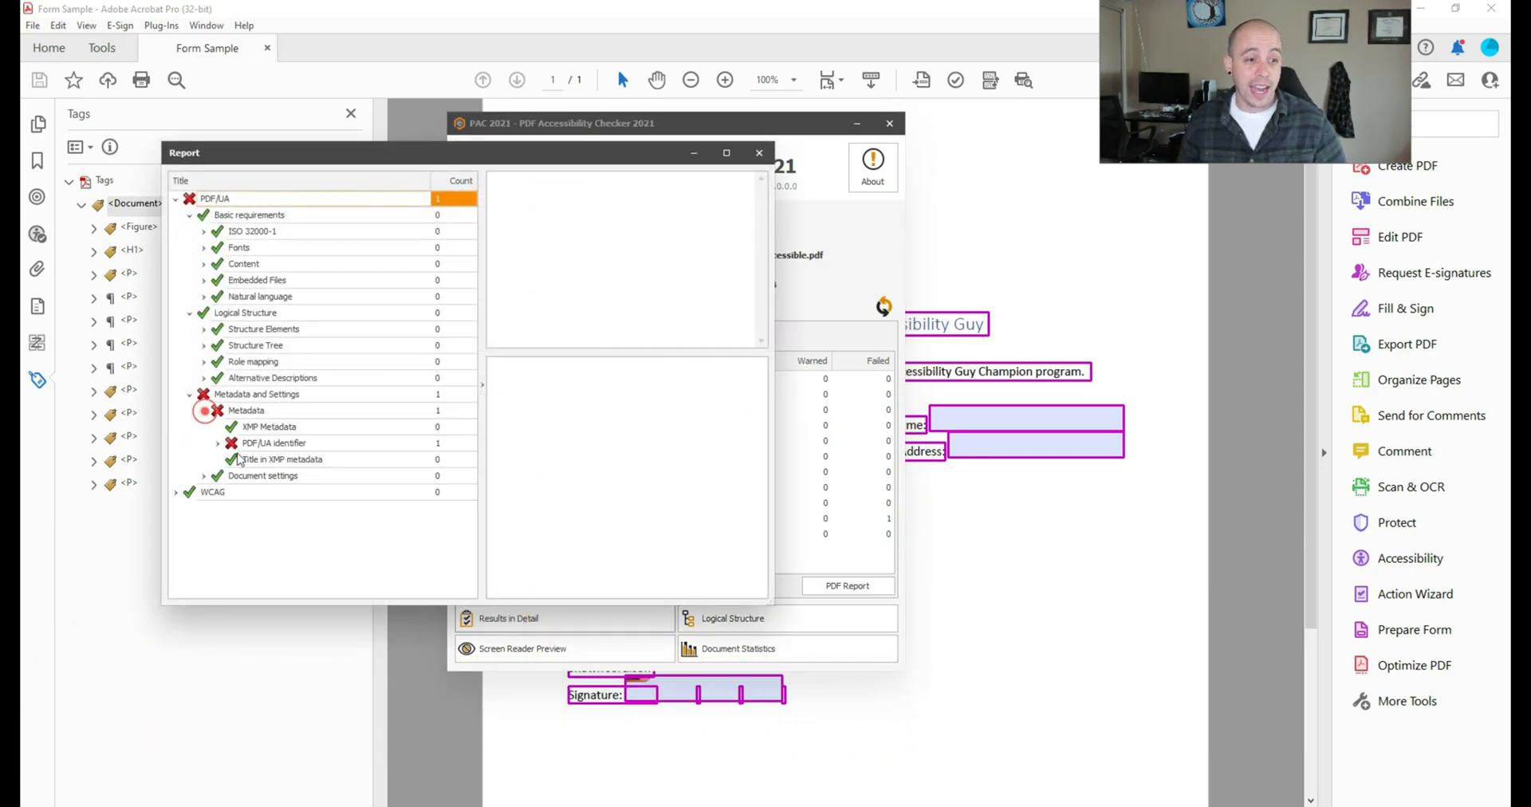
{"action": "left_click", "coordinate": [274, 443]}
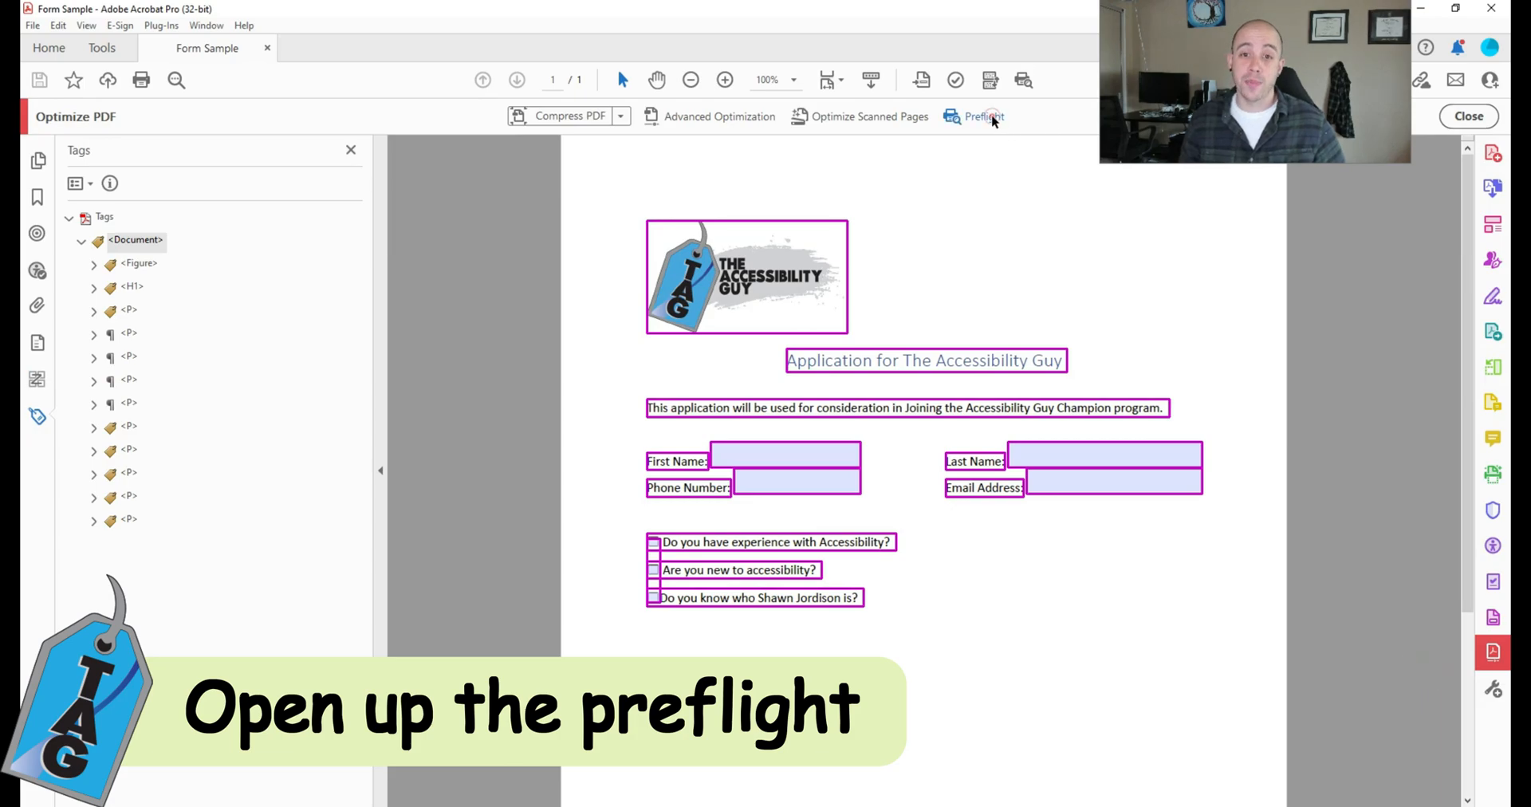
- In Preflight Fixups, search 'ua' and run the Set PDF/UA-1 entry fixup
{"action": "left_click", "coordinate": [982, 116]}
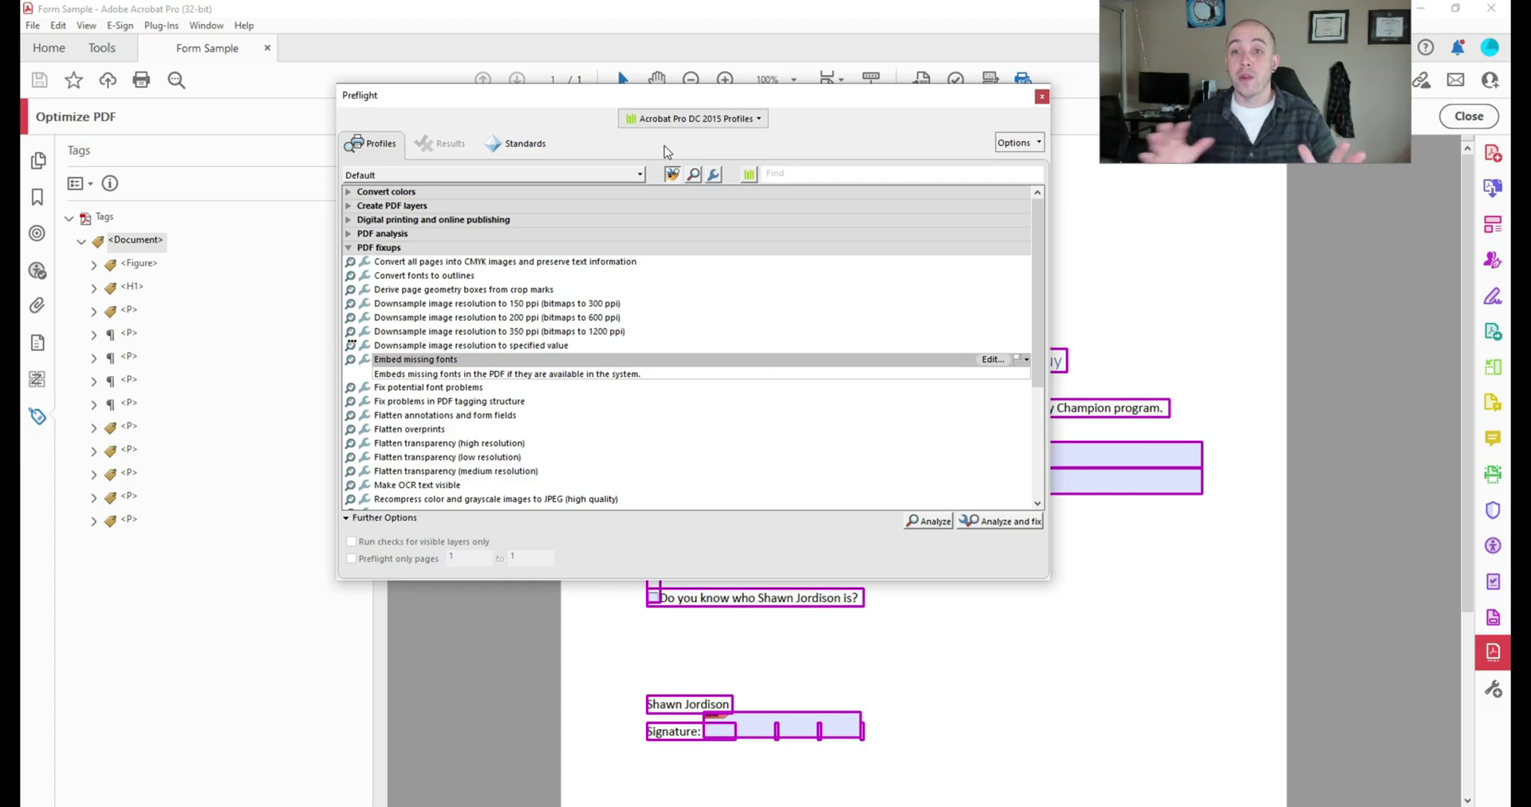
{"action": "mouse_move", "coordinate": [716, 178]}
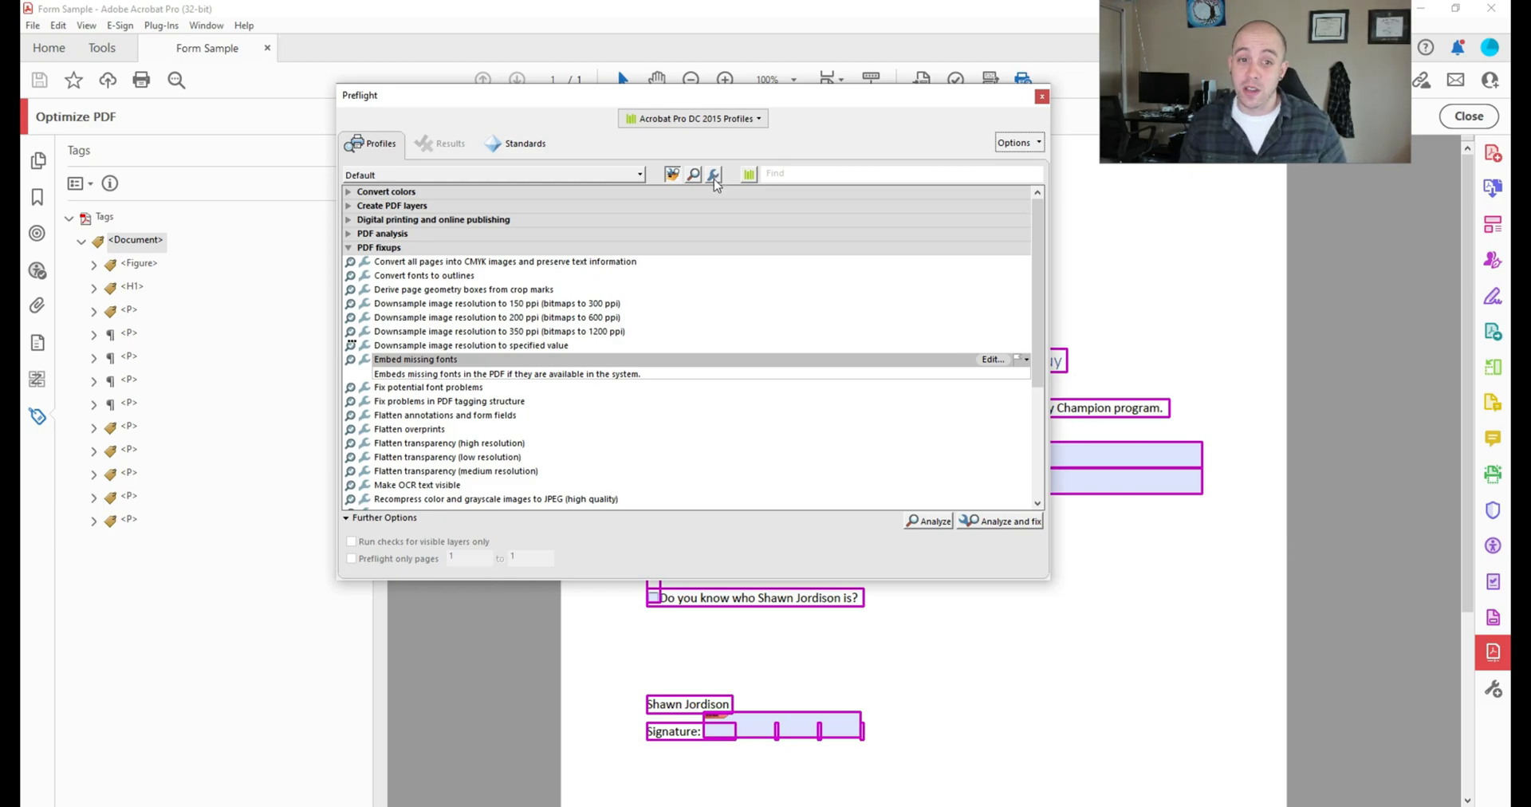
{"action": "left_click", "coordinate": [716, 174]}
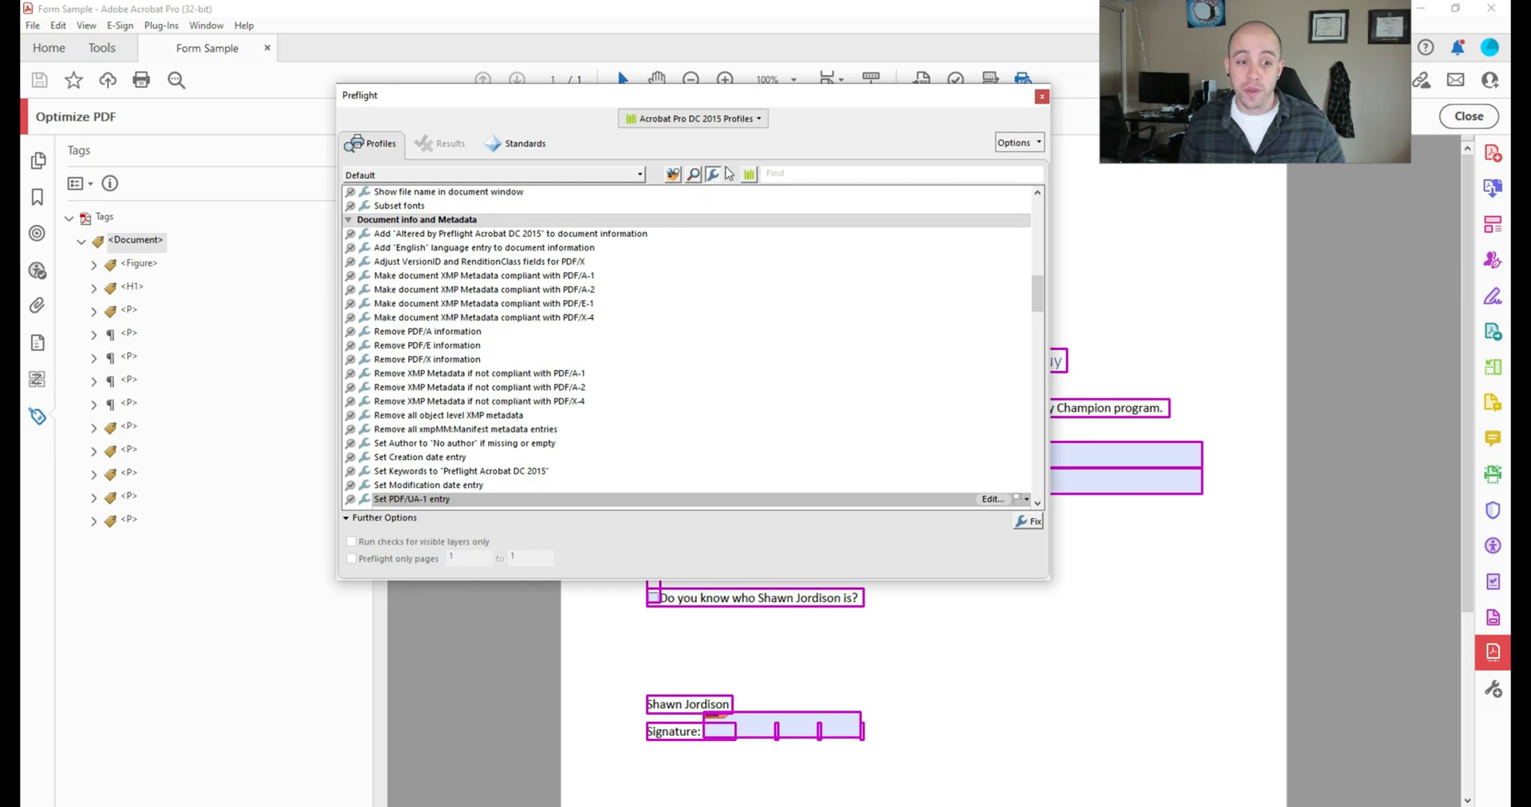
{"action": "left_click", "coordinate": [816, 175]}
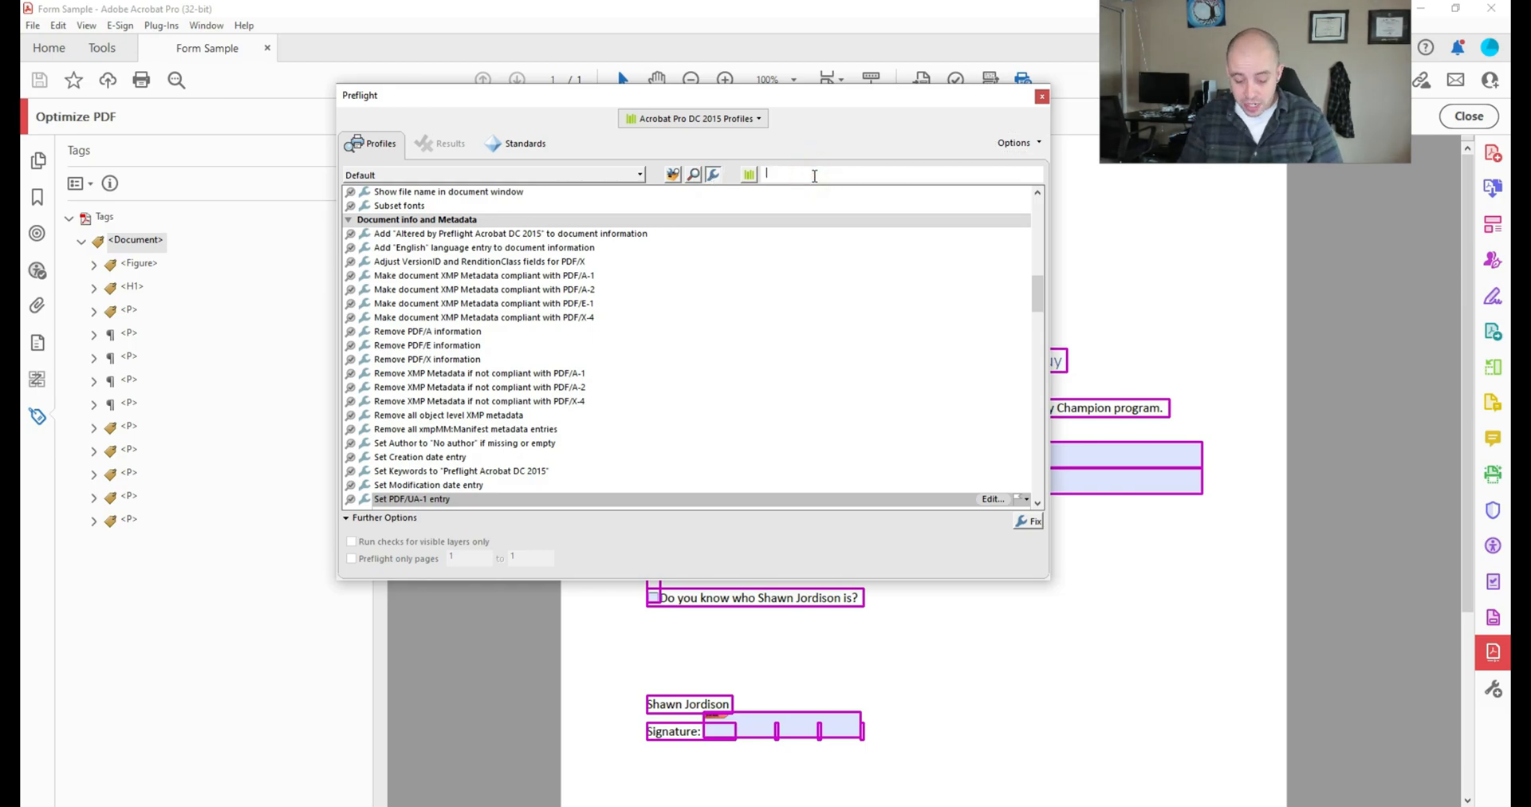
{"action": "type", "text": "ua"}
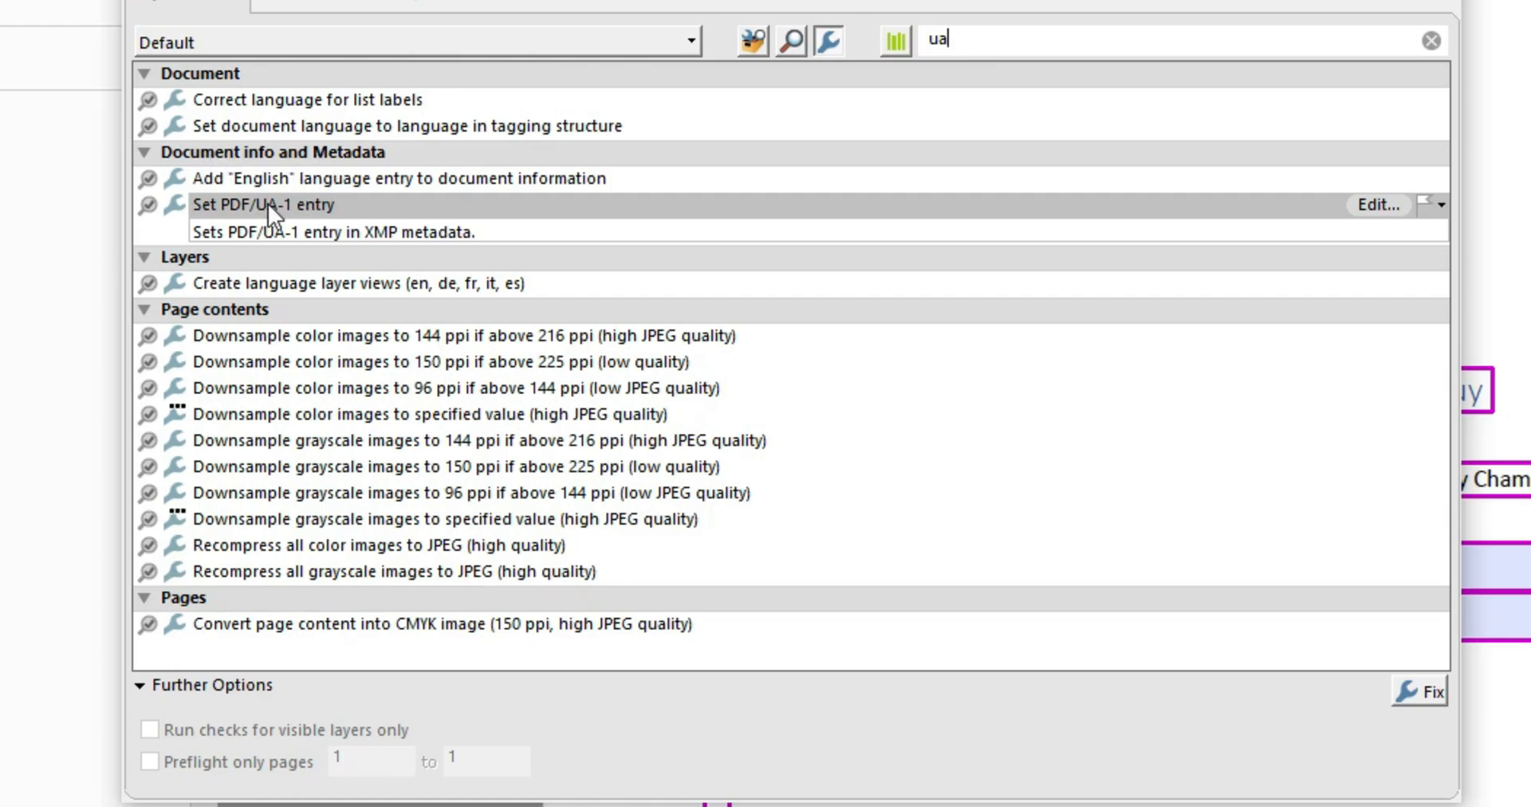
{"action": "mouse_move", "coordinate": [239, 220]}
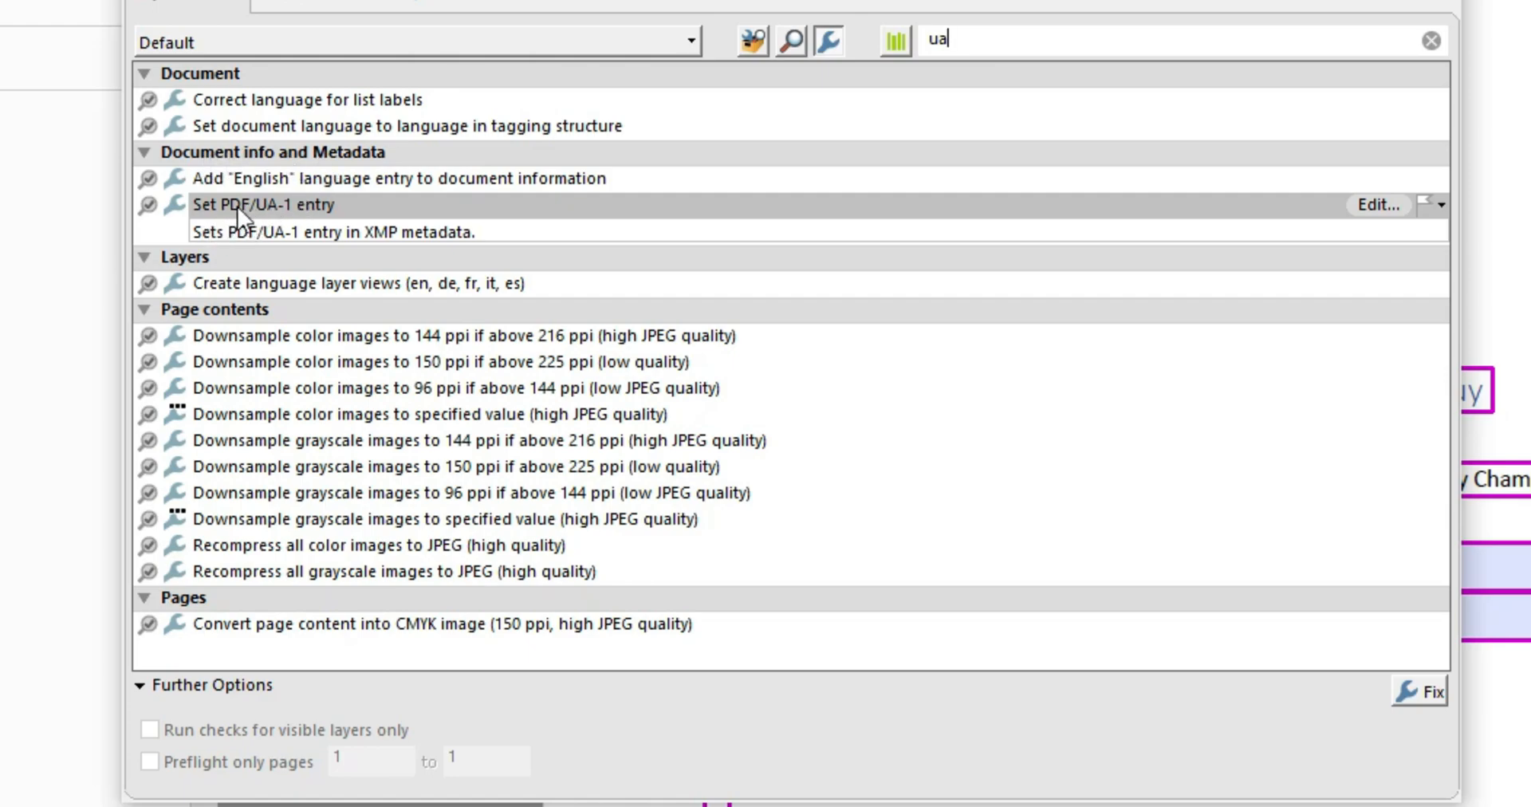
{"action": "left_click", "coordinate": [263, 206]}
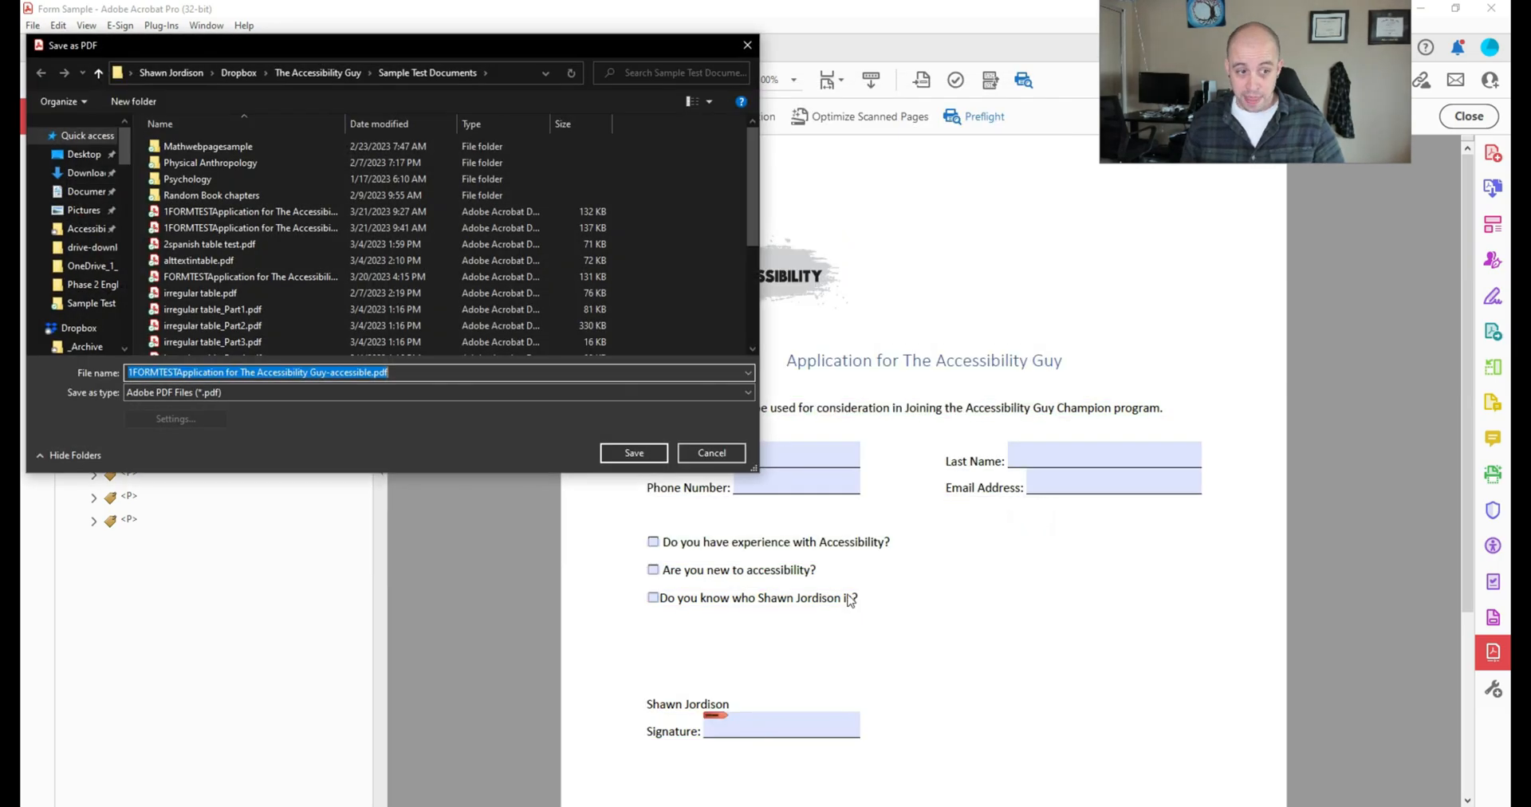
- Save the '-accessible' copy over the existing file and rerun the PAC PDF/UA check
{"action": "left_click", "coordinate": [634, 453]}
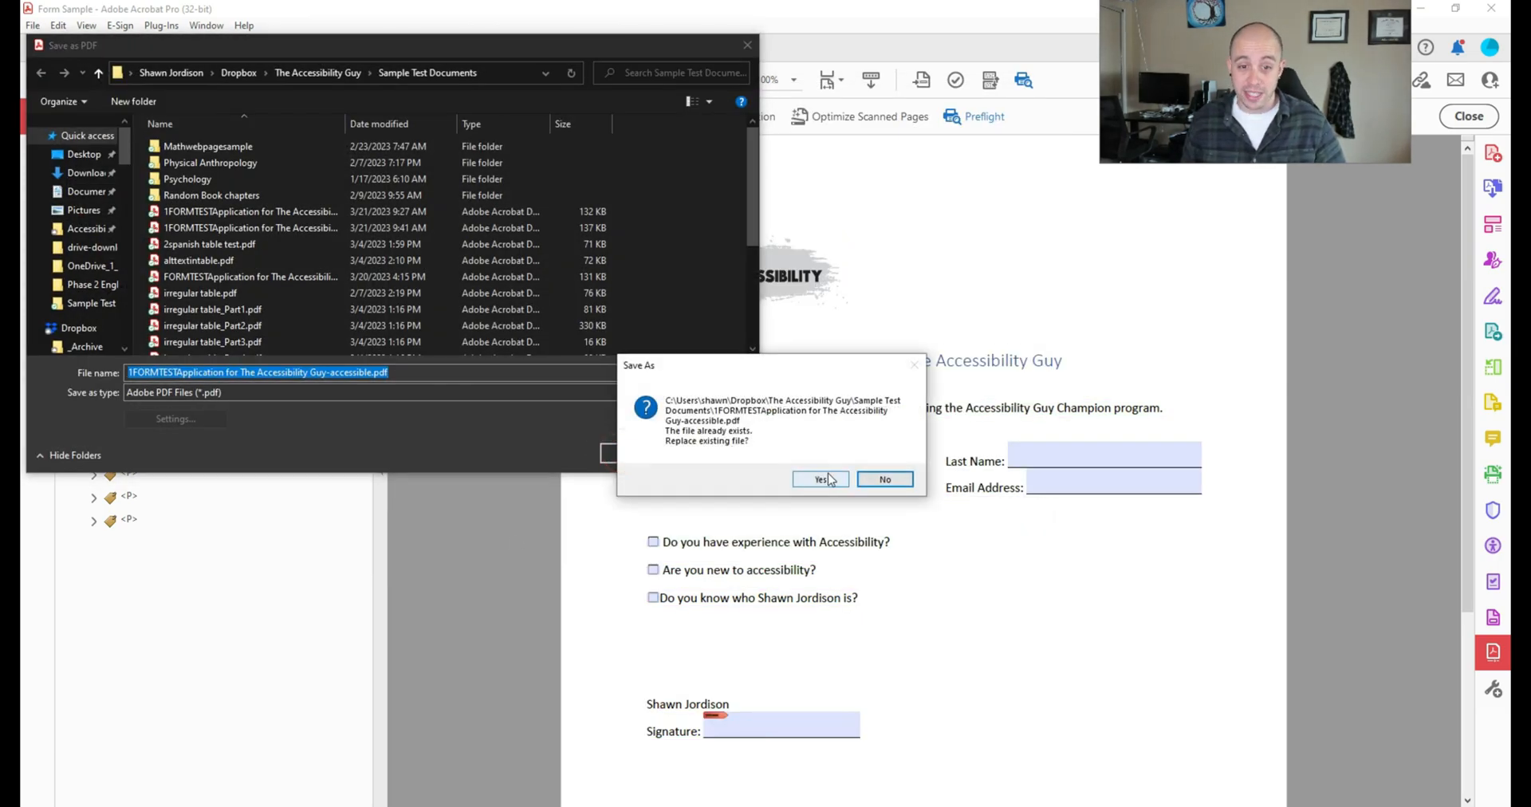
{"action": "left_click", "coordinate": [820, 480]}
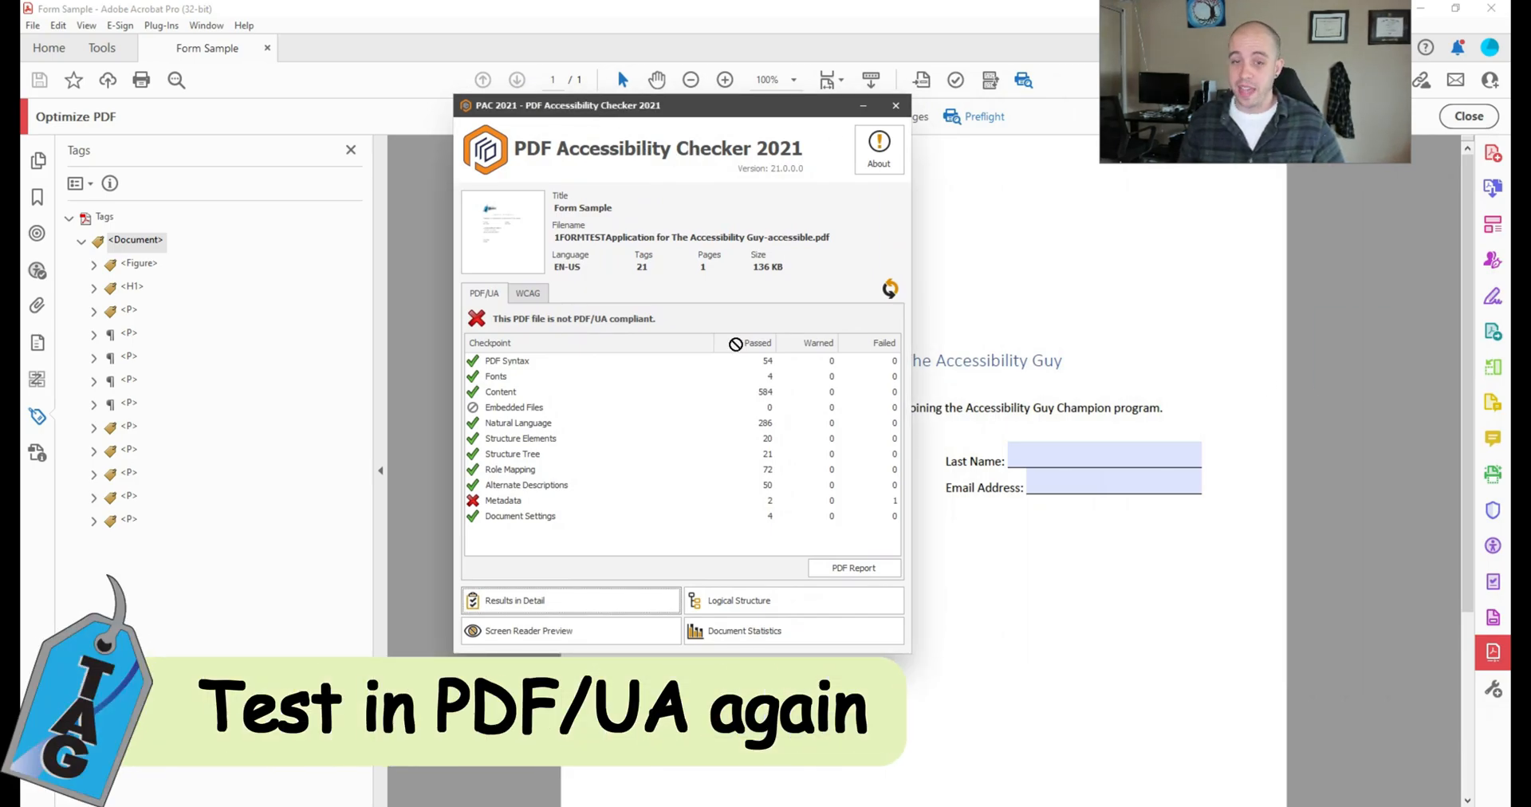
{"action": "left_click", "coordinate": [890, 288]}
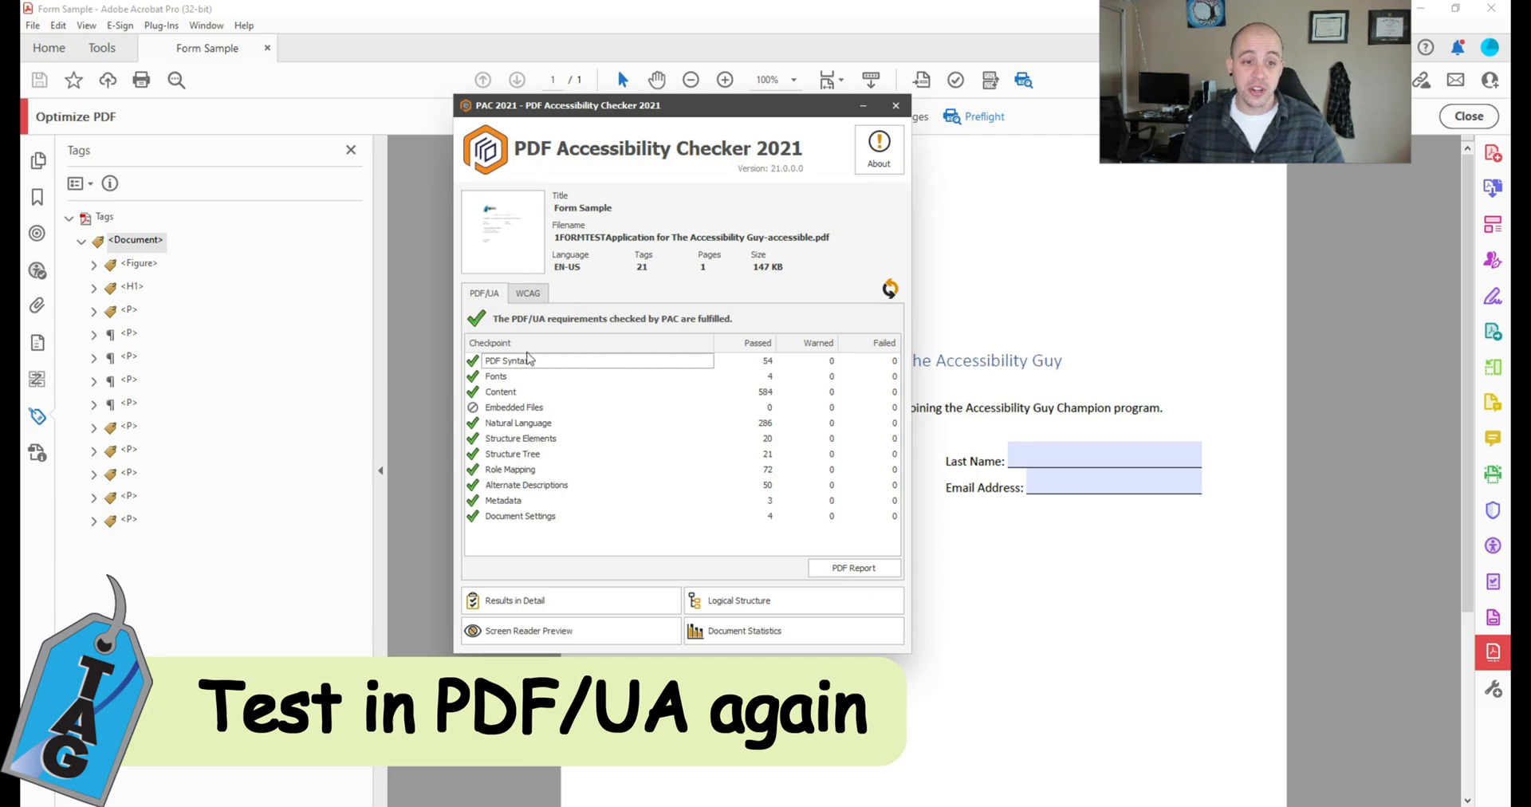